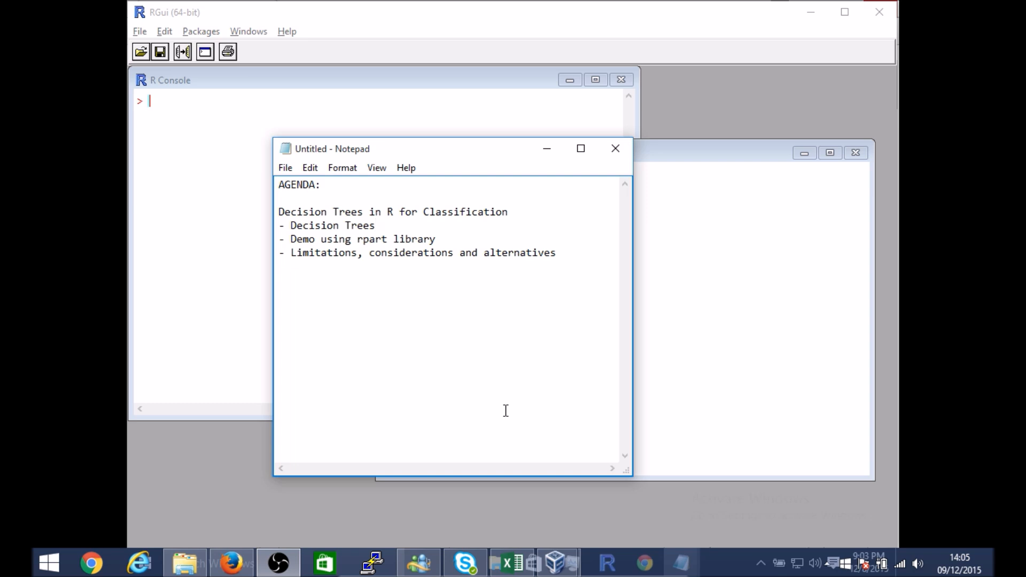
Point out the Decision Trees item in the Notepad agenda notes.
{"action": "left_click", "coordinate": [376, 226]}
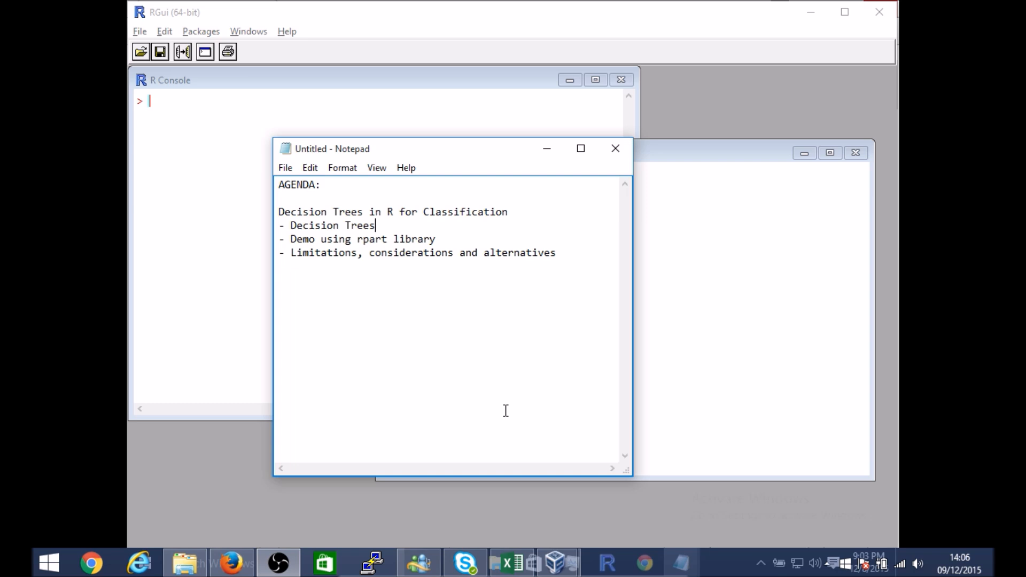
{"action": "mouse_move", "coordinate": [491, 388]}
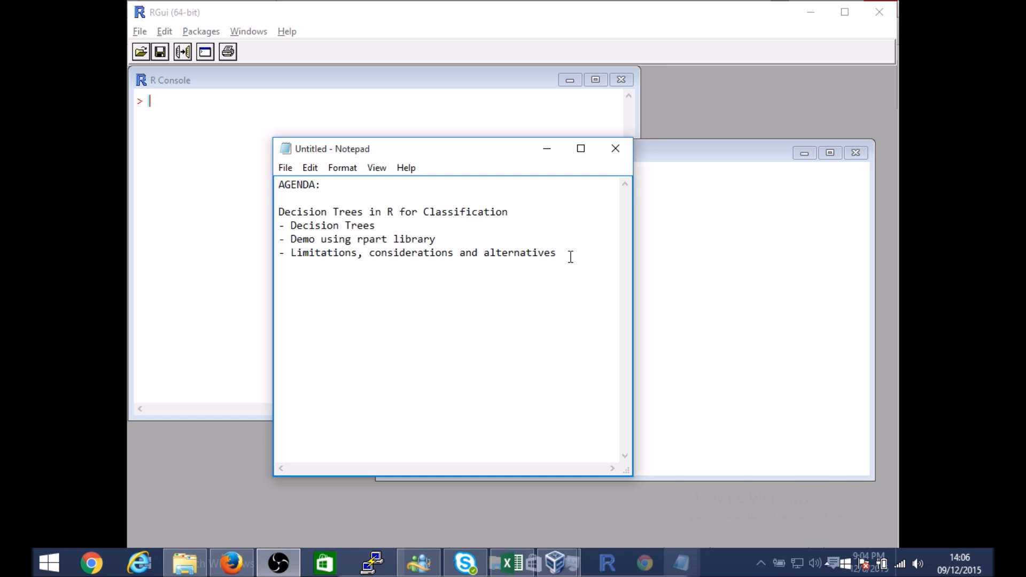
{"action": "left_click", "coordinate": [376, 226]}
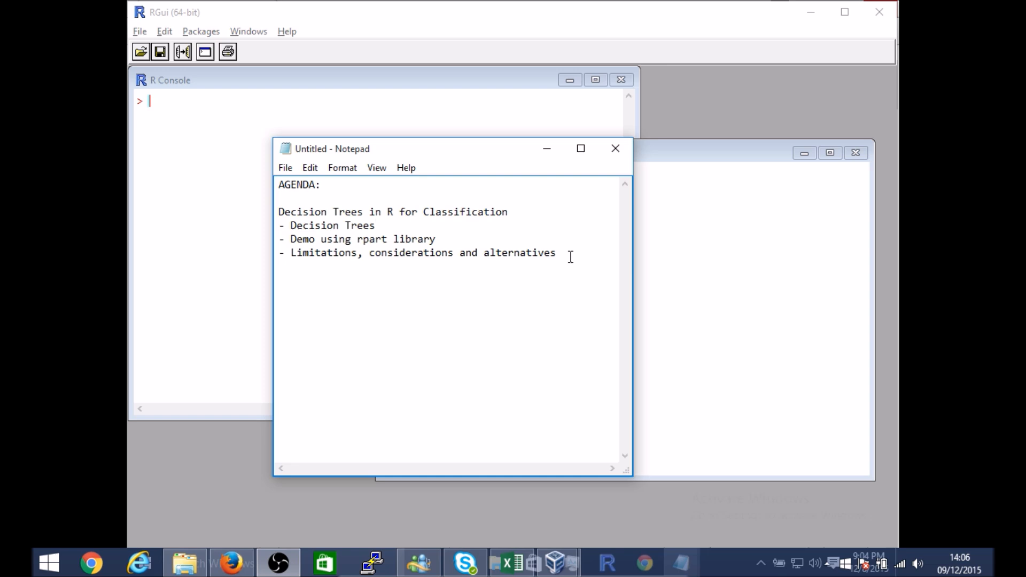
{"action": "left_click", "coordinate": [377, 226]}
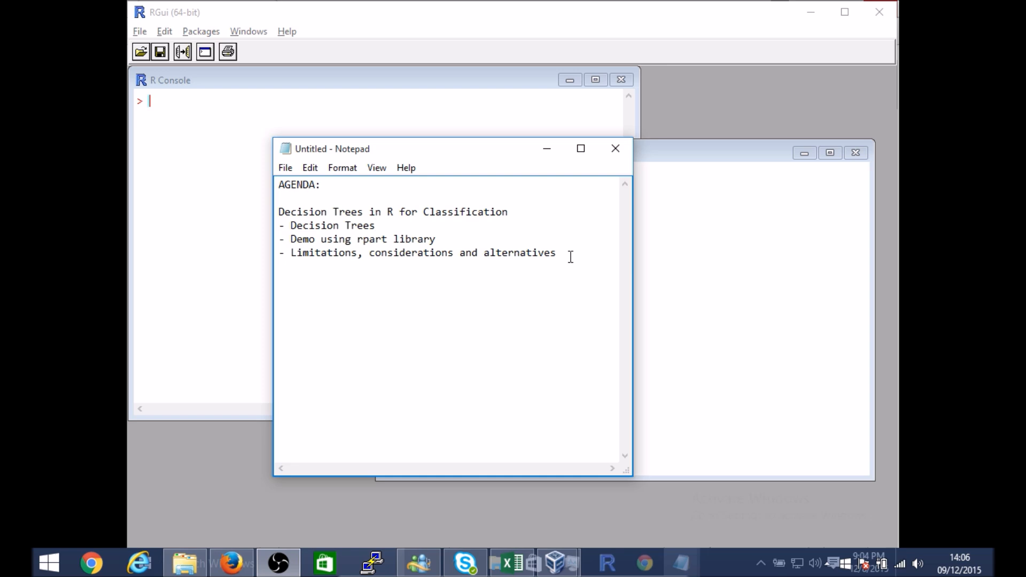
{"action": "left_click", "coordinate": [375, 225]}
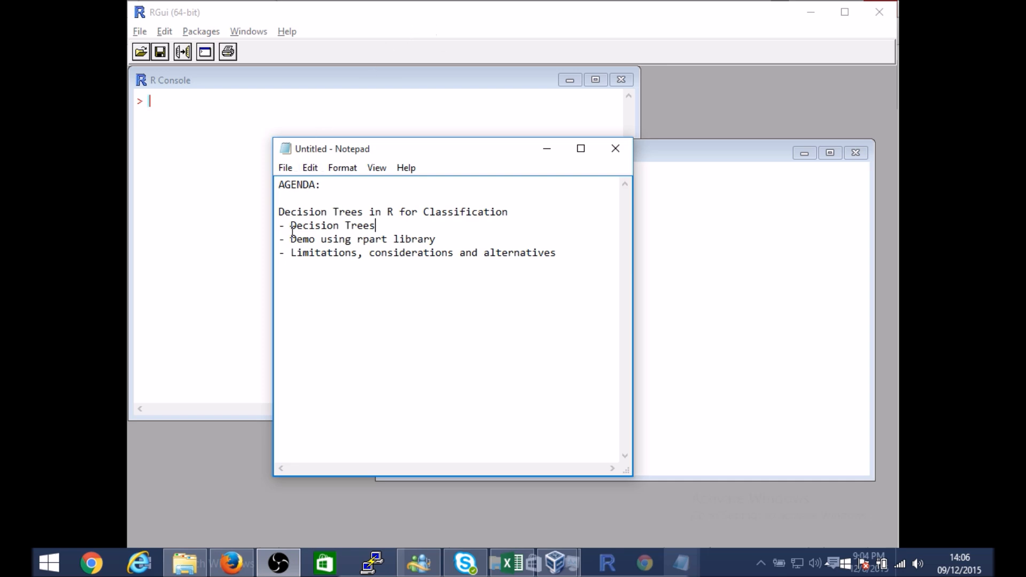
{"action": "double_click", "coordinate": [331, 226]}
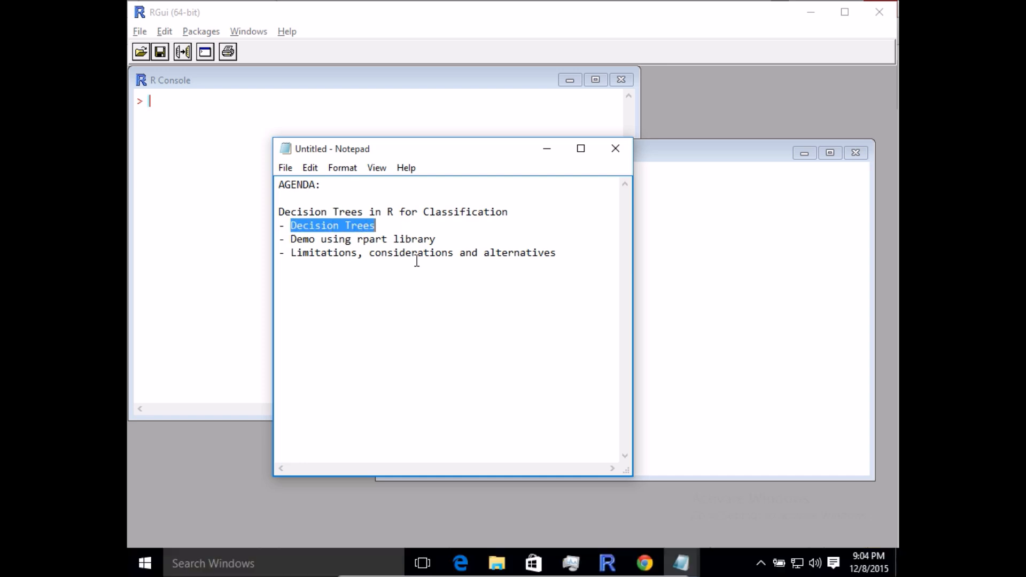
Switch to the Wikipedia 'Decision tree learning' article and read down to the Types section.
{"action": "left_click", "coordinate": [428, 284]}
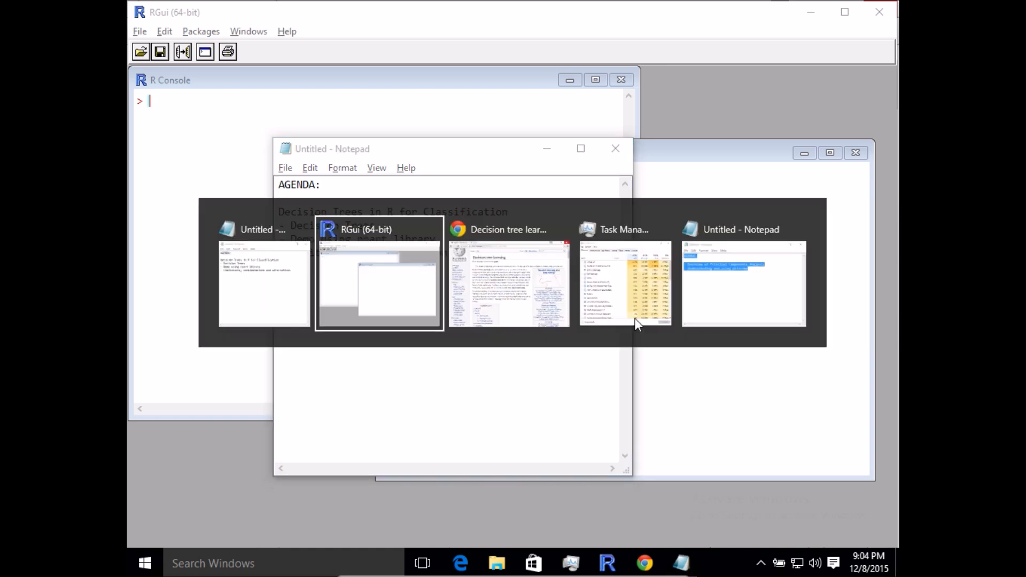
{"action": "left_click", "coordinate": [508, 275]}
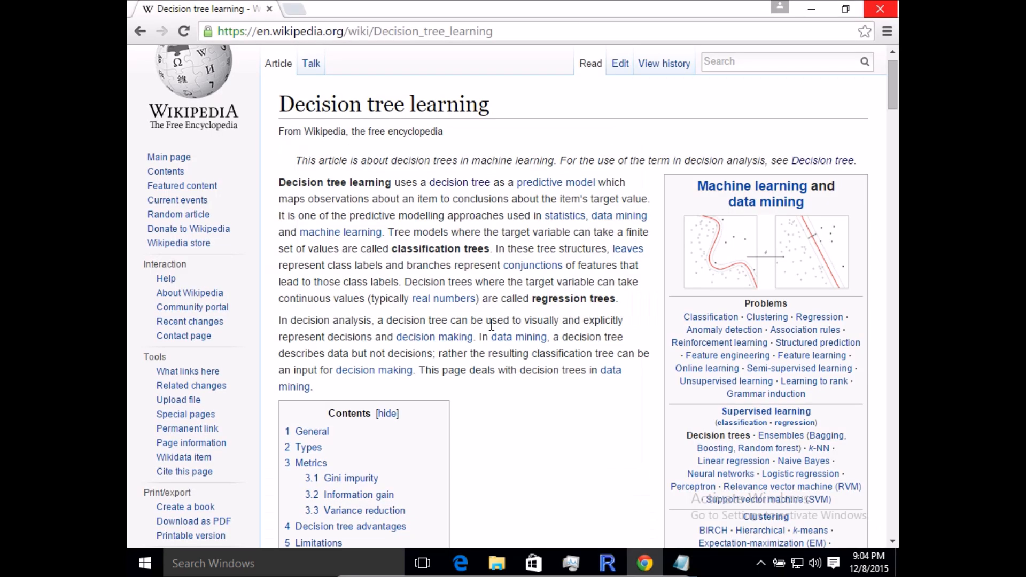
{"action": "scroll", "scroll_direction": "down", "scroll_amount": 3}
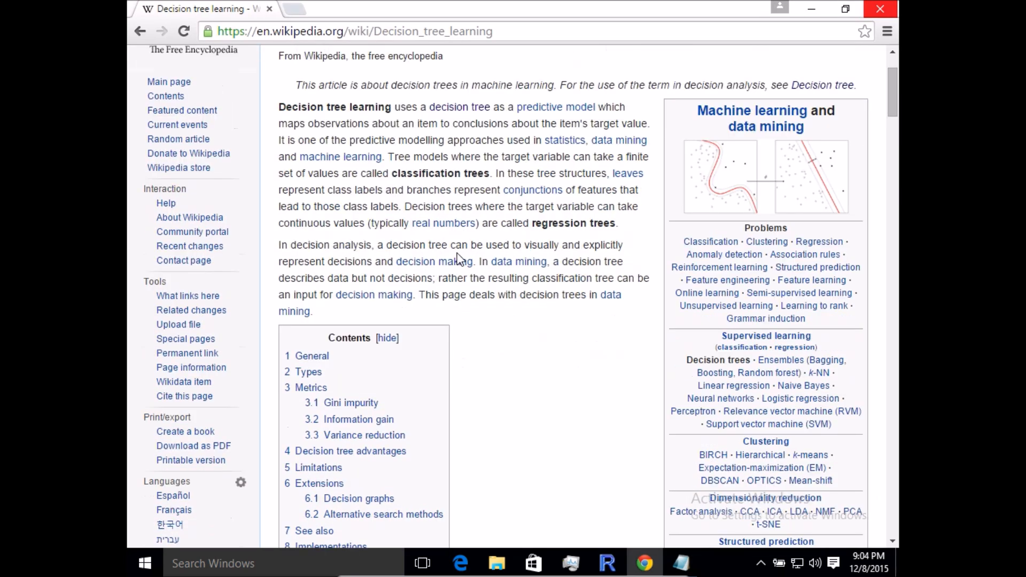
{"action": "scroll", "scroll_direction": "down", "scroll_amount": 3}
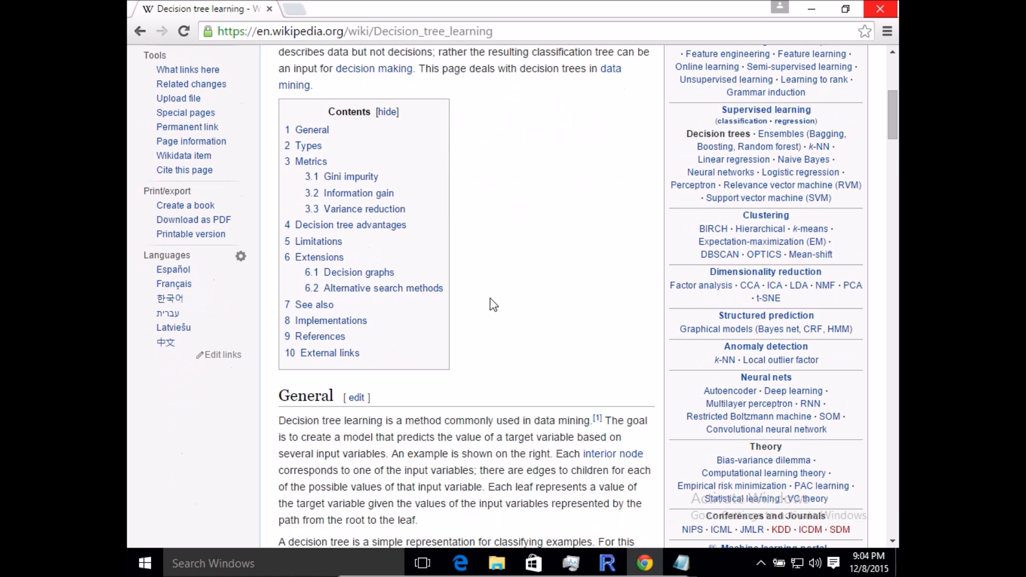
{"action": "scroll", "scroll_direction": "down", "scroll_amount": 3}
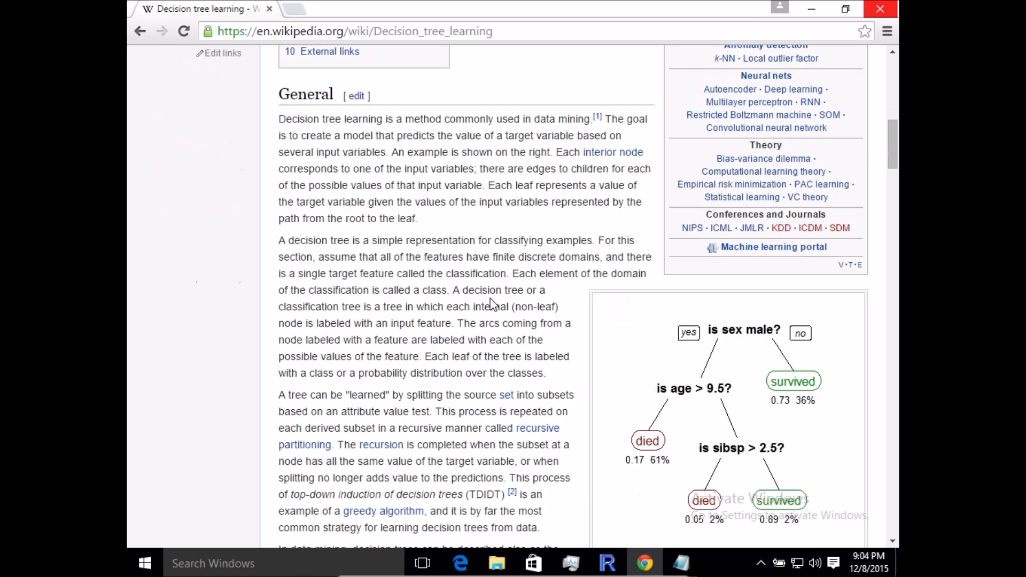
{"action": "scroll", "scroll_direction": "down", "scroll_amount": 3}
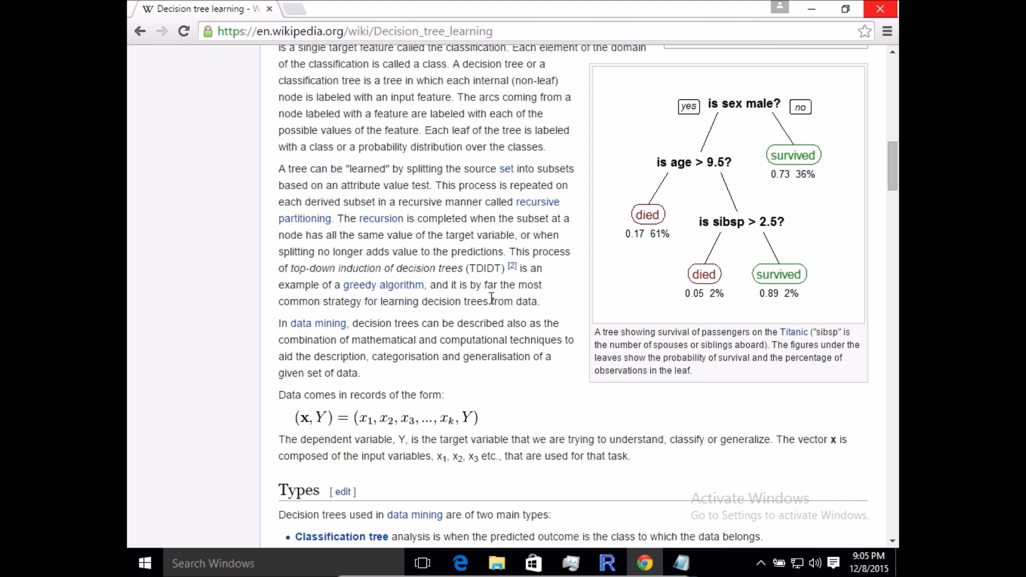
{"action": "mouse_move", "coordinate": [566, 409]}
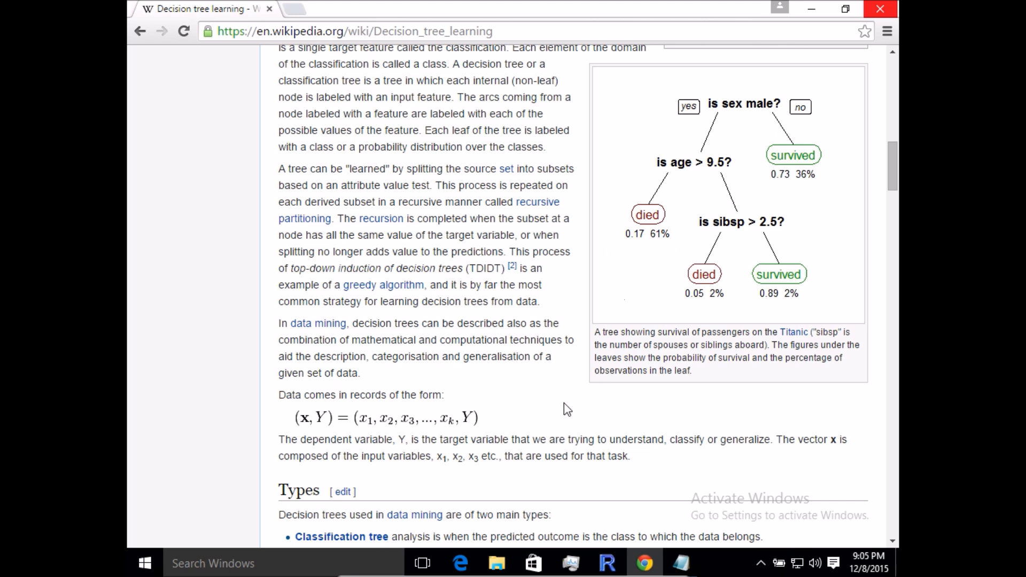
{"action": "scroll", "scroll_direction": "up", "scroll_amount": 3}
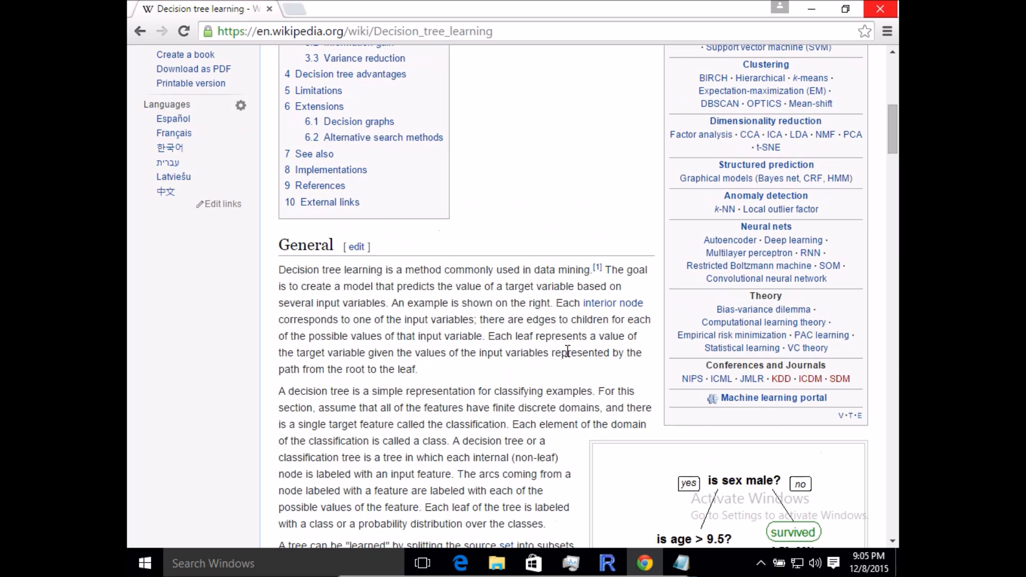
{"action": "scroll", "scroll_direction": "down", "scroll_amount": 3}
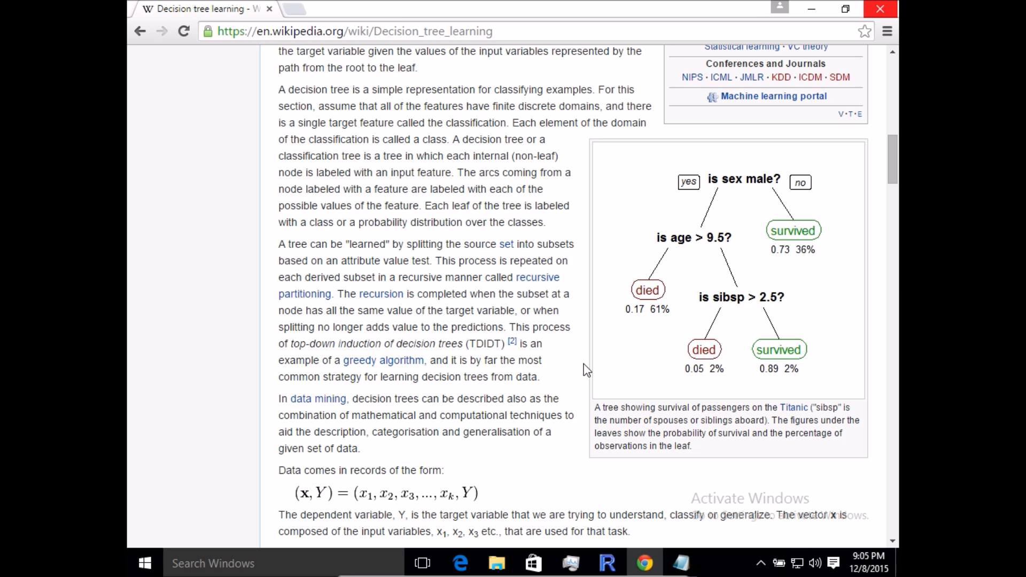
{"action": "scroll", "scroll_direction": "down", "scroll_amount": 3}
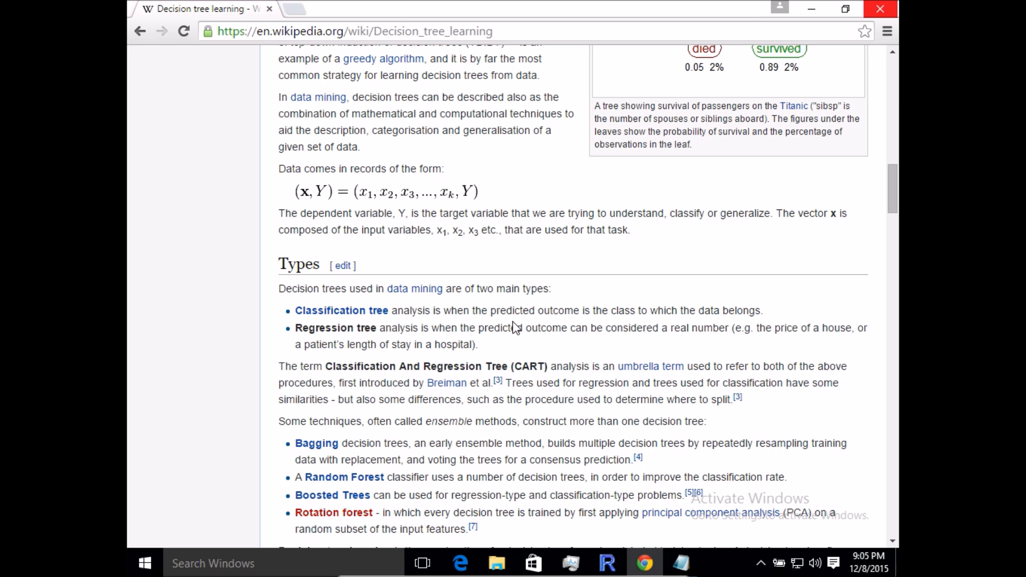
{"action": "mouse_move", "coordinate": [520, 327]}
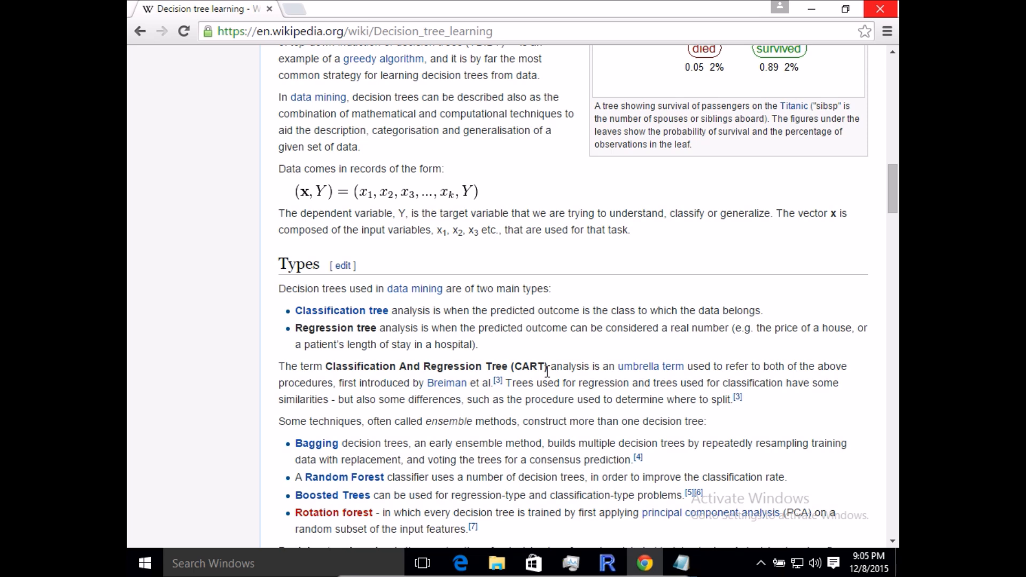
{"action": "mouse_move", "coordinate": [321, 304]}
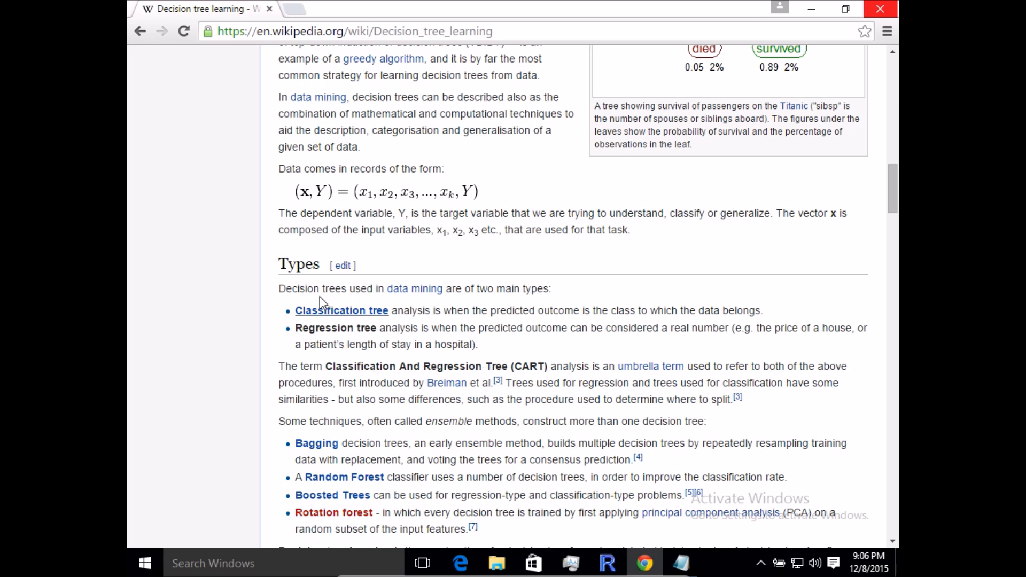
{"action": "mouse_move", "coordinate": [517, 373]}
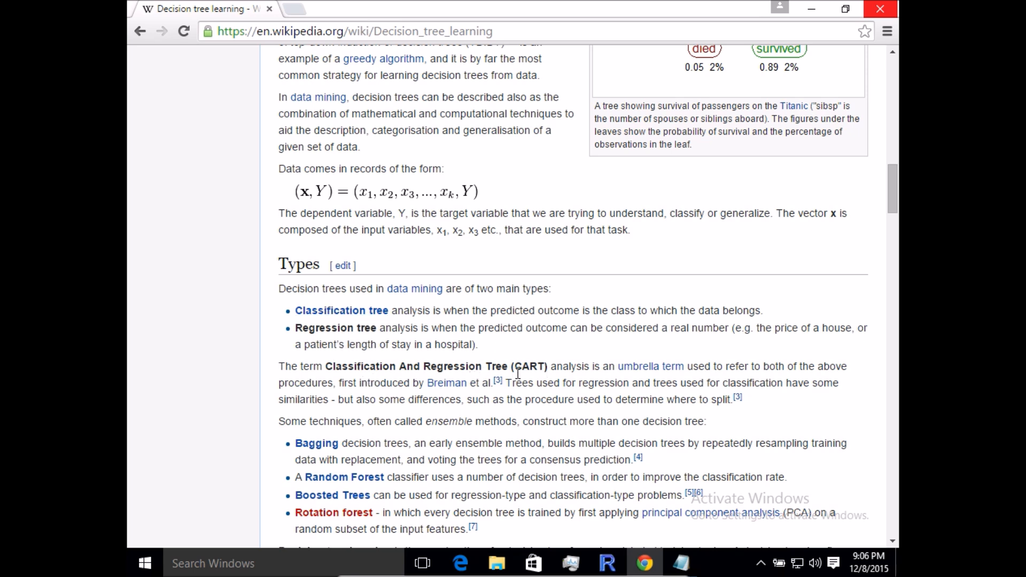
{"action": "mouse_move", "coordinate": [559, 373]}
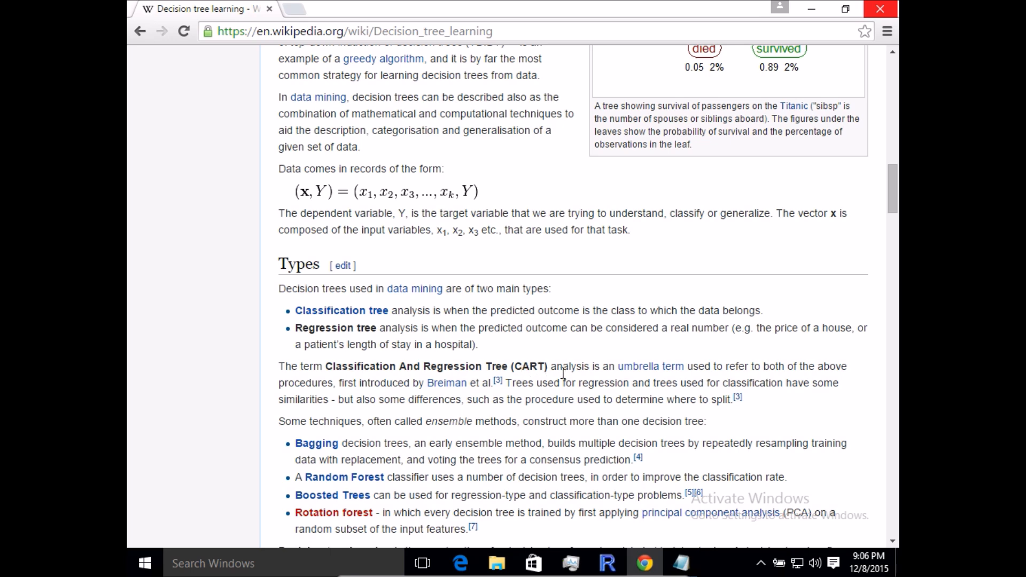
{"action": "scroll", "scroll_direction": "up", "scroll_amount": 3}
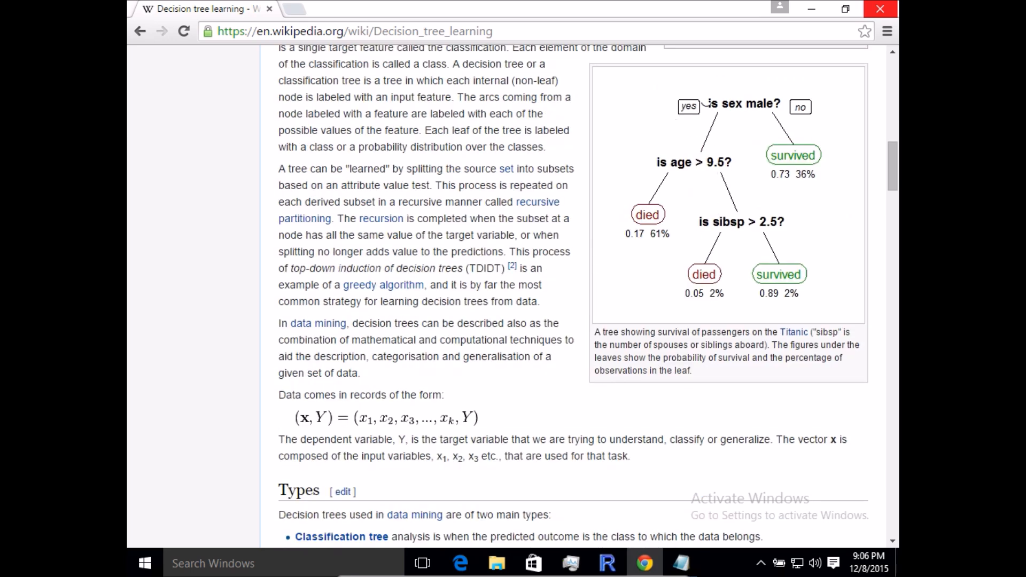
{"action": "mouse_move", "coordinate": [662, 103]}
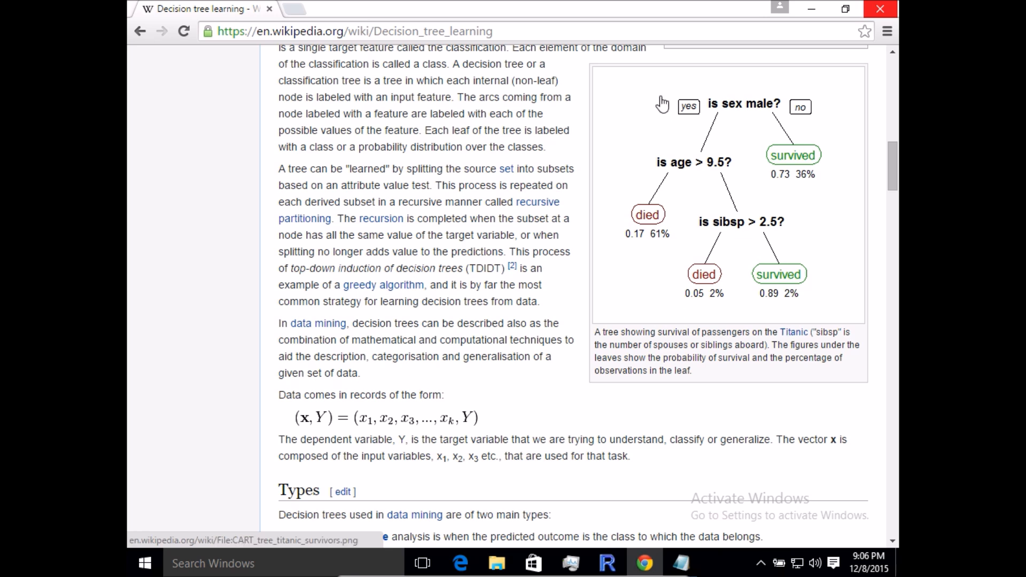
{"action": "mouse_move", "coordinate": [743, 122]}
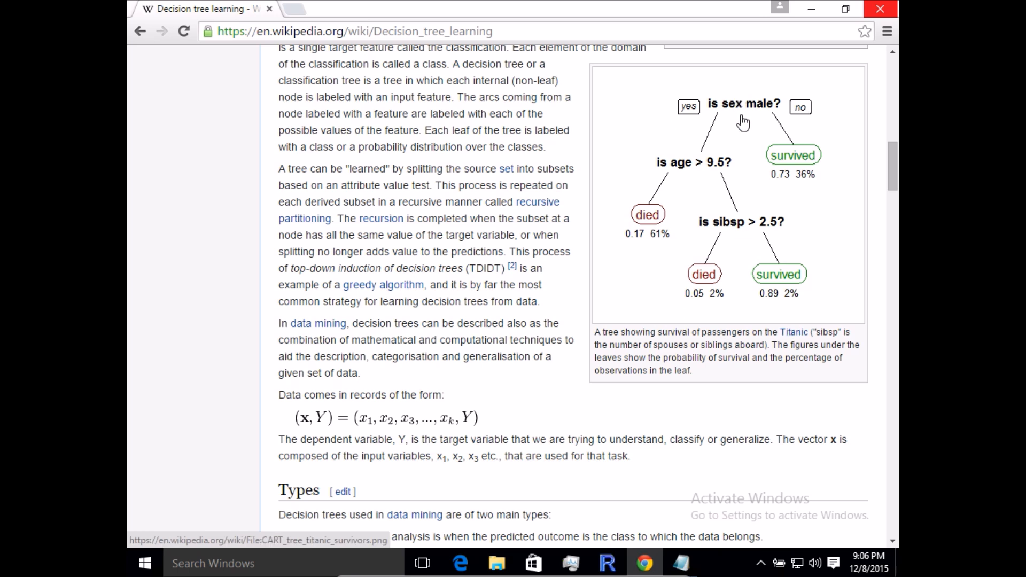
{"action": "mouse_move", "coordinate": [715, 118]}
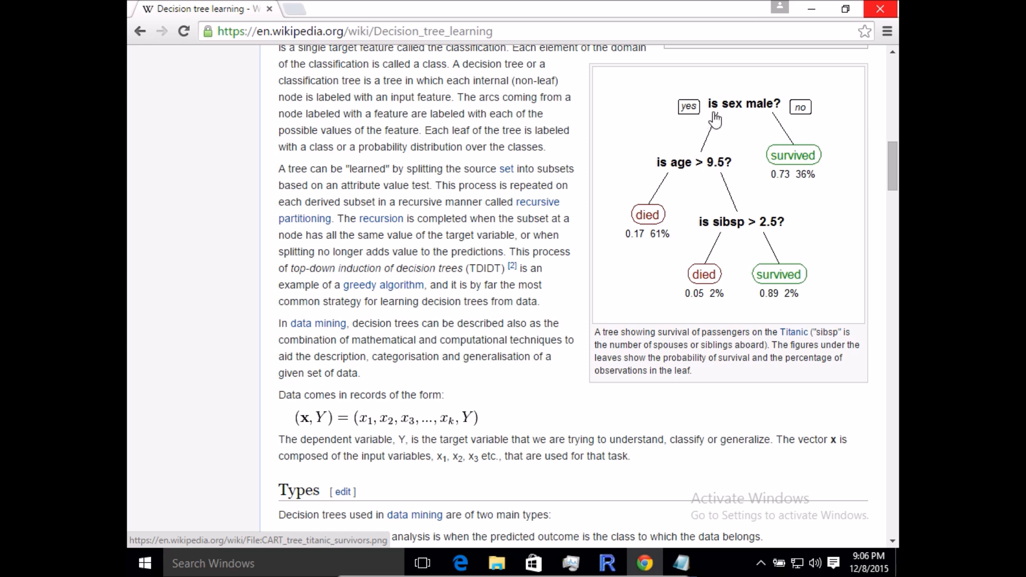
{"action": "mouse_move", "coordinate": [703, 333]}
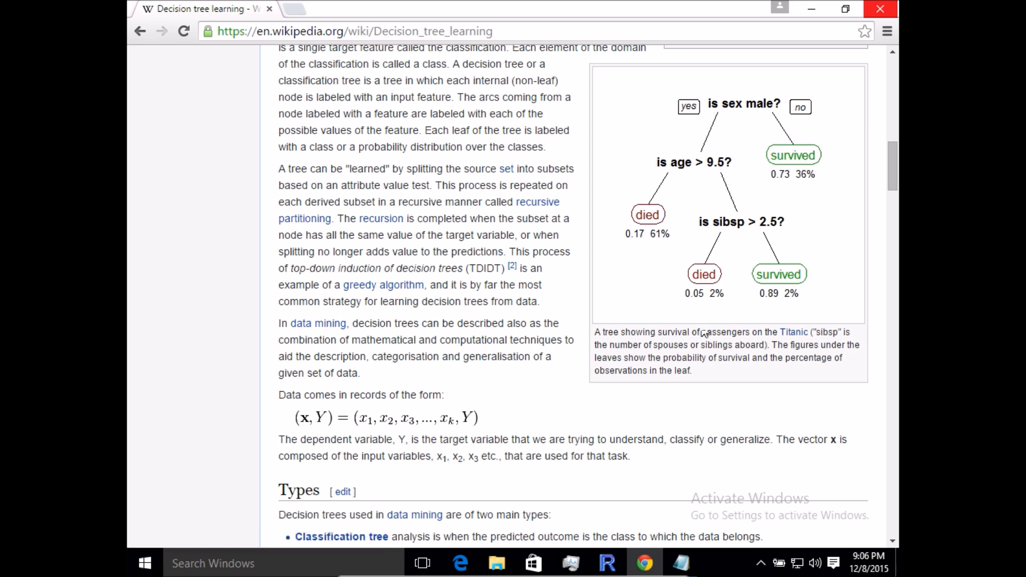
{"action": "mouse_move", "coordinate": [713, 334]}
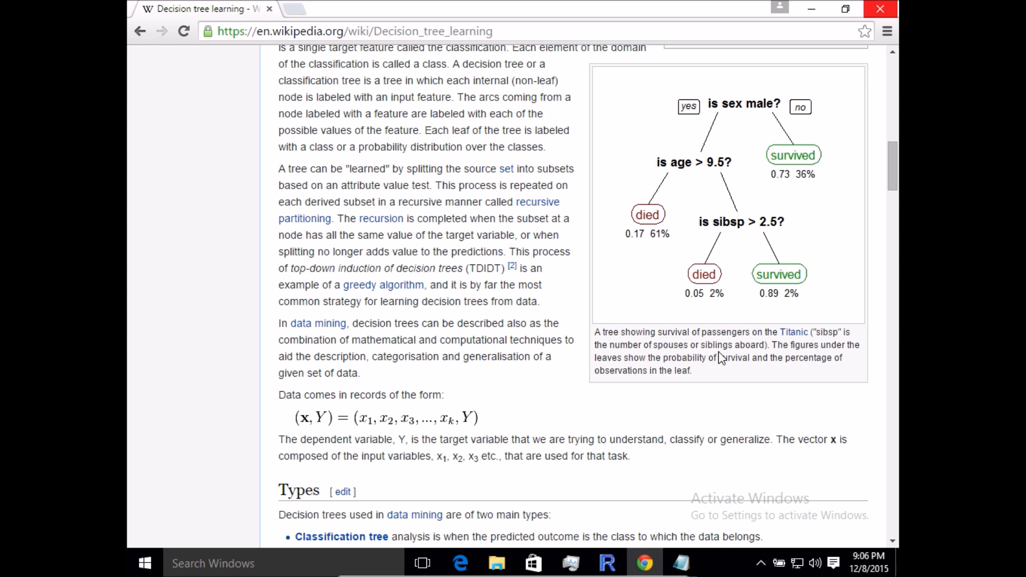
{"action": "mouse_move", "coordinate": [667, 104]}
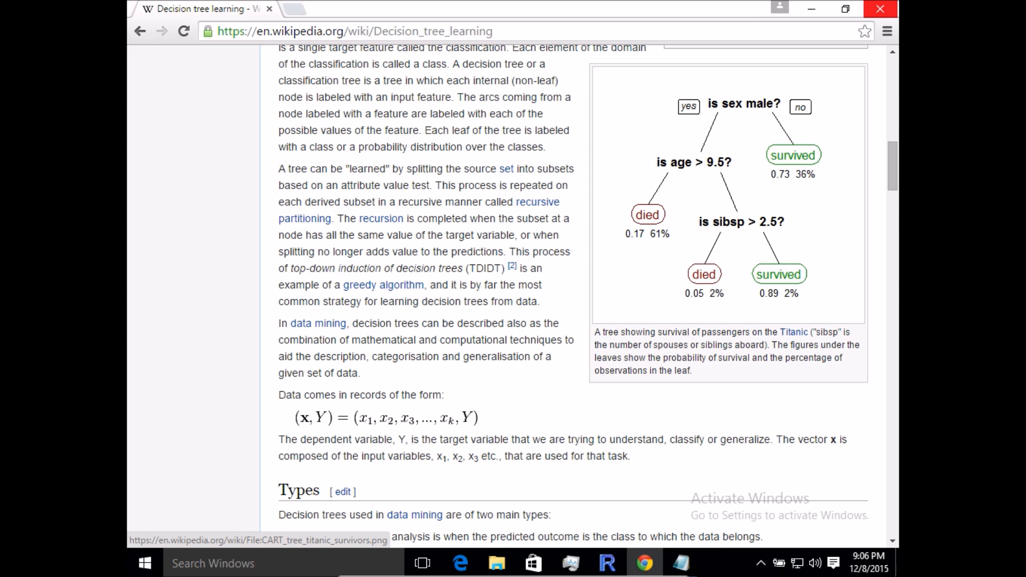
{"action": "mouse_move", "coordinate": [731, 322]}
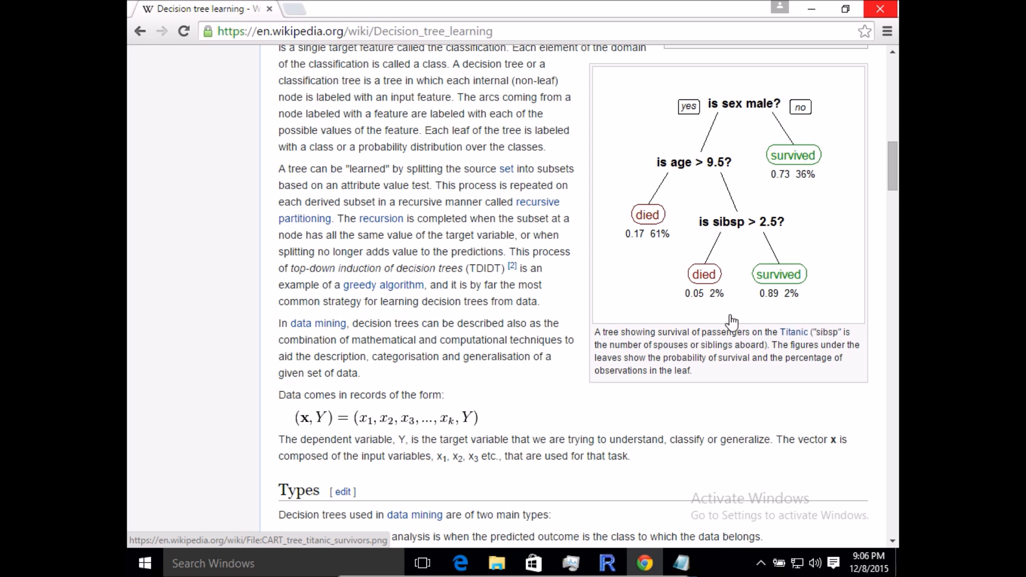
{"action": "mouse_move", "coordinate": [774, 284]}
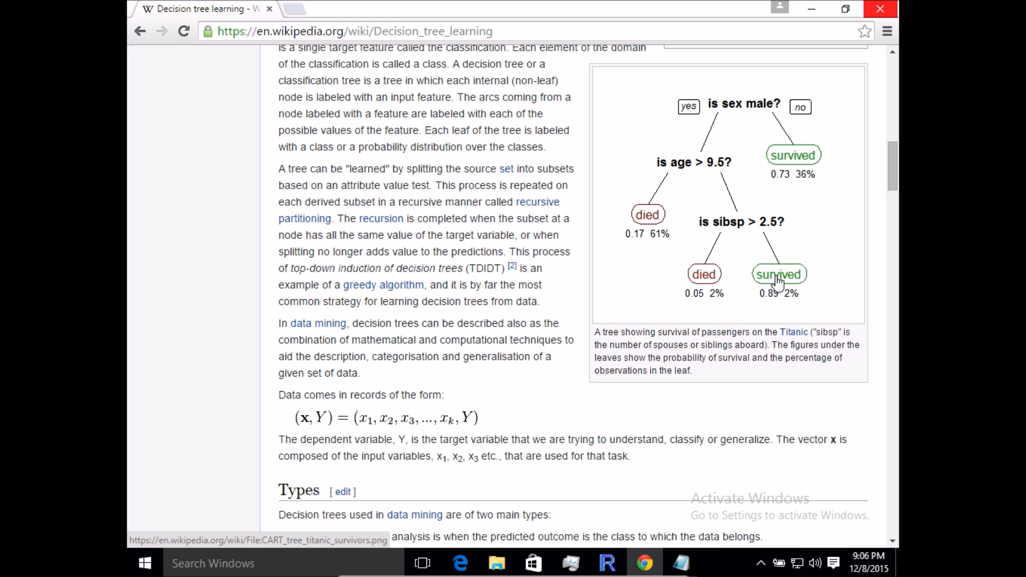
{"action": "mouse_move", "coordinate": [634, 235]}
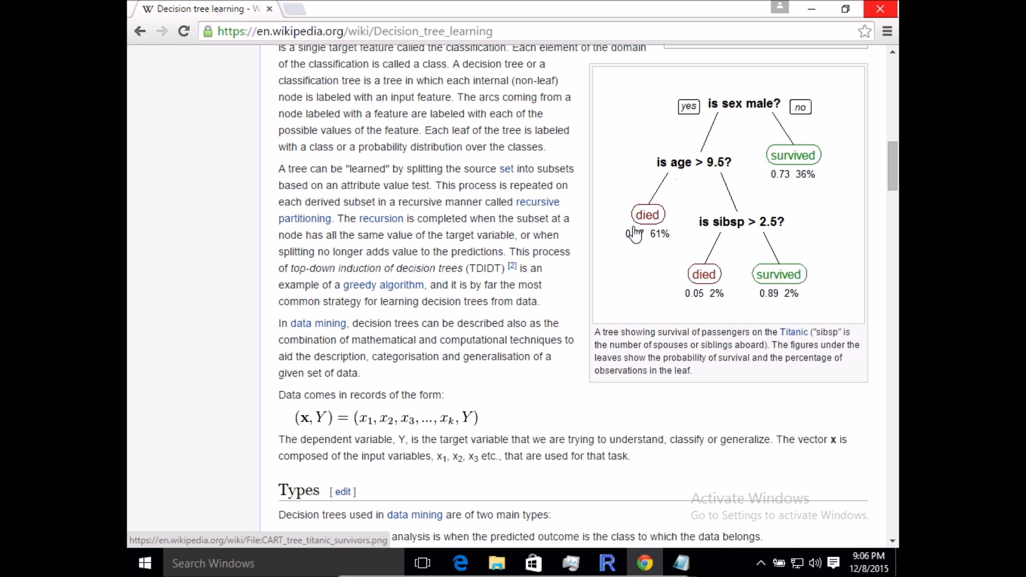
{"action": "mouse_move", "coordinate": [749, 90]}
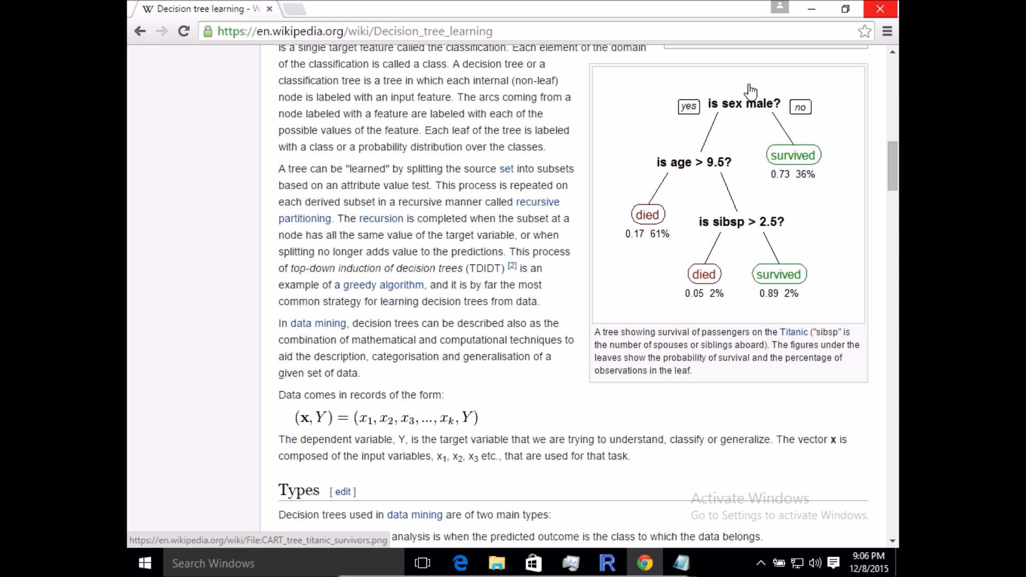
{"action": "mouse_move", "coordinate": [759, 308]}
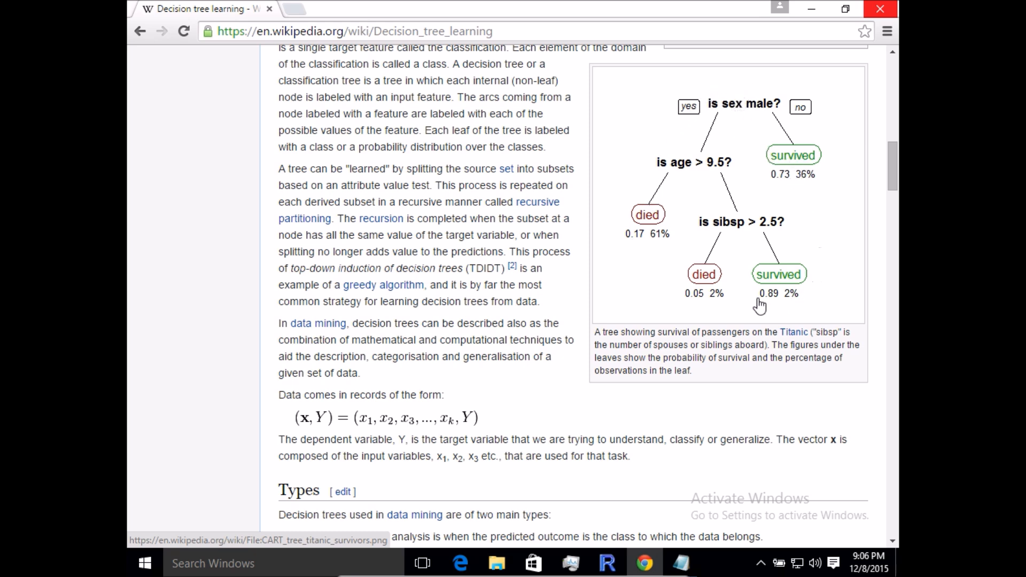
{"action": "mouse_move", "coordinate": [789, 281]}
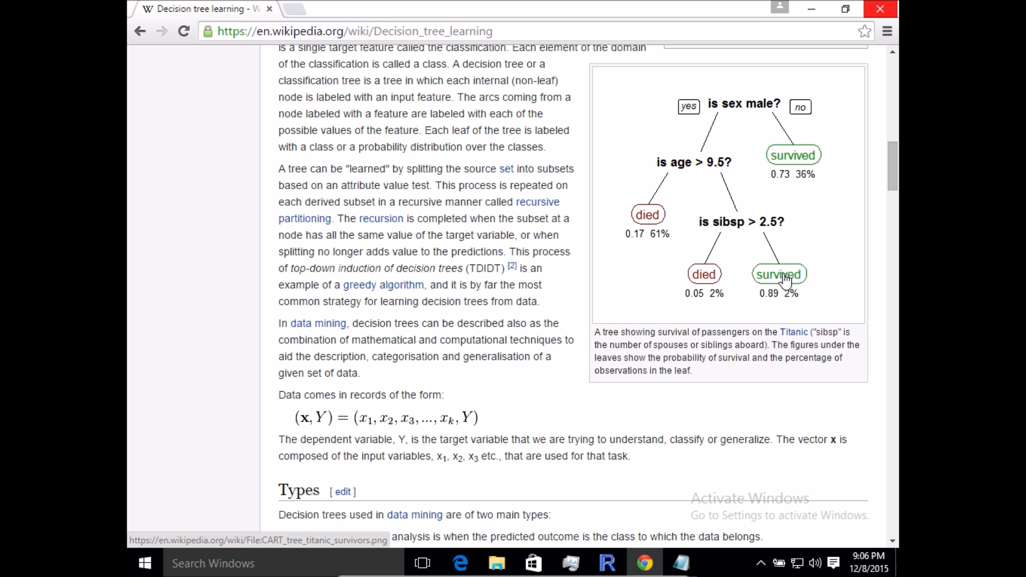
{"action": "mouse_move", "coordinate": [705, 231]}
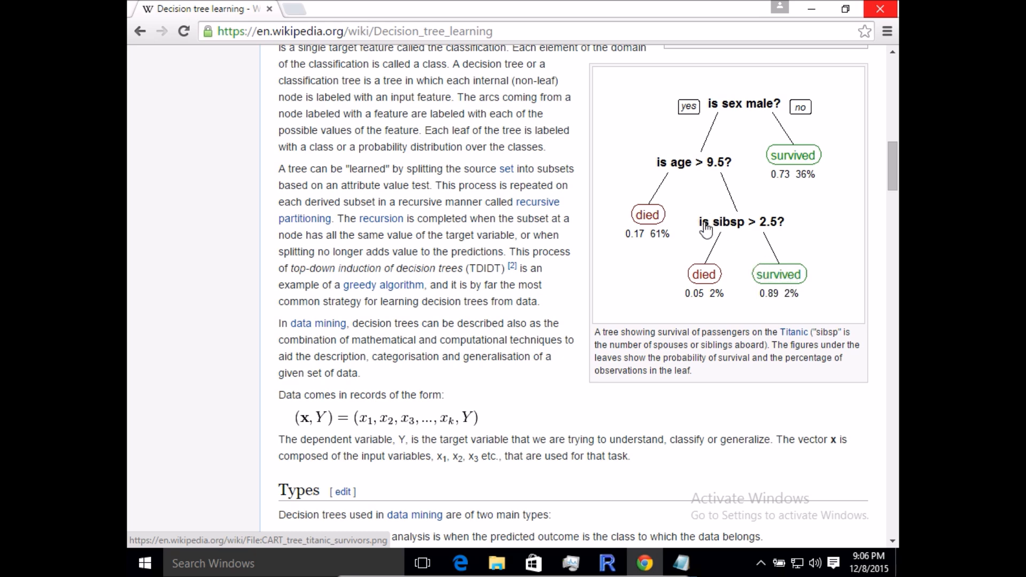
{"action": "mouse_move", "coordinate": [731, 225]}
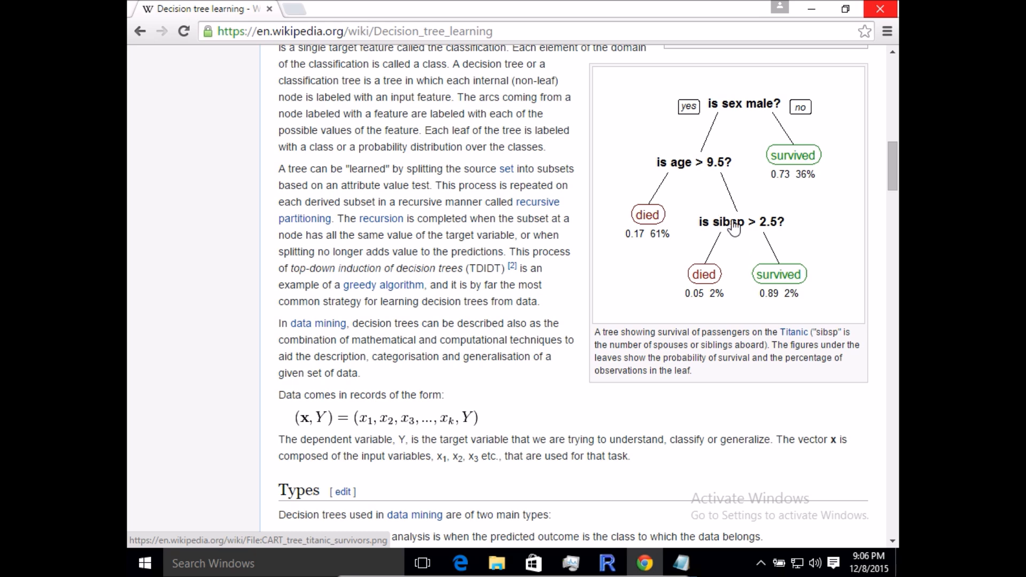
{"action": "mouse_move", "coordinate": [767, 289]}
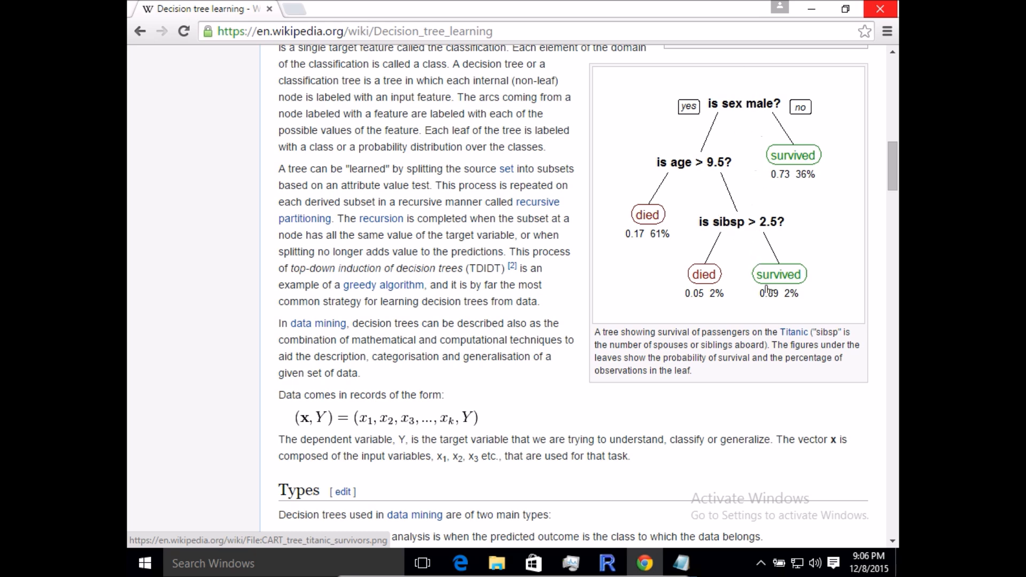
{"action": "mouse_move", "coordinate": [739, 112]}
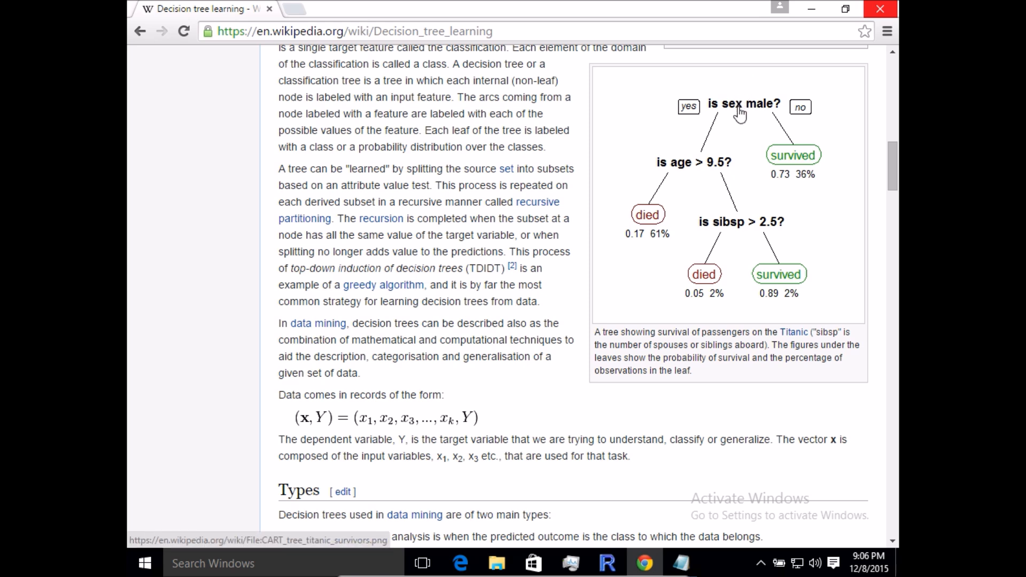
{"action": "mouse_move", "coordinate": [740, 162]}
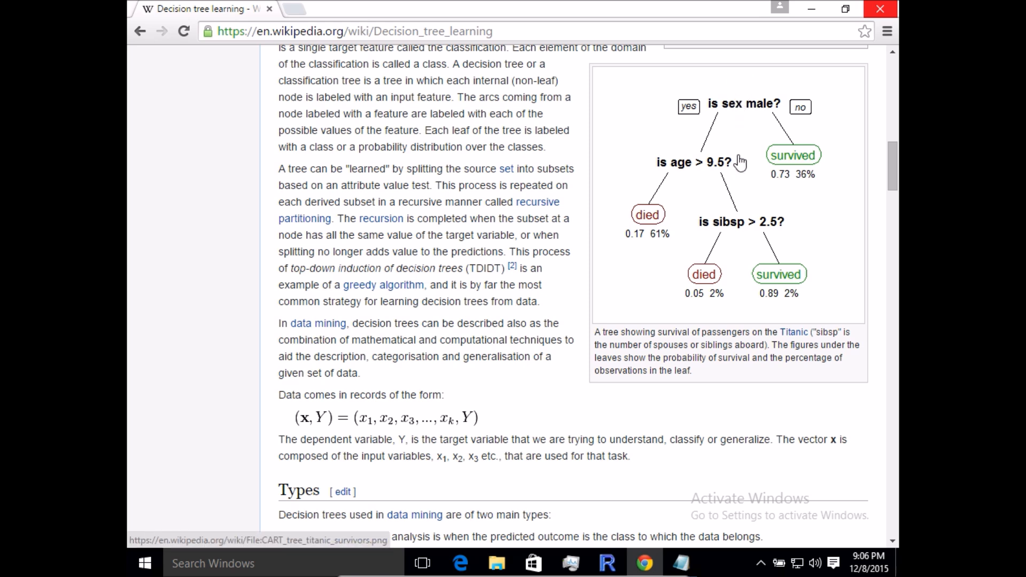
{"action": "mouse_move", "coordinate": [740, 124]}
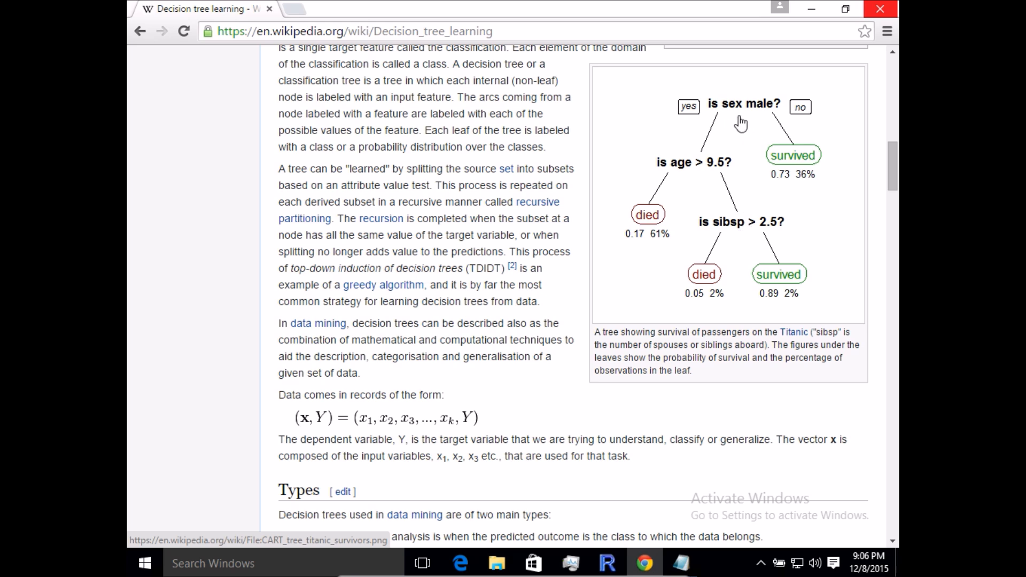
{"action": "mouse_move", "coordinate": [748, 121]}
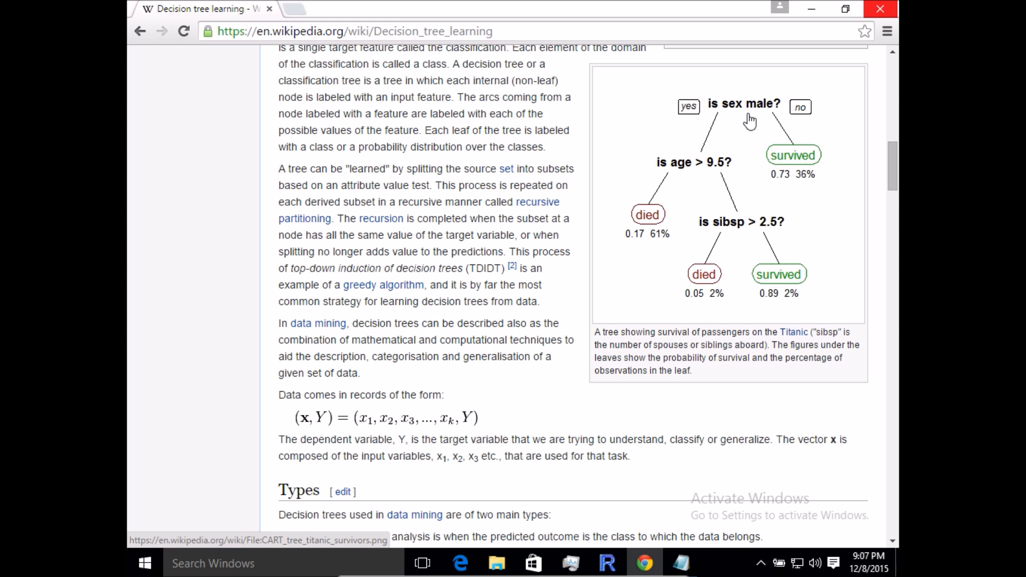
{"action": "mouse_move", "coordinate": [736, 121]}
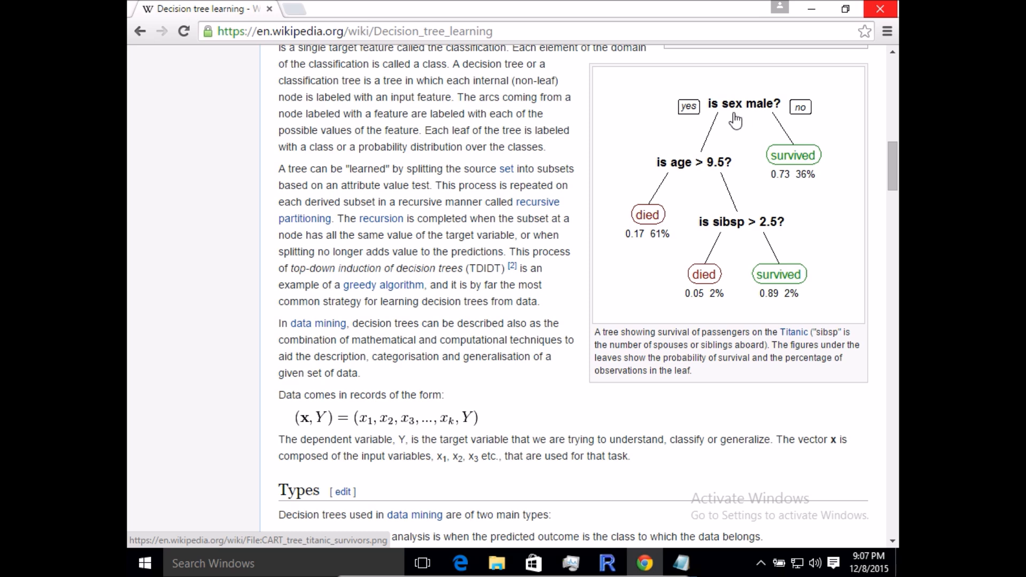
{"action": "mouse_move", "coordinate": [756, 211]}
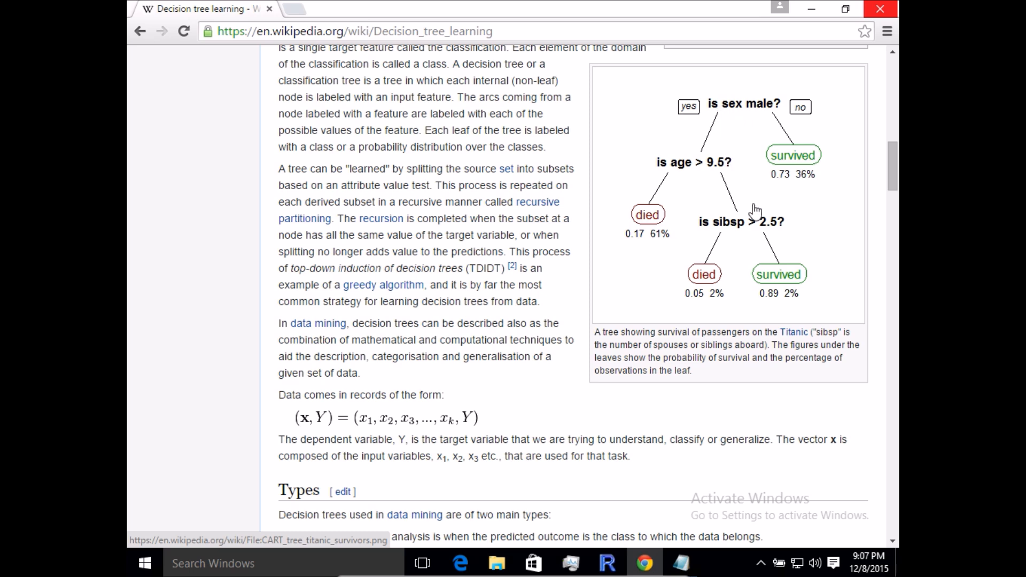
{"action": "scroll", "scroll_direction": "down", "scroll_amount": 3}
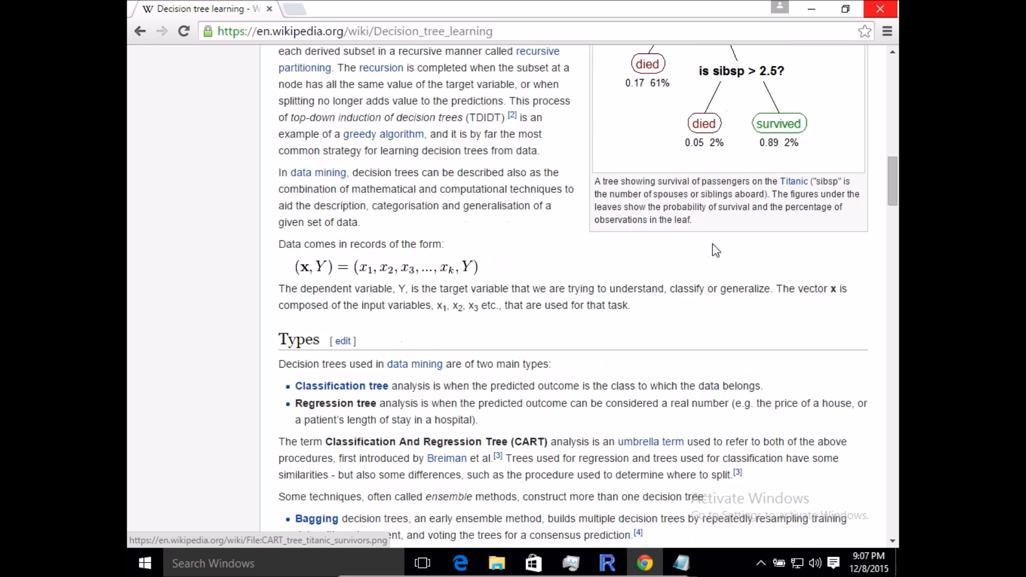
{"action": "scroll", "scroll_direction": "down", "scroll_amount": 3}
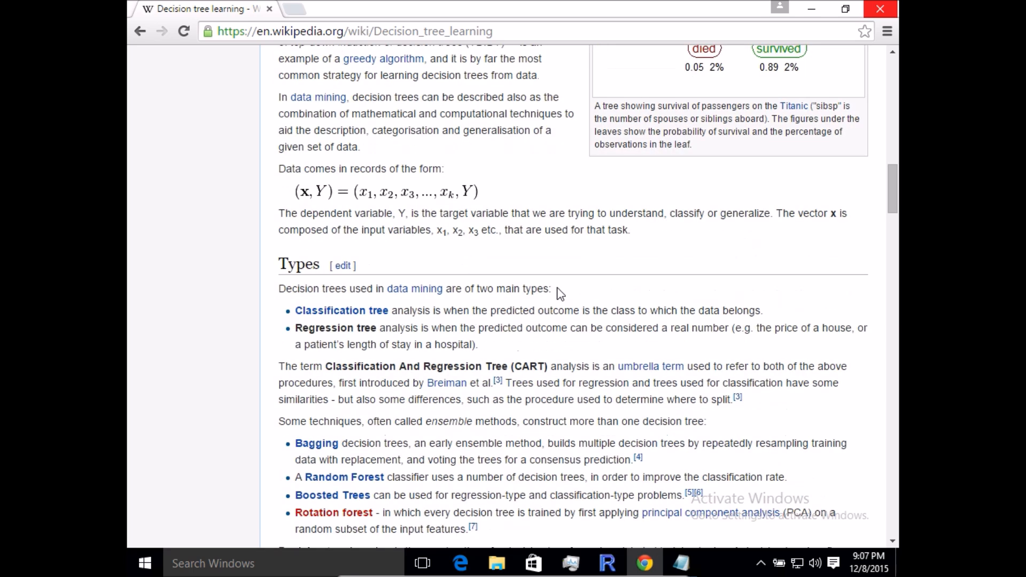
{"action": "scroll", "scroll_direction": "up", "scroll_amount": 3}
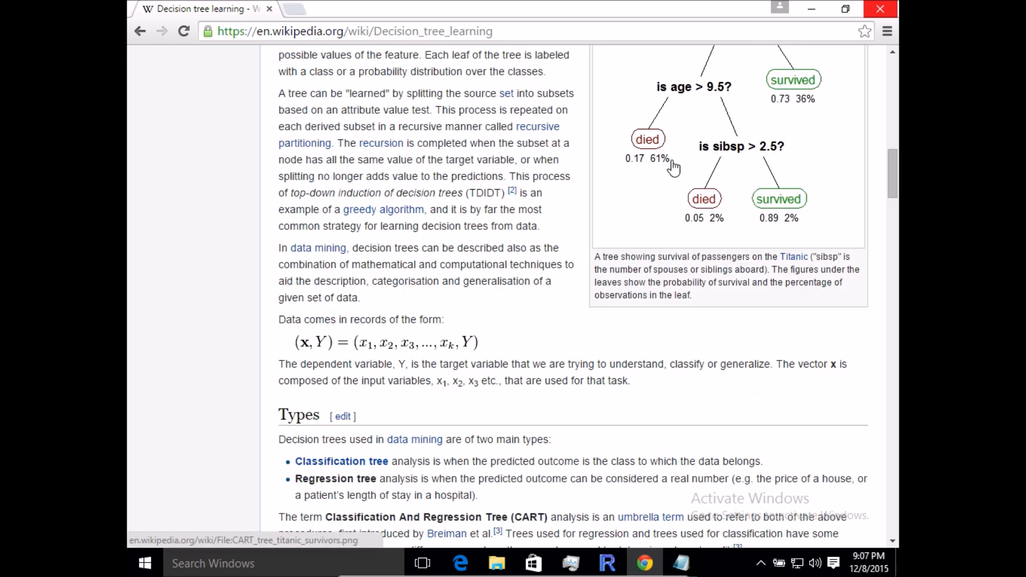
{"action": "mouse_move", "coordinate": [674, 164]}
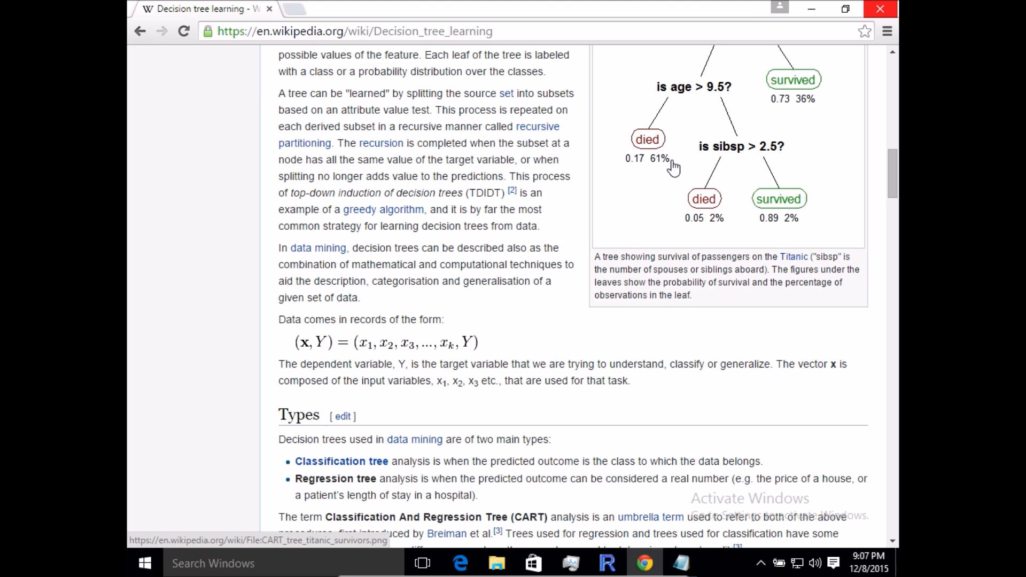
{"action": "scroll", "scroll_direction": "up", "scroll_amount": 3}
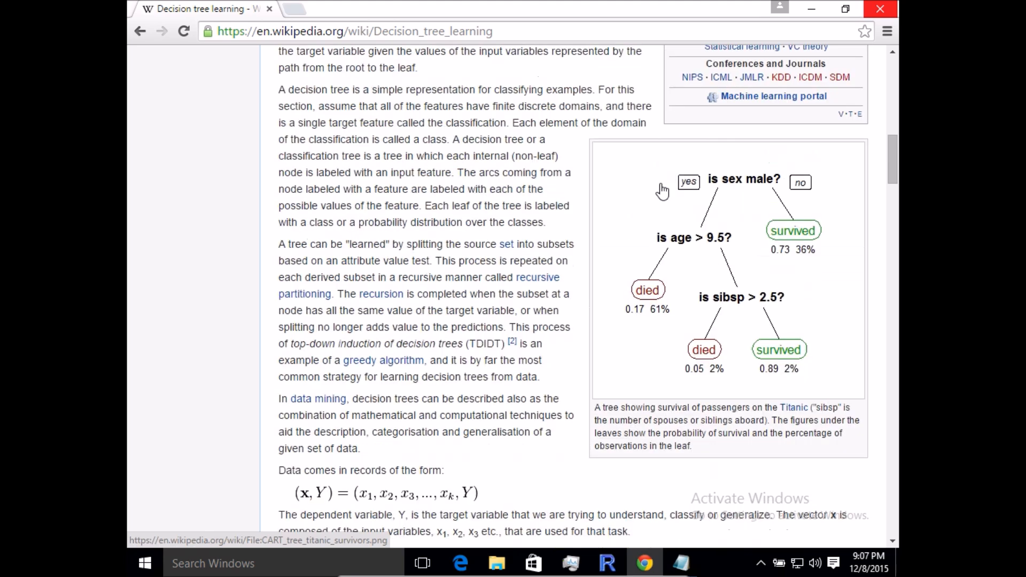
{"action": "mouse_move", "coordinate": [724, 318]}
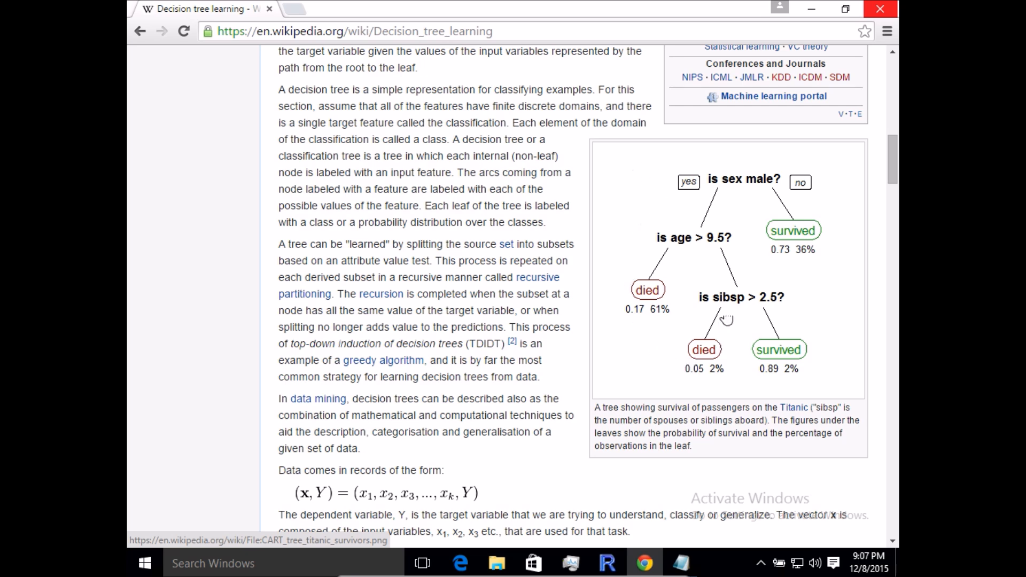
{"action": "mouse_move", "coordinate": [724, 232]}
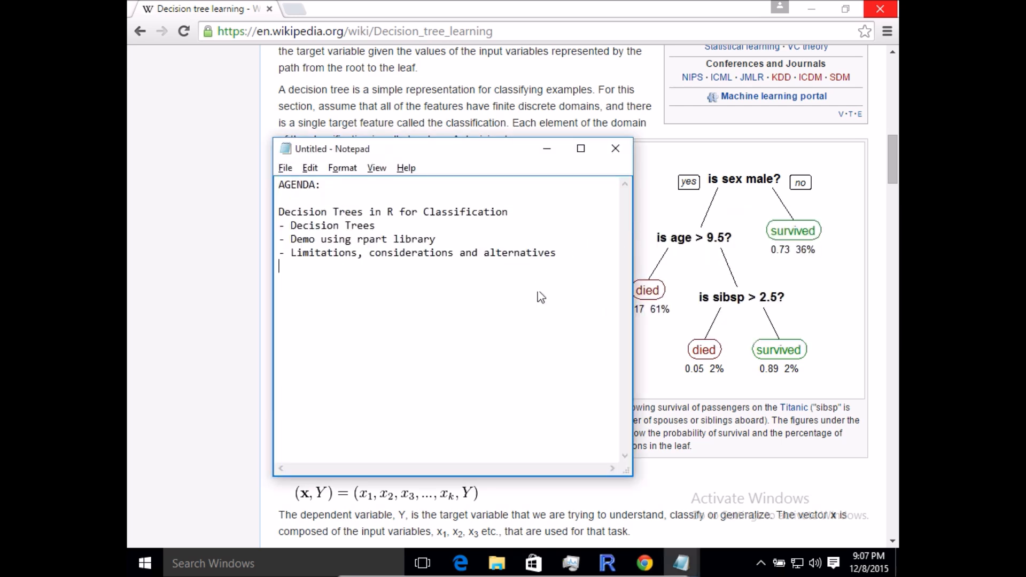
Highlight the rpart demo line and the word rpart in the agenda, then move to the R console.
{"action": "double_click", "coordinate": [362, 238]}
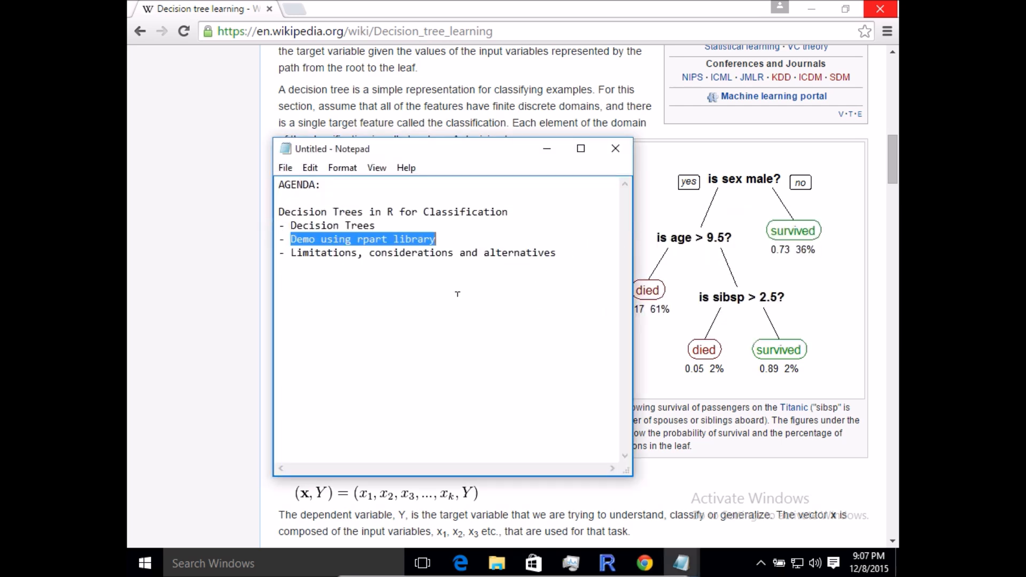
{"action": "left_click", "coordinate": [359, 239]}
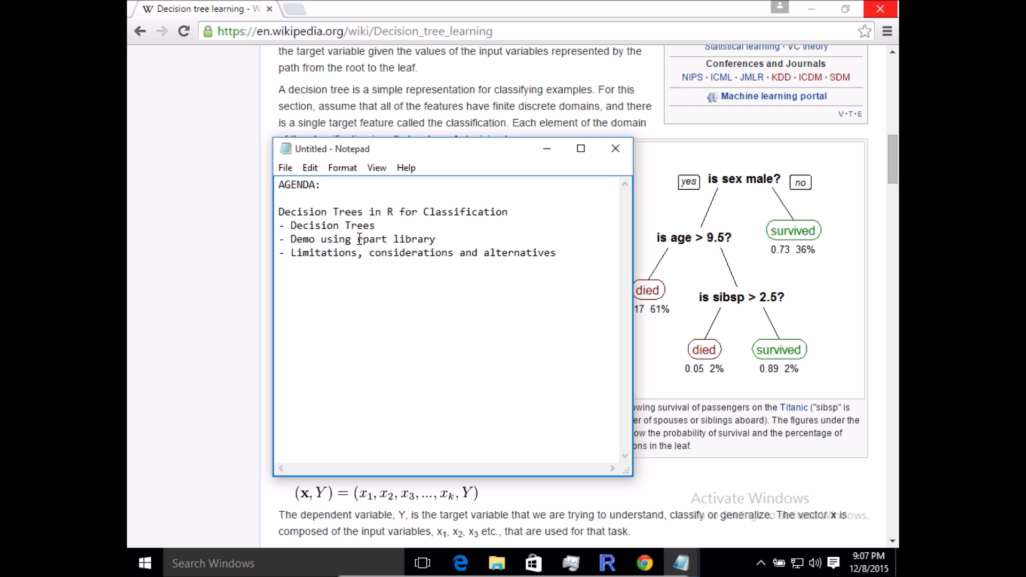
{"action": "double_click", "coordinate": [370, 238]}
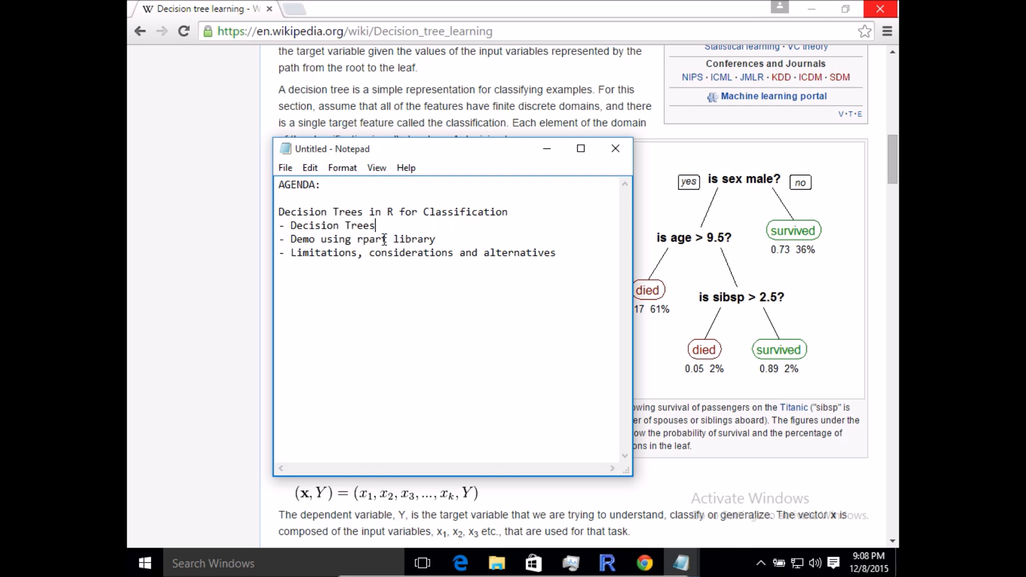
{"action": "double_click", "coordinate": [371, 238]}
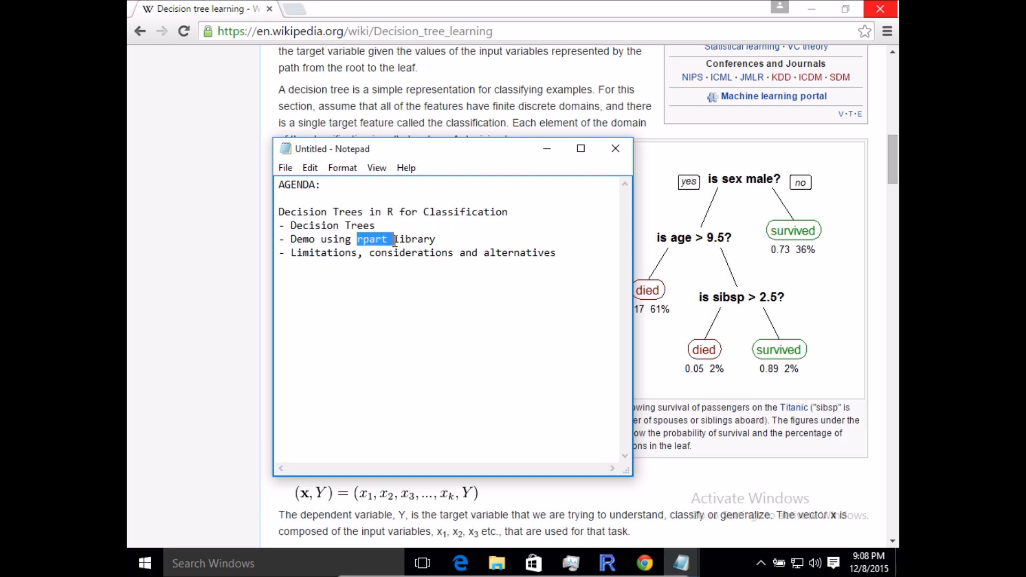
{"action": "mouse_move", "coordinate": [377, 254]}
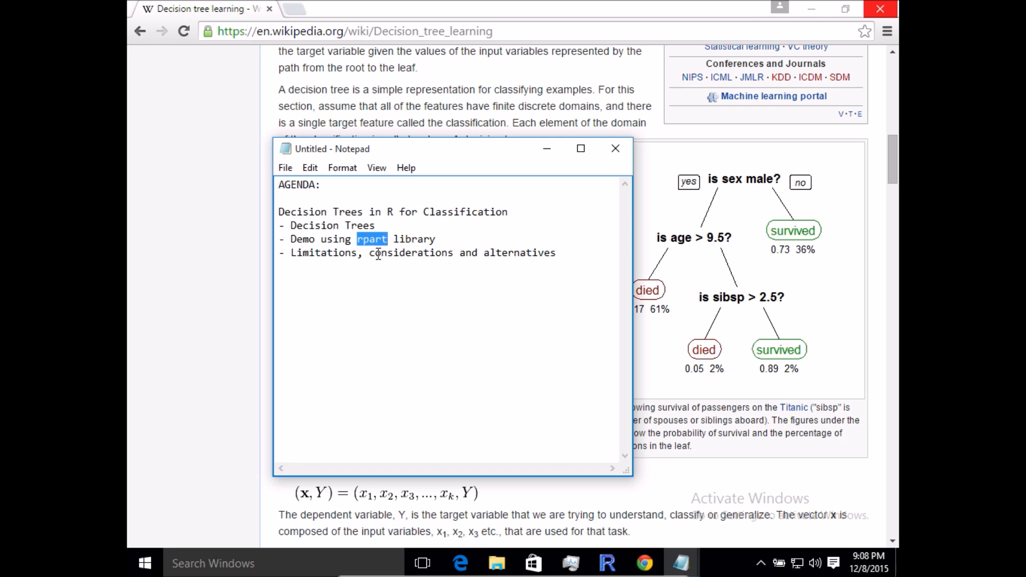
{"action": "left_click", "coordinate": [409, 259]}
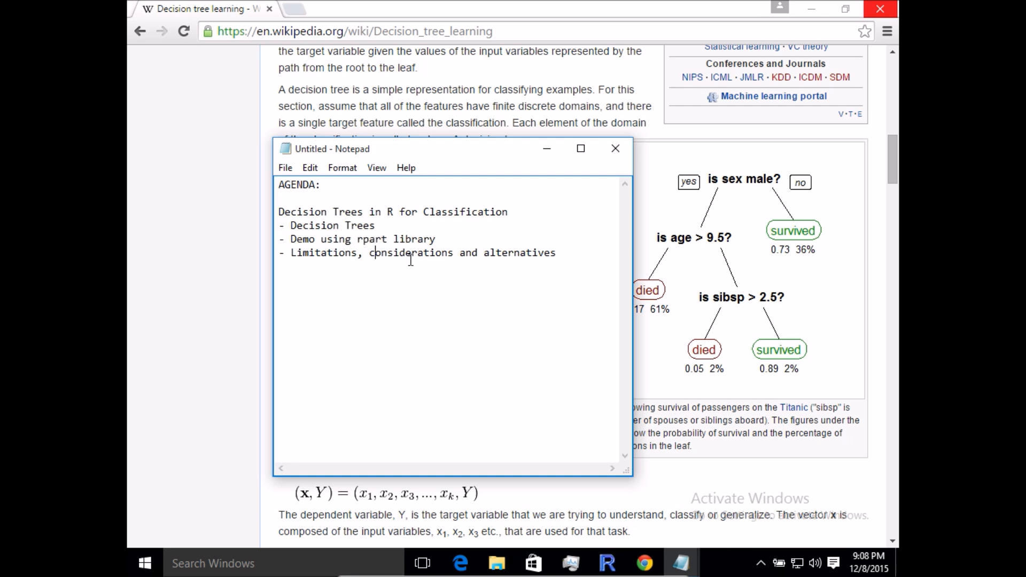
{"action": "left_click", "coordinate": [606, 563]}
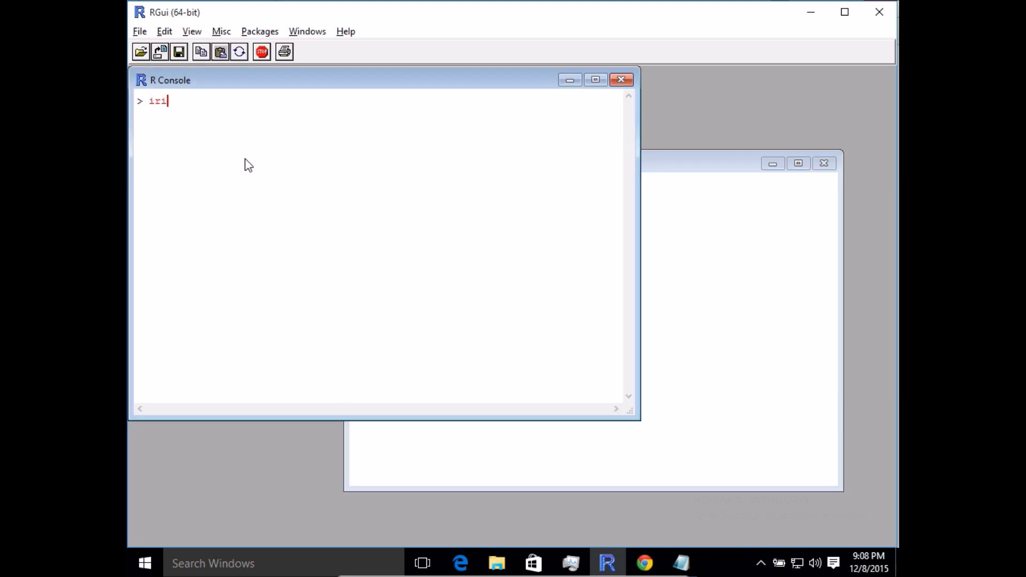
Print the iris data set in the console and look through its setosa, versicolor and virginica rows.
{"action": "key", "text": "Return"}
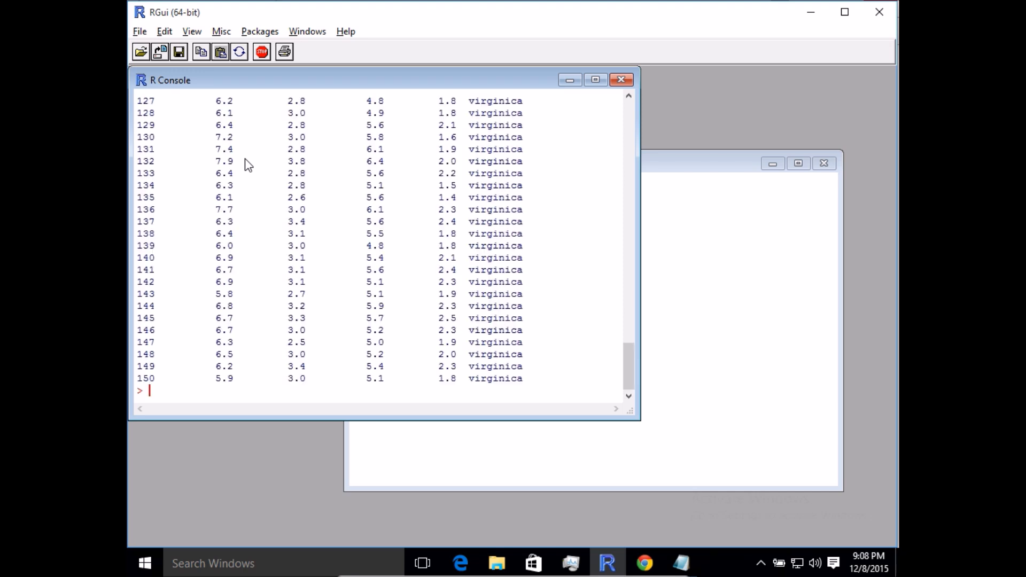
{"action": "scroll", "scroll_direction": "up", "scroll_amount": 3}
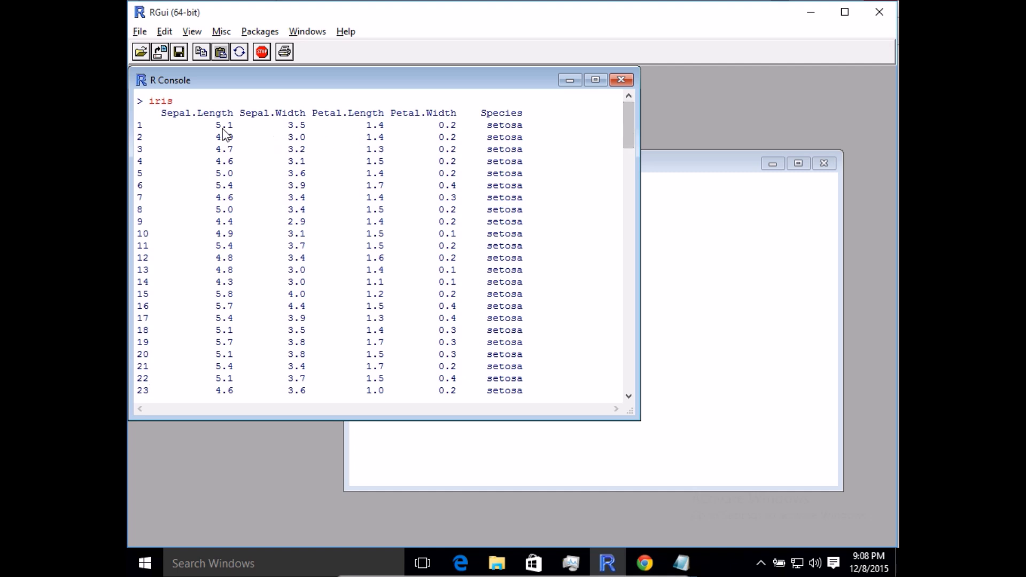
{"action": "mouse_move", "coordinate": [340, 126]}
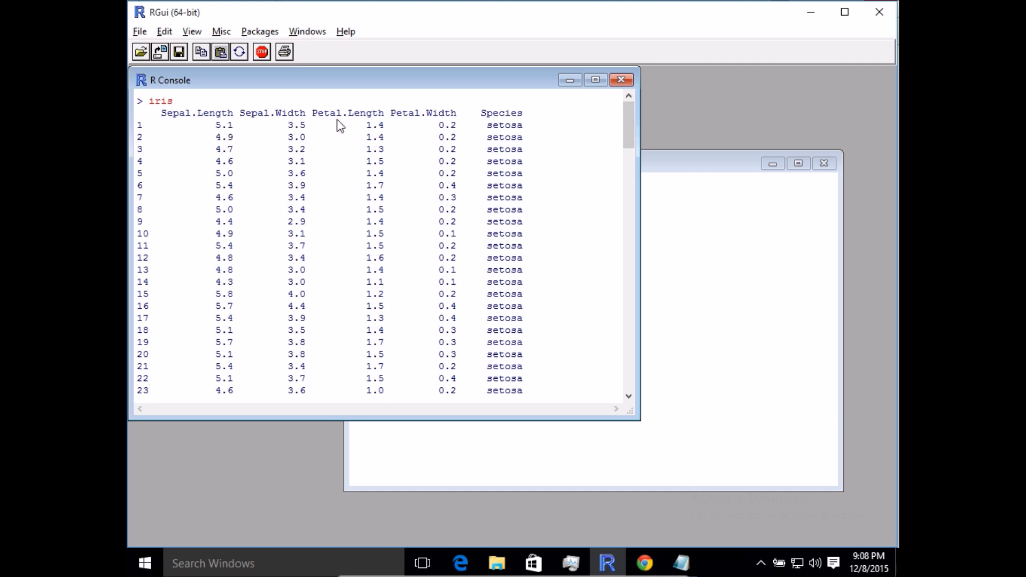
{"action": "mouse_move", "coordinate": [493, 126]}
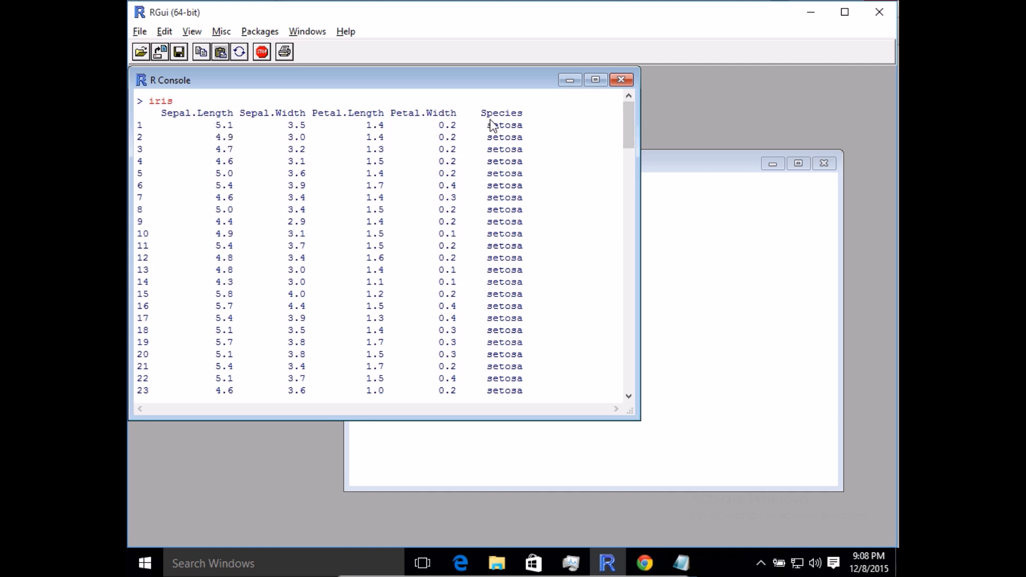
{"action": "mouse_move", "coordinate": [462, 168]}
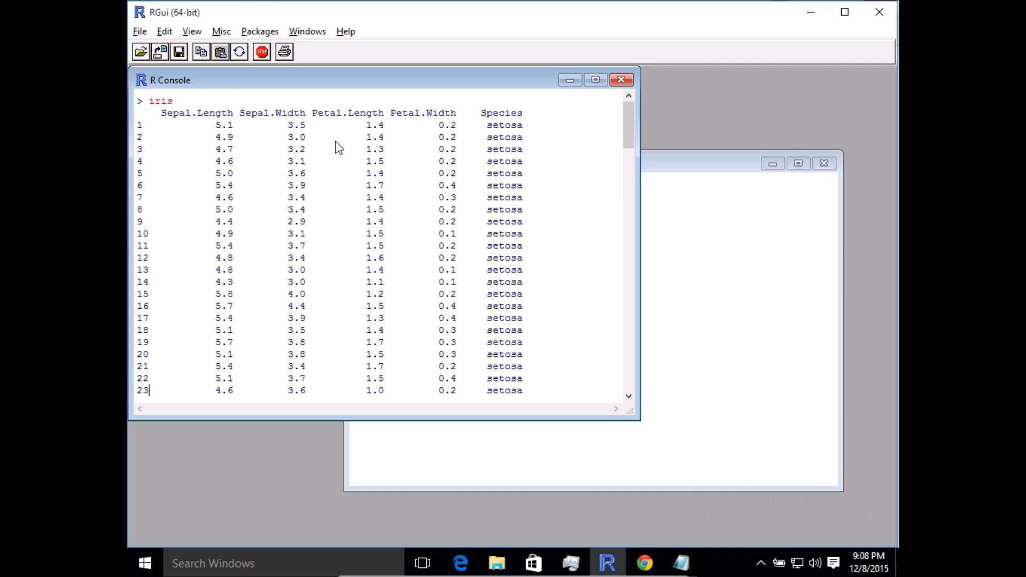
{"action": "mouse_move", "coordinate": [321, 136]}
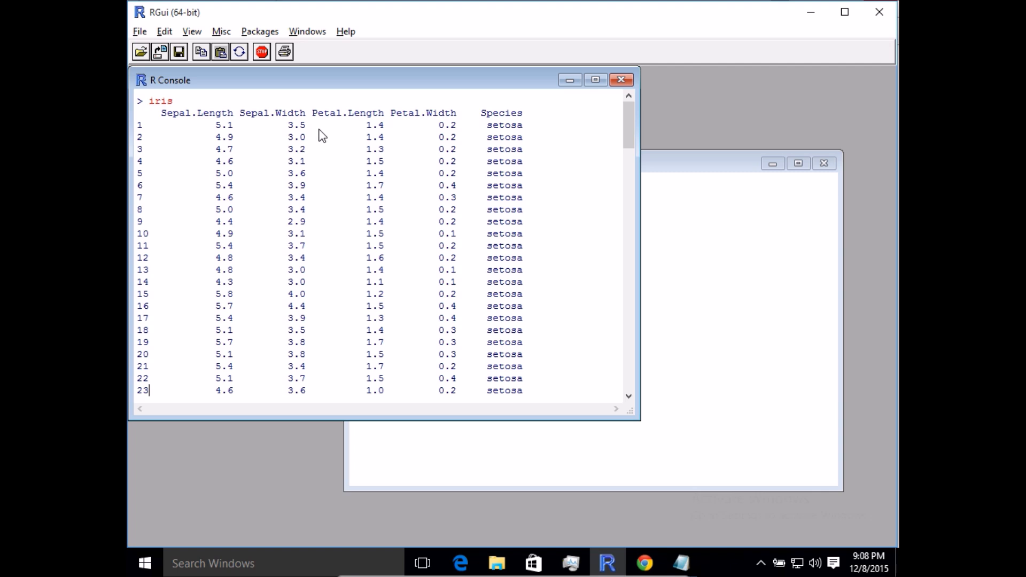
{"action": "mouse_move", "coordinate": [558, 214]}
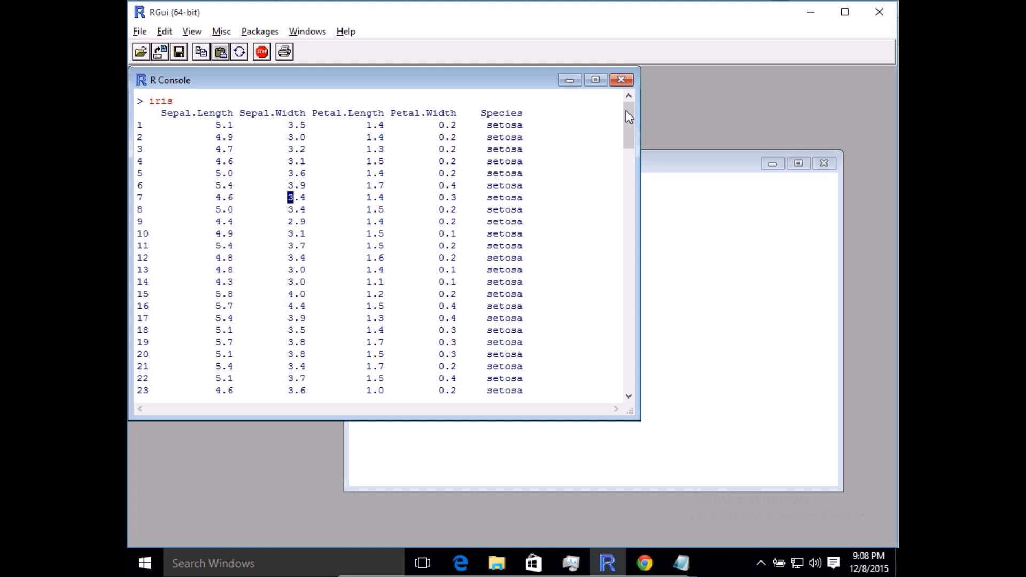
{"action": "scroll", "scroll_direction": "down", "scroll_amount": 3}
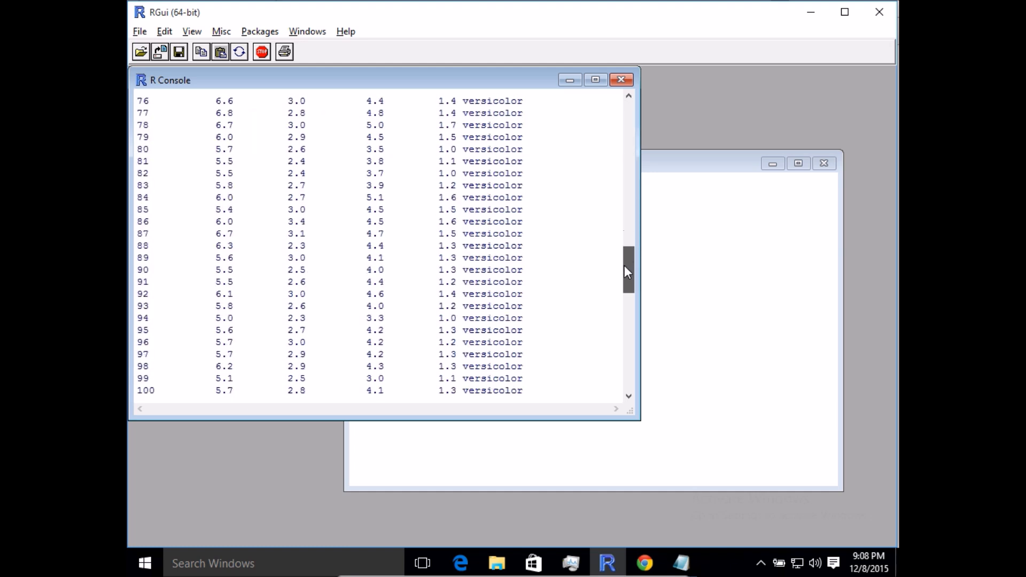
{"action": "scroll", "scroll_direction": "up", "scroll_amount": 3}
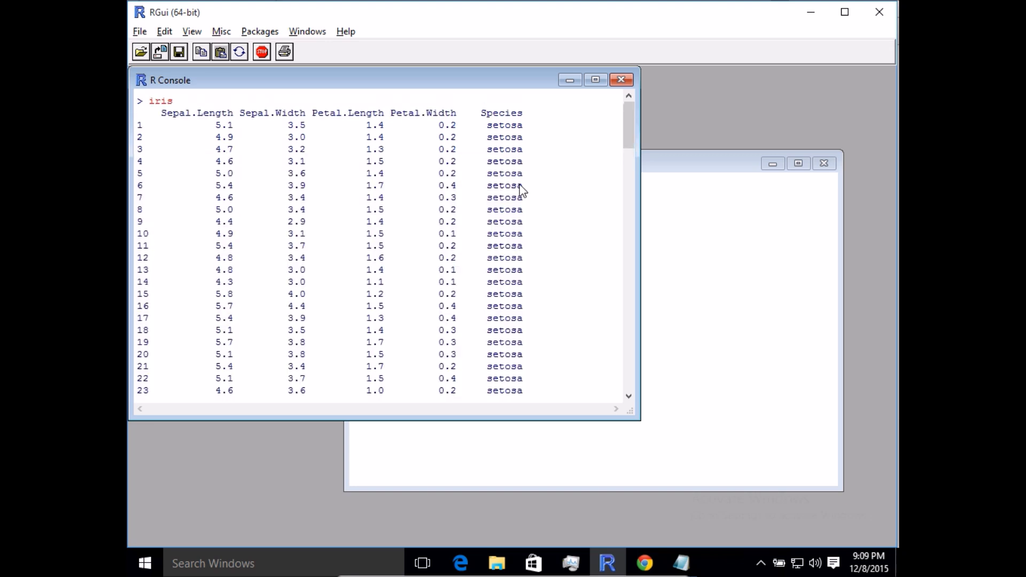
{"action": "mouse_move", "coordinate": [425, 191]}
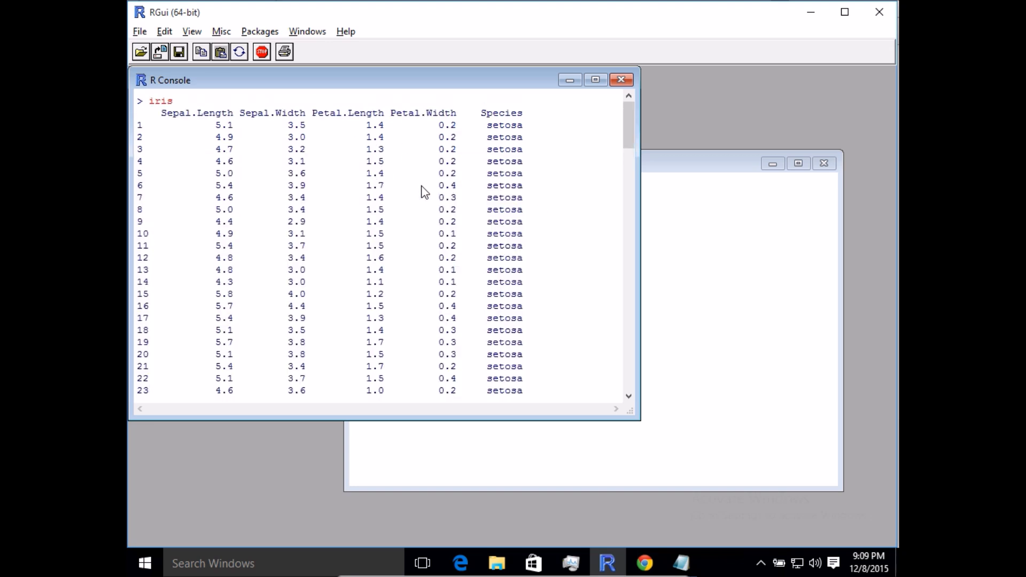
{"action": "scroll", "scroll_direction": "down", "scroll_amount": 3}
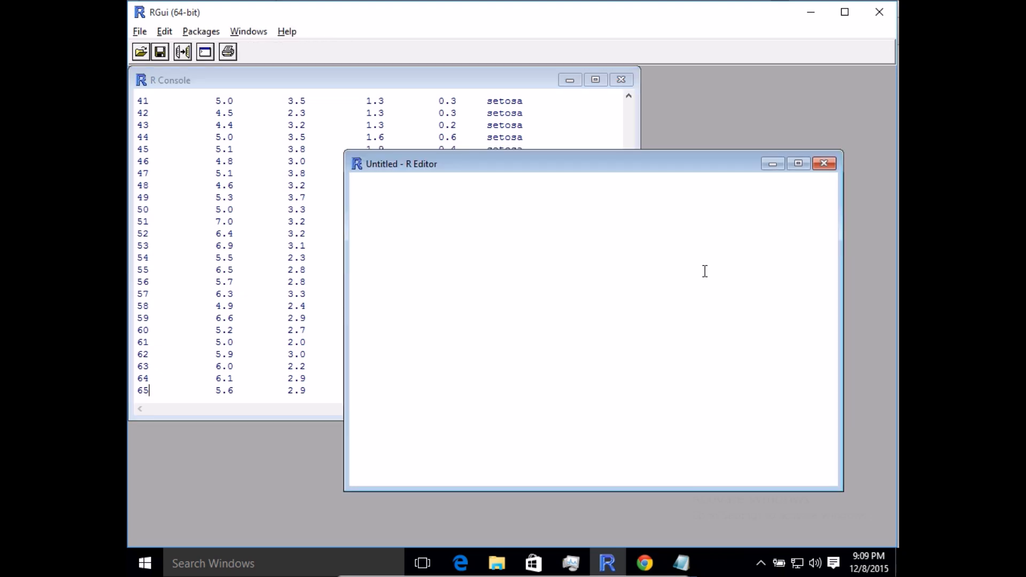
Begin the s <- sample line in the script and confirm dim(iris) gives 150 rows by 5 columns.
{"action": "type", "text": "s"}
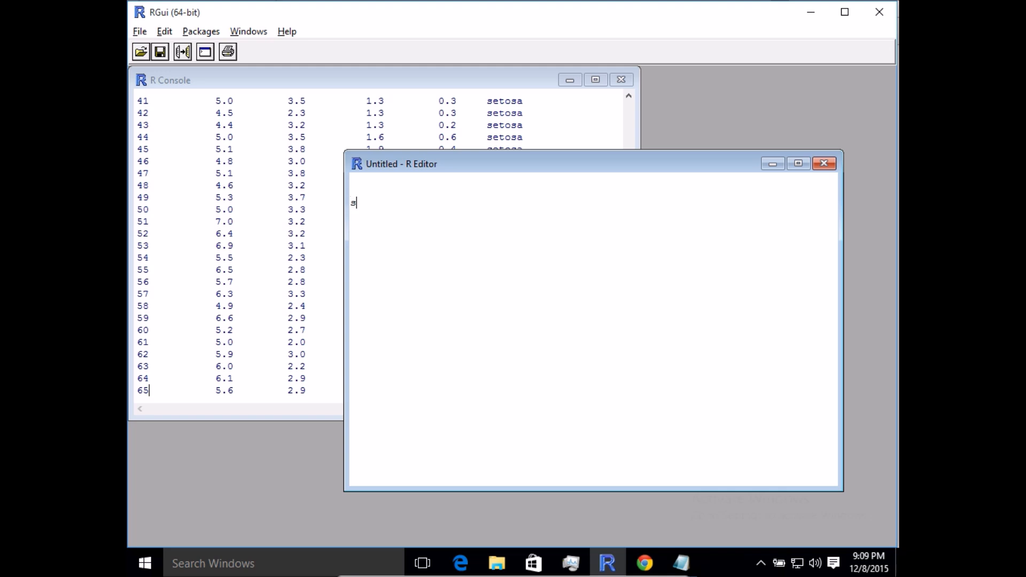
{"action": "type", "text": "<-"}
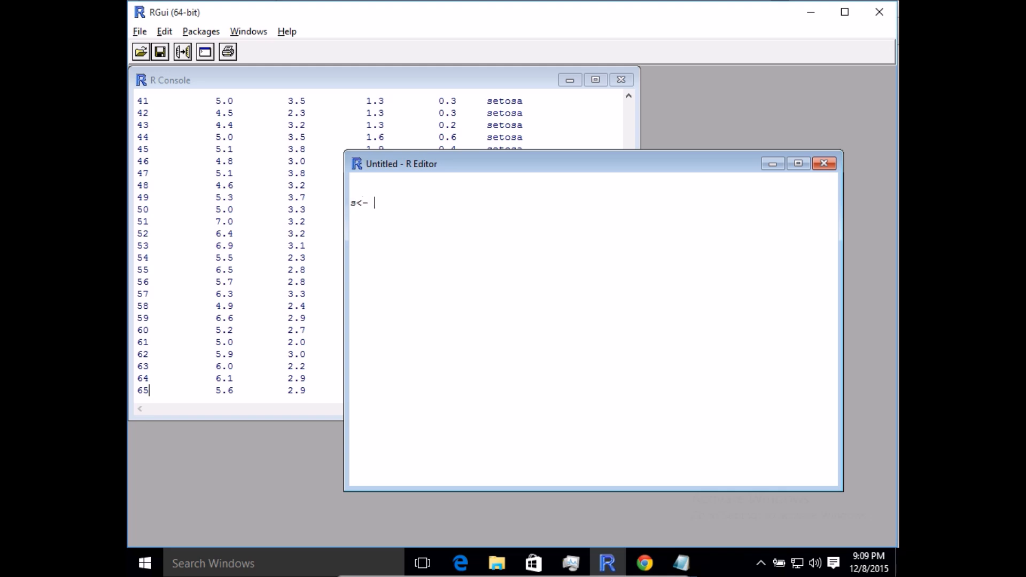
{"action": "type", "text": "samp"}
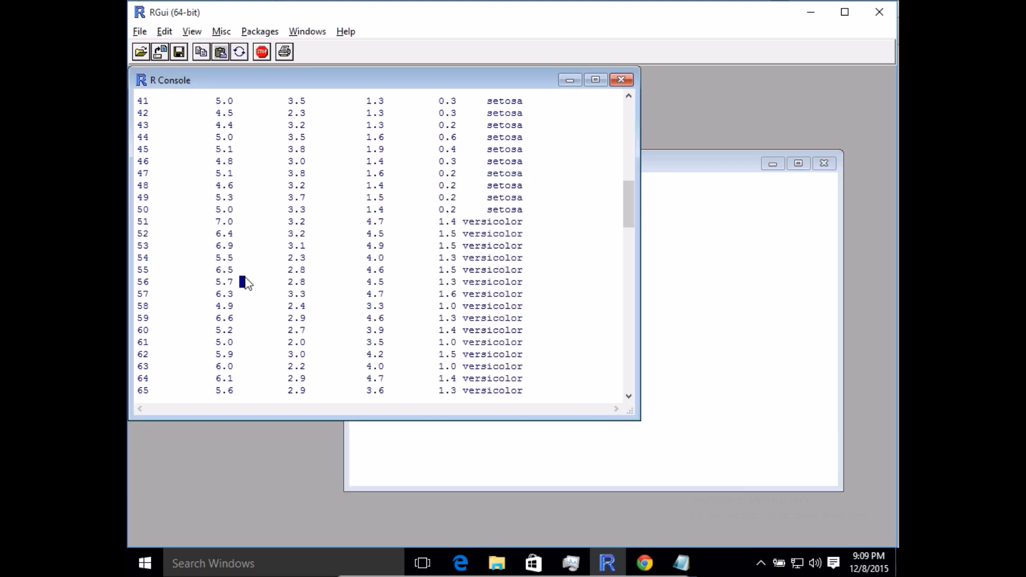
{"action": "type", "text": "dim(1"}
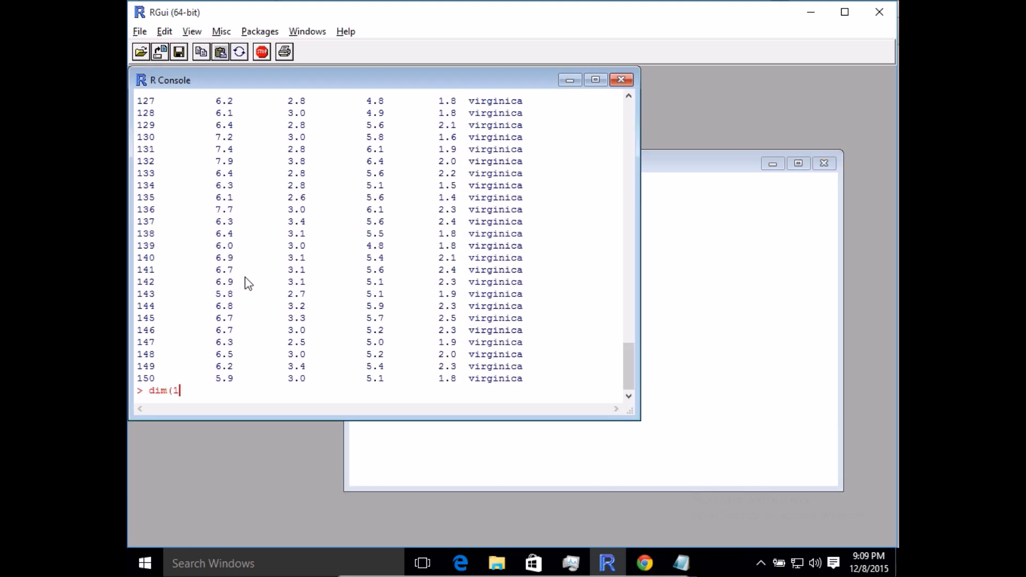
{"action": "key", "text": "Return"}
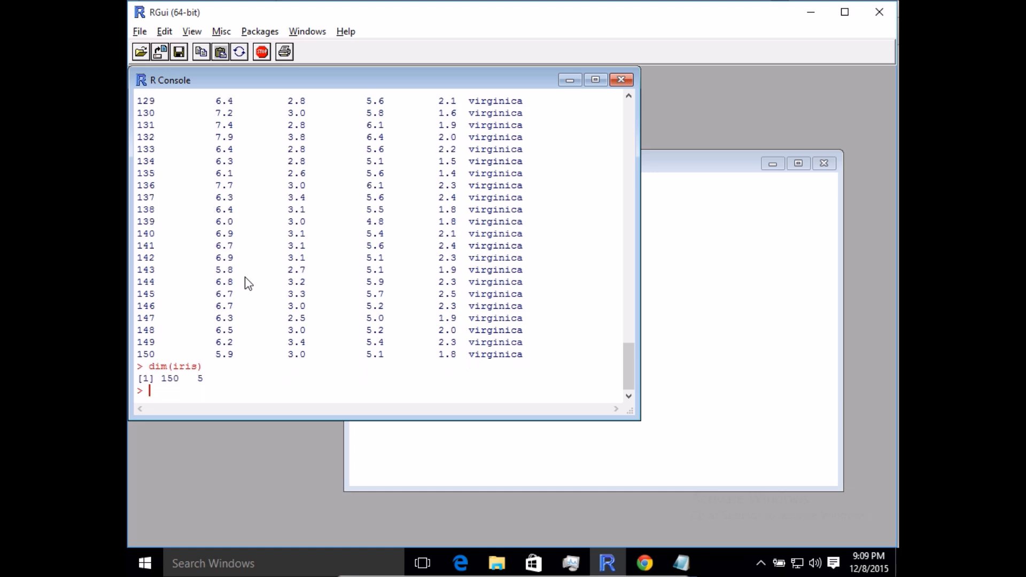
{"action": "mouse_move", "coordinate": [229, 316]}
{"action": "type", "text": "s<- sample"}
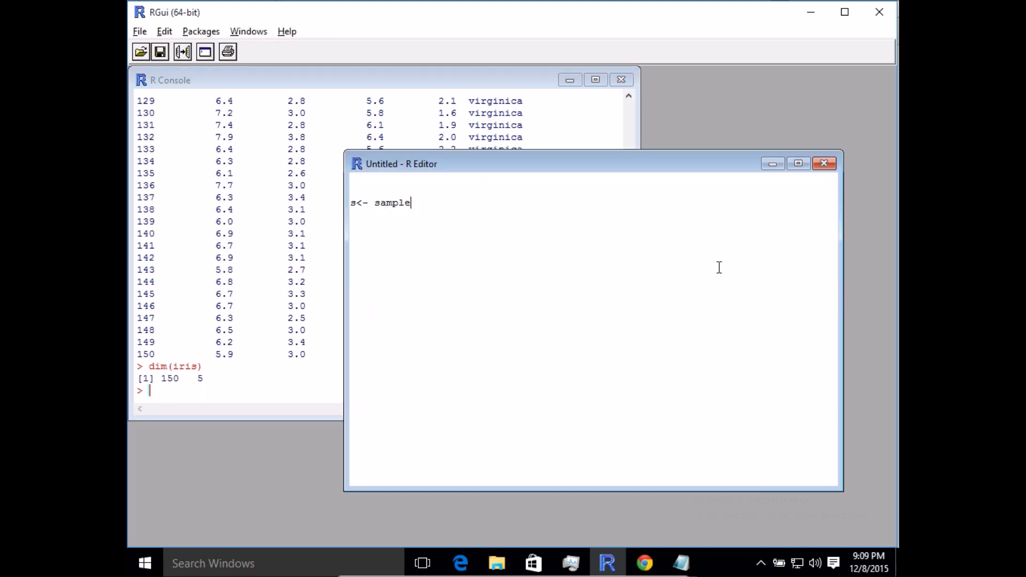
Complete s <- sample(150,50), run it and print the 50 sampled row numbers.
{"action": "type", "text": "(1"}
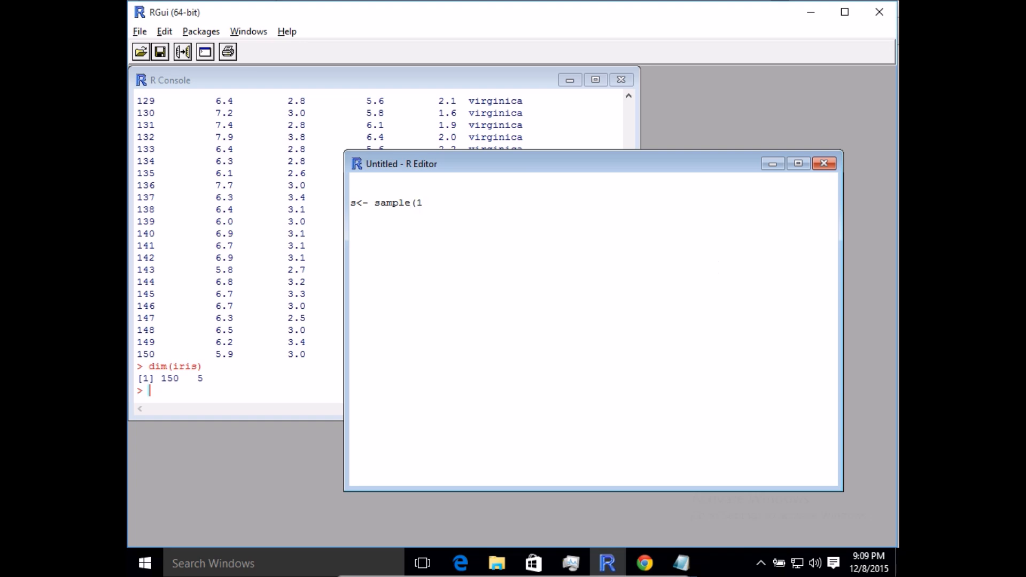
{"action": "type", "text": "50,"}
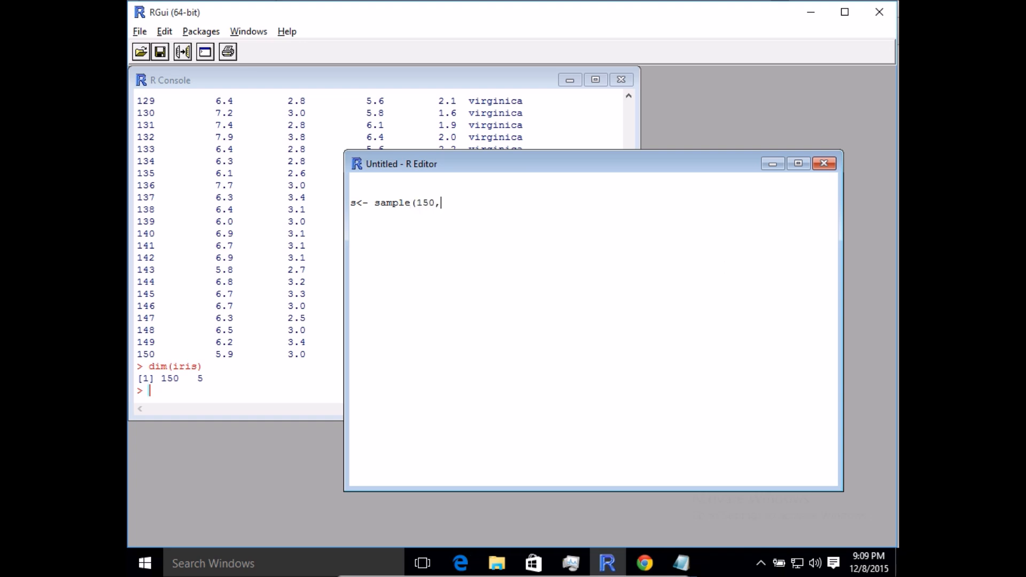
{"action": "type", "text": "50)"}
{"action": "left_click", "coordinate": [381, 390]}
{"action": "type", "text": "s"}
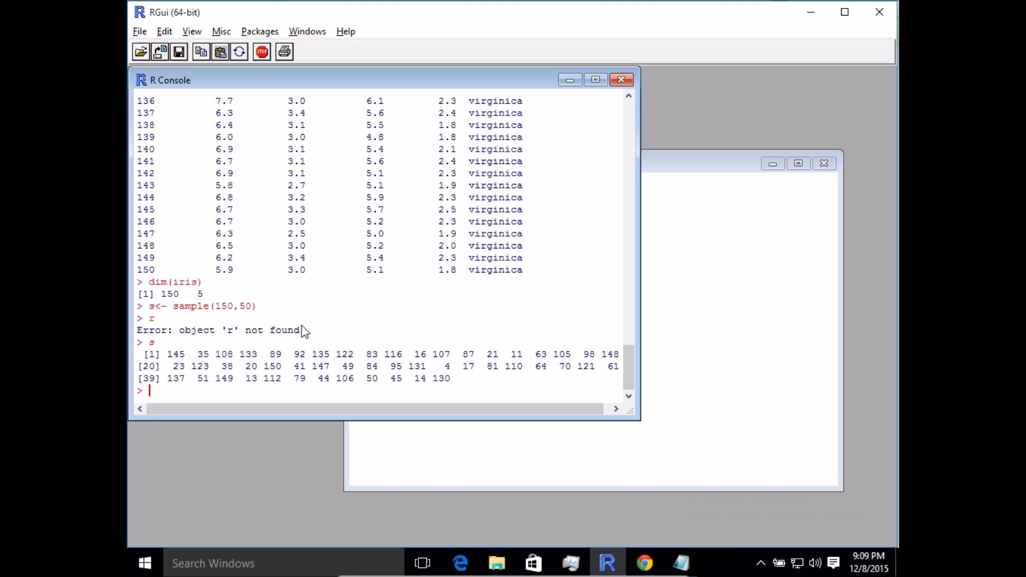
{"action": "mouse_move", "coordinate": [662, 164]}
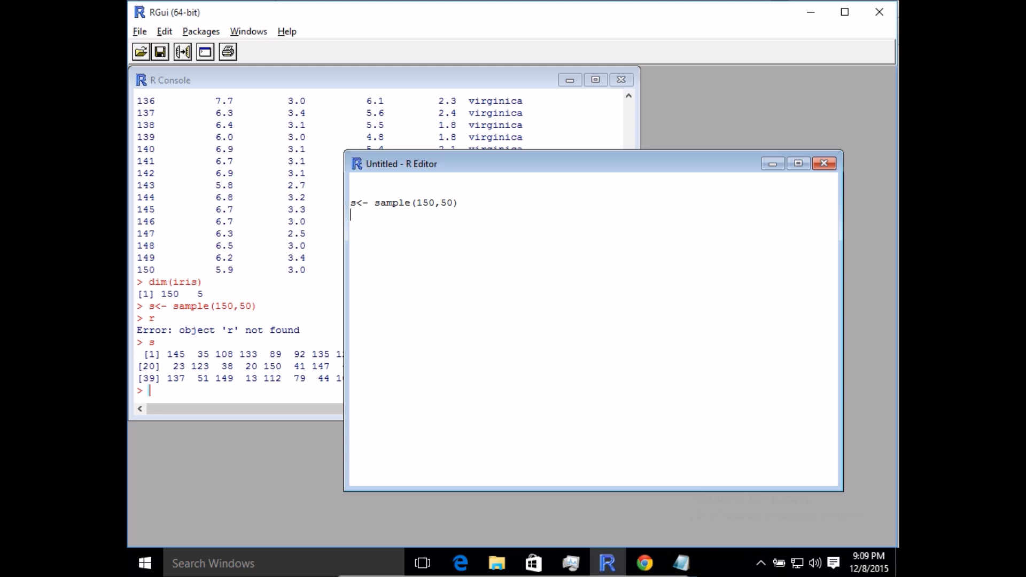
{"action": "type", "text": "s"}
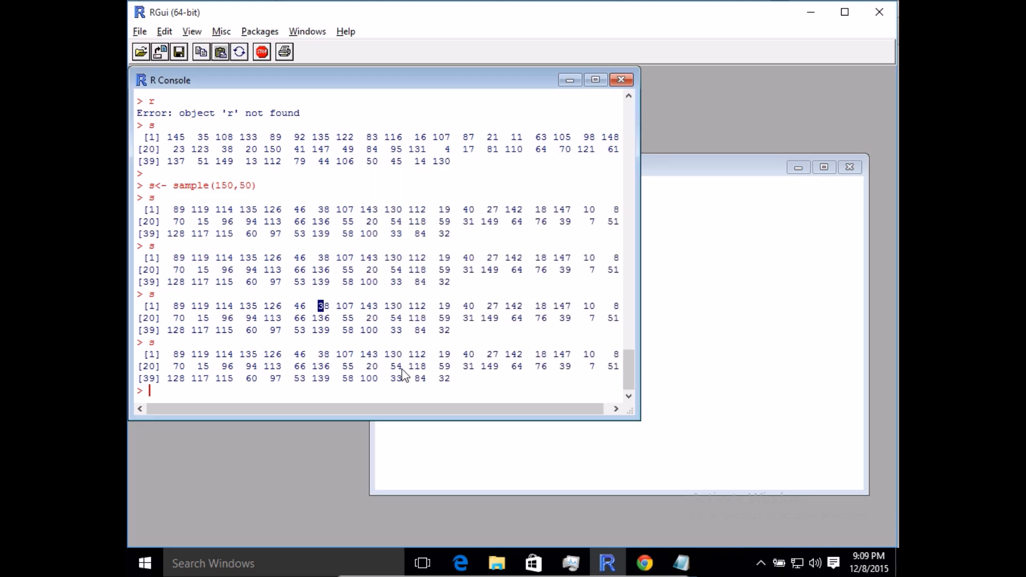
{"action": "mouse_move", "coordinate": [663, 342]}
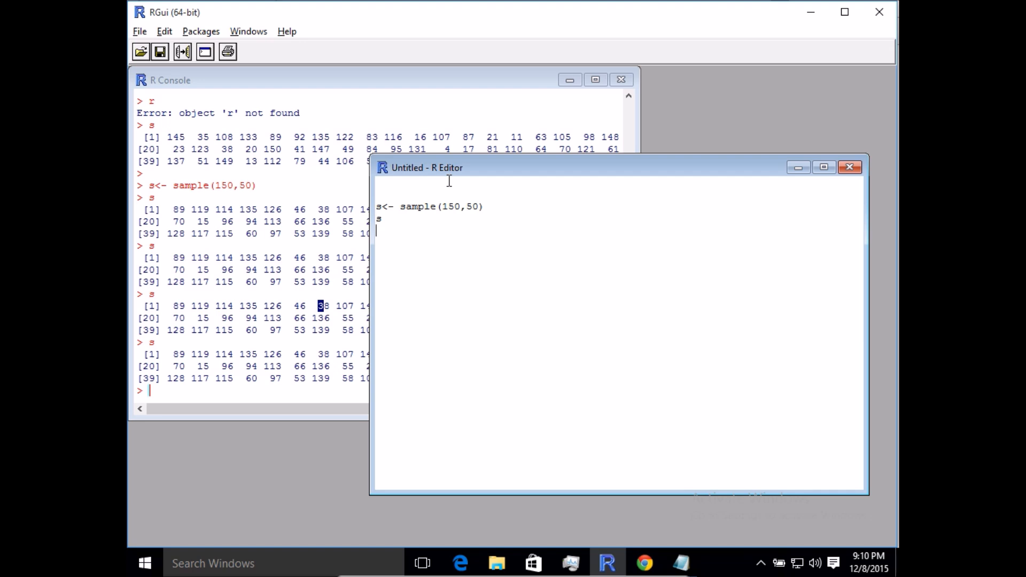
Write iris_train <- iris[s,] in the script to hold the sampled rows.
{"action": "key", "text": "Backspace"}
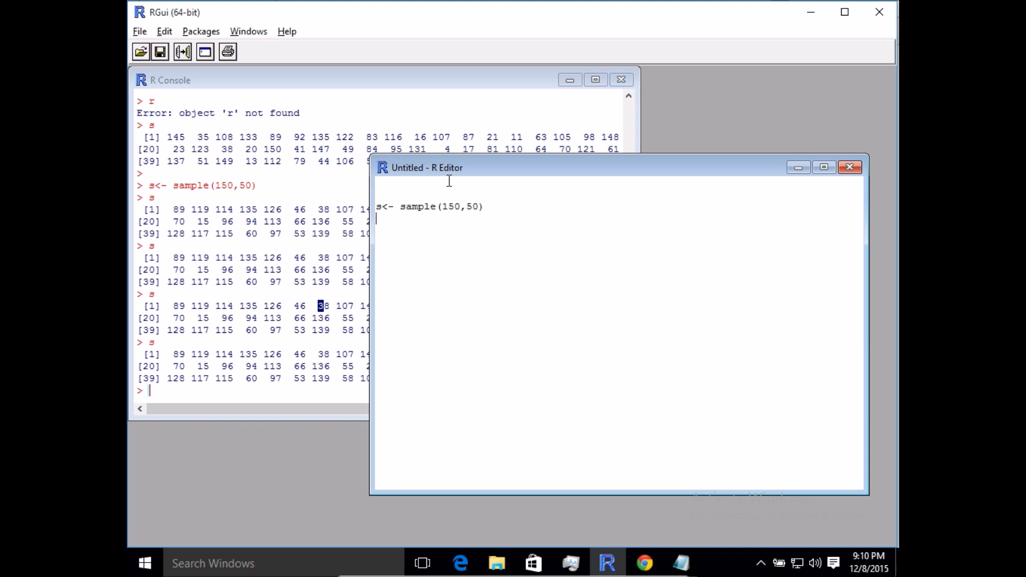
{"action": "type", "text": "iris"}
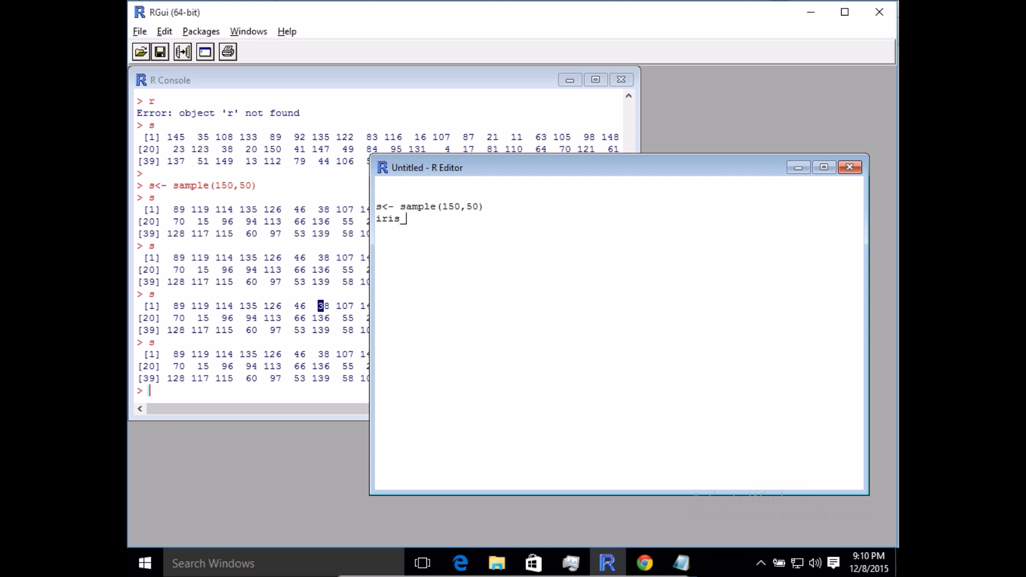
{"action": "type", "text": "_train <"}
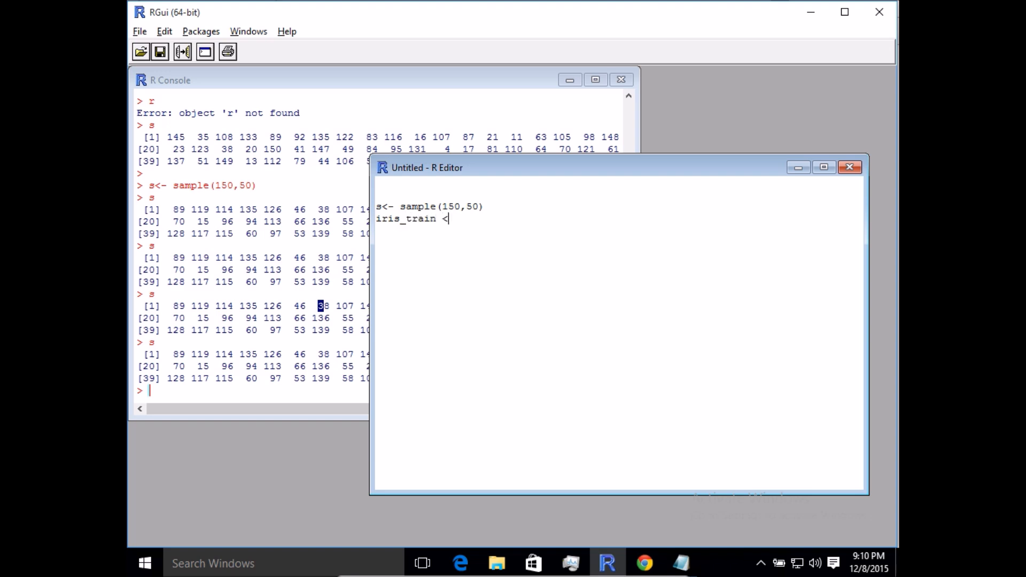
{"action": "type", "text": "- i"}
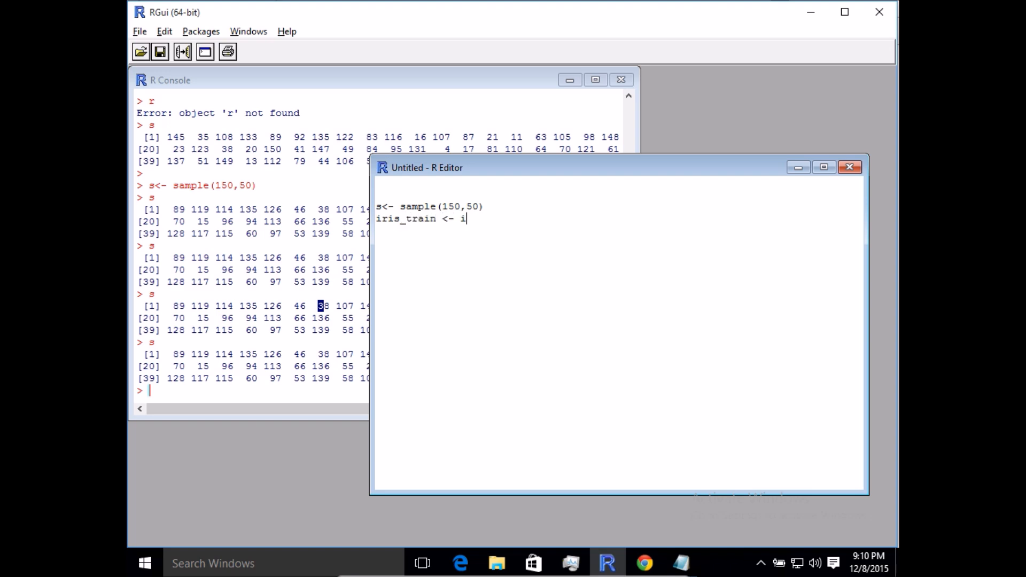
{"action": "type", "text": "ris["}
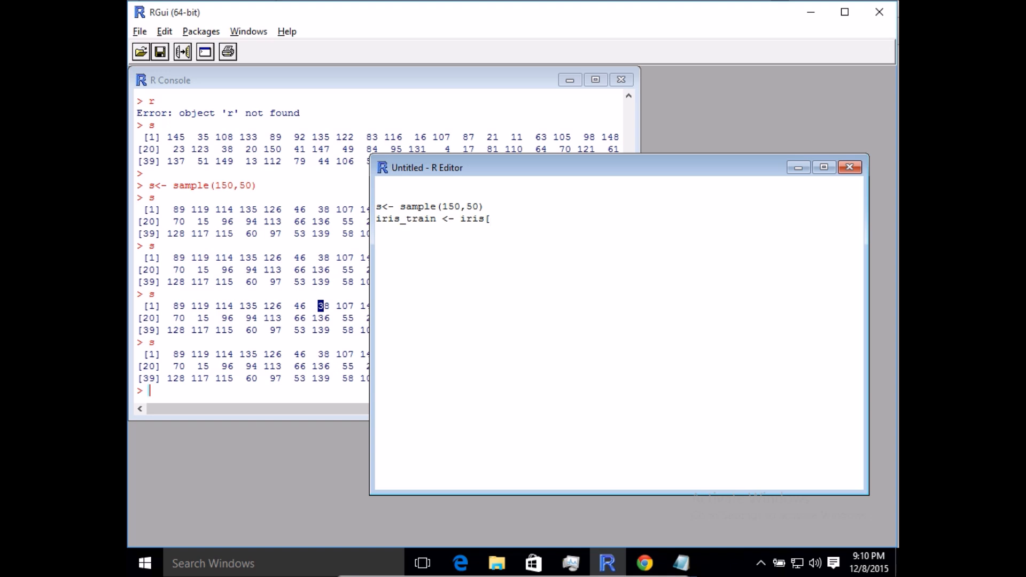
{"action": "type", "text": "s,]"}
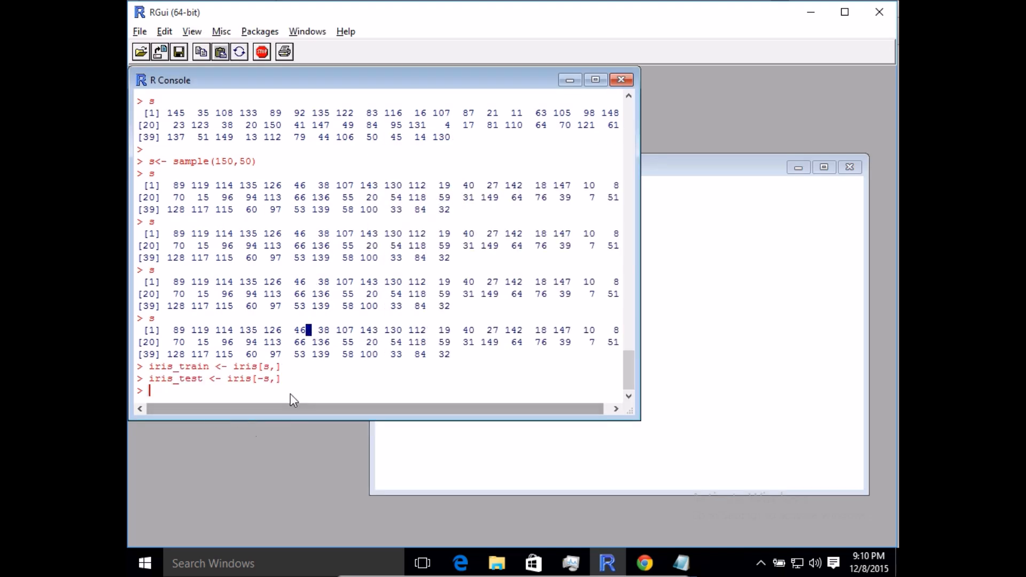
Run dim(iris_test) showing 100 rows by 5 columns and start dim(iris_train).
{"action": "type", "text": "dim(ir"}
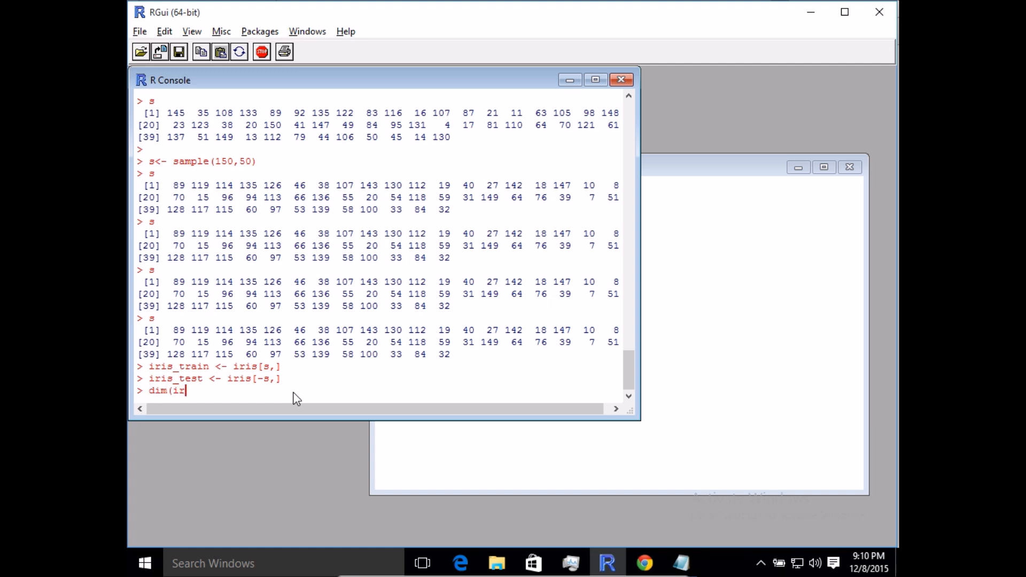
{"action": "type", "text": "is_tests"}
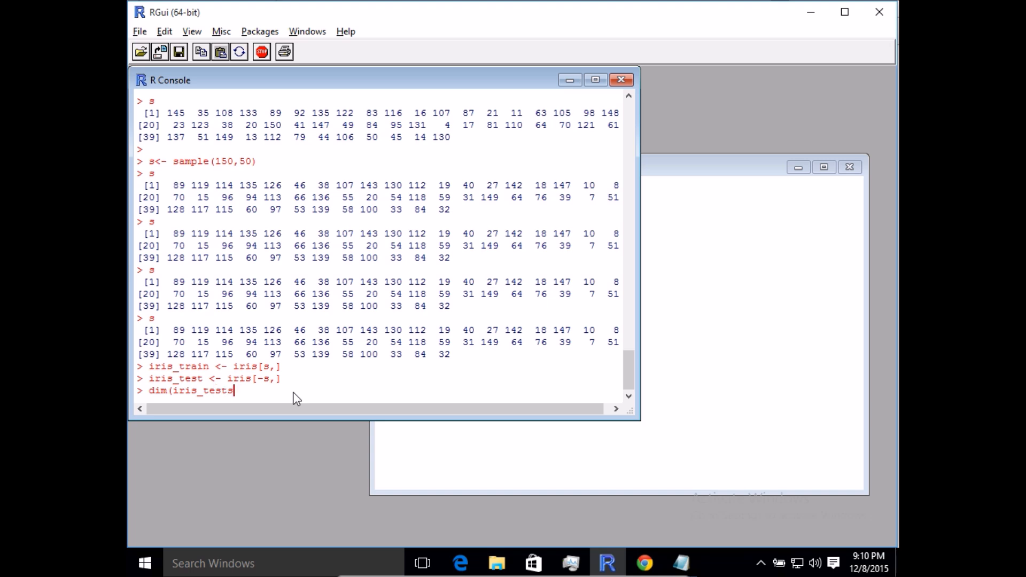
{"action": "key", "text": "Return"}
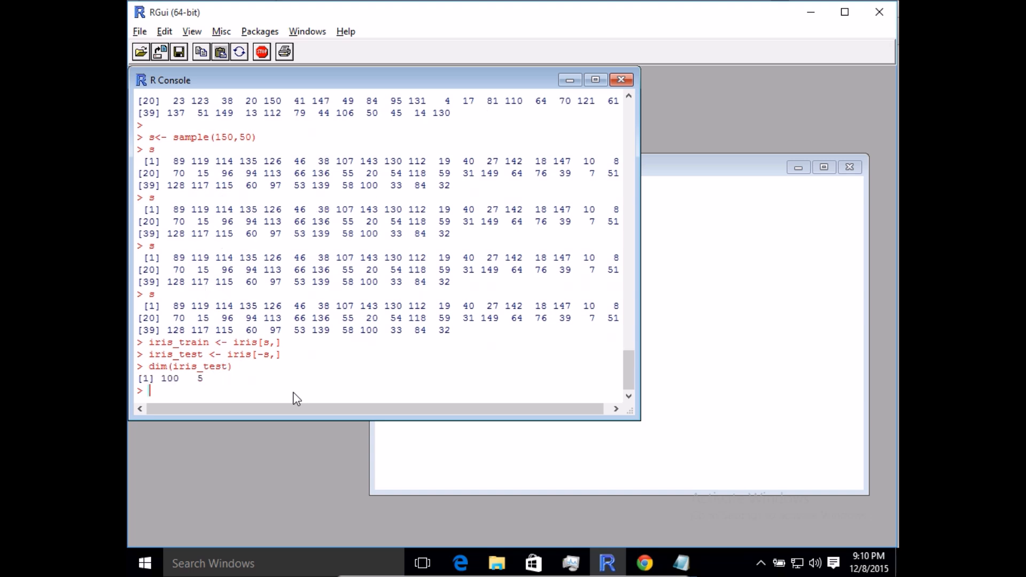
{"action": "type", "text": "dim(iris_tra"}
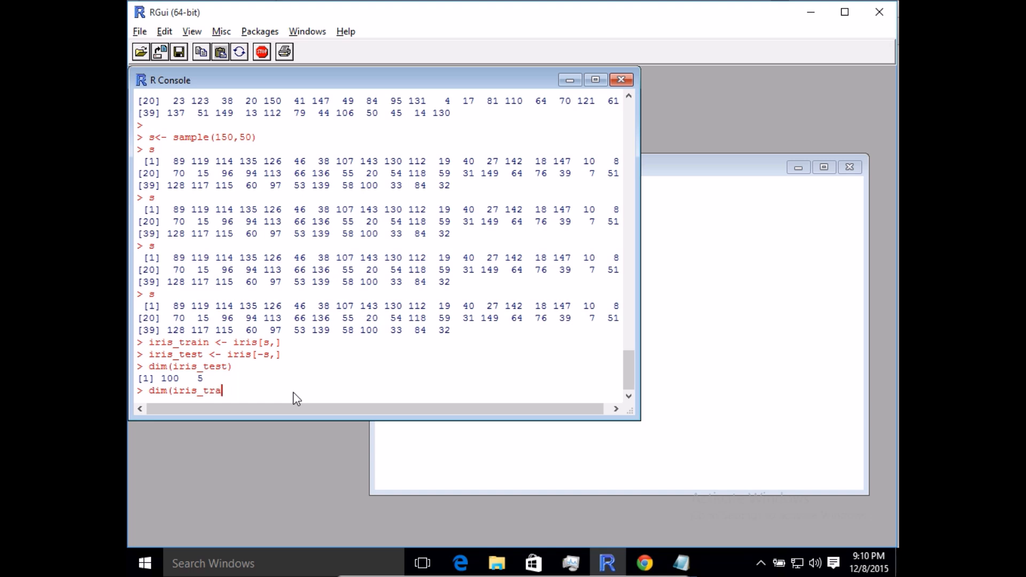
Confirm iris_train is 50 by 5 and add library(rpart) on the script's first line.
{"action": "key", "text": "Return"}
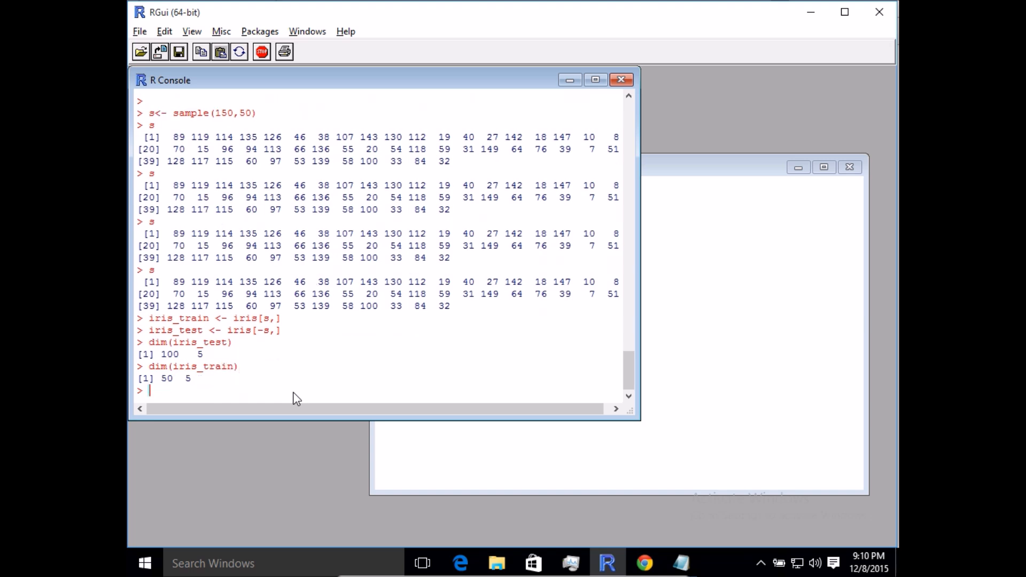
{"action": "mouse_move", "coordinate": [262, 411]}
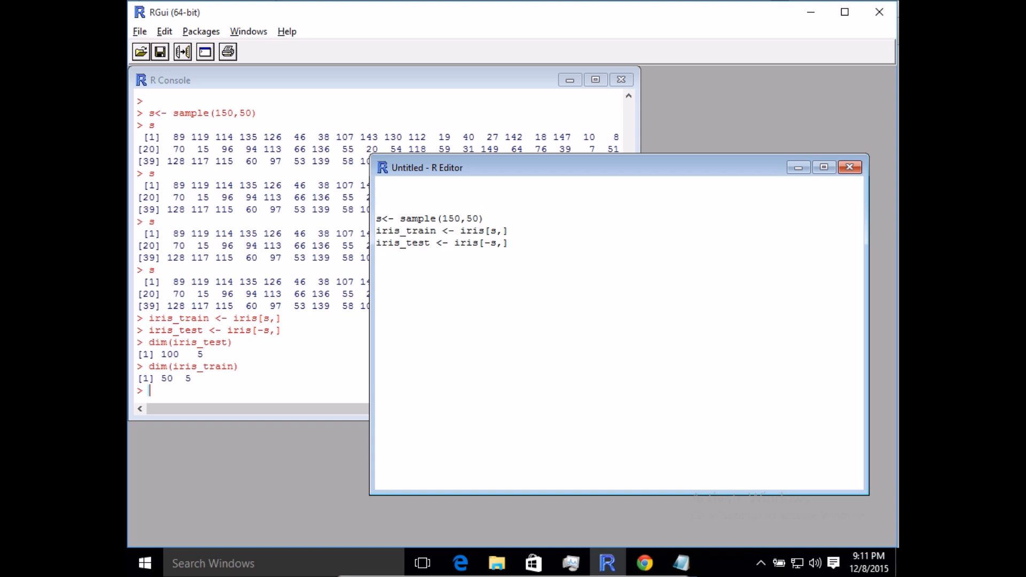
{"action": "type", "text": "librar"}
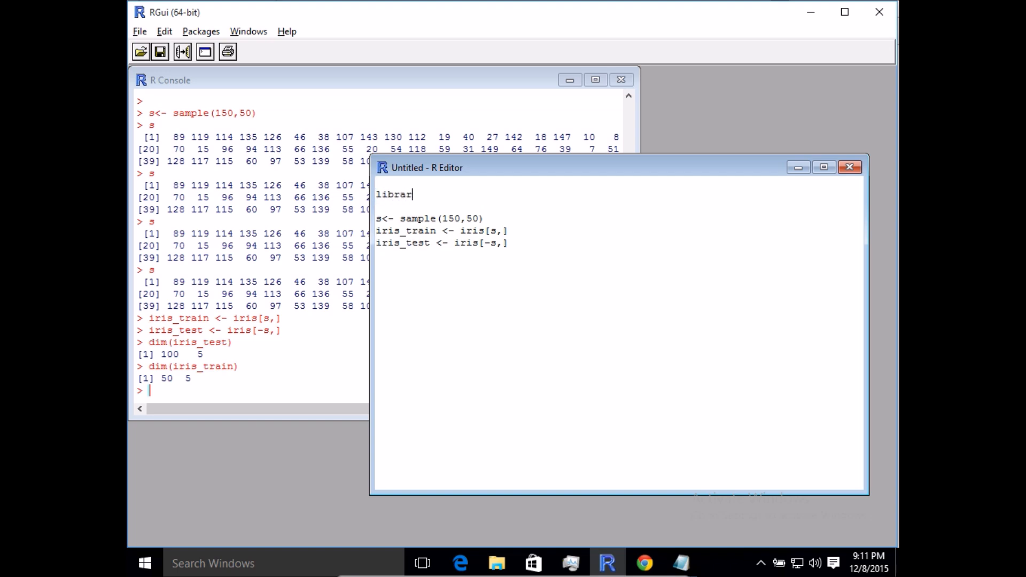
{"action": "type", "text": "t(rpar"}
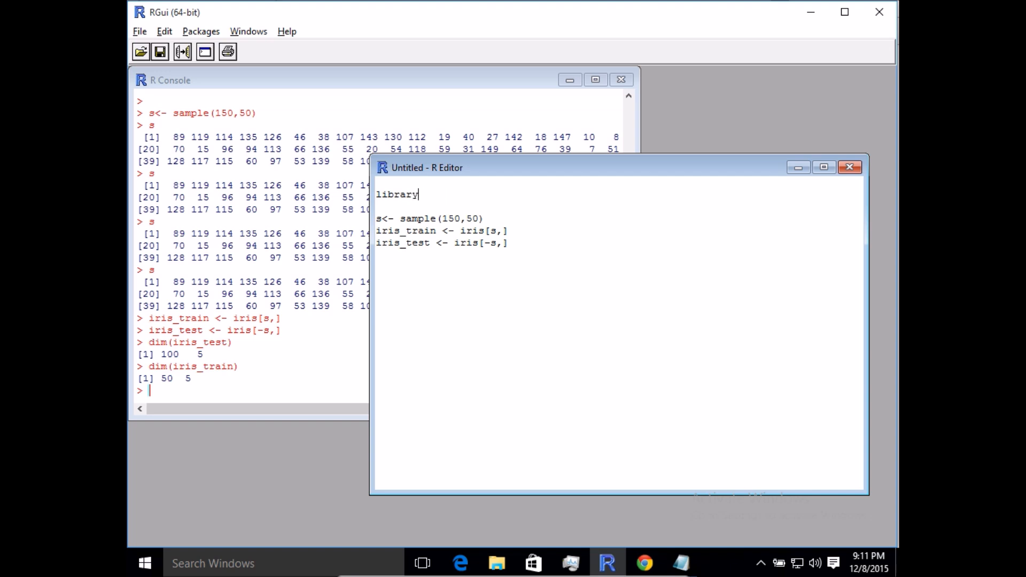
{"action": "type", "text": "(rpart)"}
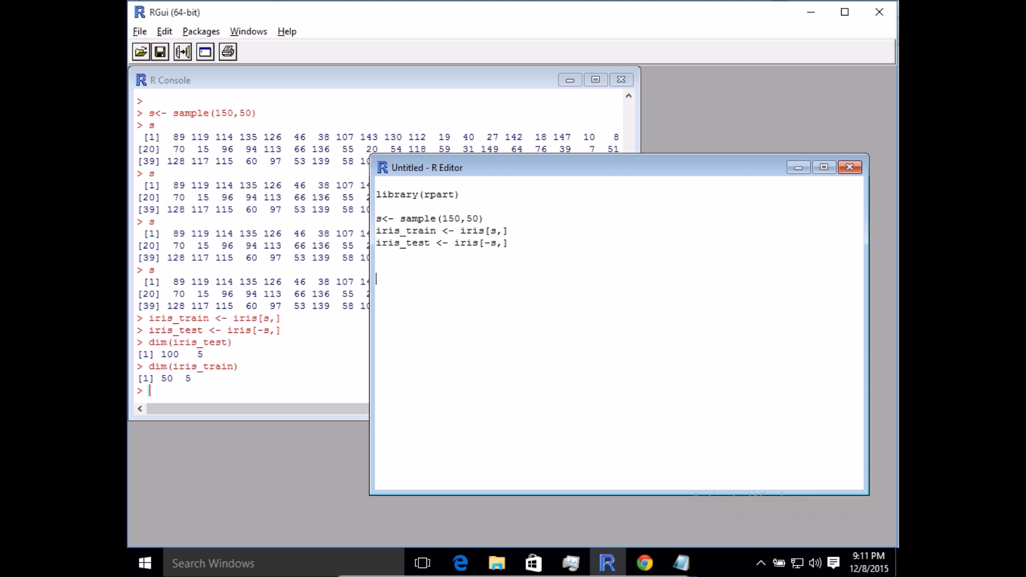
{"action": "mouse_move", "coordinate": [436, 243]}
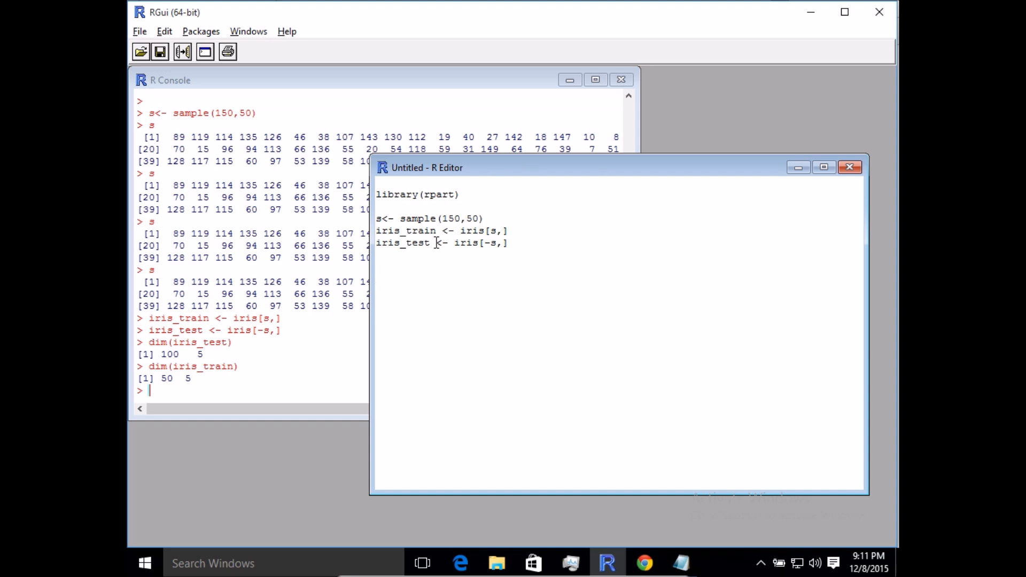
{"action": "double_click", "coordinate": [419, 231]}
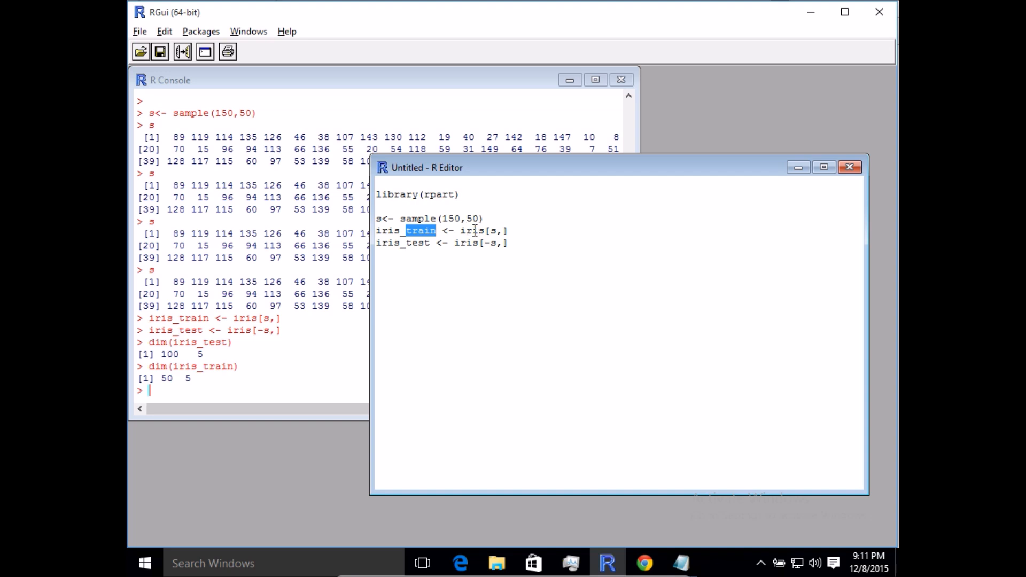
{"action": "left_click", "coordinate": [466, 218]}
{"action": "type", "text": "1"}
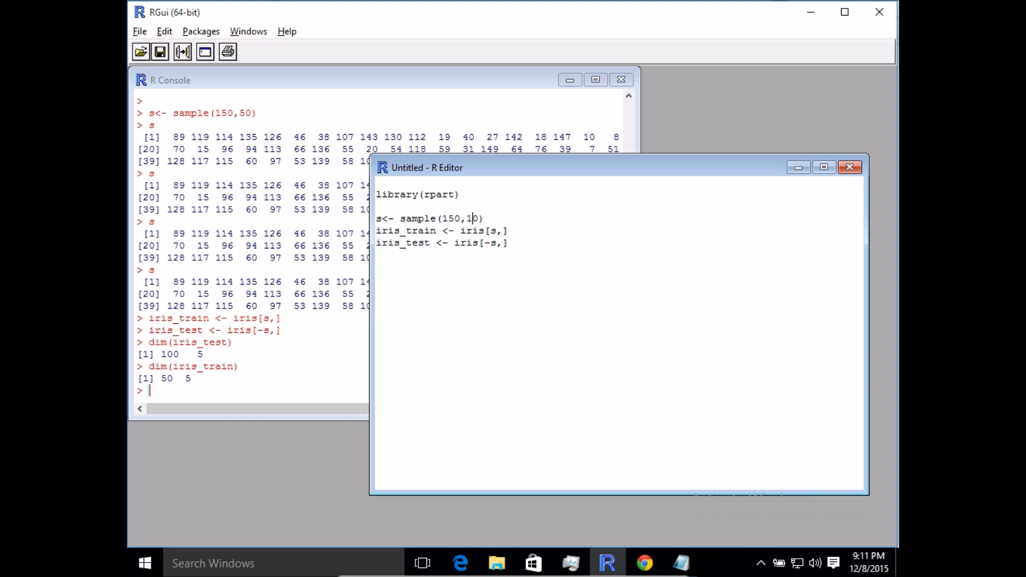
Change sample(150,50) to sample(150,100) and rerun the sampling and train/test split lines.
{"action": "type", "text": "0"}
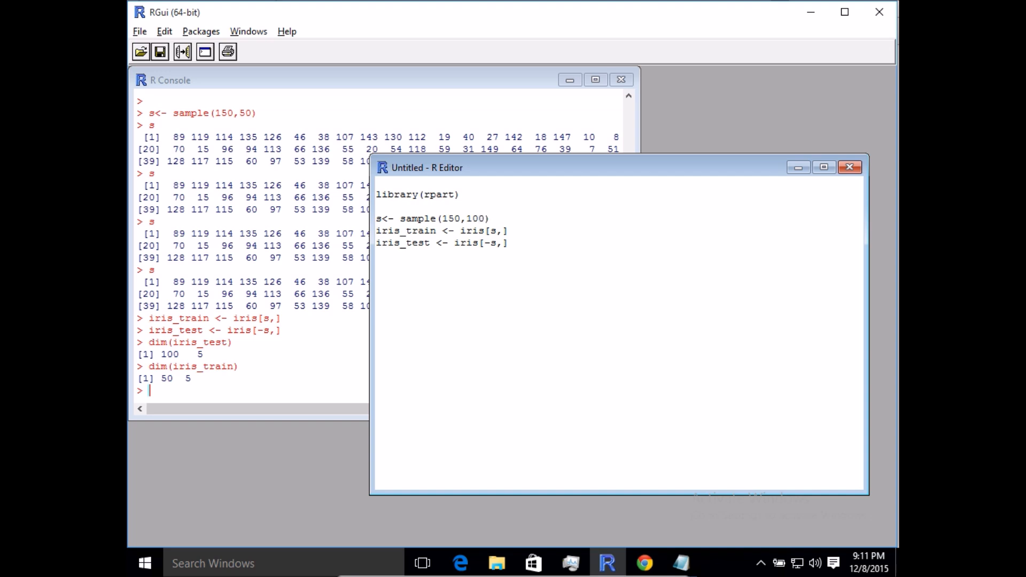
{"action": "mouse_move", "coordinate": [474, 220]}
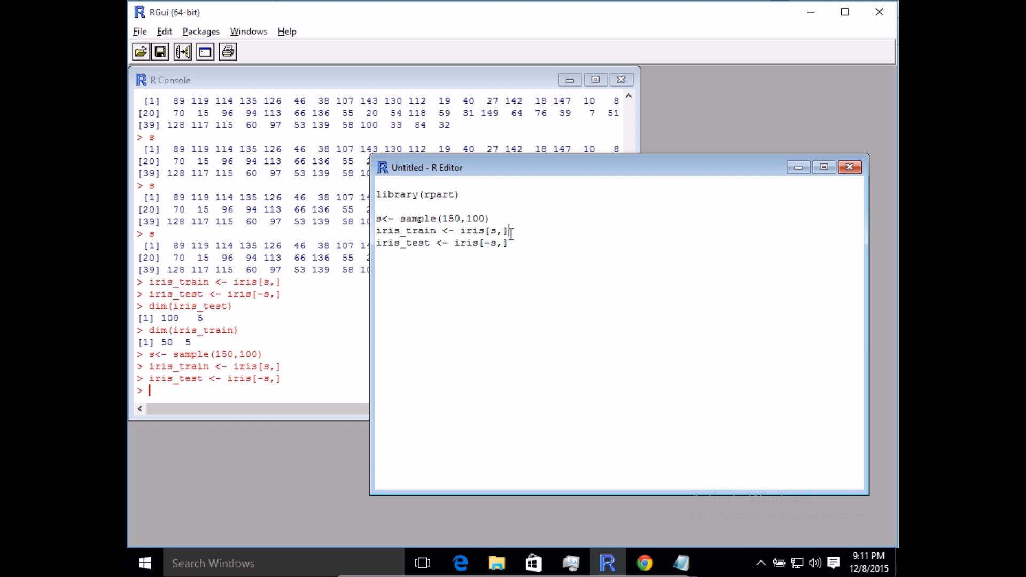
{"action": "mouse_move", "coordinate": [514, 238]}
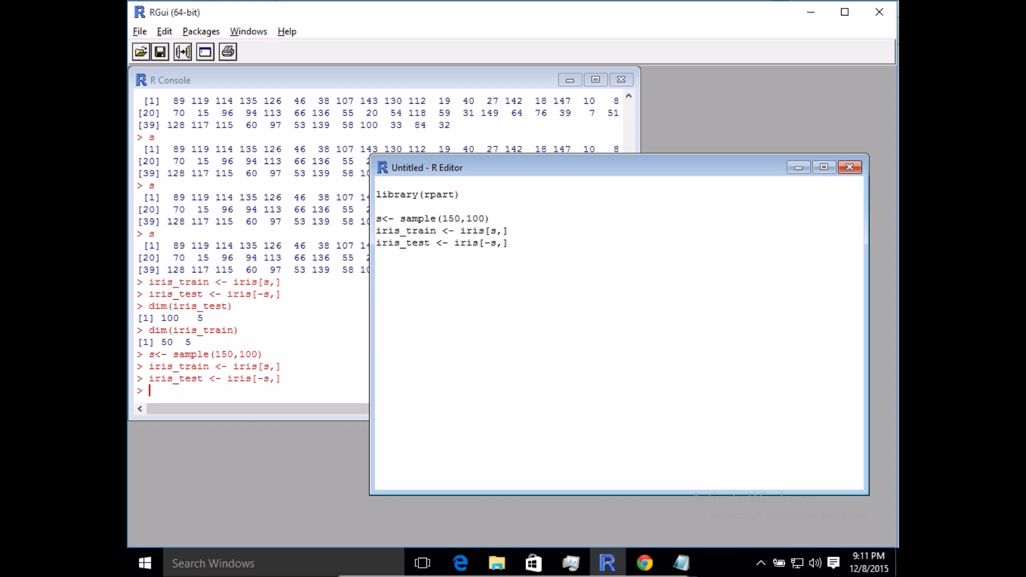
{"action": "type", "text": "m"}
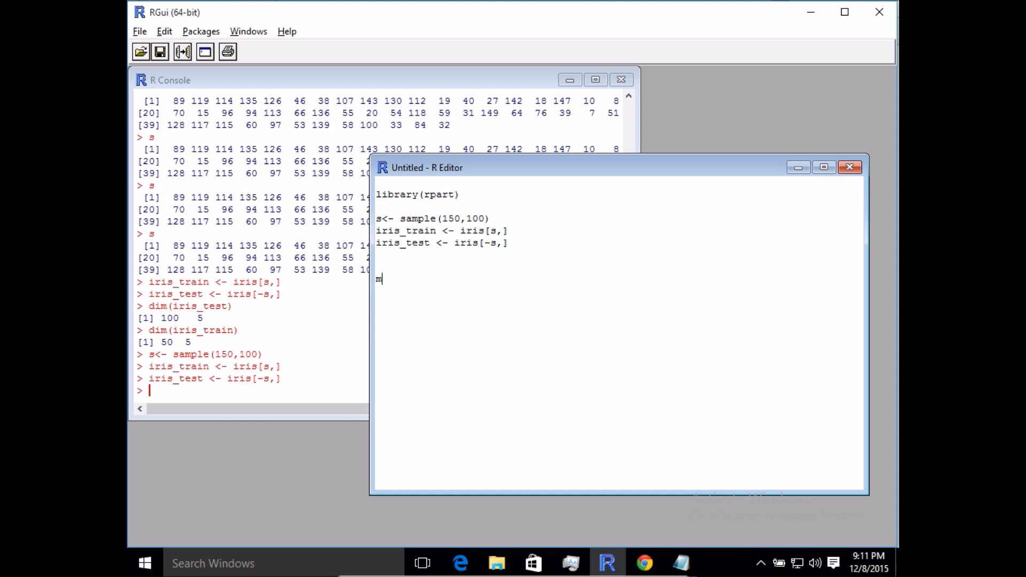
{"action": "key", "text": "Backspace"}
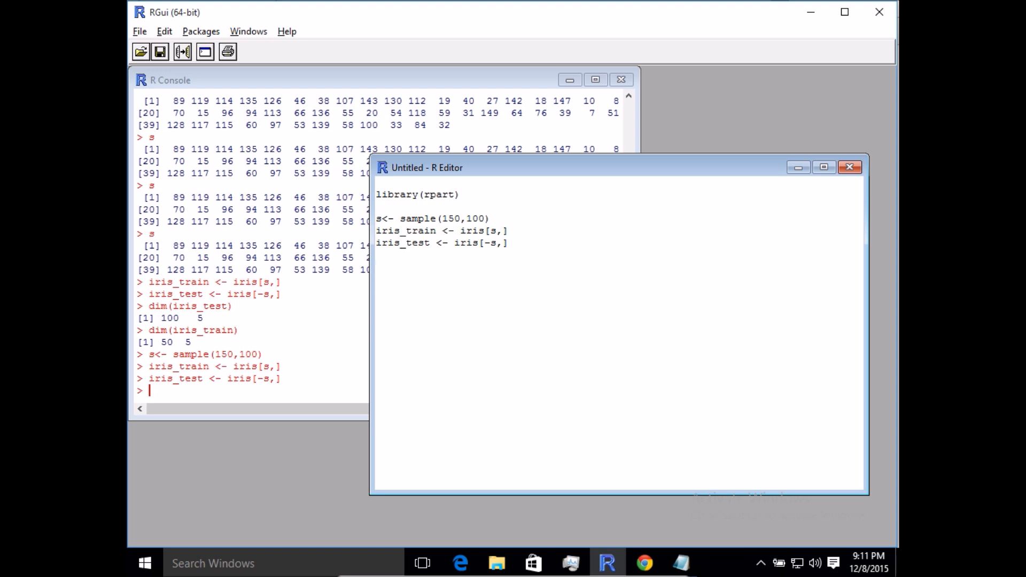
Start a new line dtm <- rpart(Species as the model's response variable.
{"action": "left_click", "coordinate": [376, 266]}
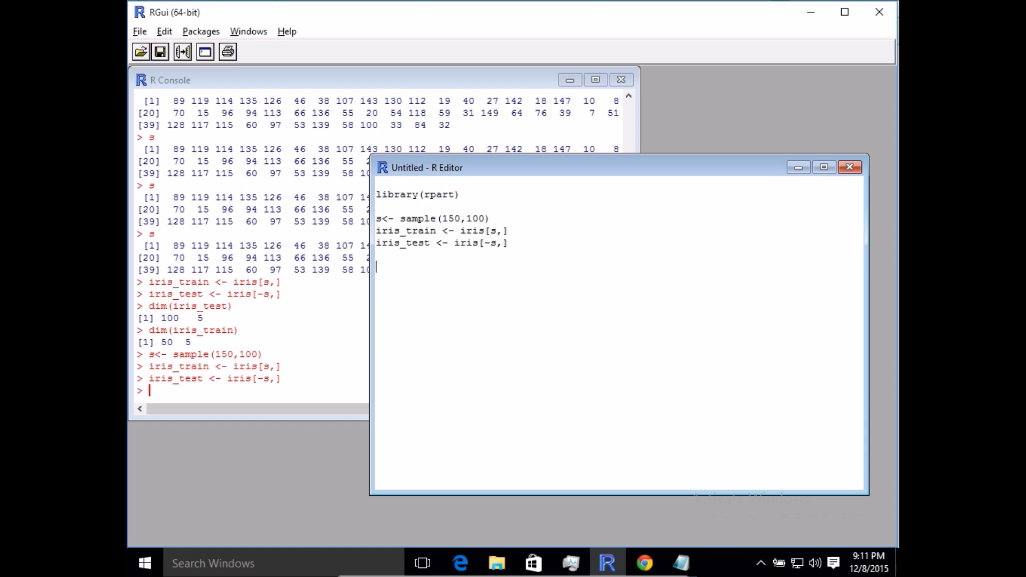
{"action": "type", "text": "dtm"}
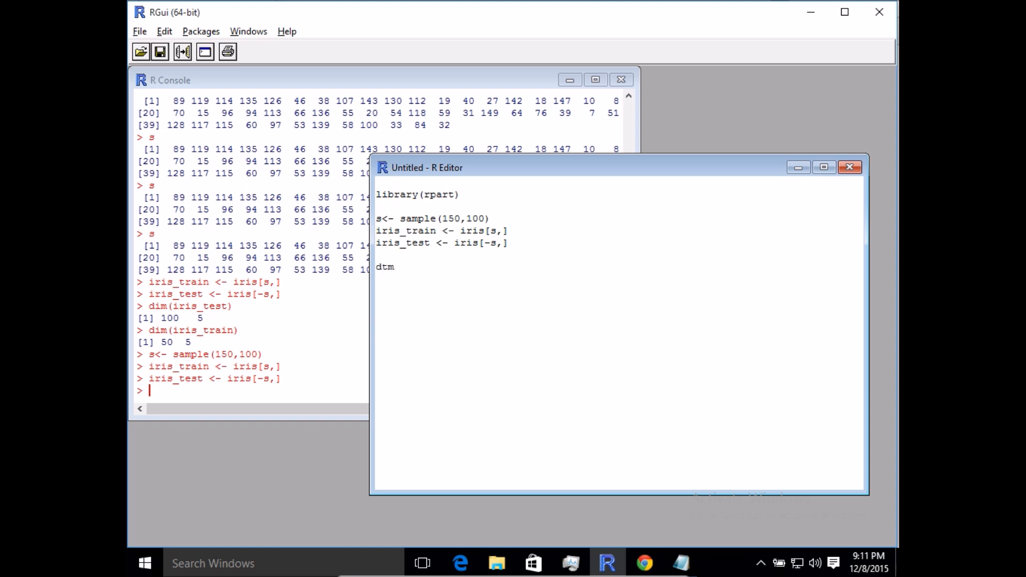
{"action": "type", "text": "<- r"}
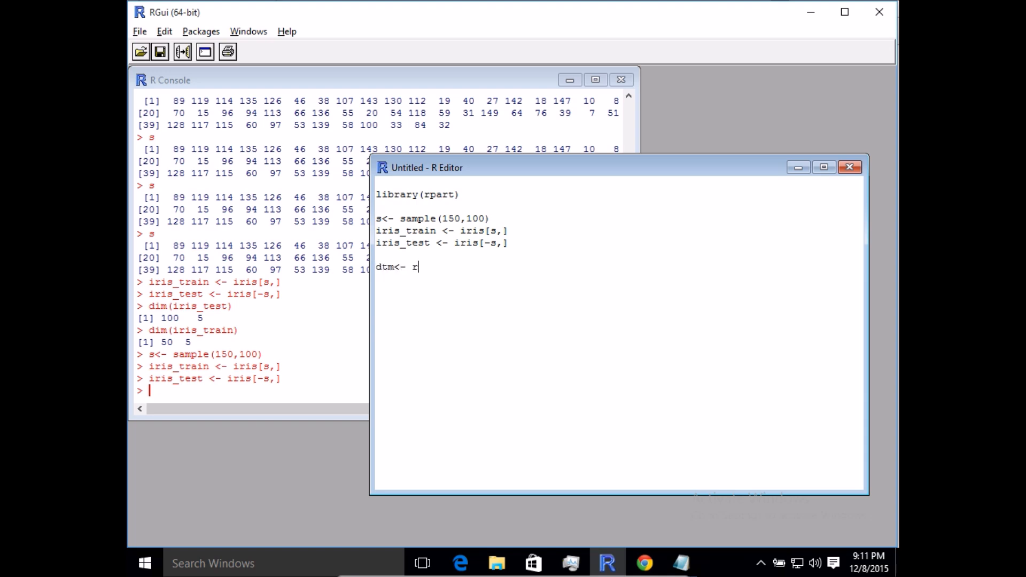
{"action": "type", "text": "part("}
{"action": "left_click", "coordinate": [251, 390]}
{"action": "type", "text": "iris"}
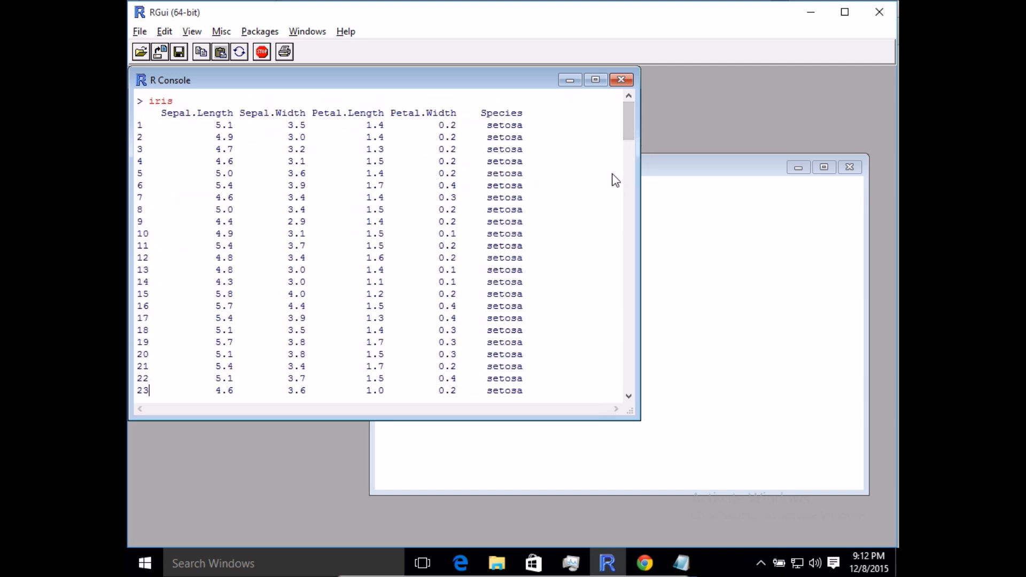
{"action": "mouse_move", "coordinate": [481, 121]}
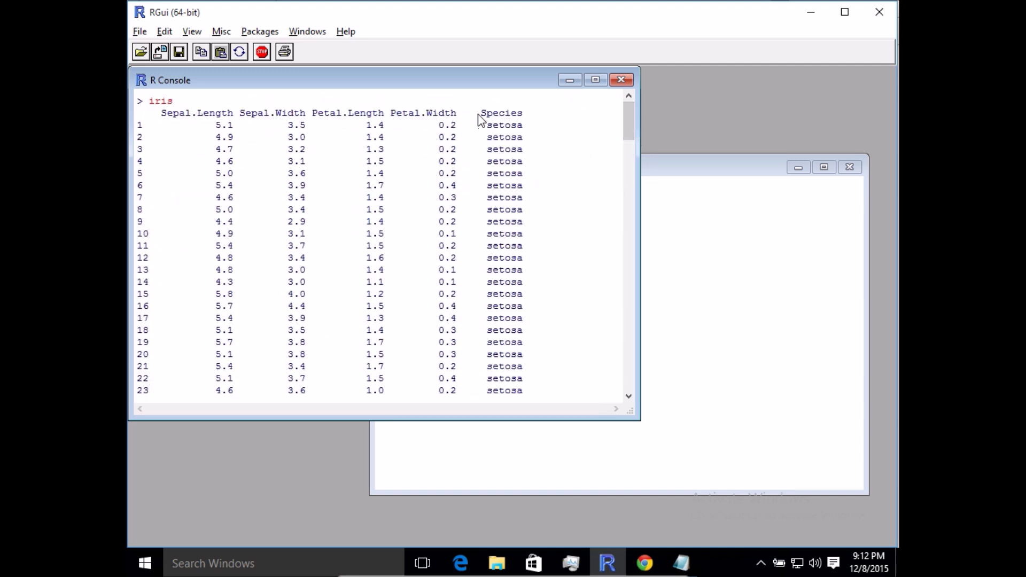
{"action": "double_click", "coordinate": [501, 113]}
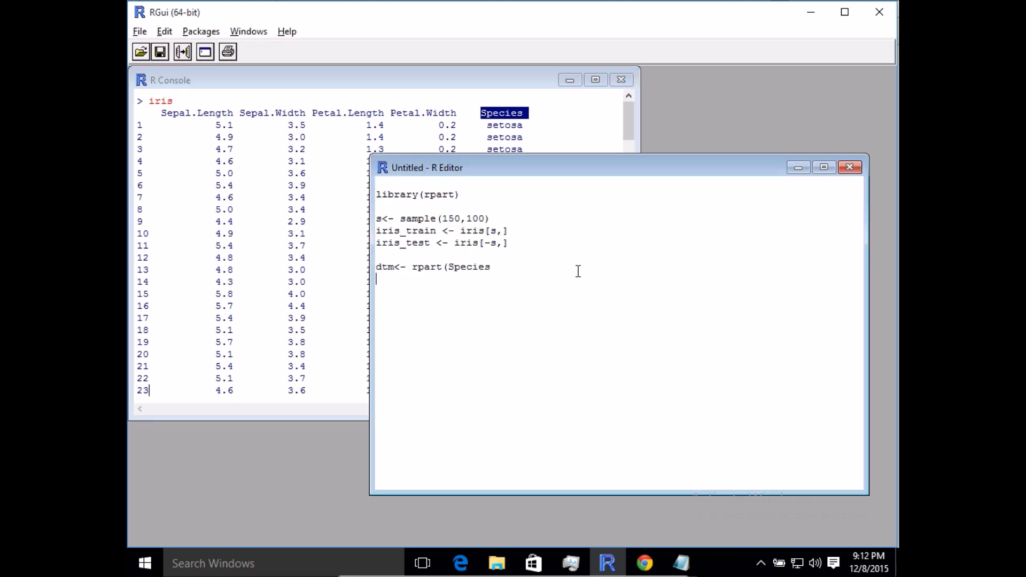
{"action": "key", "text": "Backspace"}
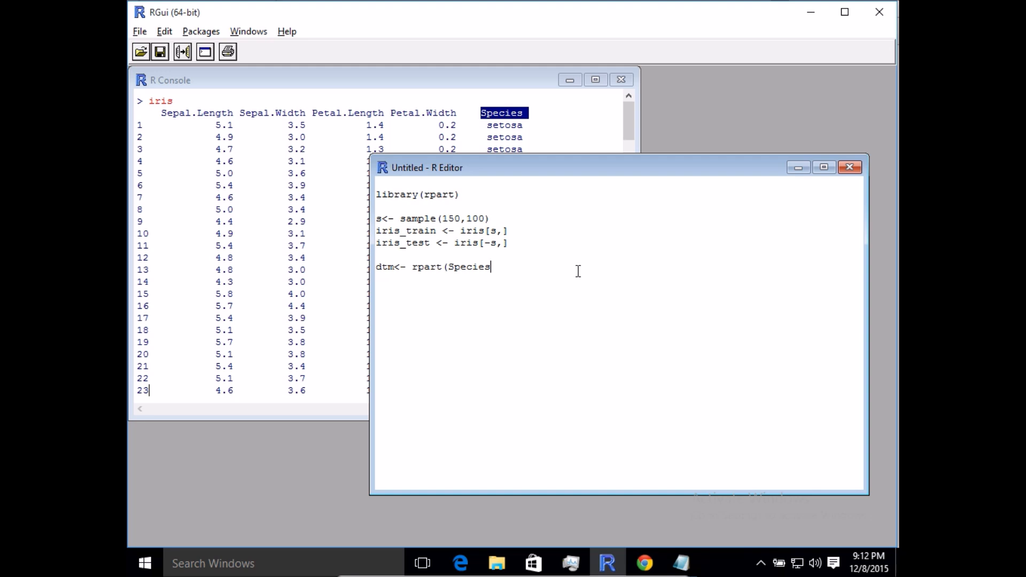
{"action": "mouse_move", "coordinate": [577, 270]}
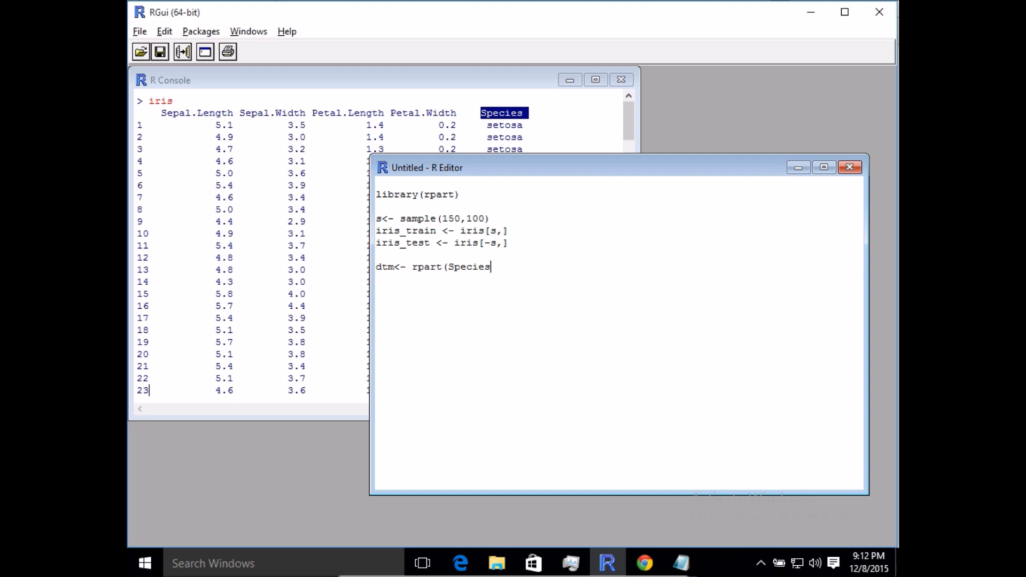
Write the formula Species ~ ., showing the four Sepal/Petal predictors the dot stands for.
{"action": "type", "text": "~"}
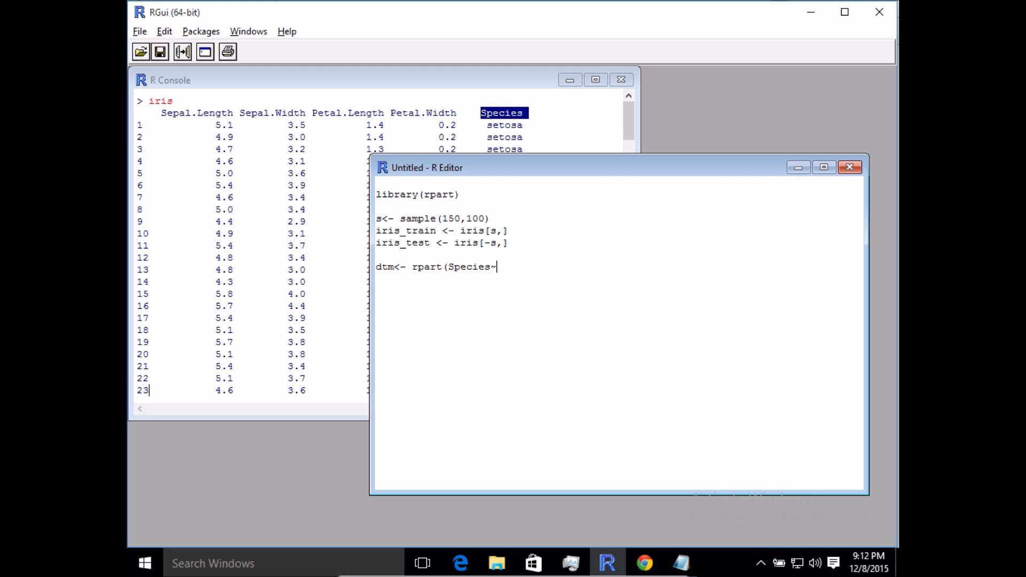
{"action": "type", "text": "."}
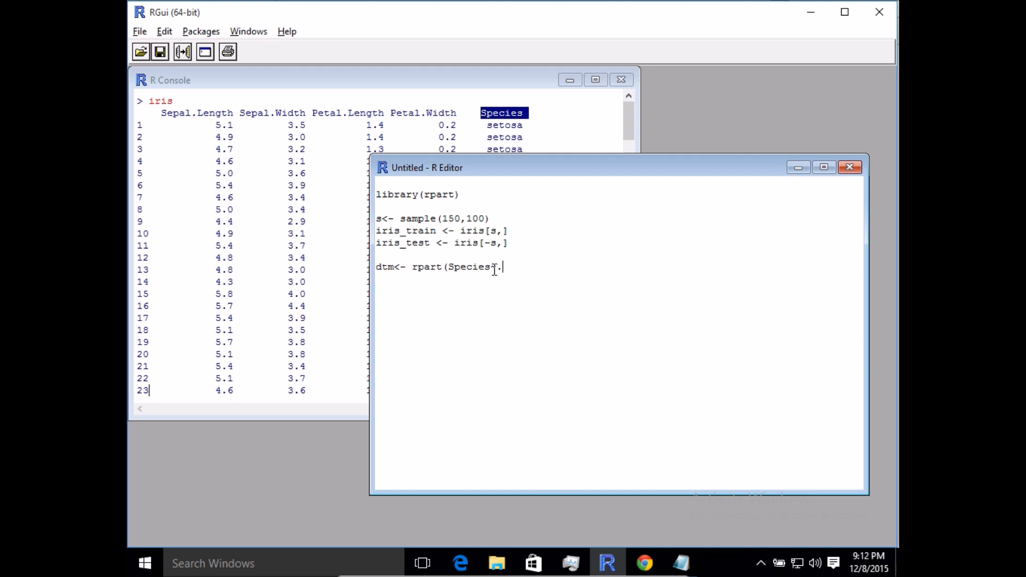
{"action": "type", "text": "~"}
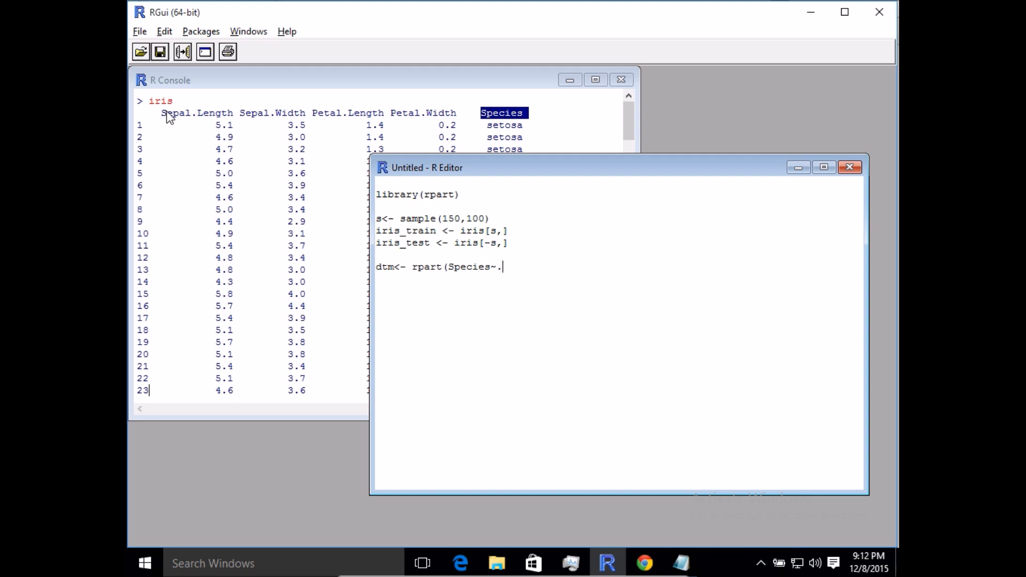
{"action": "mouse_move", "coordinate": [199, 122]}
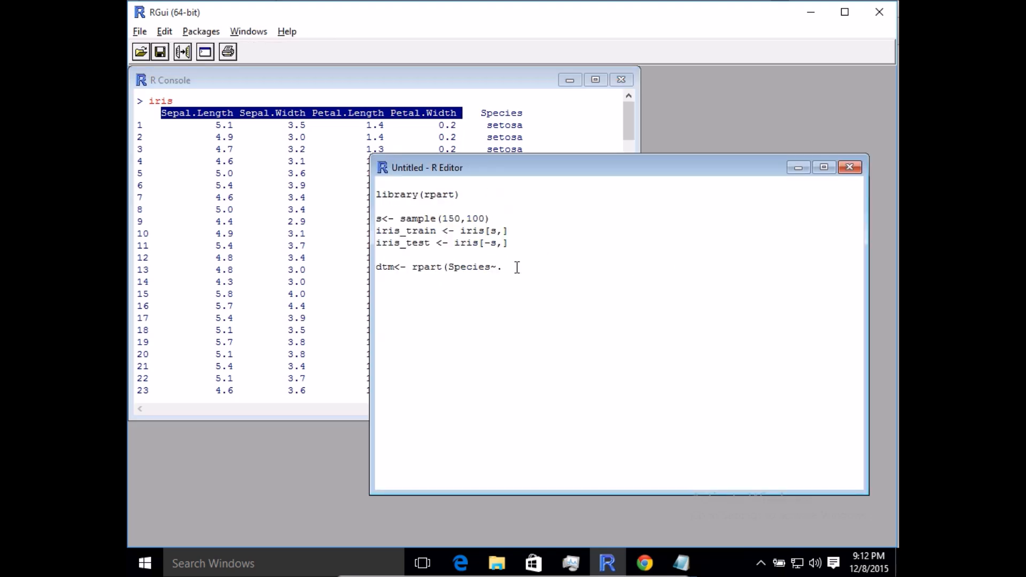
{"action": "type", "text": "Sepal.Length Sepal.Width Petal.Length Petal.Width"}
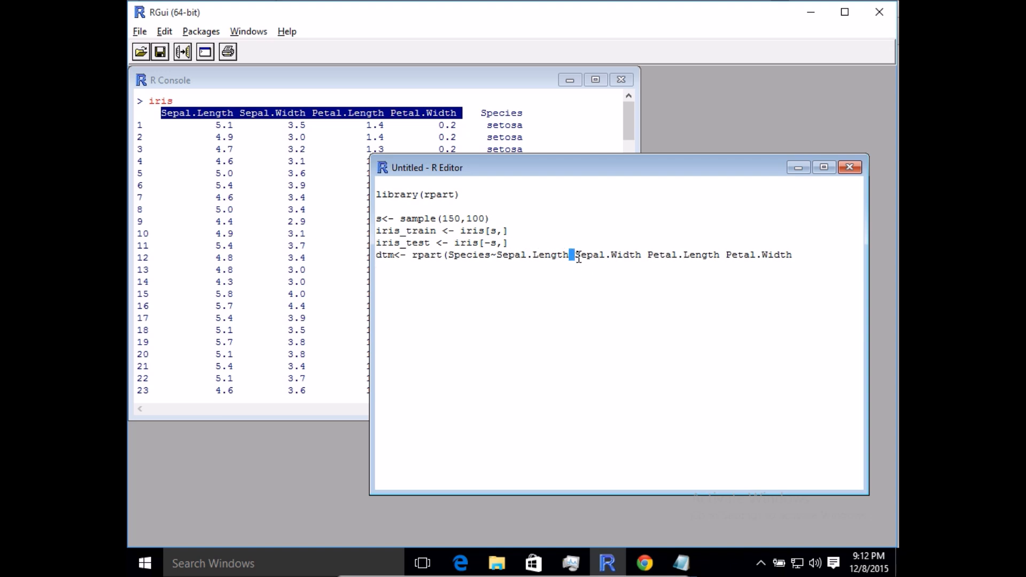
{"action": "type", "text": "+"}
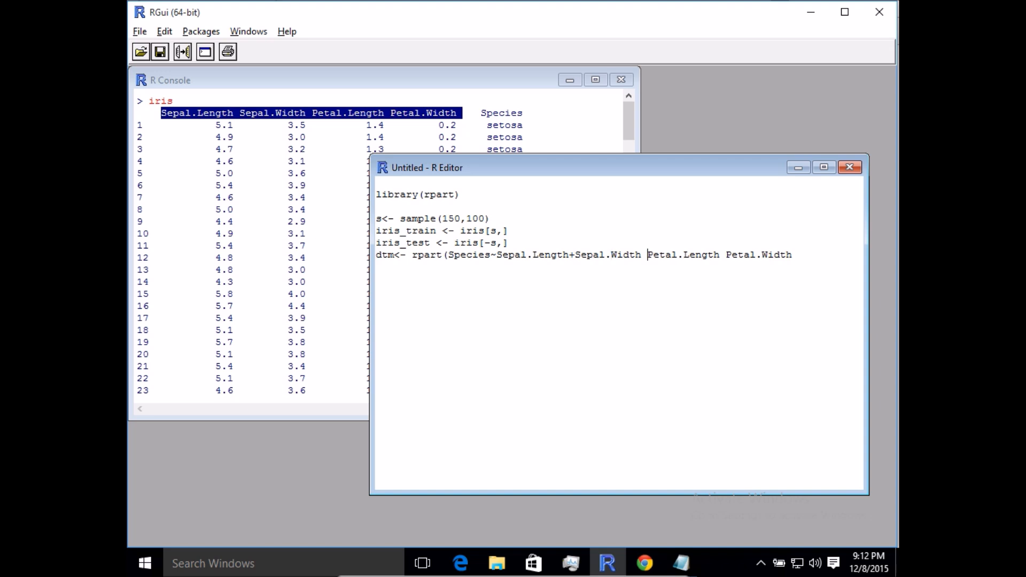
{"action": "type", "text": "+"}
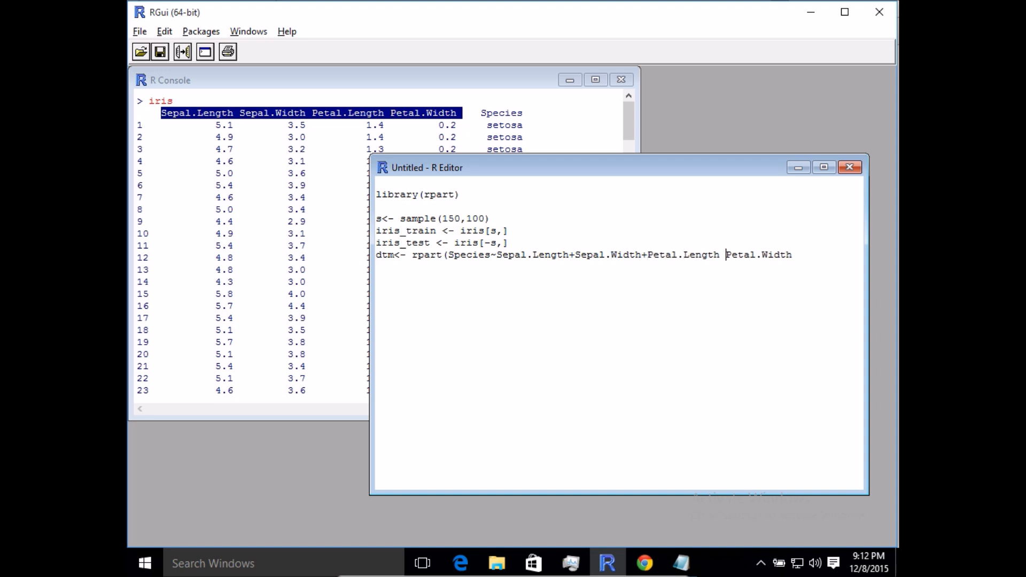
{"action": "type", "text": "+"}
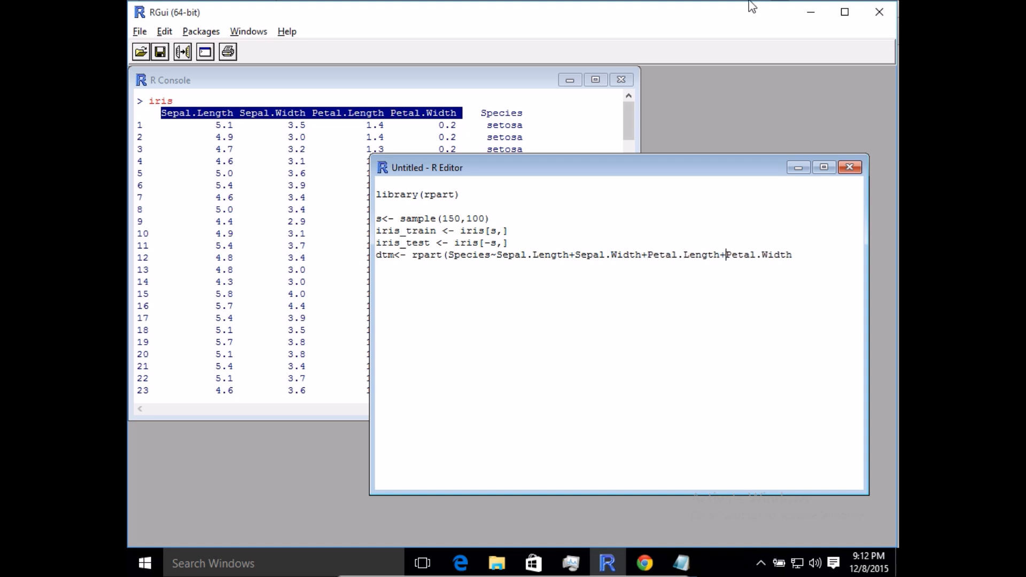
{"action": "mouse_move", "coordinate": [782, 259]}
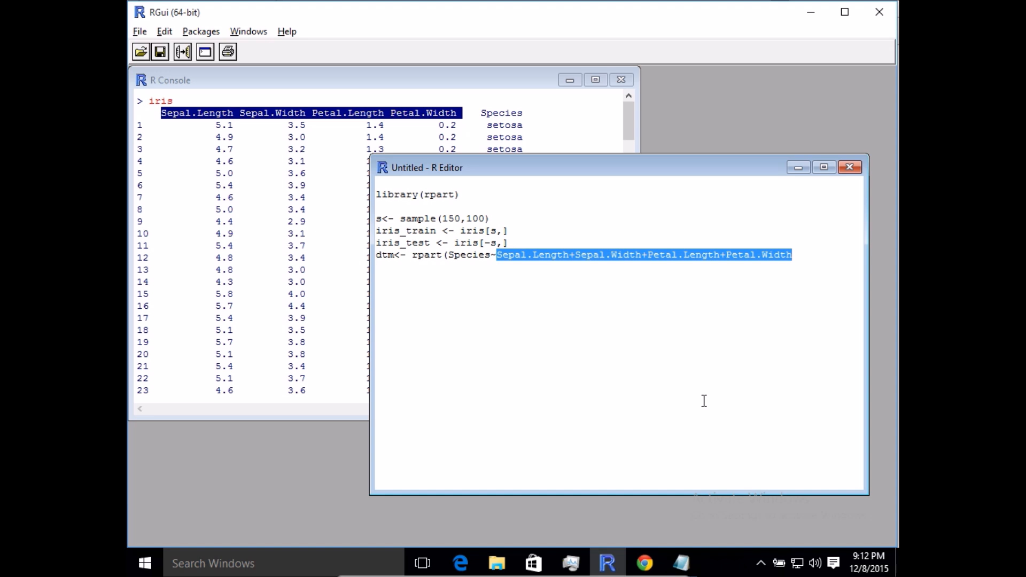
{"action": "type", "text": "."}
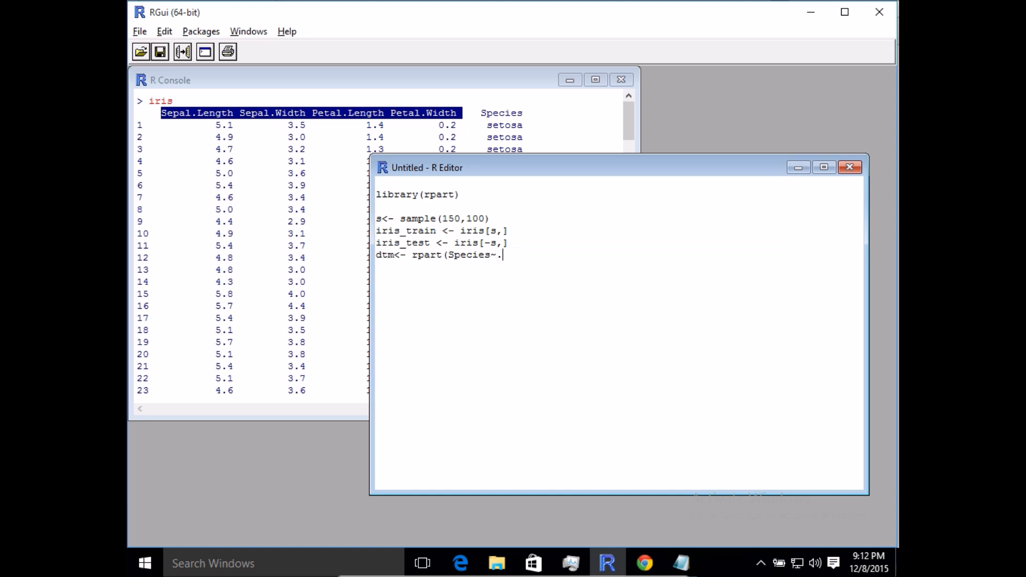
{"action": "type", "text": ","}
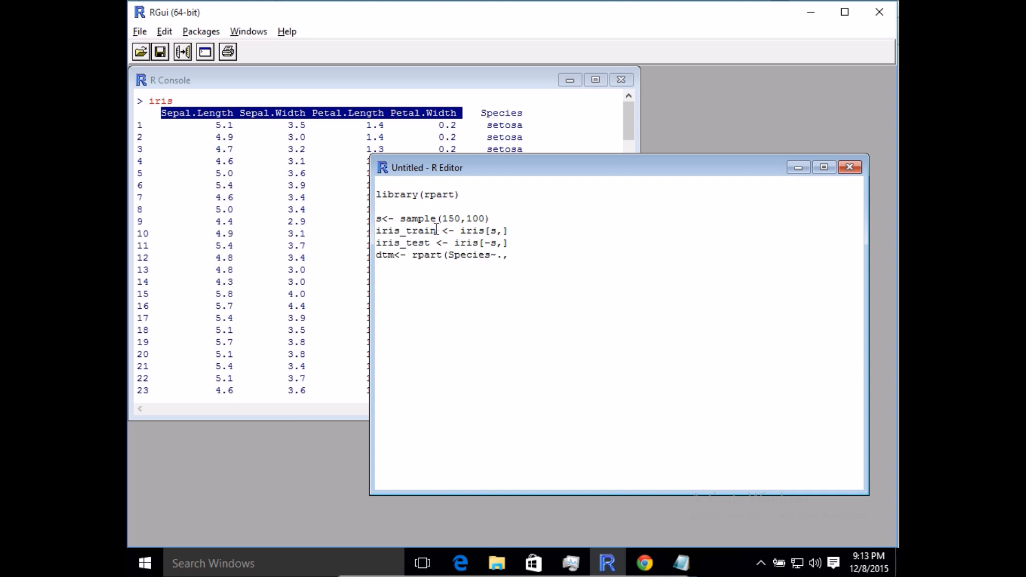
Finish the rpart call with data iris_train and method="class".
{"action": "double_click", "coordinate": [404, 230]}
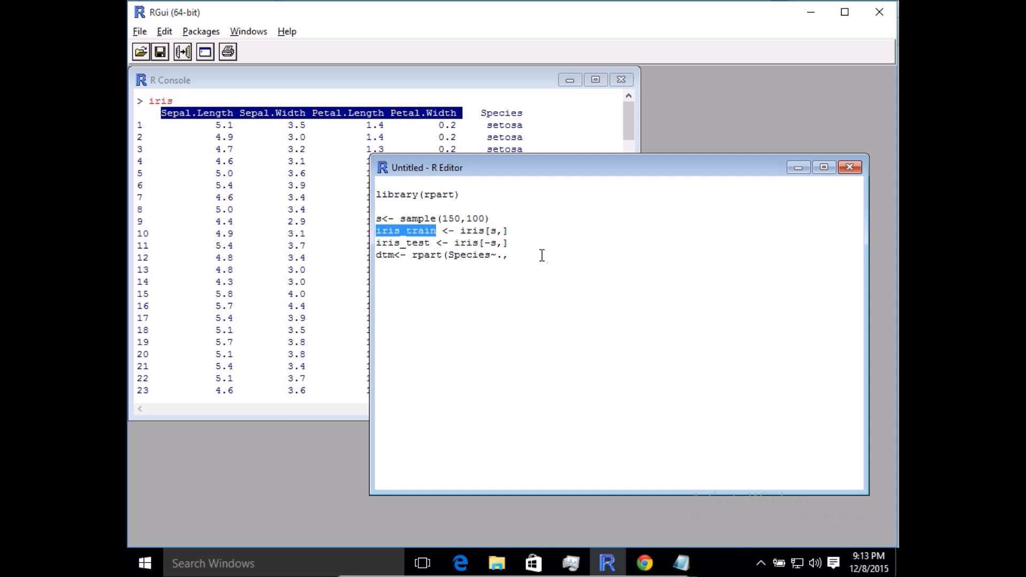
{"action": "type", "text": "iris_train,"}
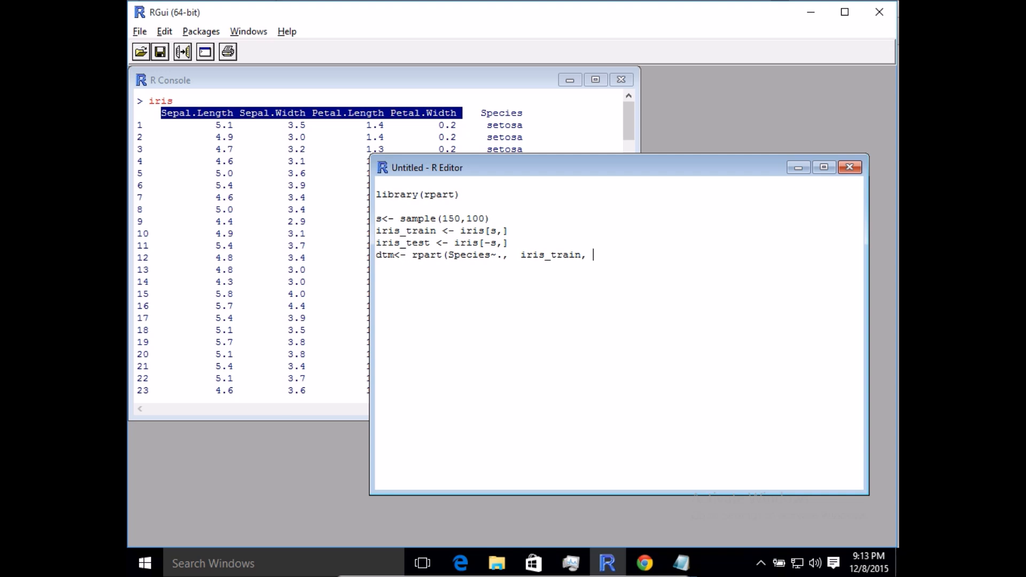
{"action": "type", "text": "method=@cla"}
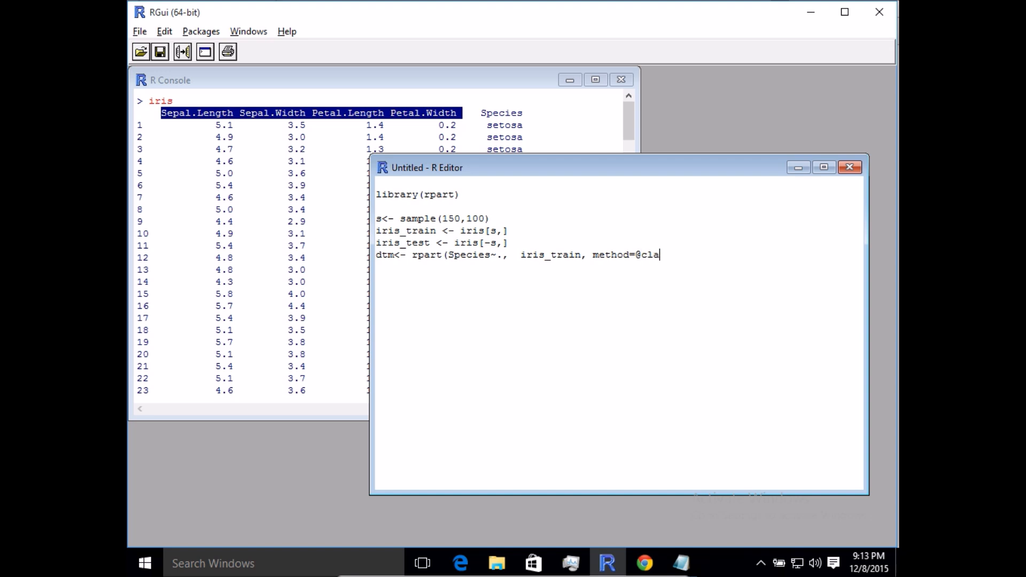
{"action": "key", "text": "Backspace"}
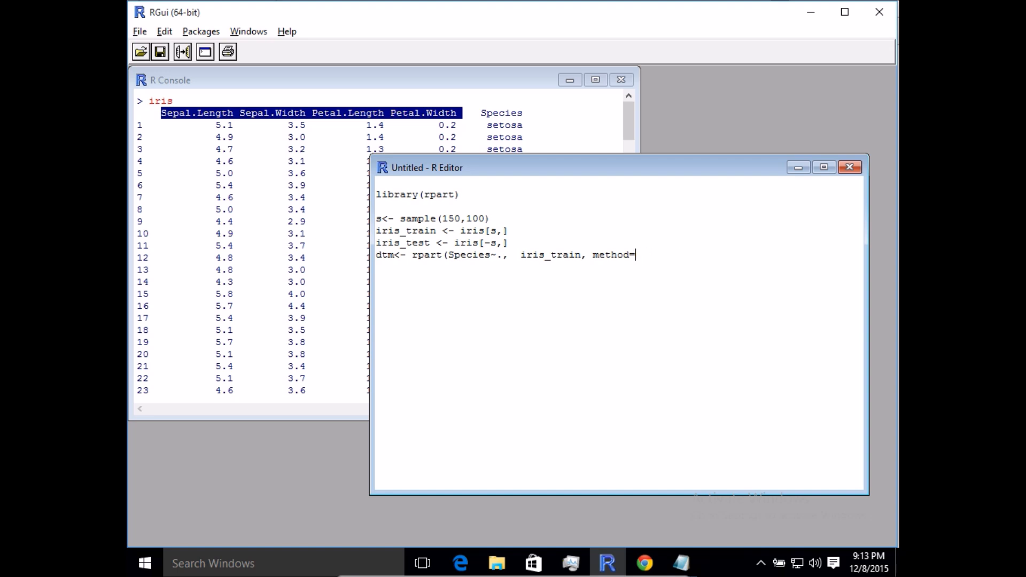
{"action": "type", "text": "\"class\")"}
{"action": "type", "text": "dtm"}
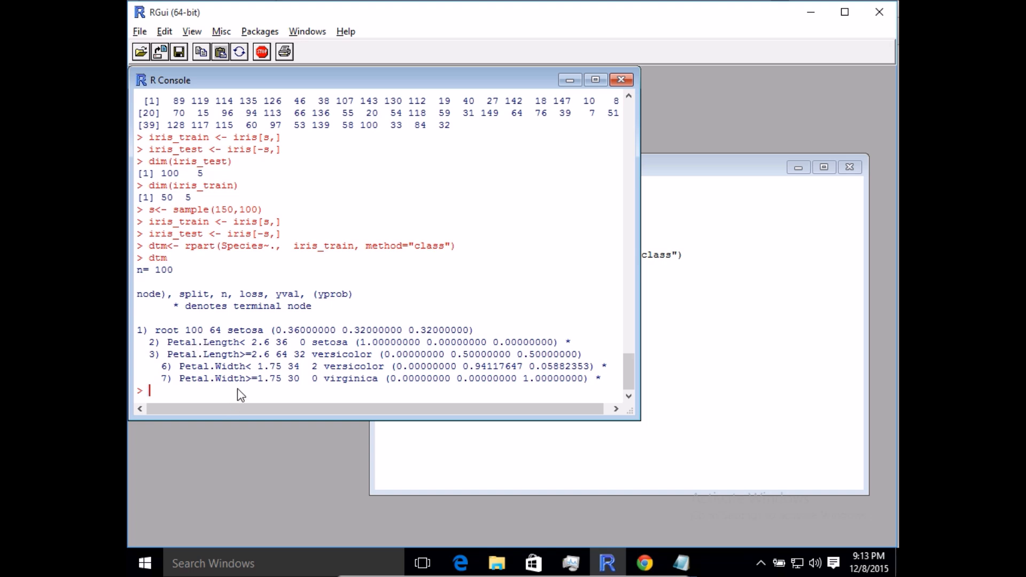
{"action": "mouse_move", "coordinate": [157, 290]}
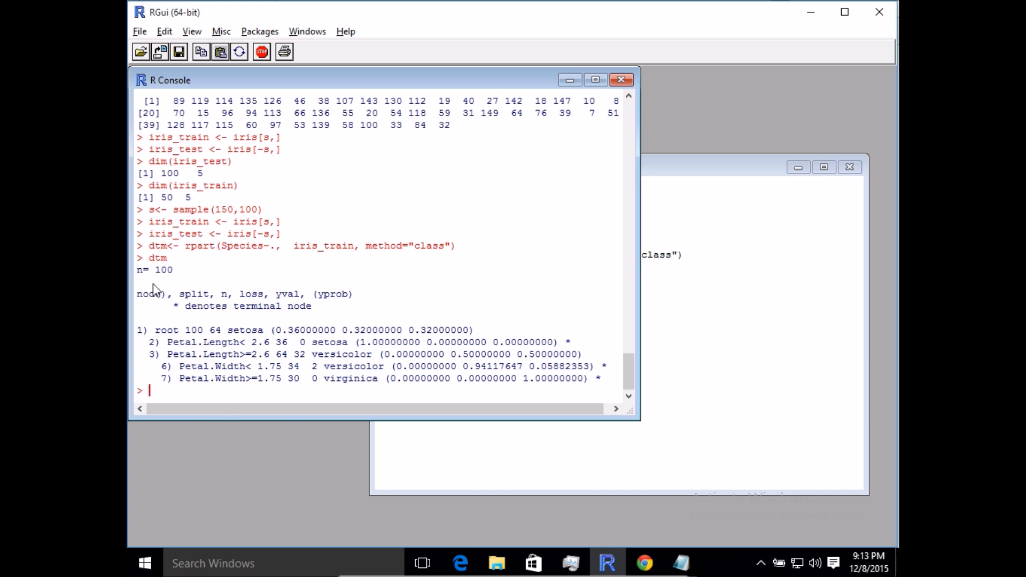
{"action": "mouse_move", "coordinate": [280, 222]}
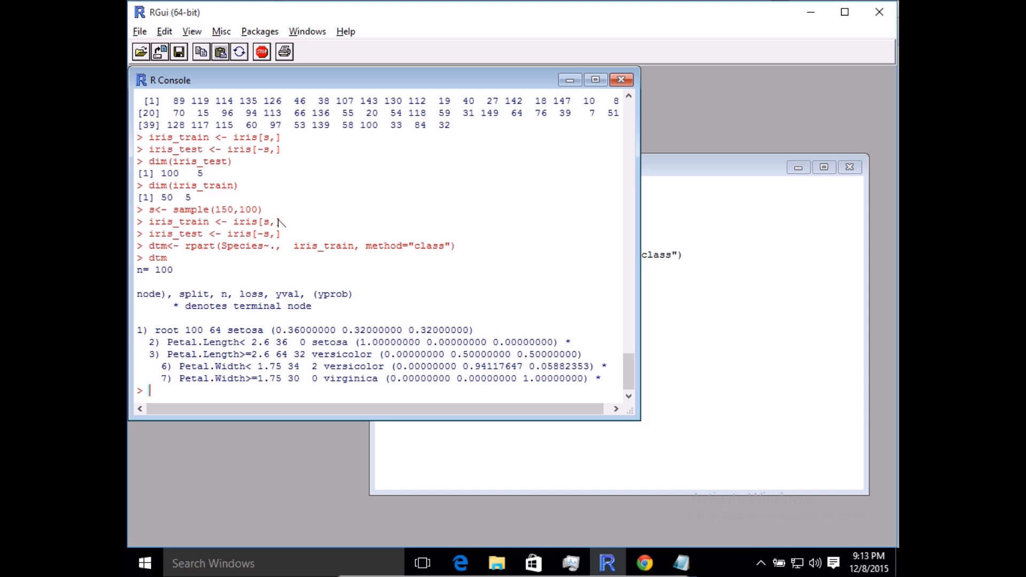
{"action": "mouse_move", "coordinate": [171, 299]}
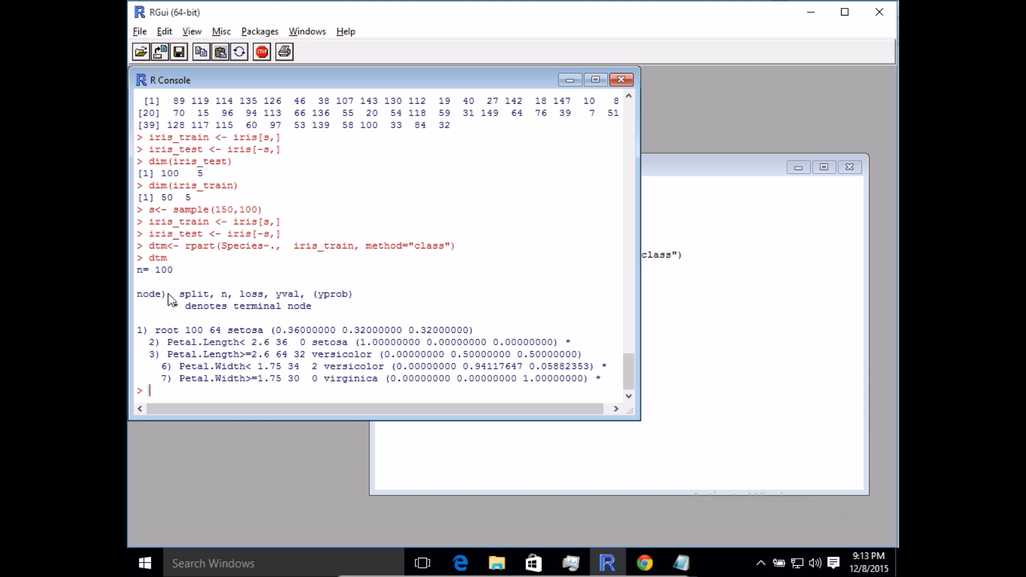
{"action": "mouse_move", "coordinate": [171, 346]}
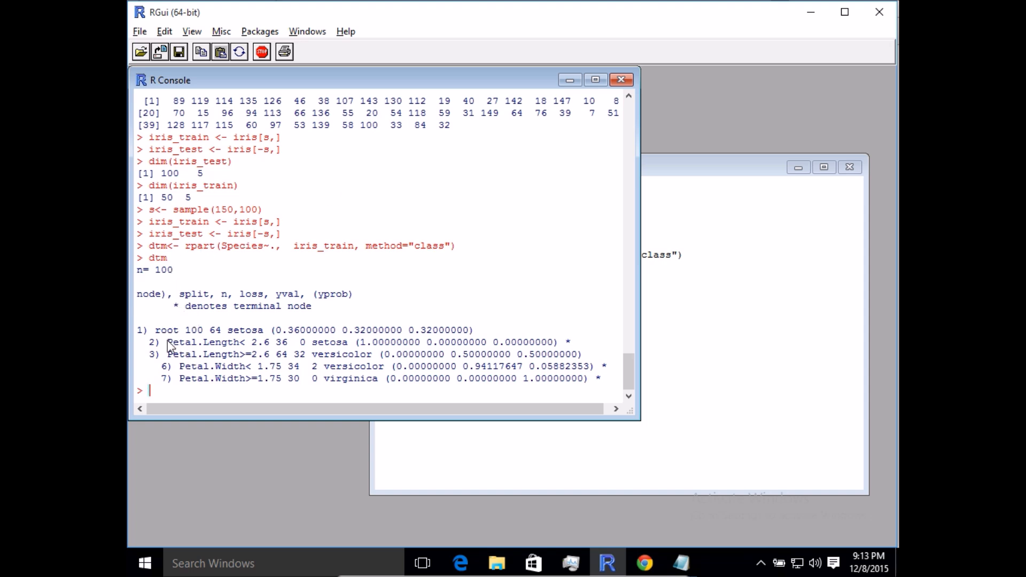
{"action": "mouse_move", "coordinate": [194, 391]}
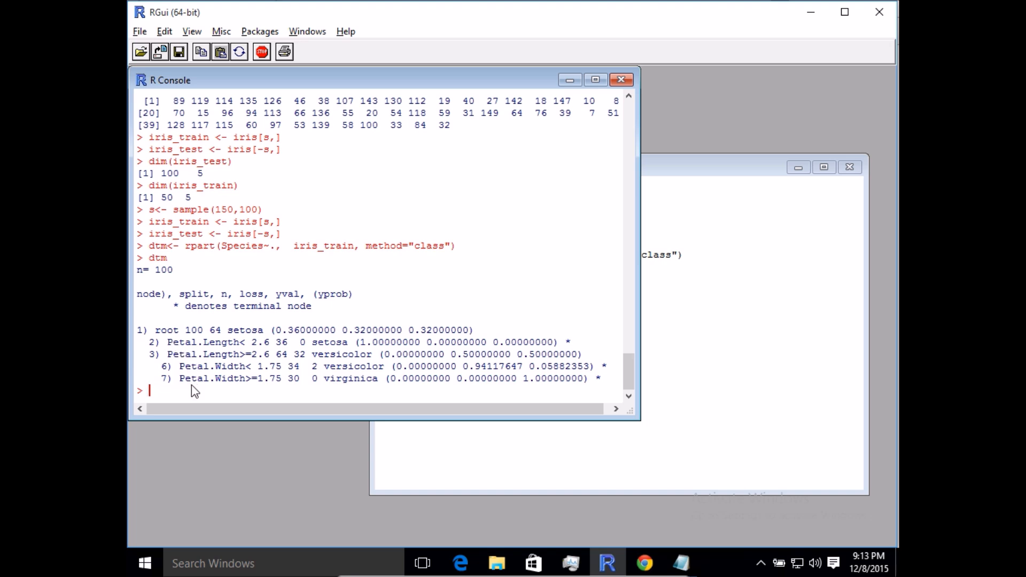
{"action": "mouse_move", "coordinate": [182, 384]}
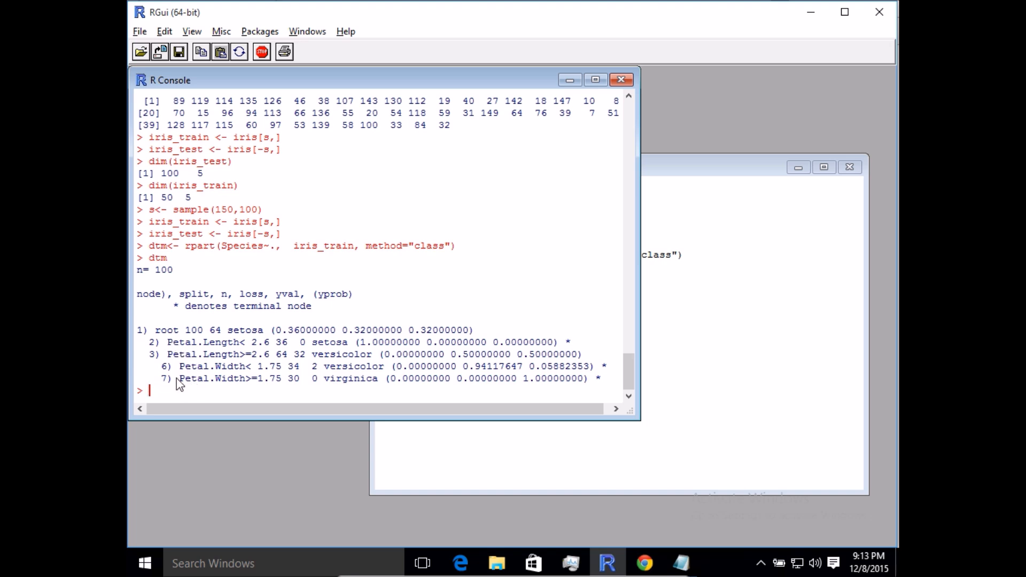
{"action": "mouse_move", "coordinate": [330, 357]}
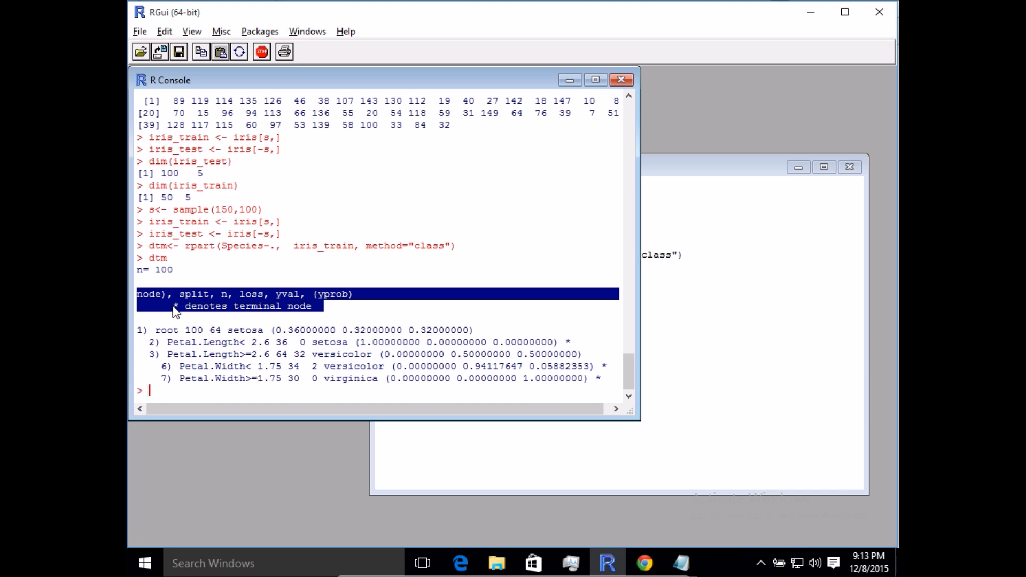
{"action": "mouse_move", "coordinate": [278, 365]}
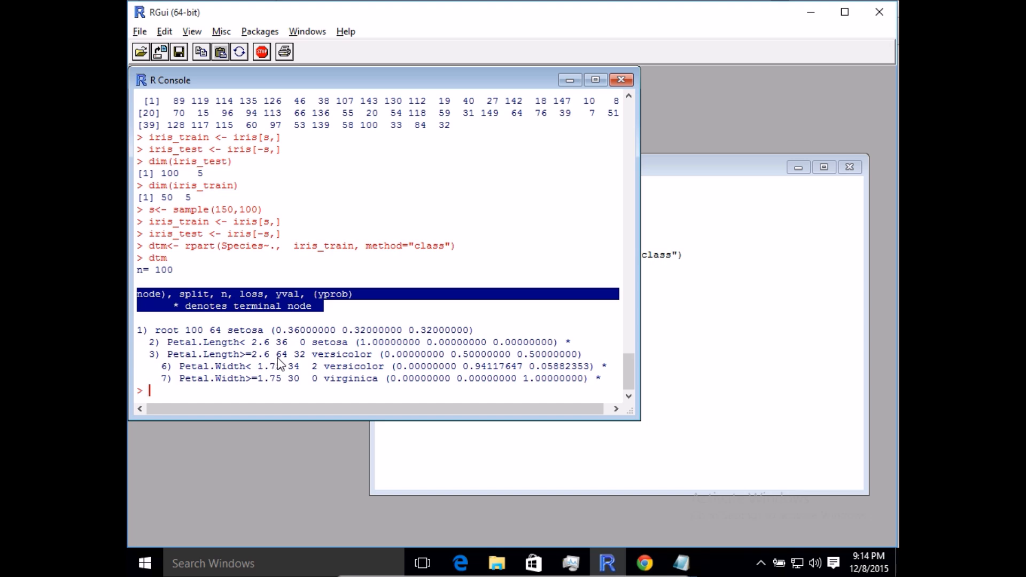
{"action": "mouse_move", "coordinate": [250, 302]}
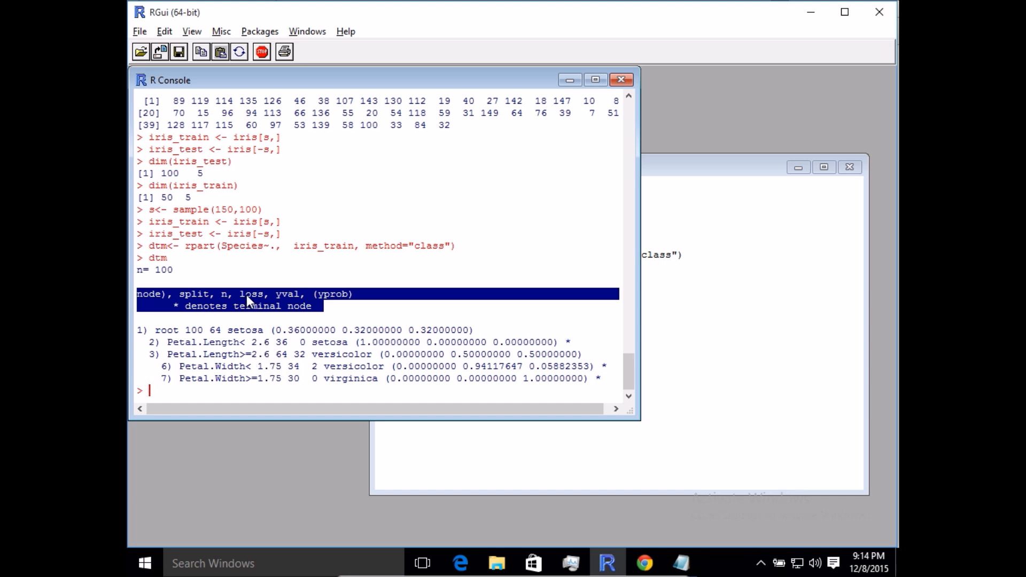
{"action": "mouse_move", "coordinate": [299, 343]}
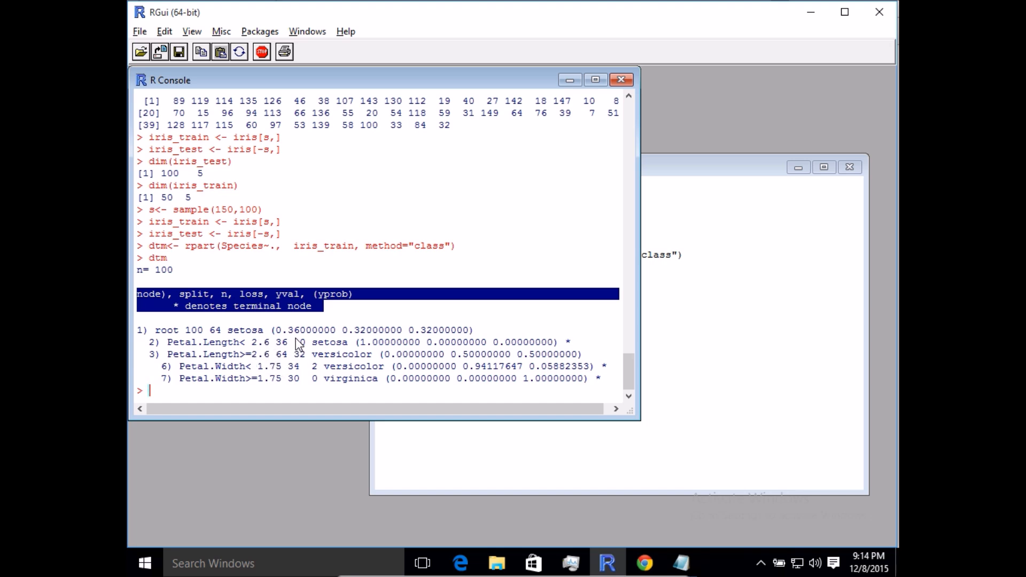
{"action": "mouse_move", "coordinate": [284, 299]}
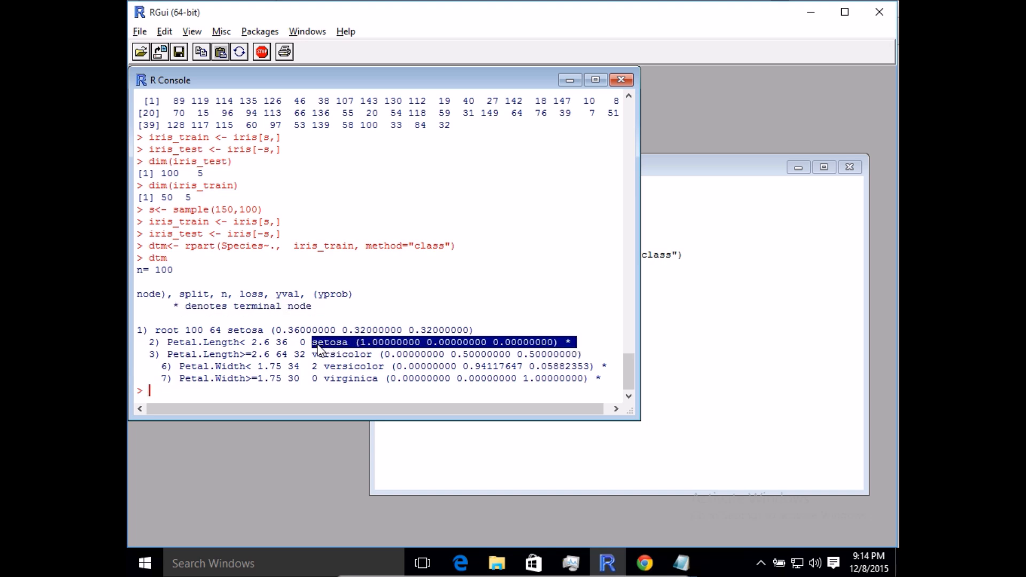
{"action": "mouse_move", "coordinate": [546, 364]}
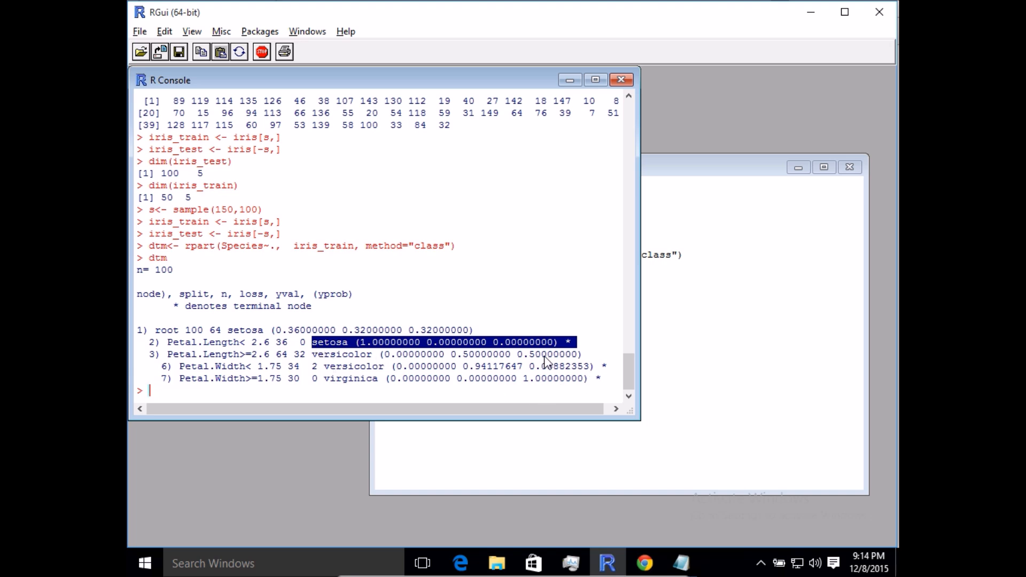
{"action": "mouse_move", "coordinate": [608, 388]}
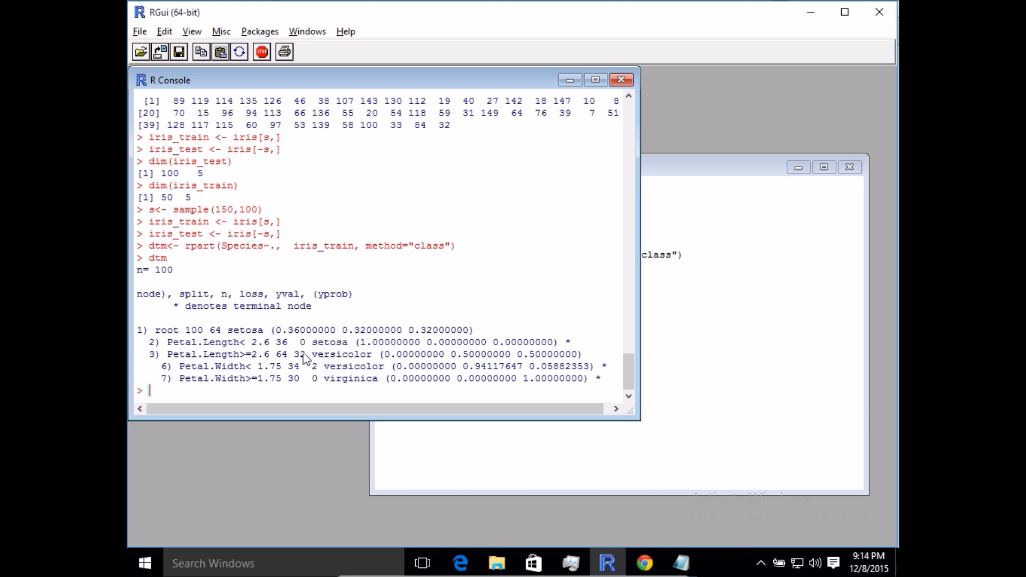
{"action": "mouse_move", "coordinate": [298, 366]}
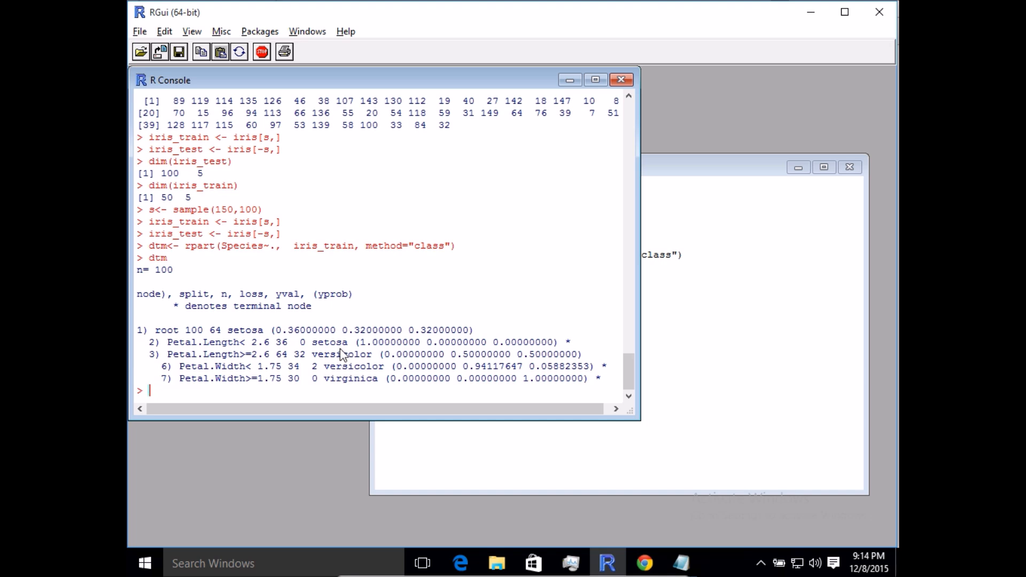
{"action": "mouse_move", "coordinate": [330, 397]}
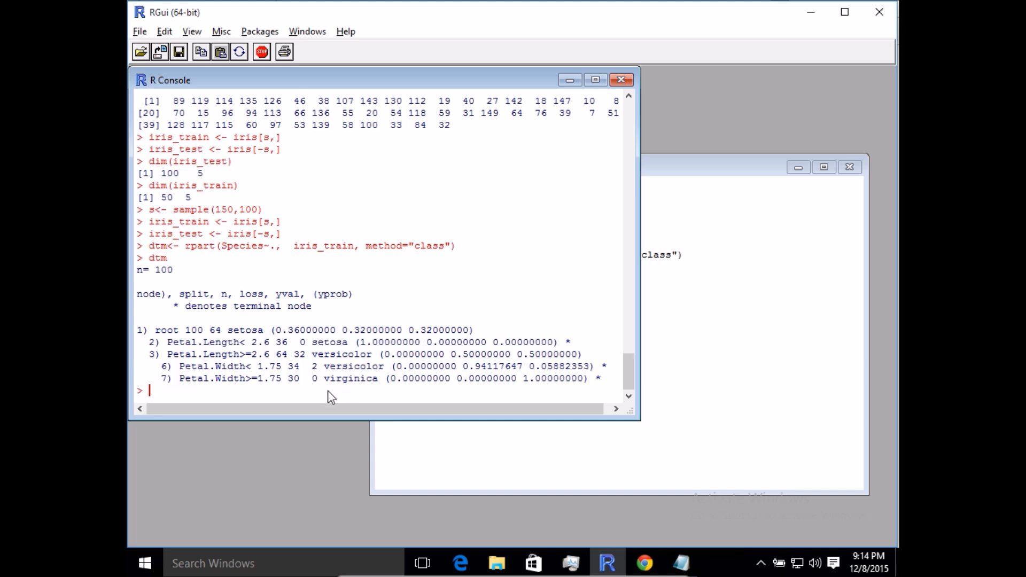
{"action": "mouse_move", "coordinate": [315, 382]}
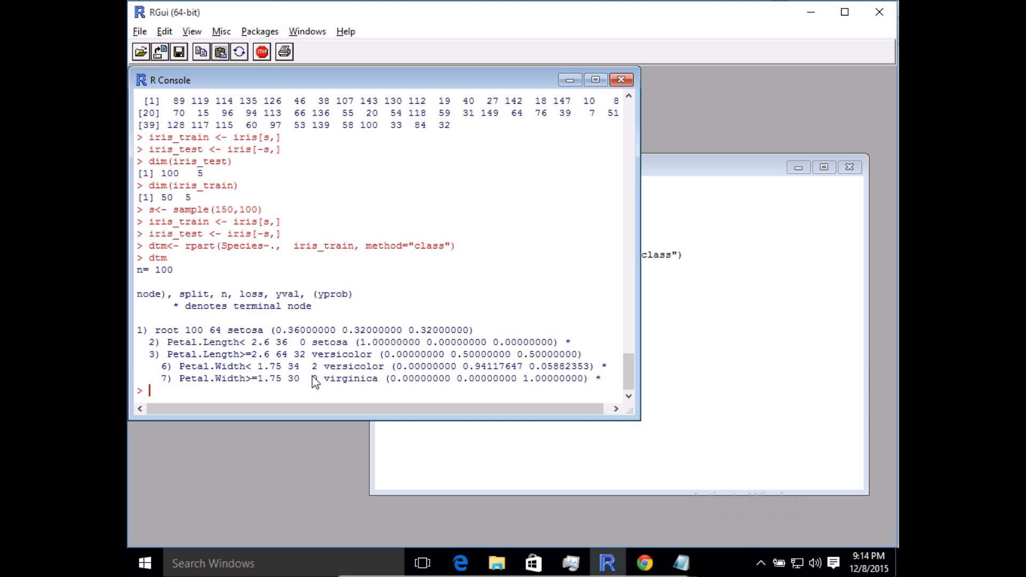
Run plot(dtm) to draw the unlabelled tree outline, then bring the console back in front.
{"action": "type", "text": "plot("}
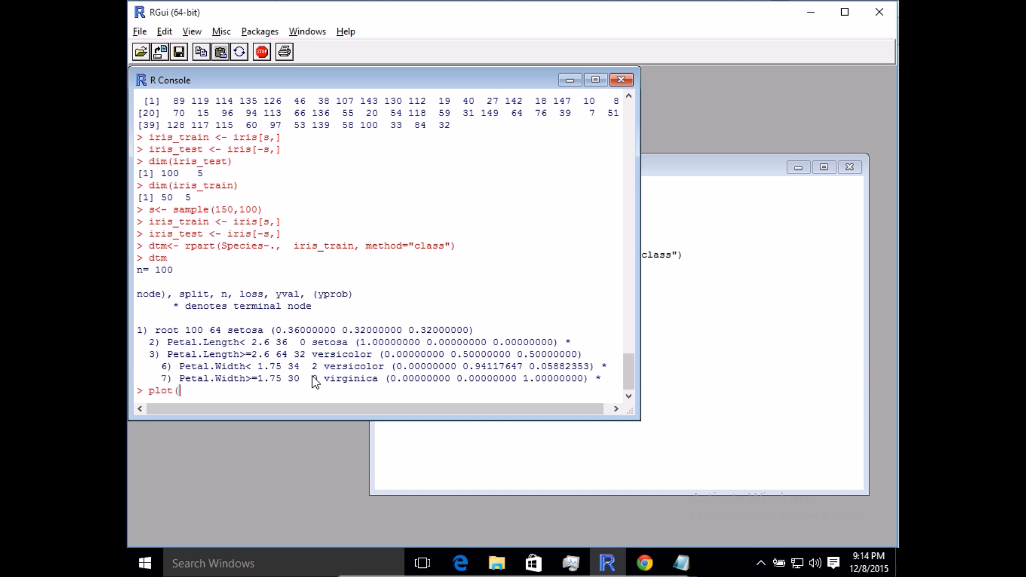
{"action": "type", "text": "d"}
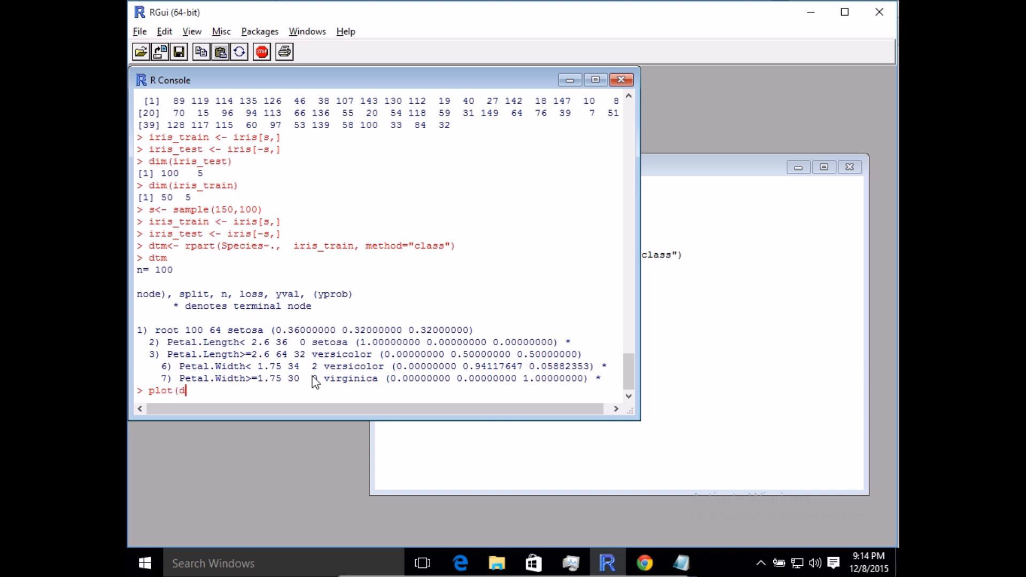
{"action": "type", "text": "tm)"}
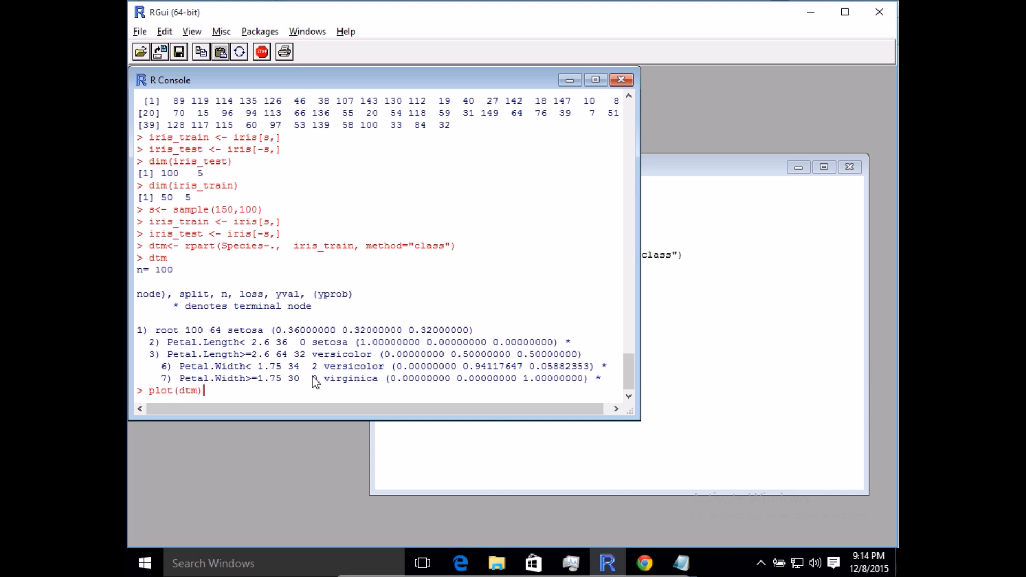
{"action": "key", "text": "Return"}
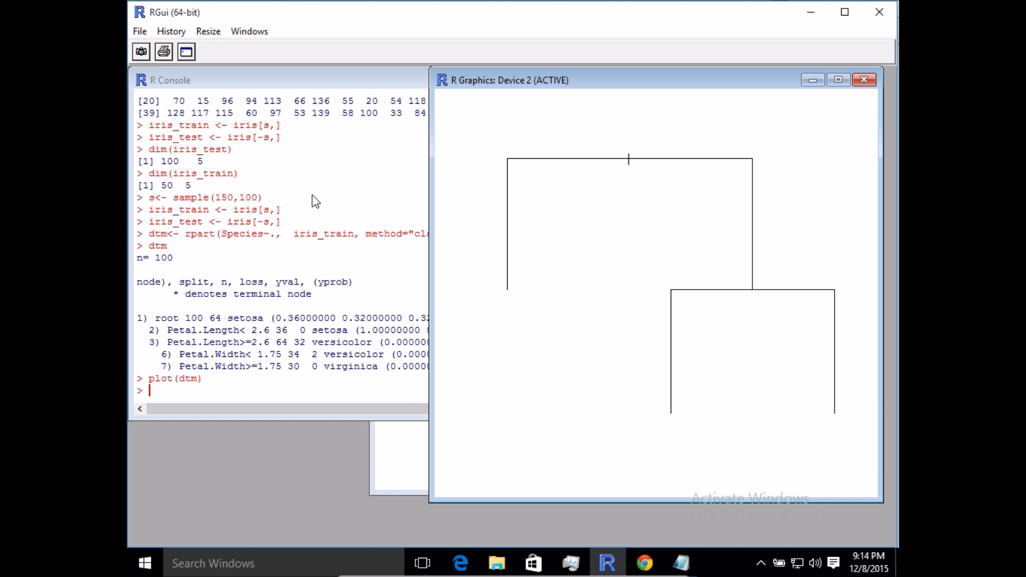
{"action": "mouse_move", "coordinate": [517, 210]}
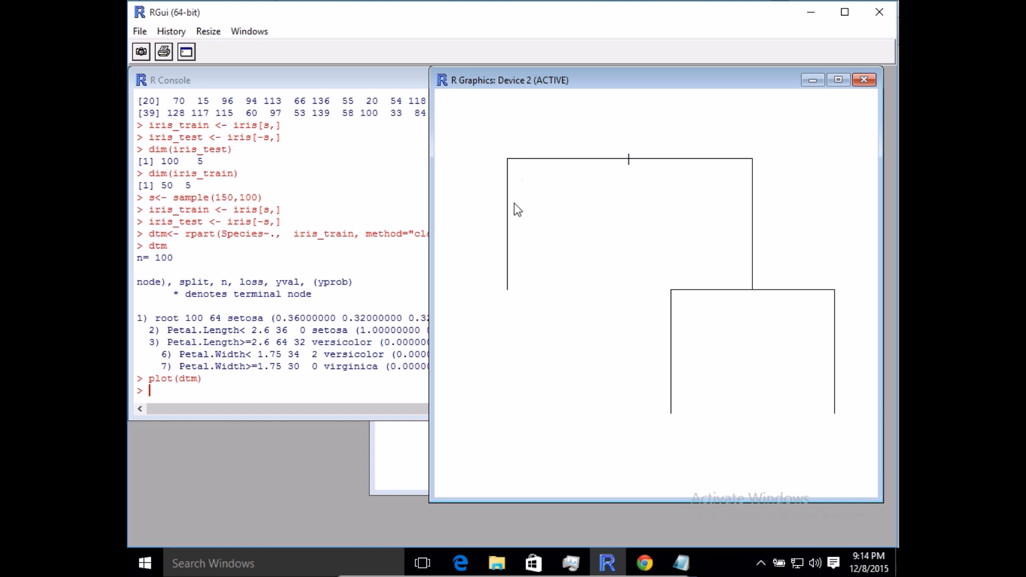
{"action": "mouse_move", "coordinate": [536, 231]}
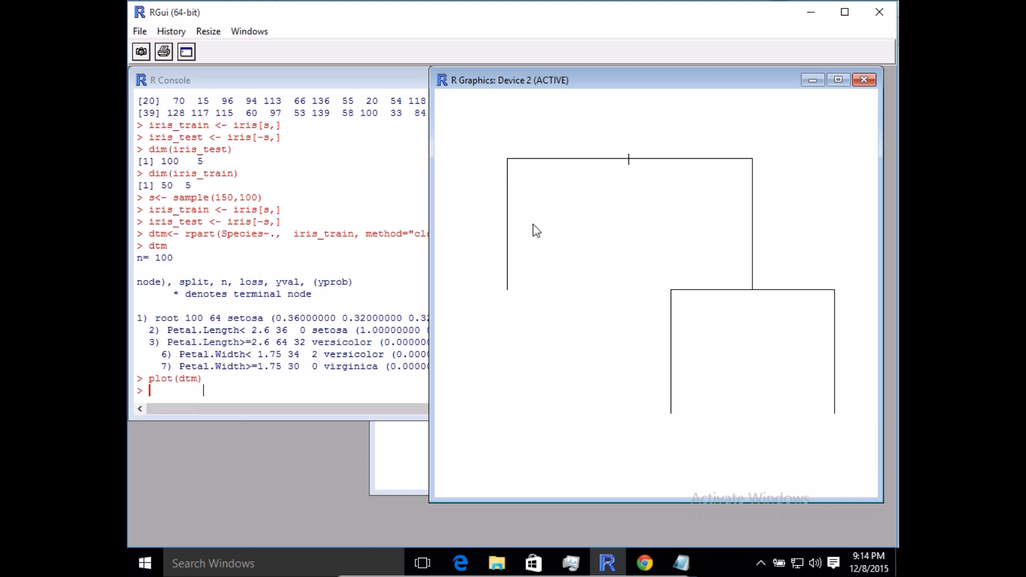
{"action": "mouse_move", "coordinate": [724, 270]}
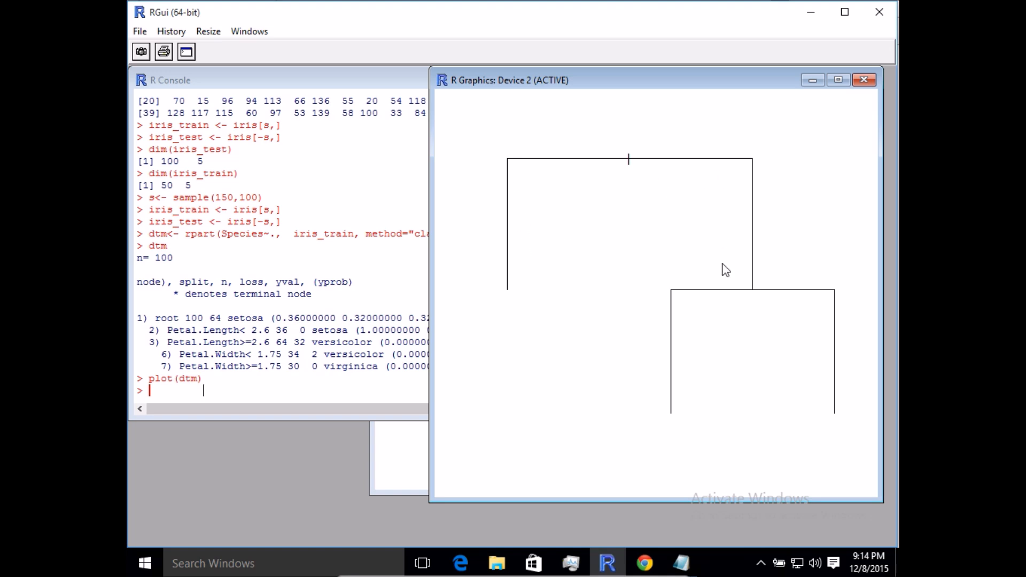
{"action": "mouse_move", "coordinate": [460, 317]}
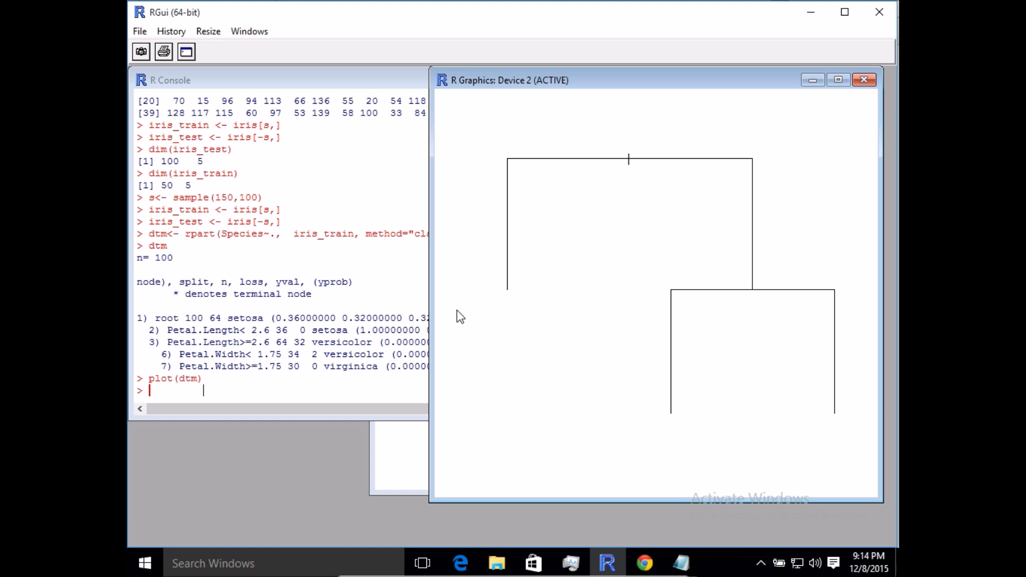
{"action": "left_click", "coordinate": [281, 262]}
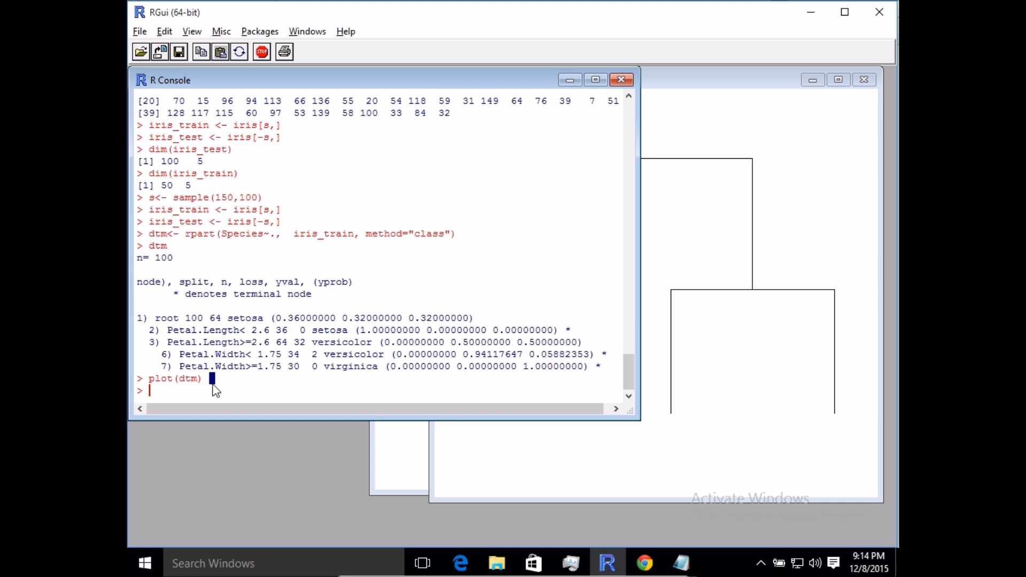
Run text(dtm) to label the tree with its petal splits and species leaves.
{"action": "type", "text": "text"}
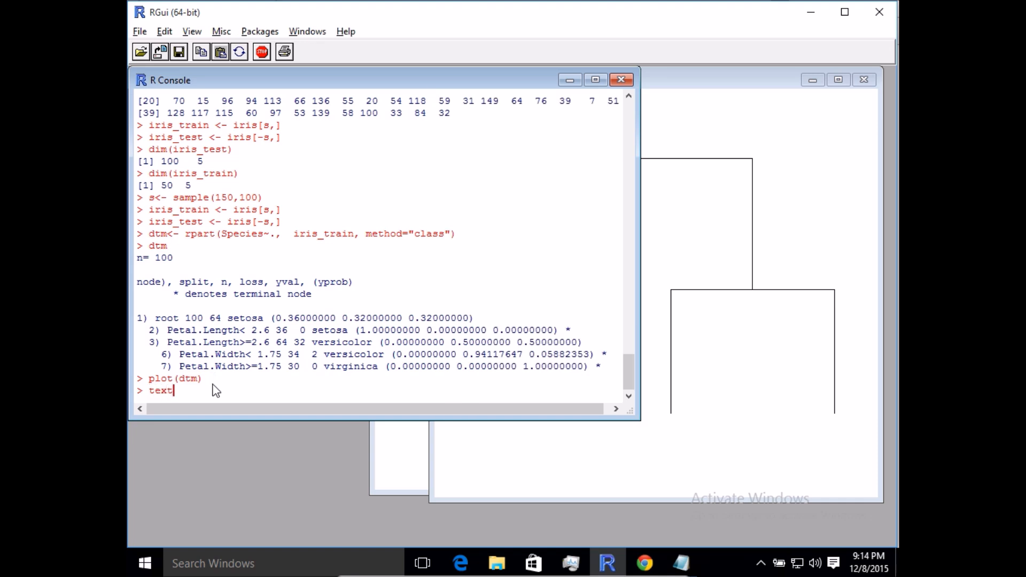
{"action": "type", "text": "(,m"}
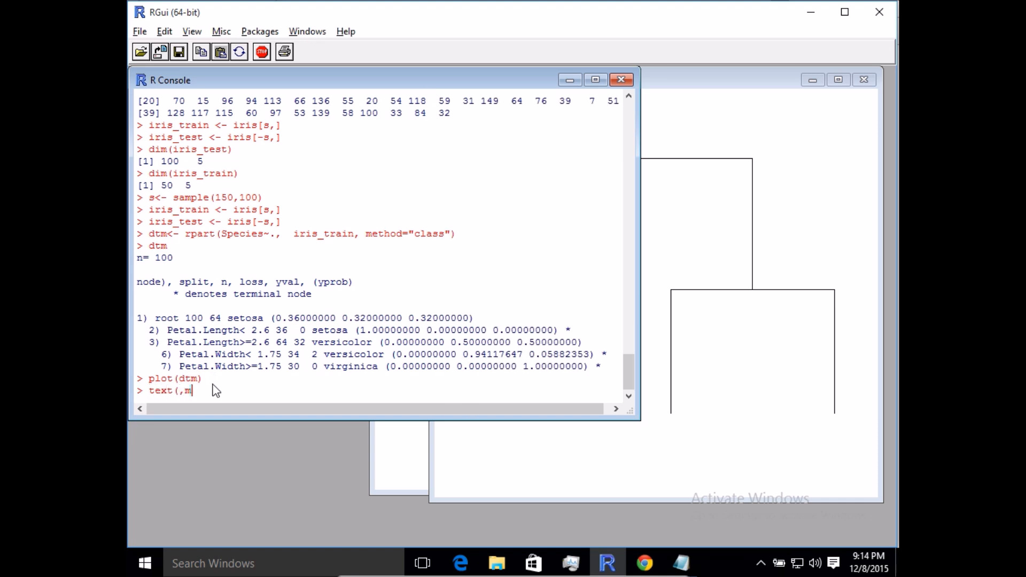
{"action": "type", "text": "dtm)"}
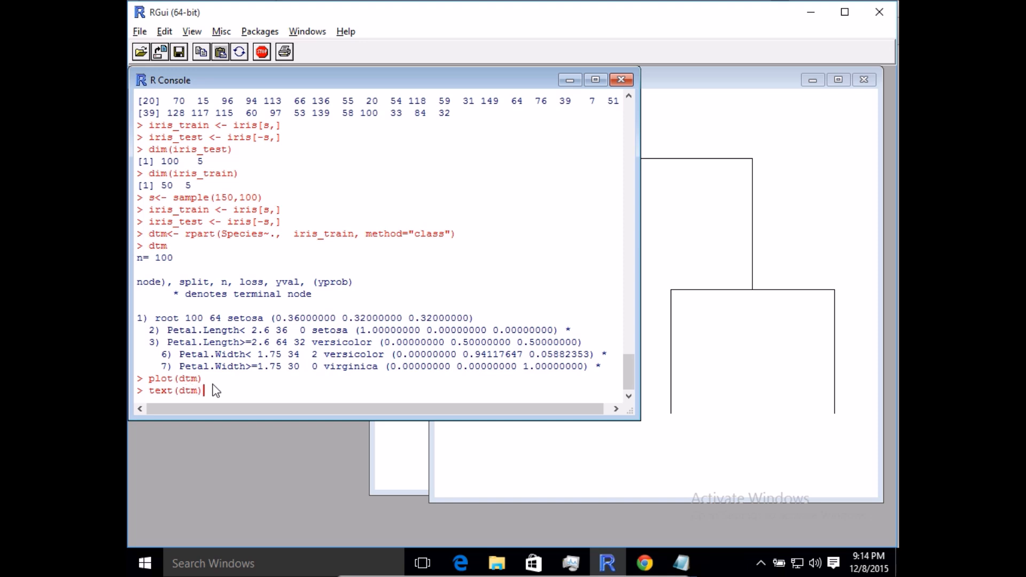
{"action": "key", "text": "Return"}
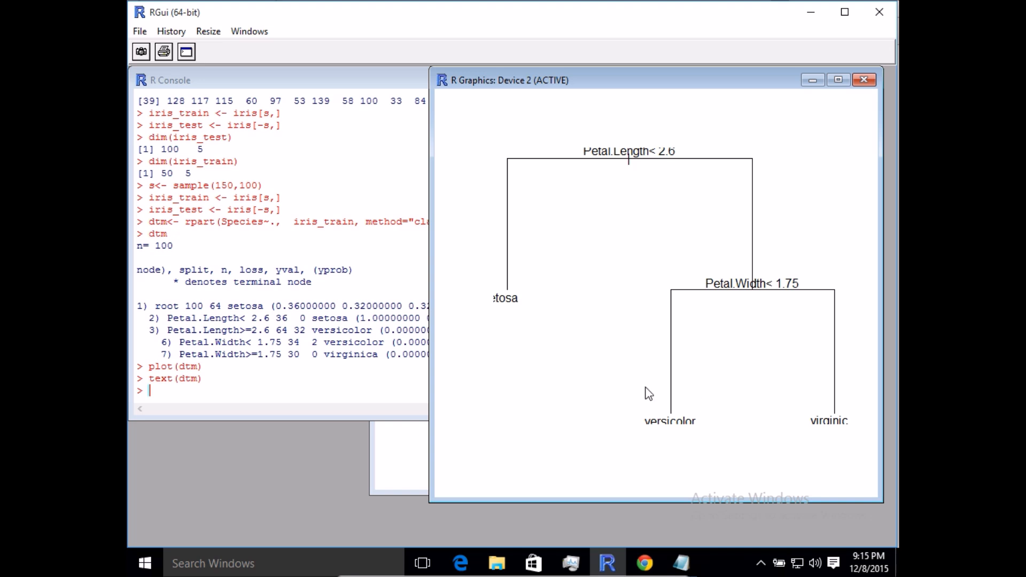
{"action": "mouse_move", "coordinate": [518, 88]}
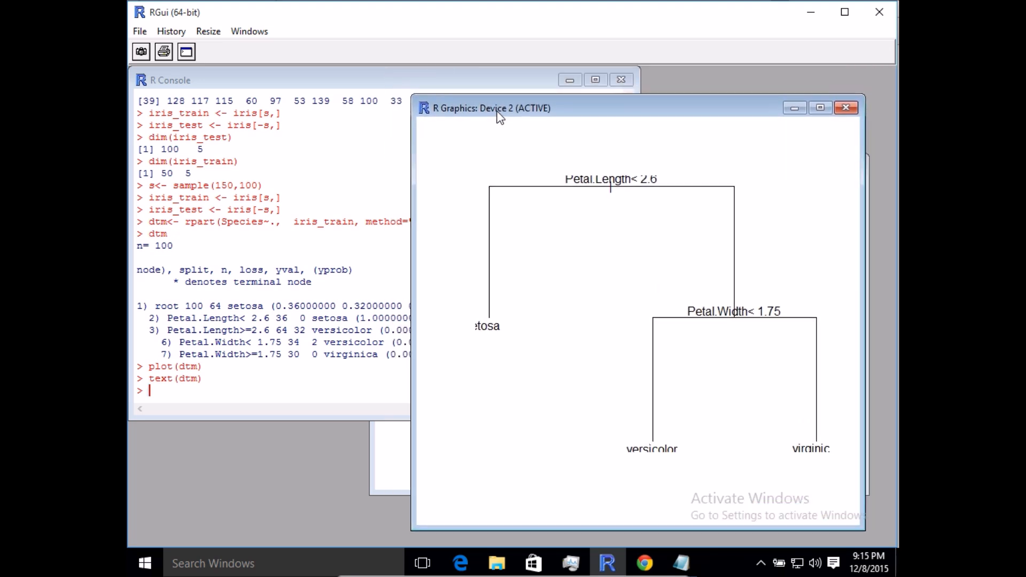
{"action": "mouse_move", "coordinate": [540, 356]}
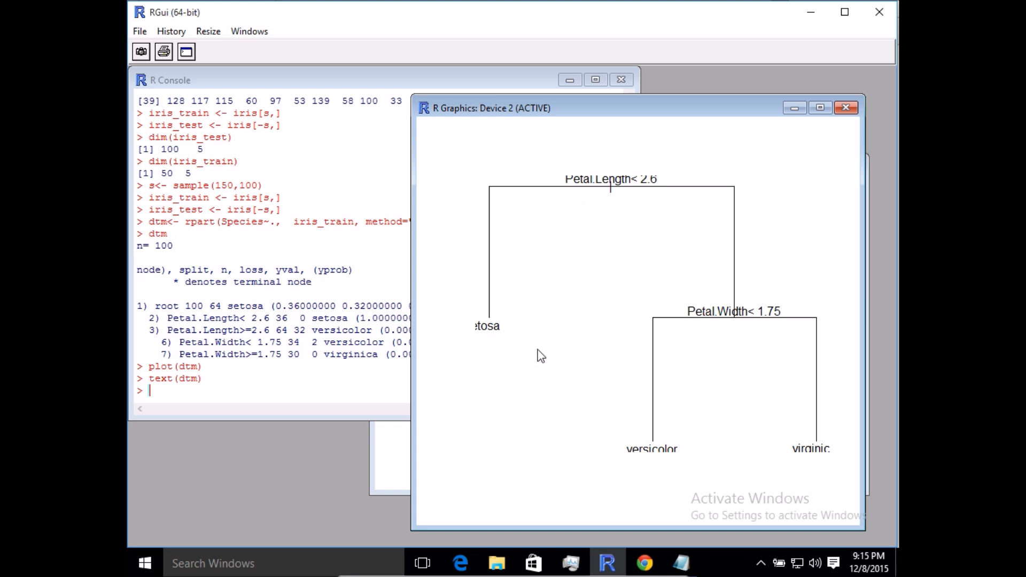
{"action": "mouse_move", "coordinate": [313, 227]}
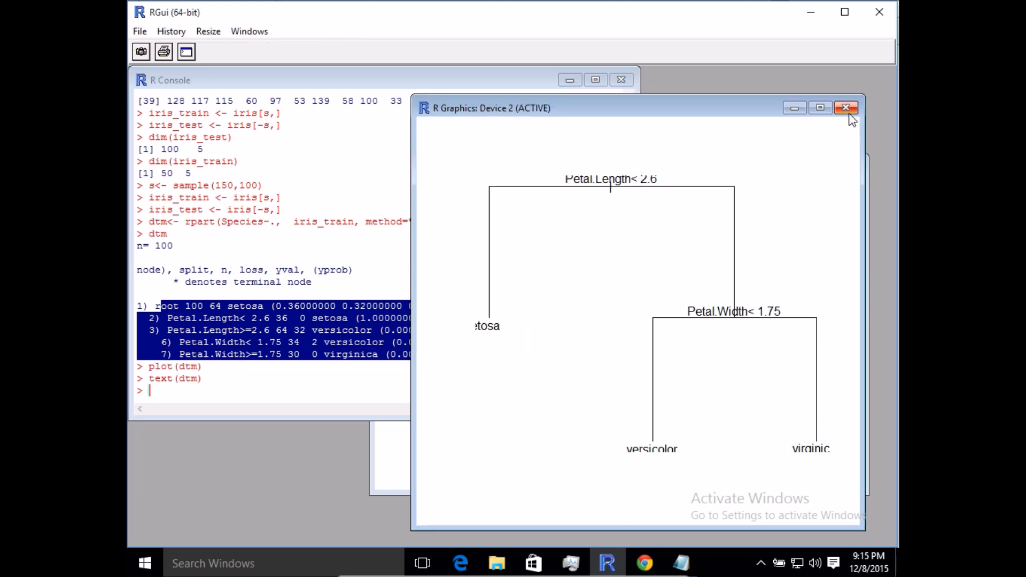
{"action": "mouse_move", "coordinate": [317, 373]}
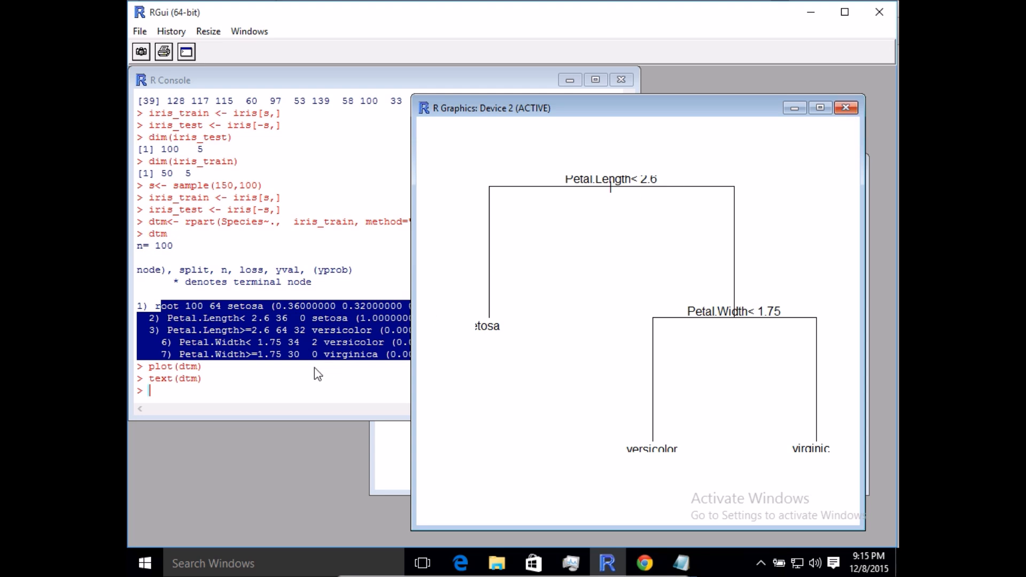
{"action": "mouse_move", "coordinate": [846, 108]}
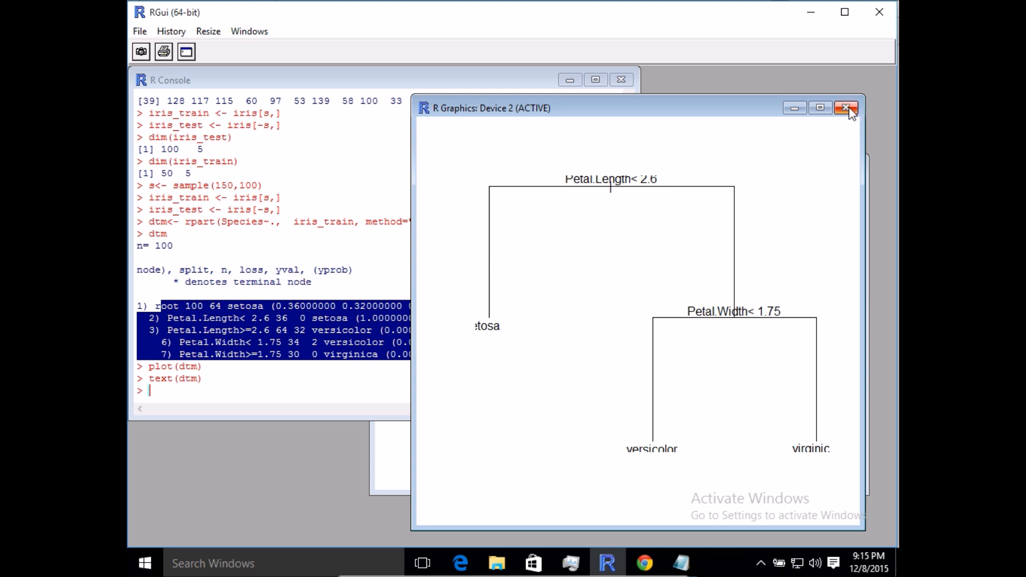
{"action": "mouse_move", "coordinate": [846, 109]}
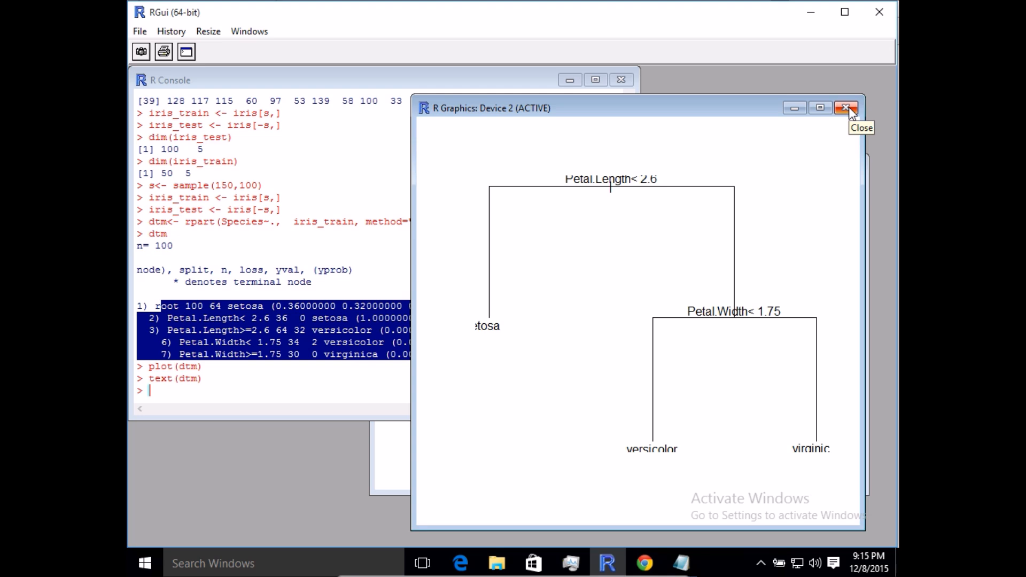
{"action": "mouse_move", "coordinate": [848, 117]}
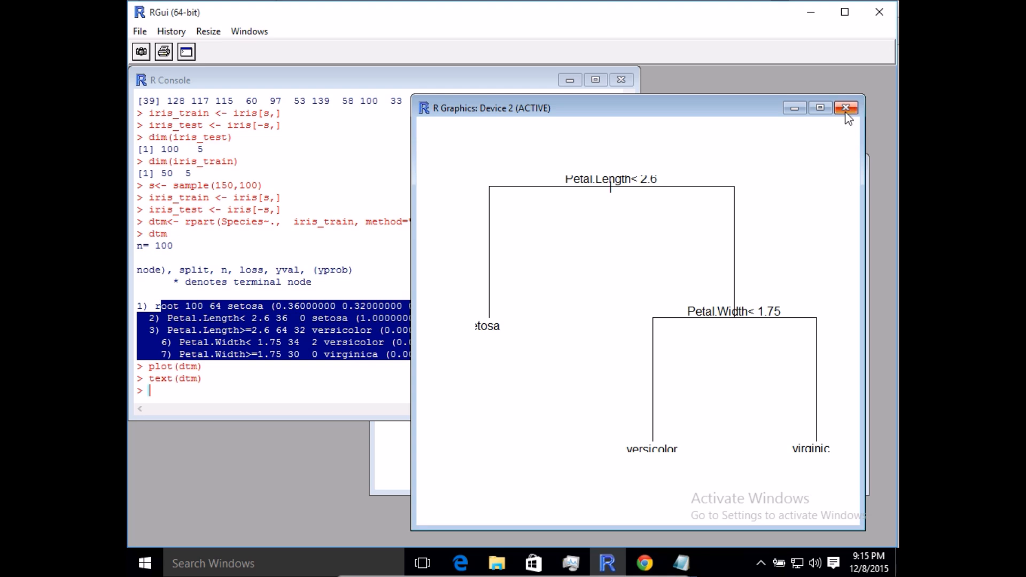
Close the basic plot, turn the library line into library(rpart.plot), and start an rpart.plot call below.
{"action": "left_click", "coordinate": [846, 108]}
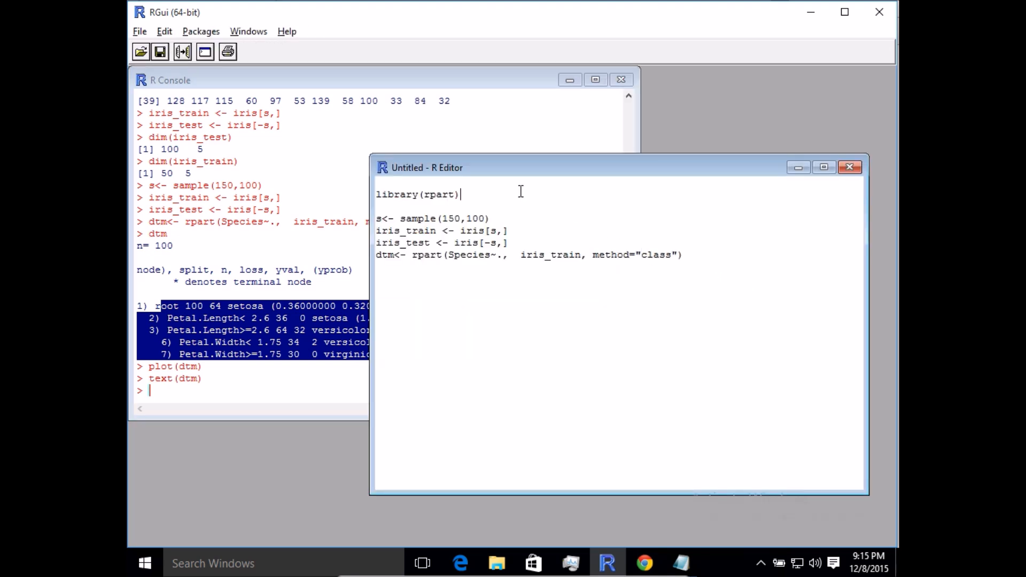
{"action": "triple_click", "coordinate": [418, 193]}
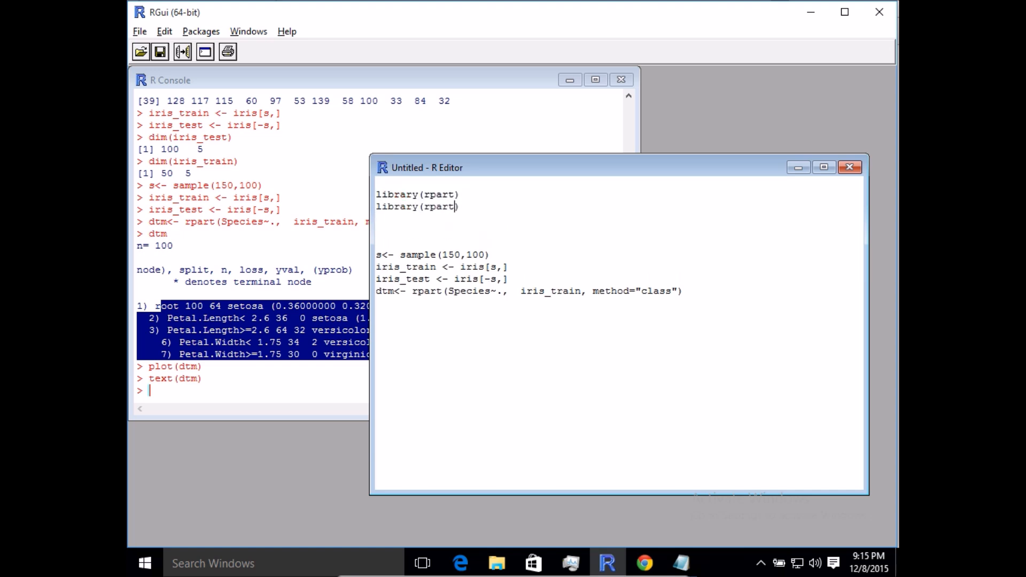
{"action": "type", "text": ".plot"}
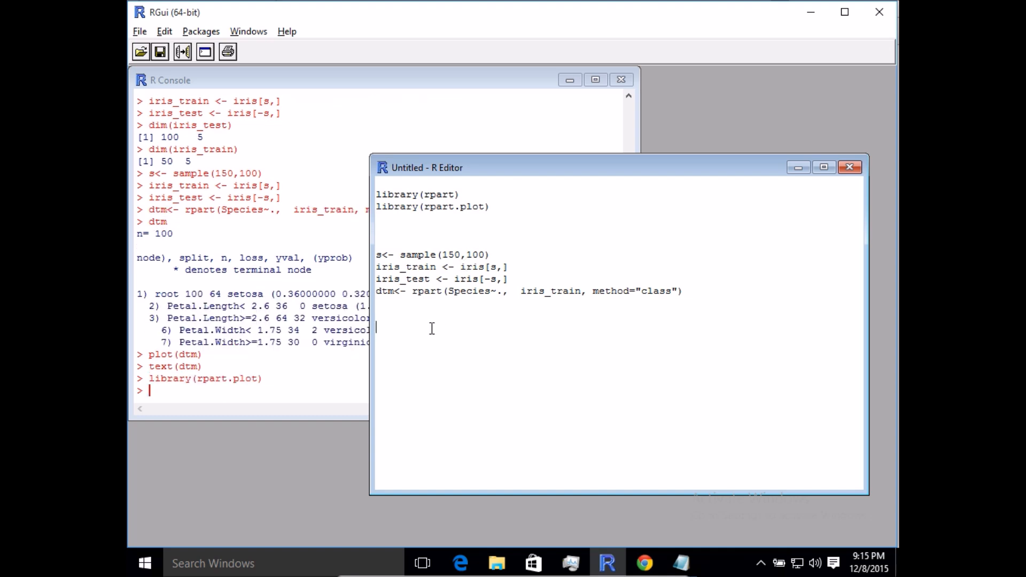
{"action": "type", "text": "p"}
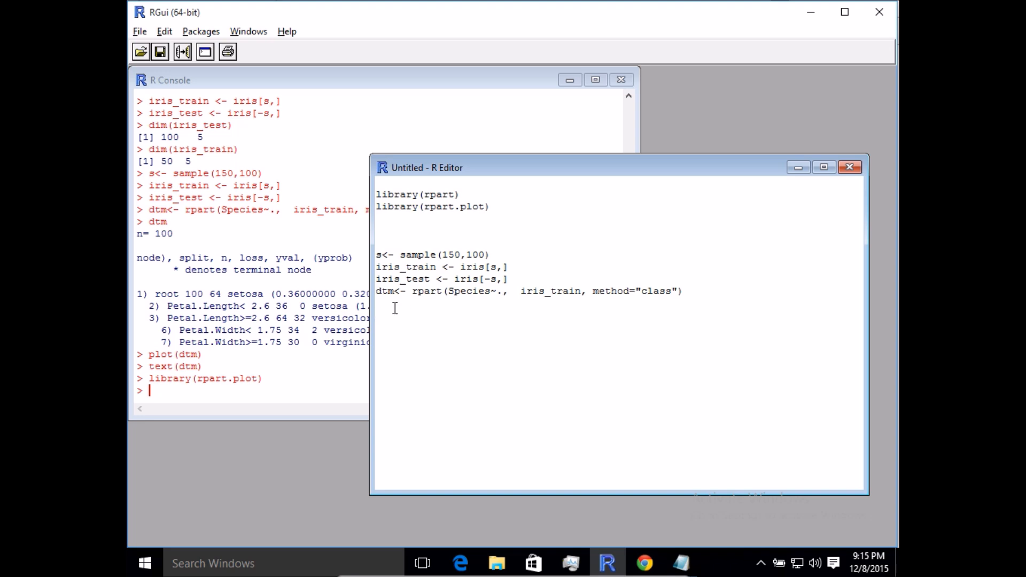
{"action": "double_click", "coordinate": [454, 206]}
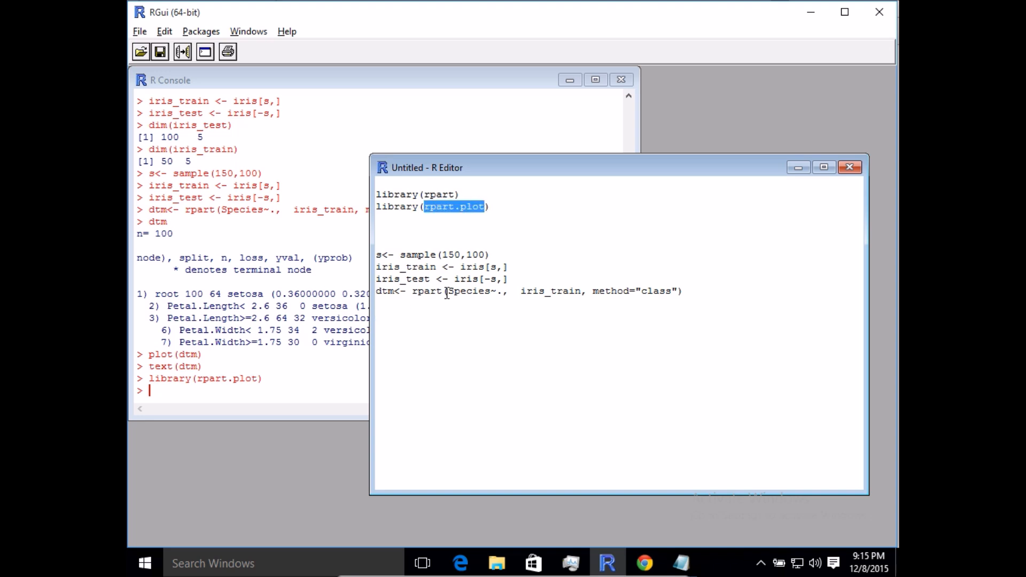
{"action": "type", "text": "rpart.plot"}
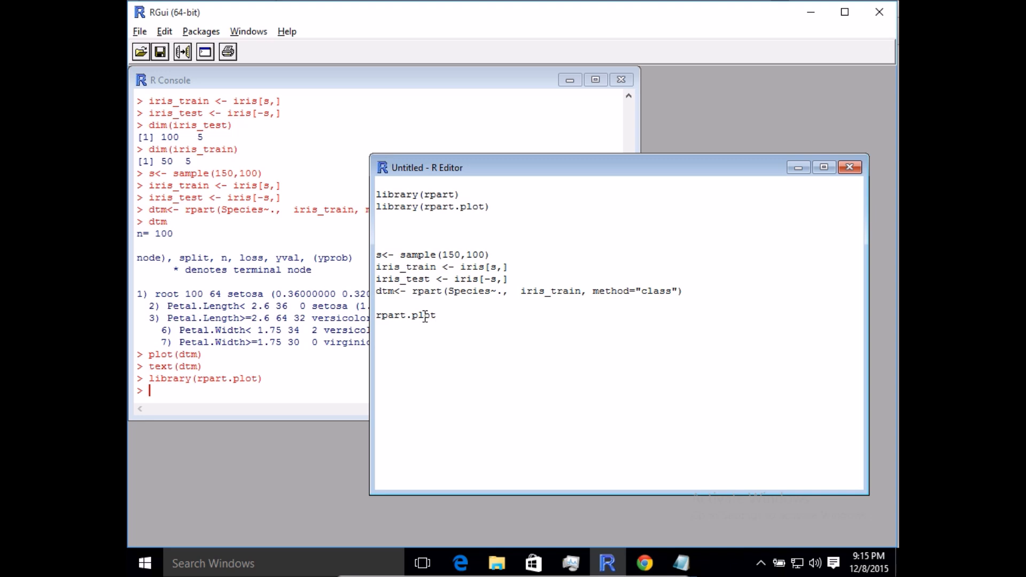
Run rpart.plot(dtm) and request ?rpart.plot help from the console.
{"action": "type", "text": "(dt"}
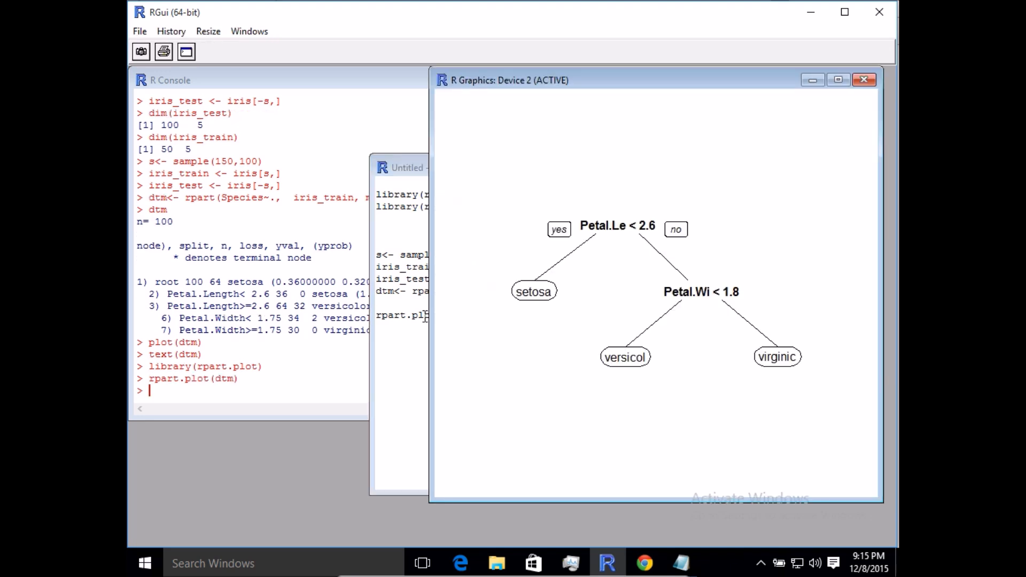
{"action": "mouse_move", "coordinate": [563, 275]}
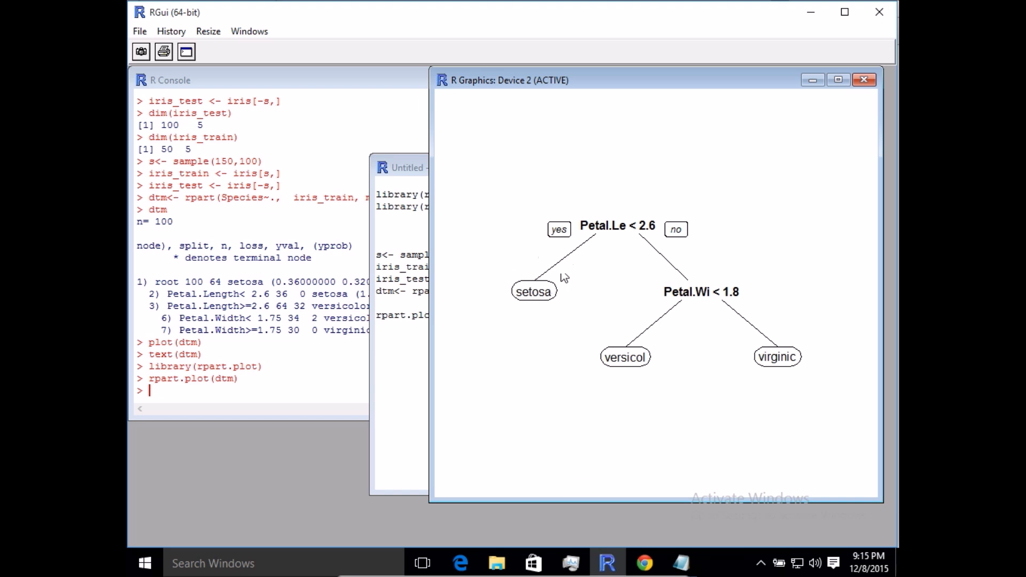
{"action": "mouse_move", "coordinate": [545, 329]}
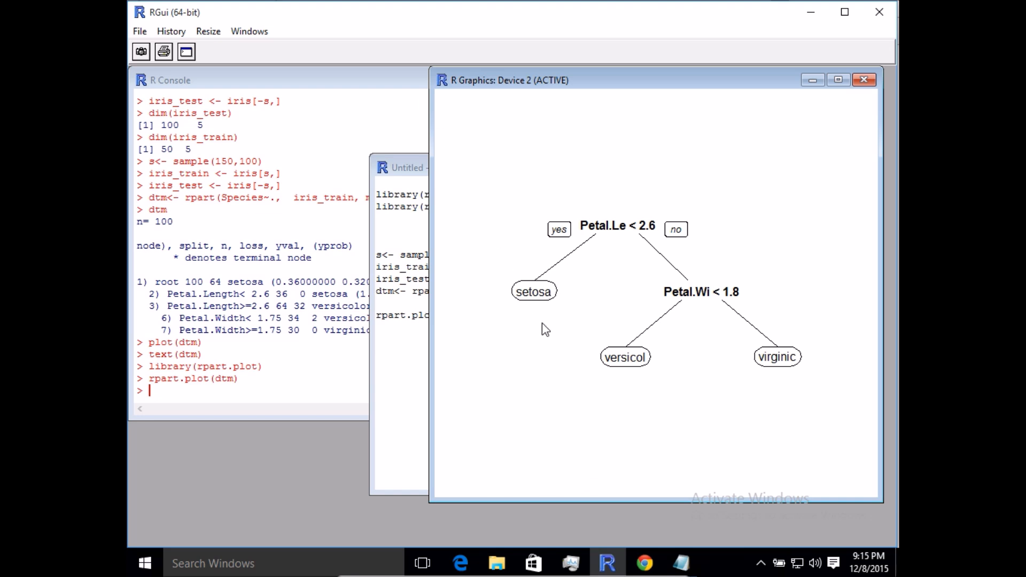
{"action": "mouse_move", "coordinate": [779, 365]}
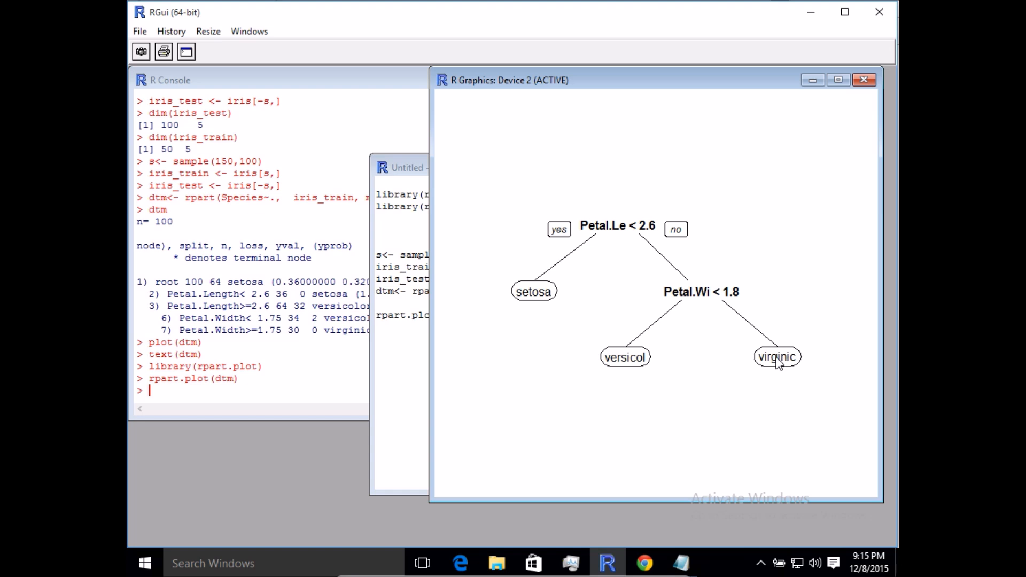
{"action": "mouse_move", "coordinate": [636, 379]}
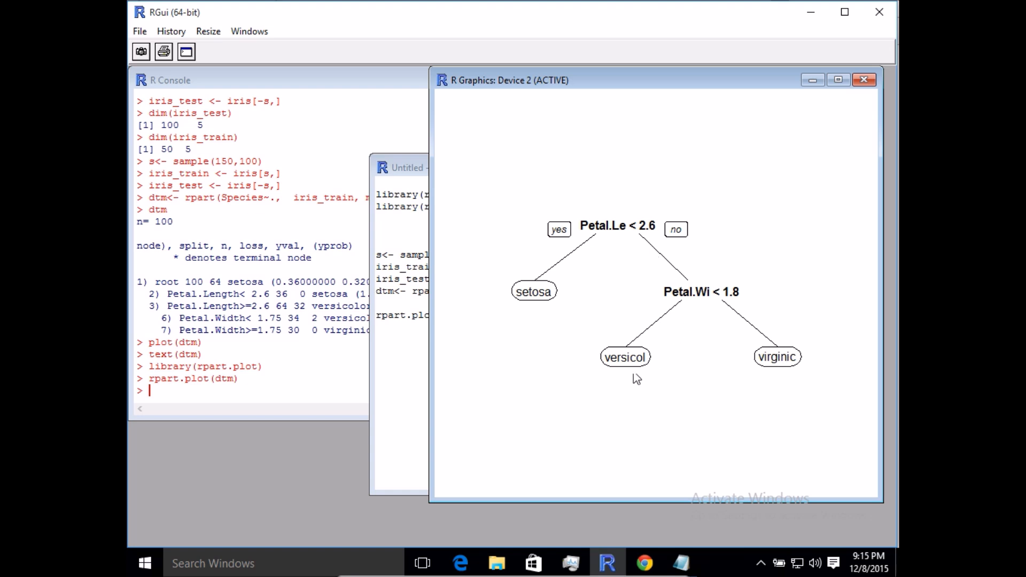
{"action": "mouse_move", "coordinate": [647, 231]}
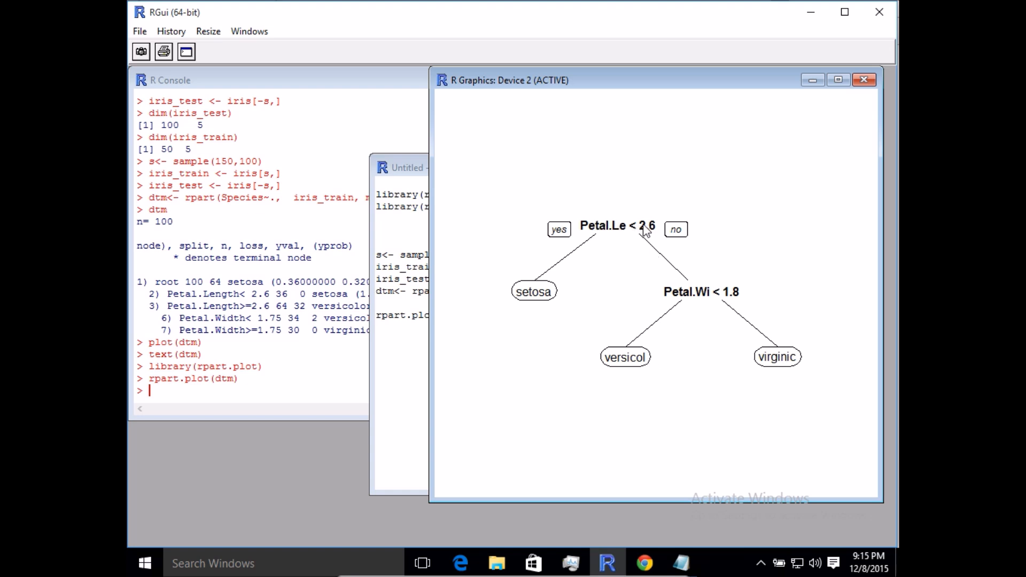
{"action": "mouse_move", "coordinate": [582, 244]}
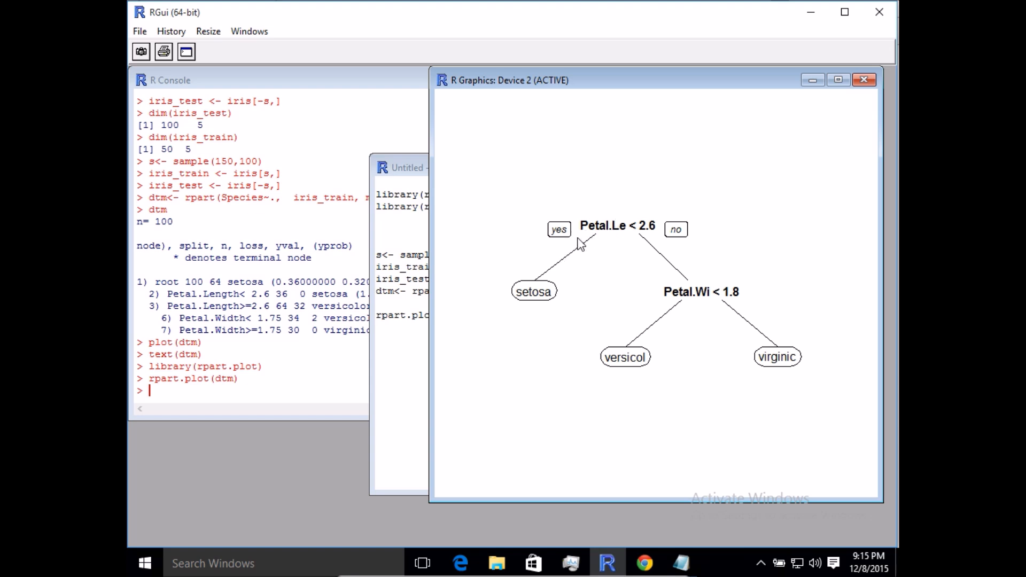
{"action": "mouse_move", "coordinate": [567, 255]}
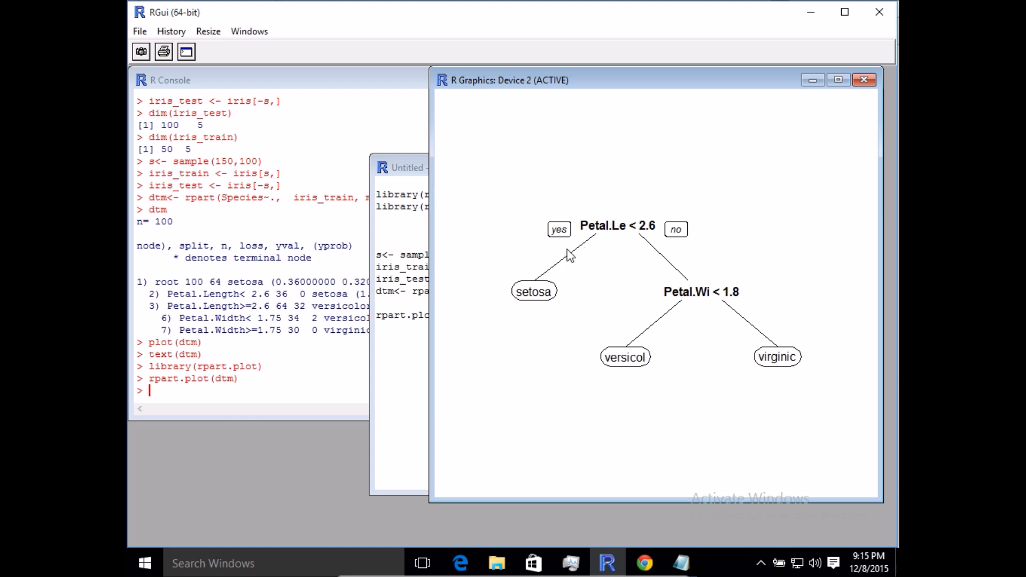
{"action": "mouse_move", "coordinate": [776, 363]}
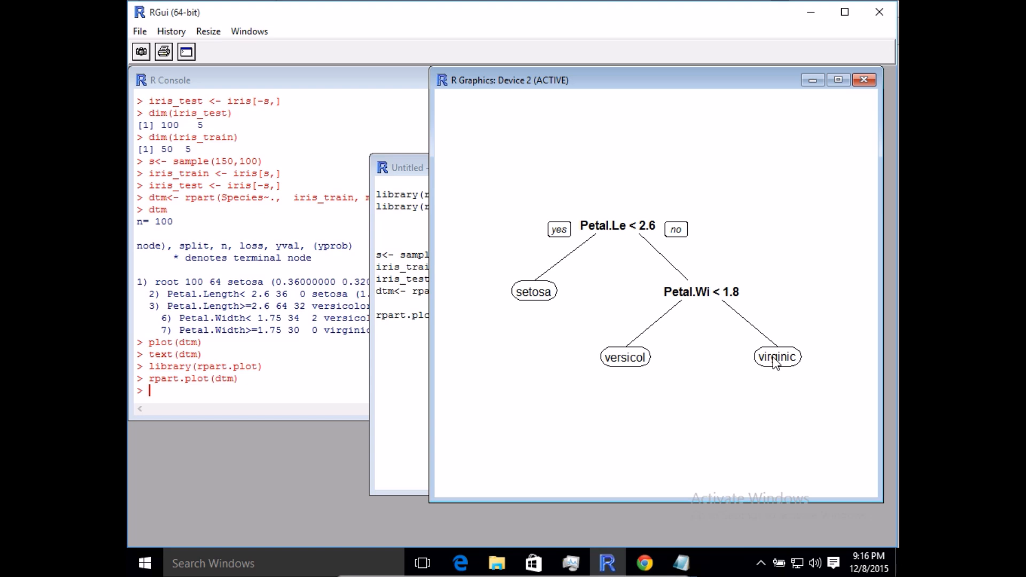
{"action": "mouse_move", "coordinate": [578, 205]}
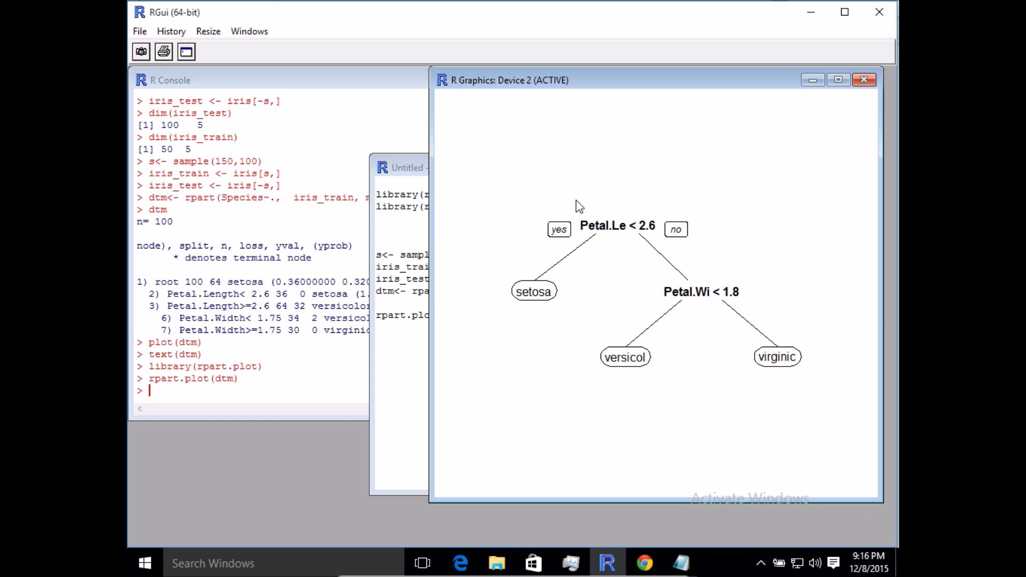
{"action": "mouse_move", "coordinate": [614, 237]}
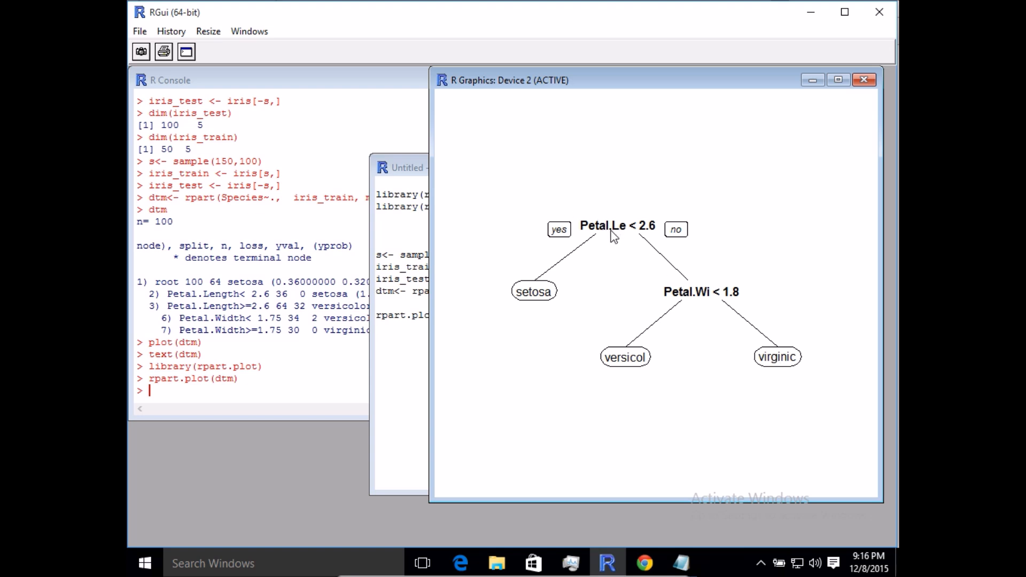
{"action": "mouse_move", "coordinate": [619, 236]}
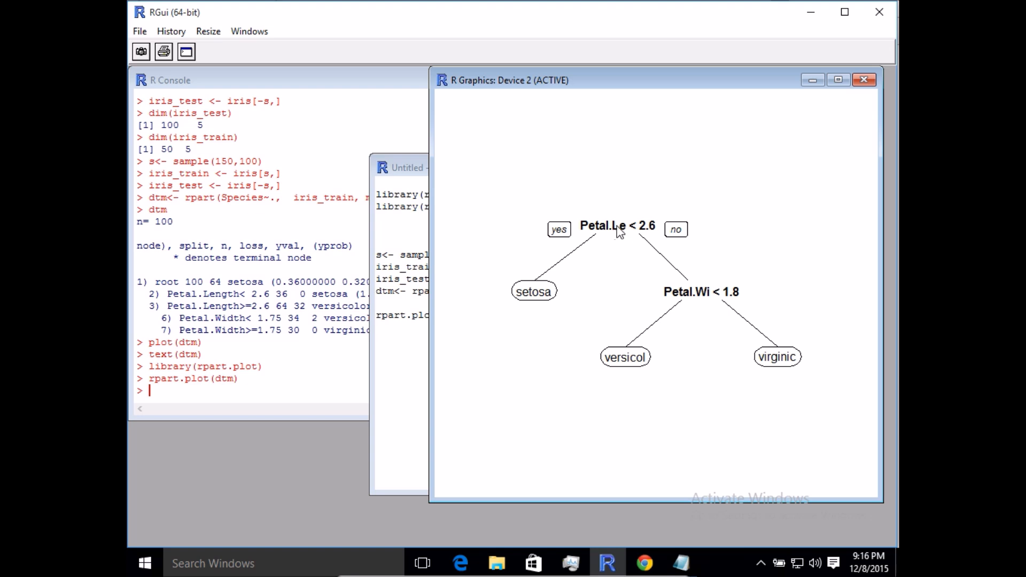
{"action": "mouse_move", "coordinate": [678, 282]}
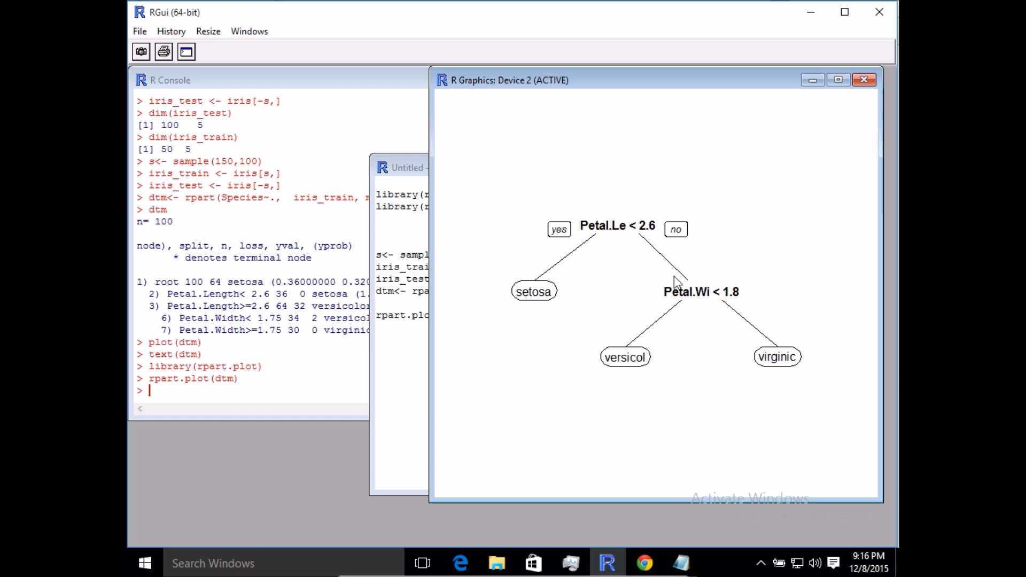
{"action": "mouse_move", "coordinate": [586, 302]}
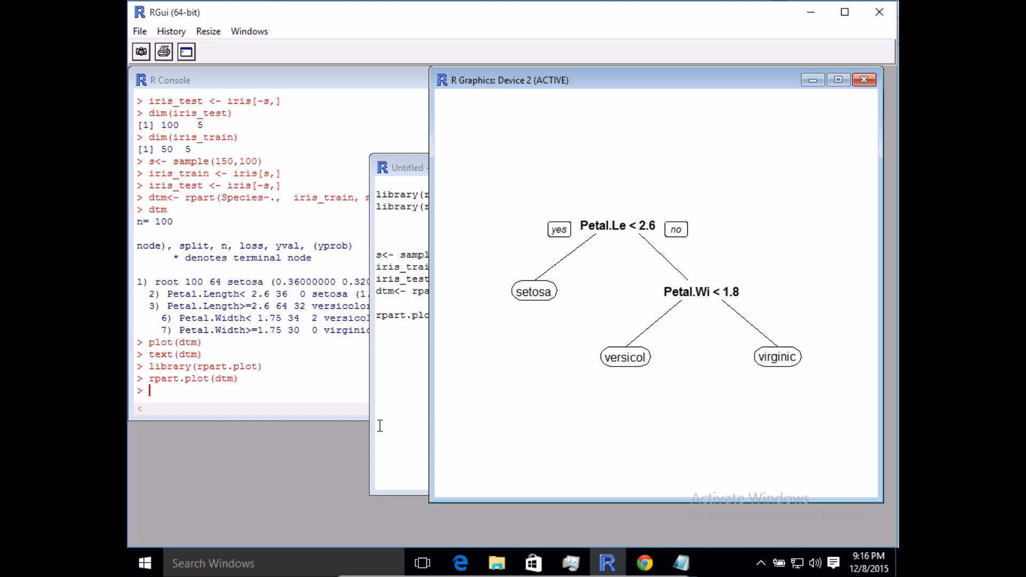
{"action": "left_click", "coordinate": [425, 168]}
{"action": "type", "text": "?rpart.plot"}
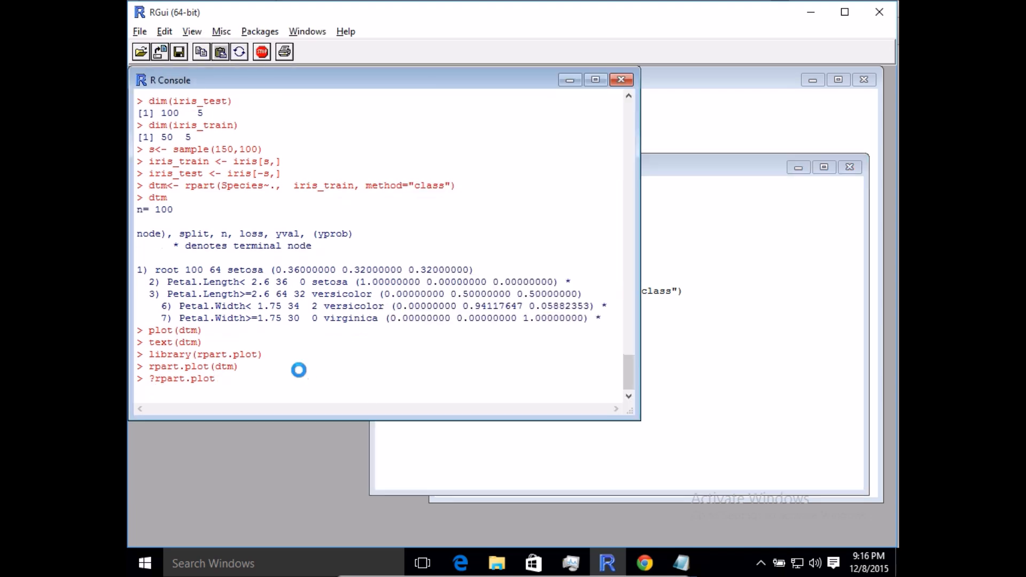
{"action": "left_click", "coordinate": [643, 563]}
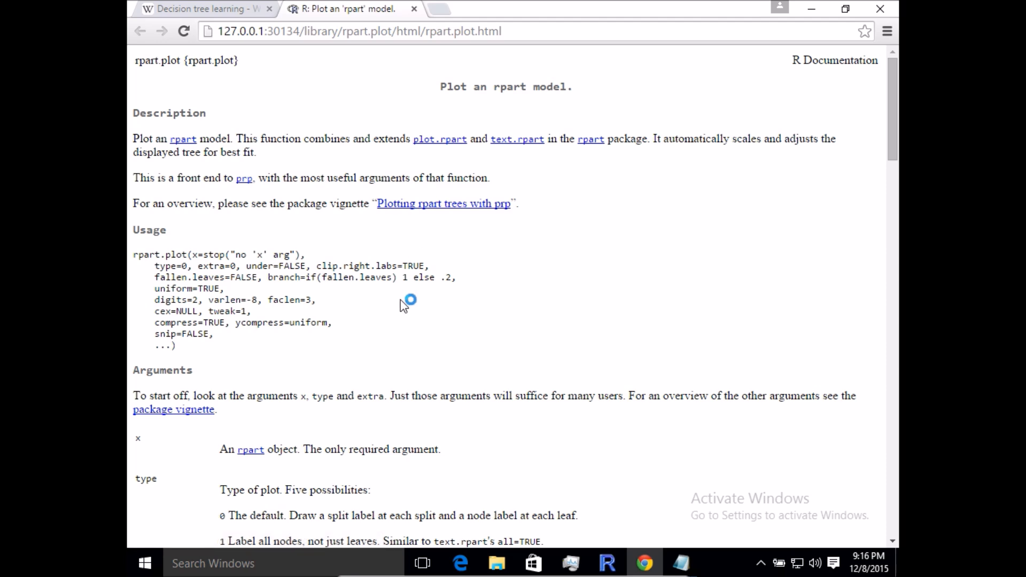
Read the type and extra argument entries in the rpart.plot help page, then return to the R script.
{"action": "scroll", "scroll_direction": "down", "scroll_amount": 3}
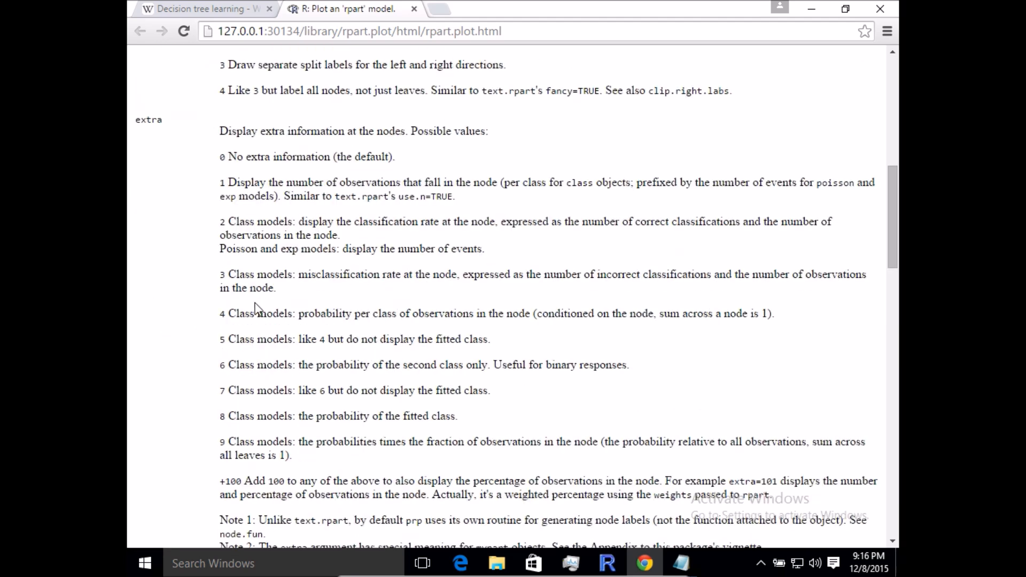
{"action": "scroll", "scroll_direction": "up", "scroll_amount": 3}
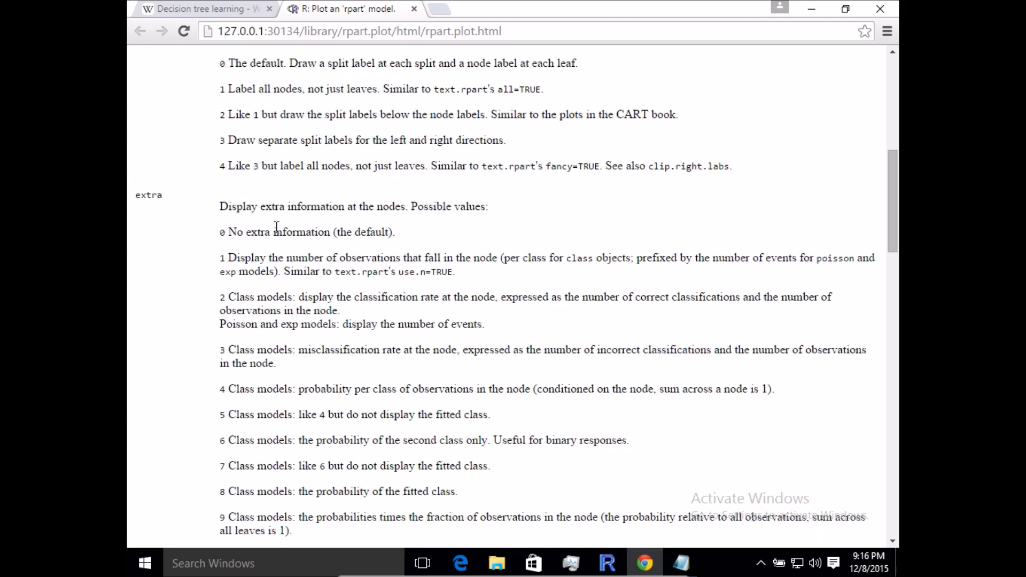
{"action": "scroll", "scroll_direction": "up", "scroll_amount": 3}
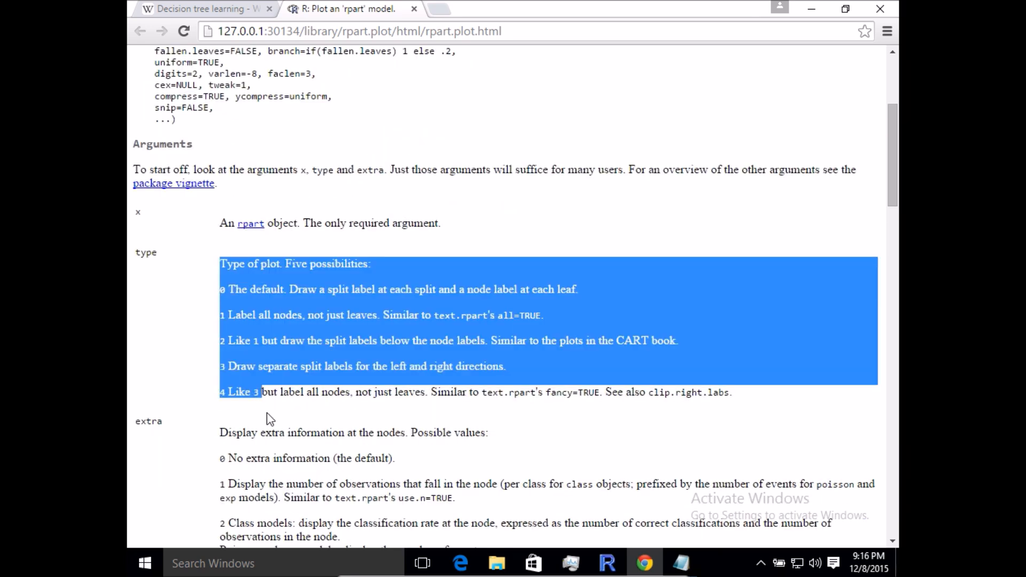
{"action": "scroll", "scroll_direction": "down", "scroll_amount": 3}
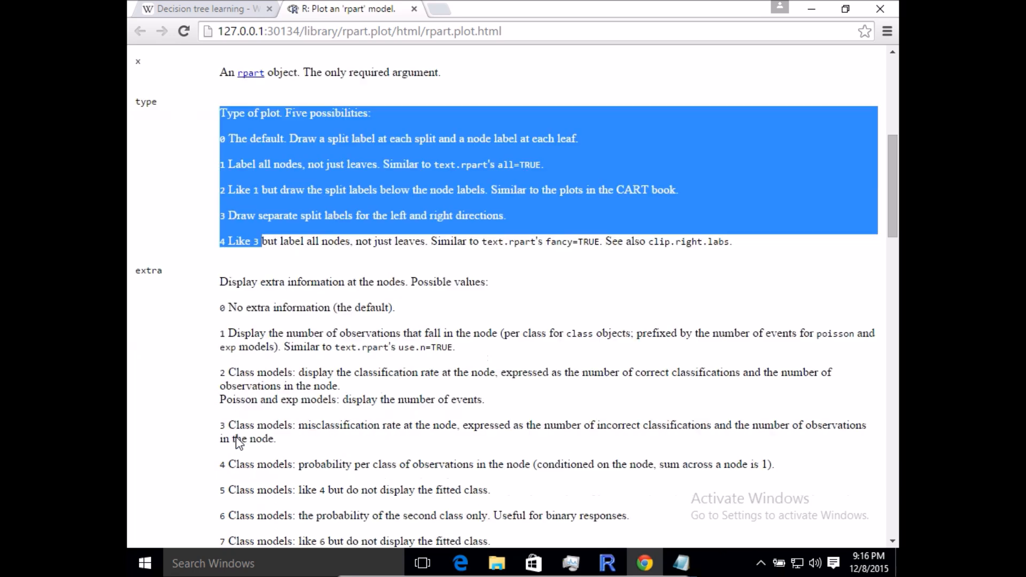
{"action": "scroll", "scroll_direction": "down", "scroll_amount": 3}
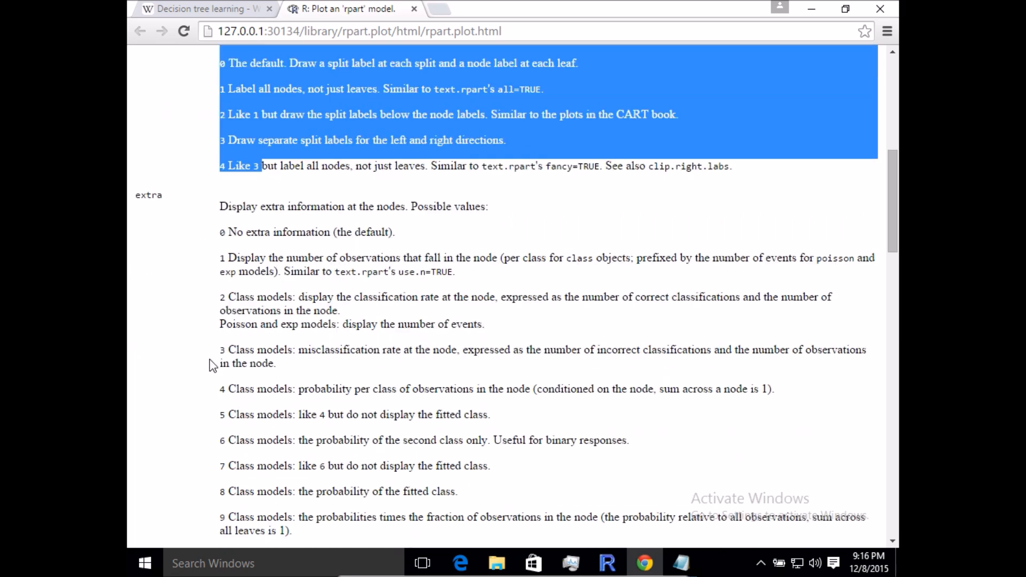
{"action": "scroll", "scroll_direction": "up", "scroll_amount": 3}
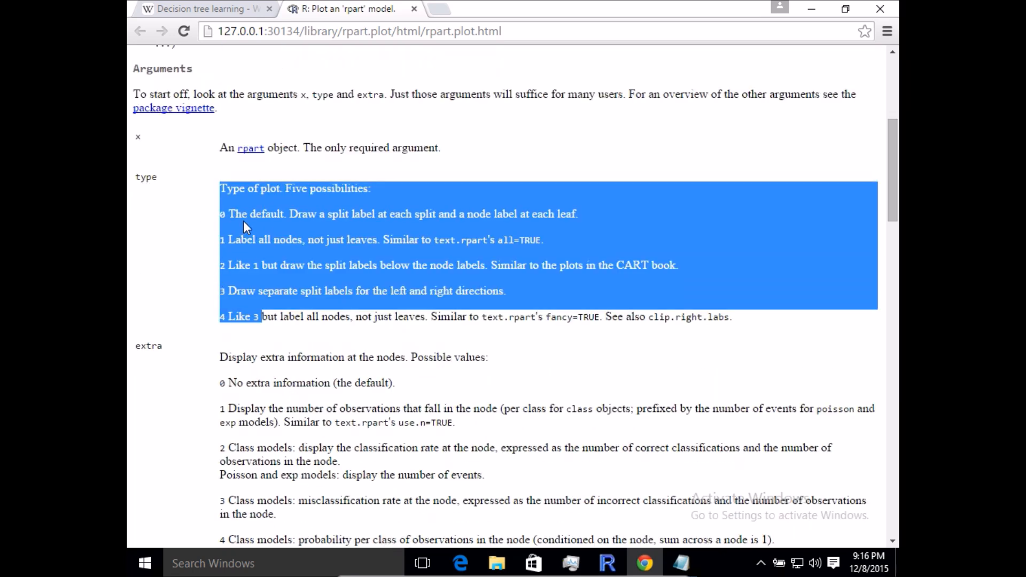
{"action": "left_click", "coordinate": [228, 214]}
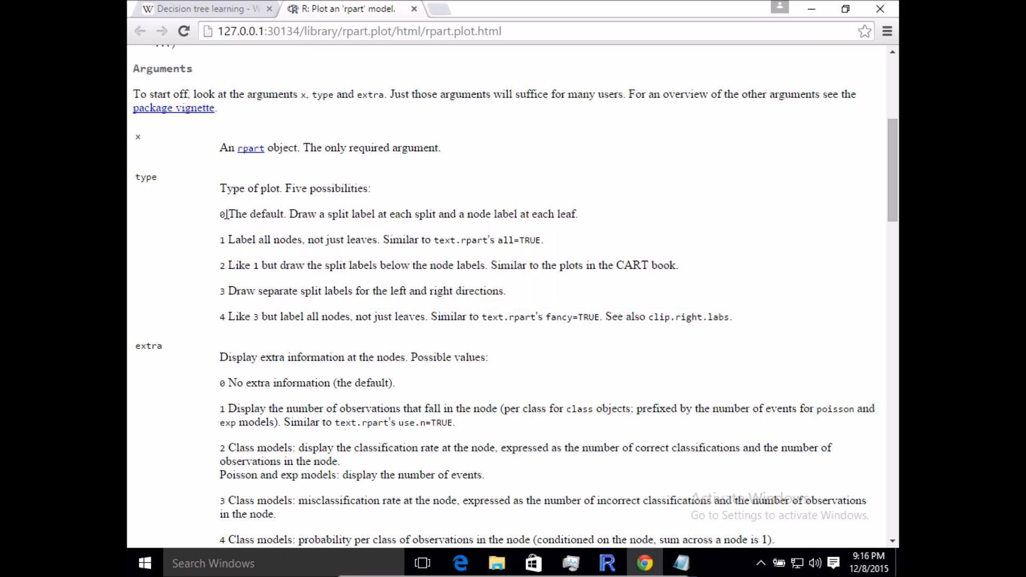
{"action": "mouse_move", "coordinate": [250, 357]}
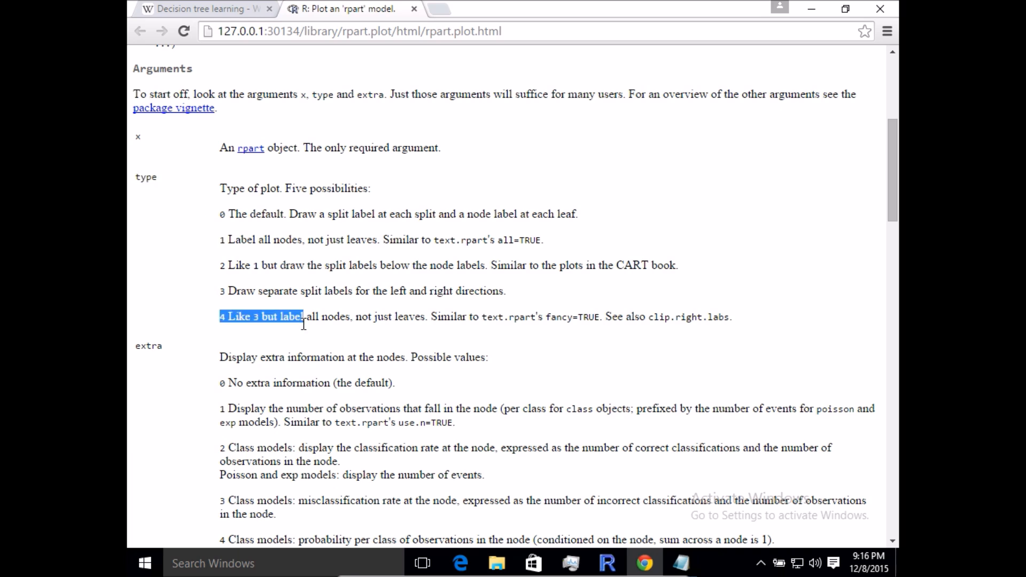
{"action": "scroll", "scroll_direction": "down", "scroll_amount": 3}
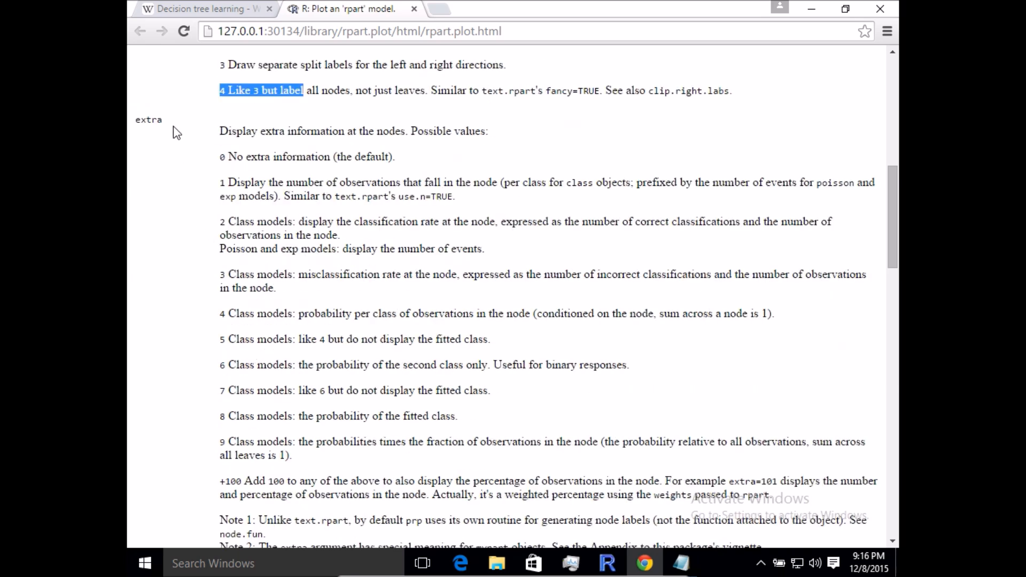
{"action": "scroll", "scroll_direction": "down", "scroll_amount": 3}
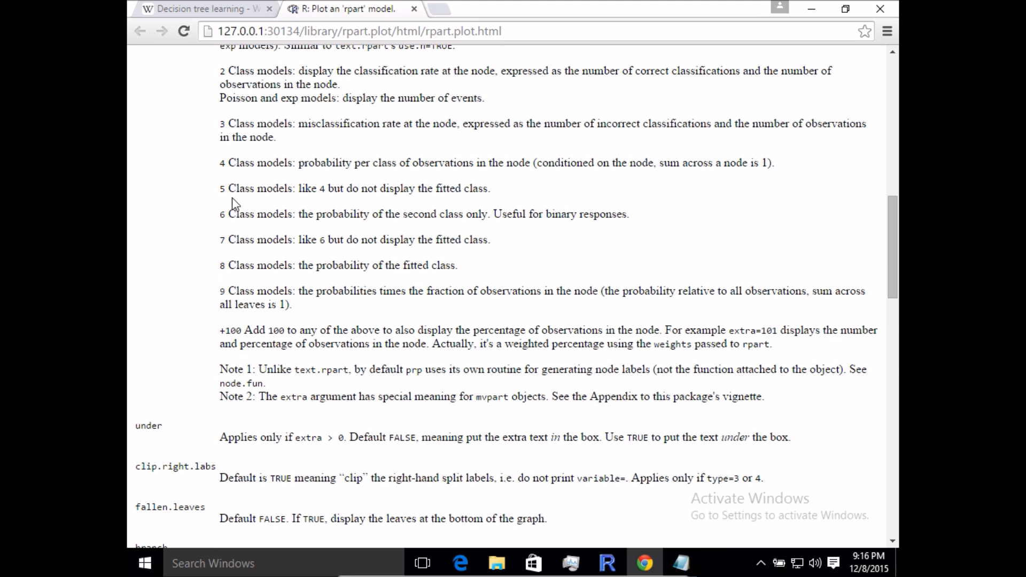
{"action": "scroll", "scroll_direction": "up", "scroll_amount": 3}
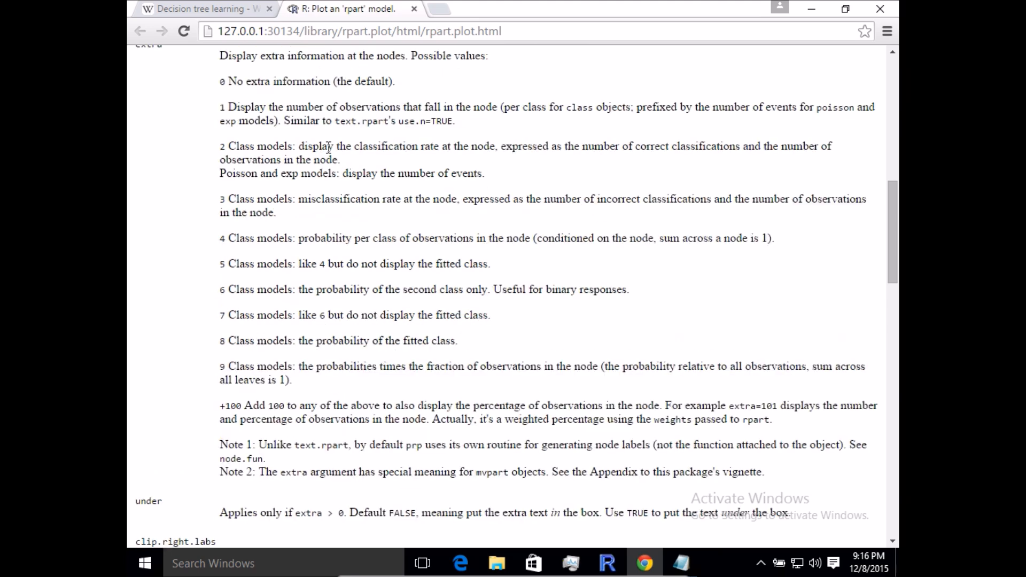
{"action": "left_click", "coordinate": [607, 563]}
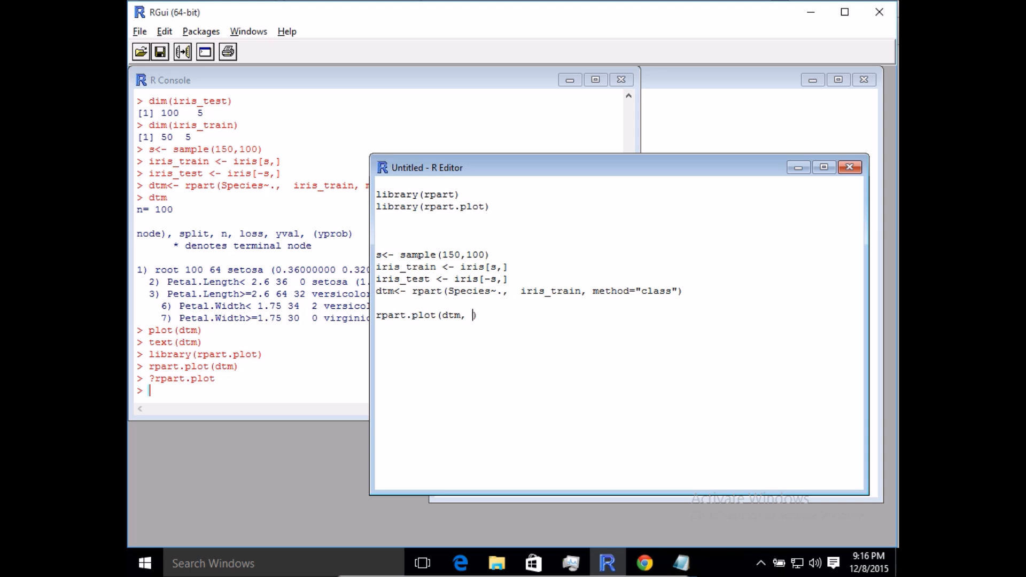
Extend the call to rpart.plot(dtm, type =4, extra= 101), checking the help for the extra codes.
{"action": "type", "text": "ty"}
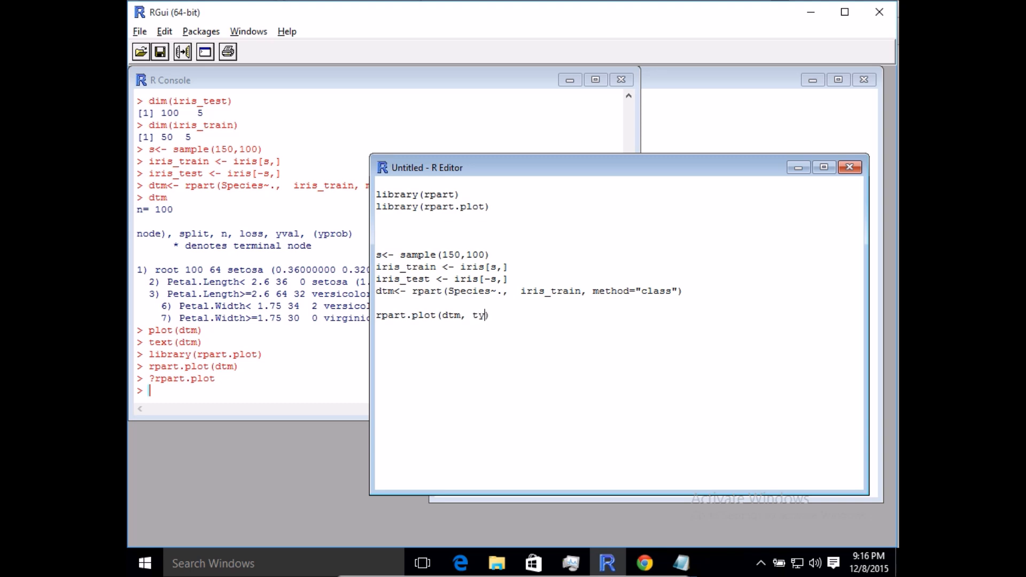
{"action": "type", "text": "pe ="}
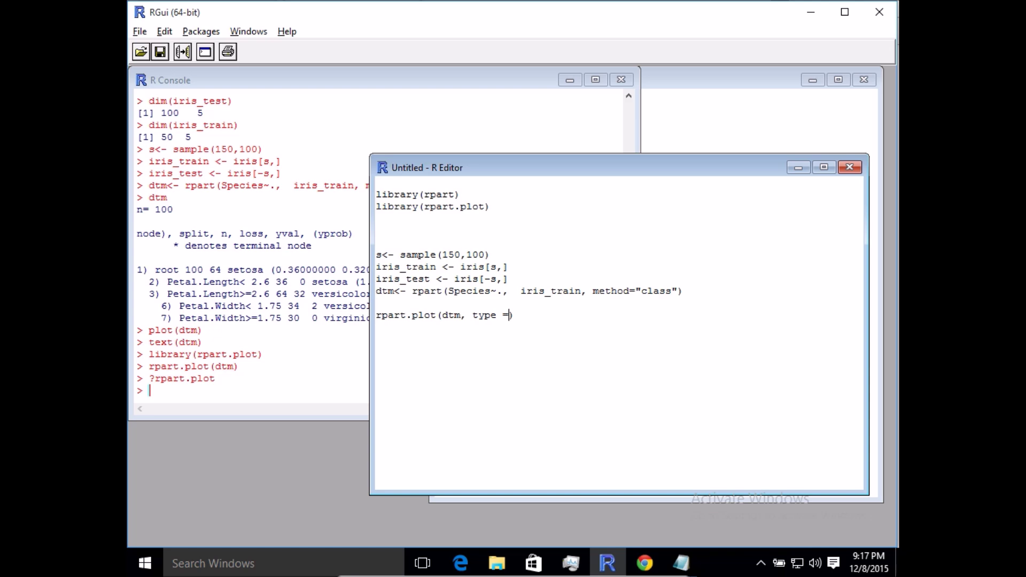
{"action": "left_click", "coordinate": [644, 563]}
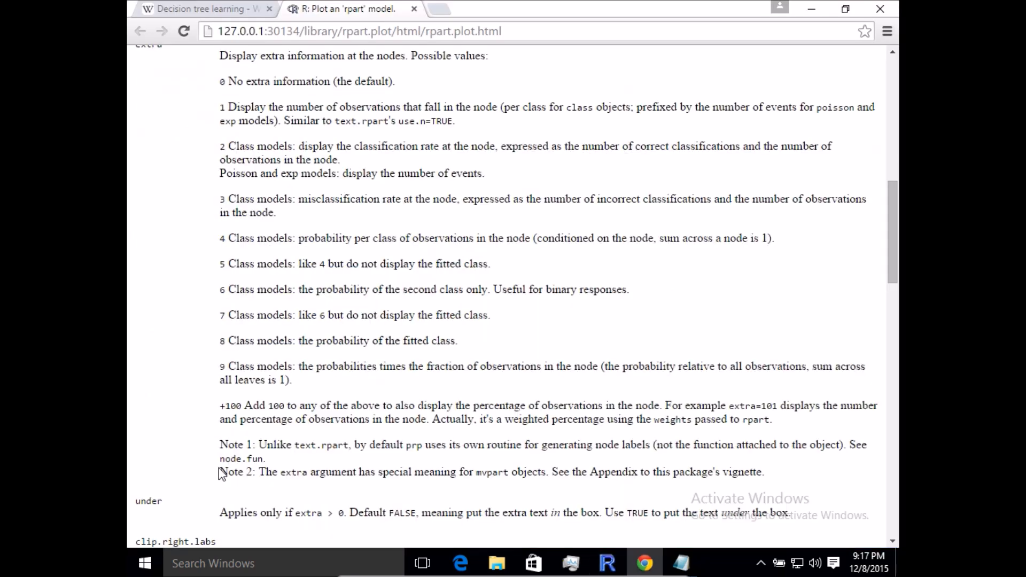
{"action": "scroll", "scroll_direction": "up", "scroll_amount": 3}
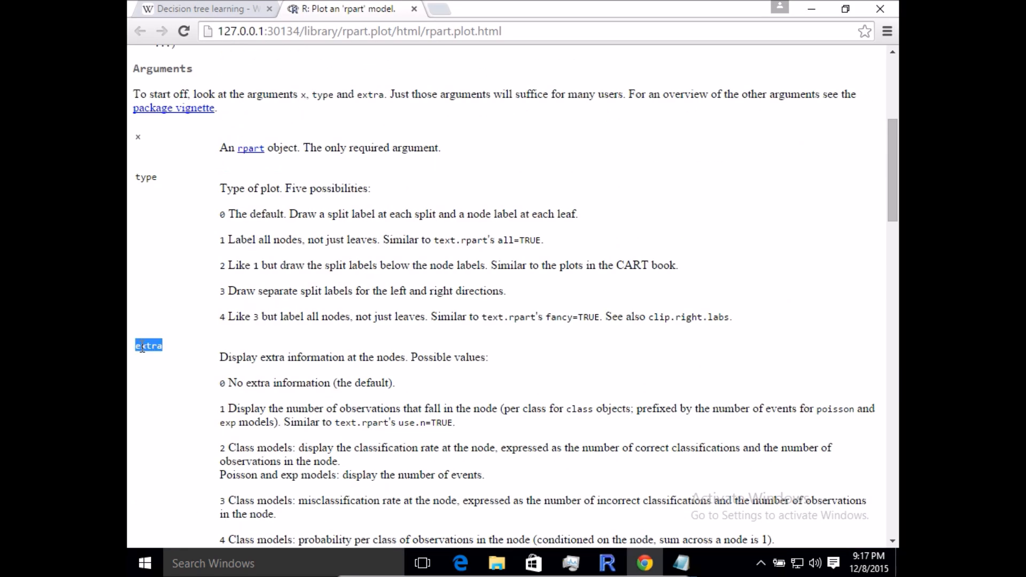
{"action": "left_click", "coordinate": [606, 563]}
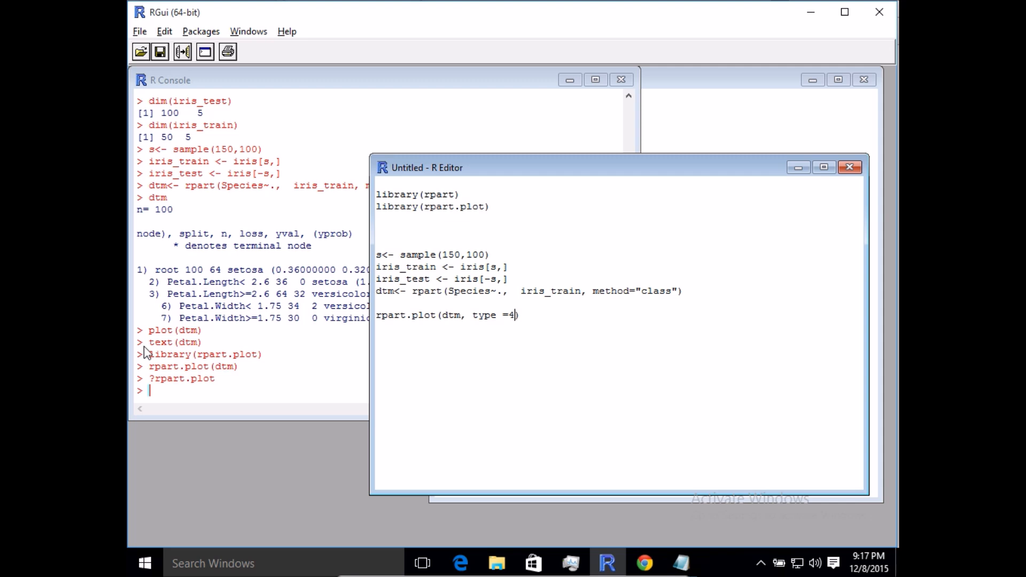
{"action": "type", "text": ", extra="}
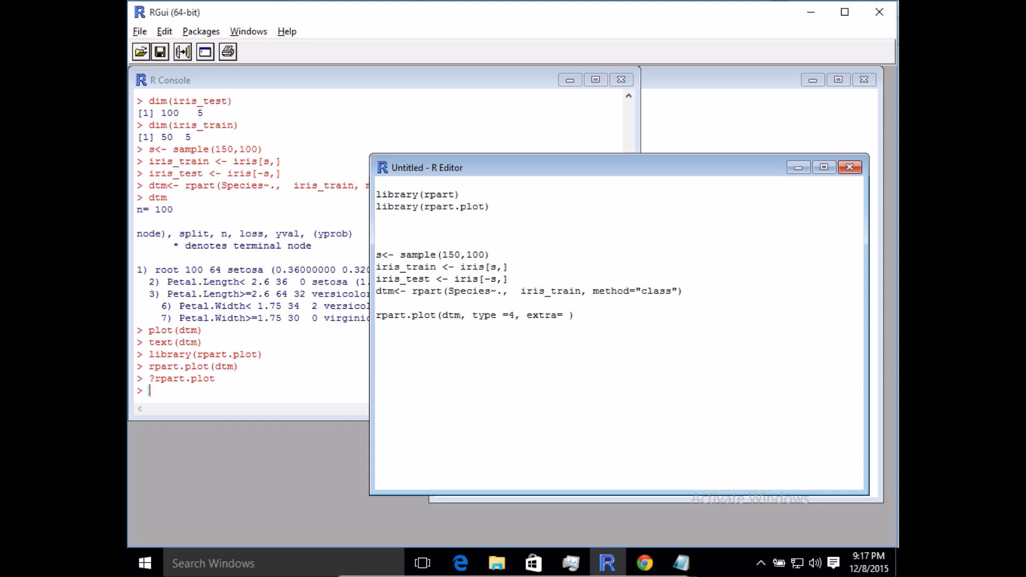
{"action": "type", "text": "101"}
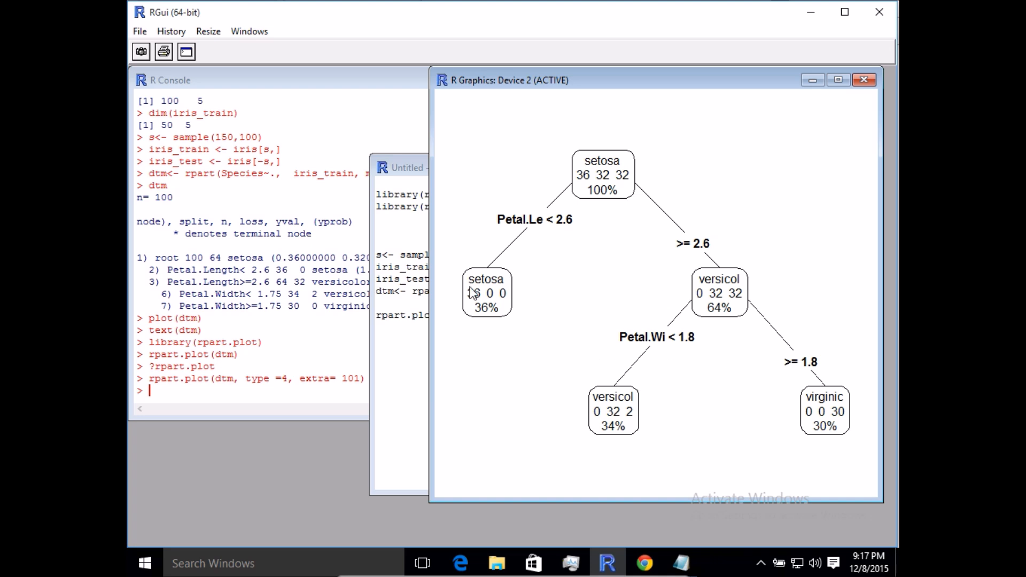
{"action": "left_click", "coordinate": [406, 167]}
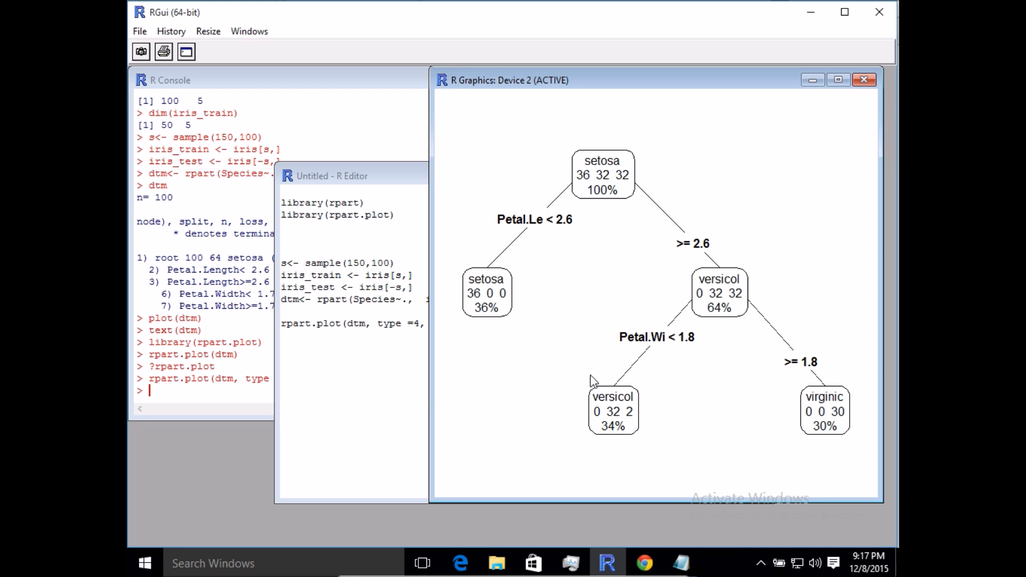
{"action": "mouse_move", "coordinate": [786, 472]}
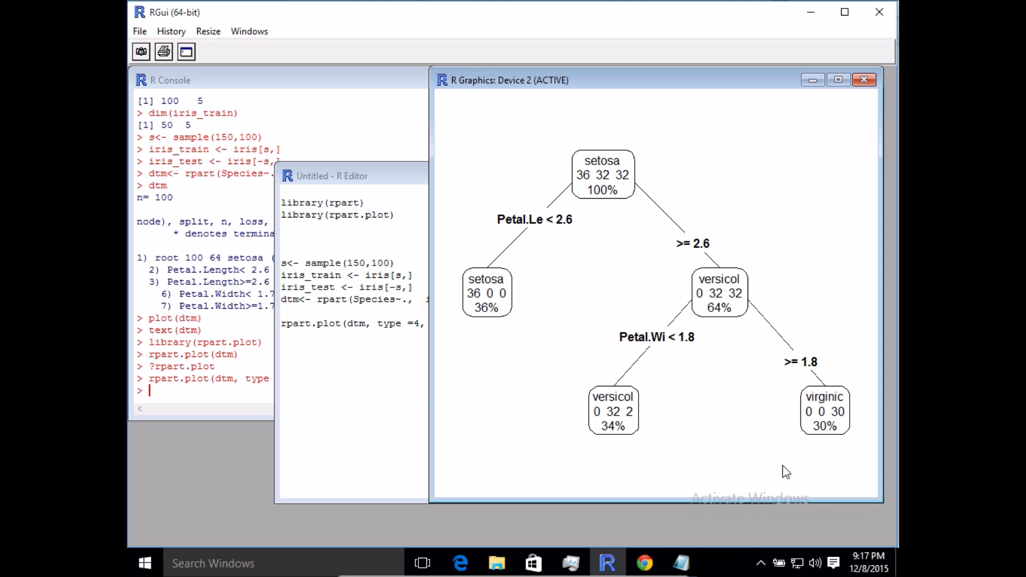
{"action": "mouse_move", "coordinate": [575, 435]}
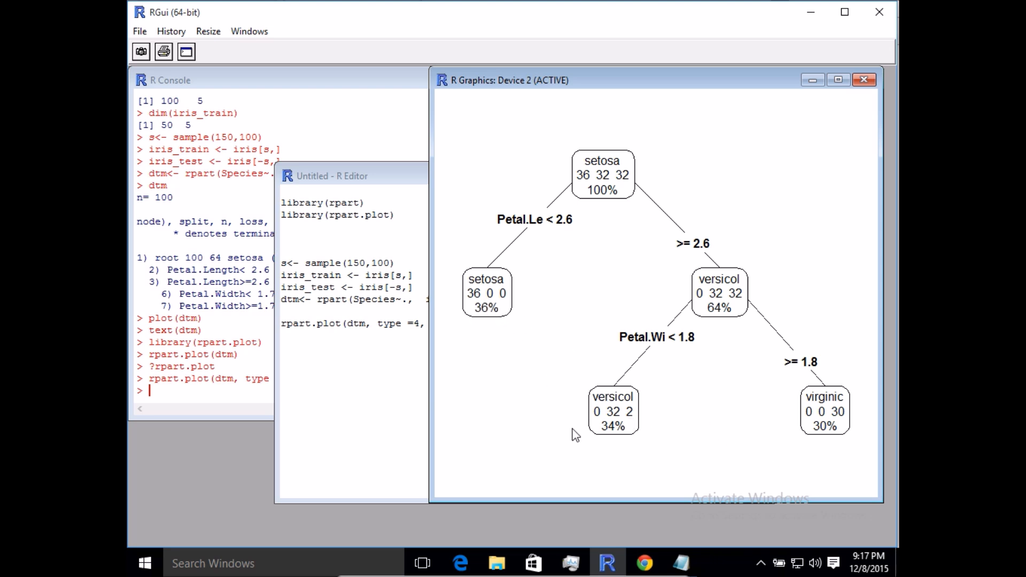
{"action": "mouse_move", "coordinate": [492, 293]}
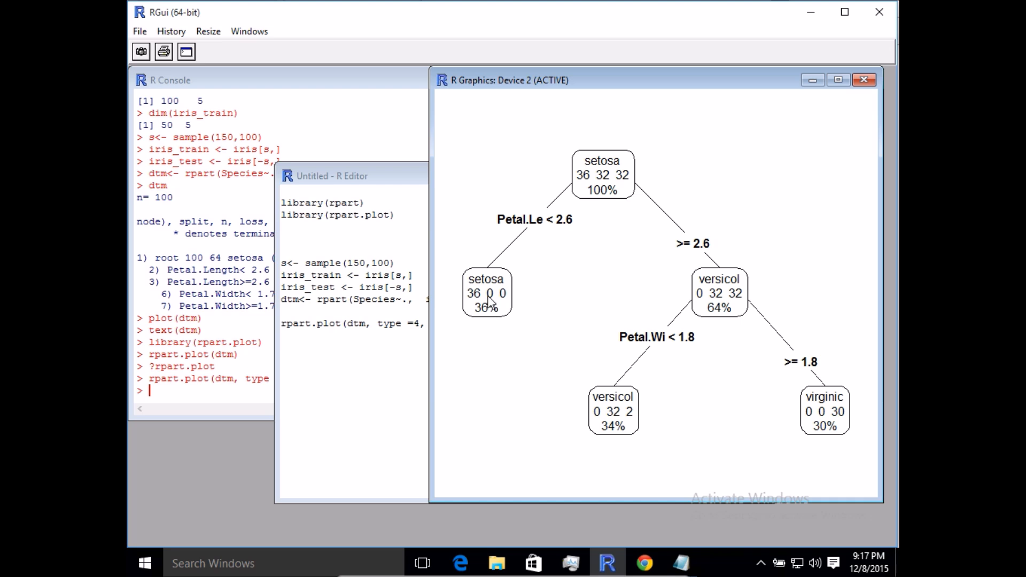
{"action": "mouse_move", "coordinate": [484, 298]}
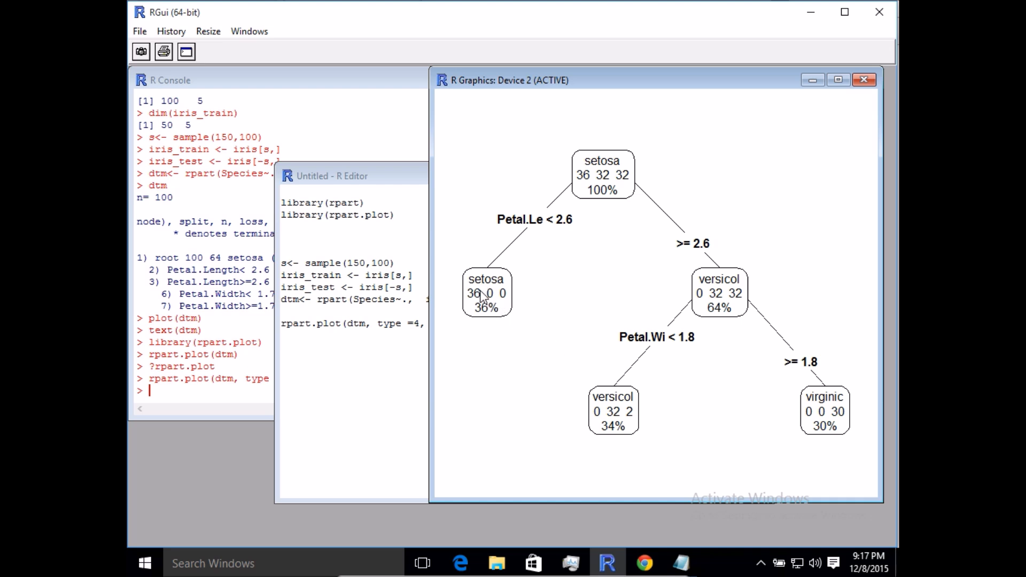
{"action": "mouse_move", "coordinate": [531, 294]}
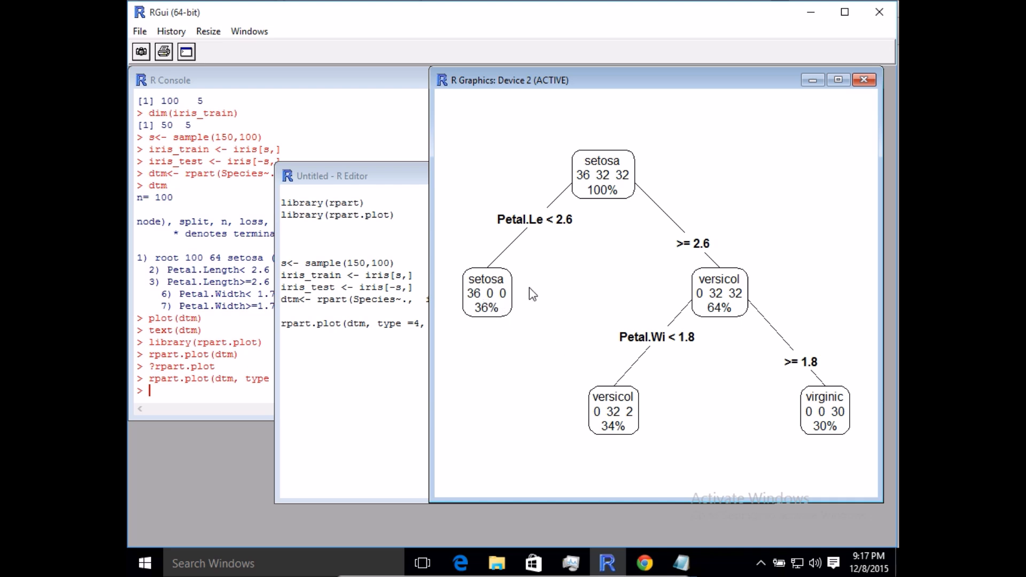
{"action": "mouse_move", "coordinate": [623, 414]}
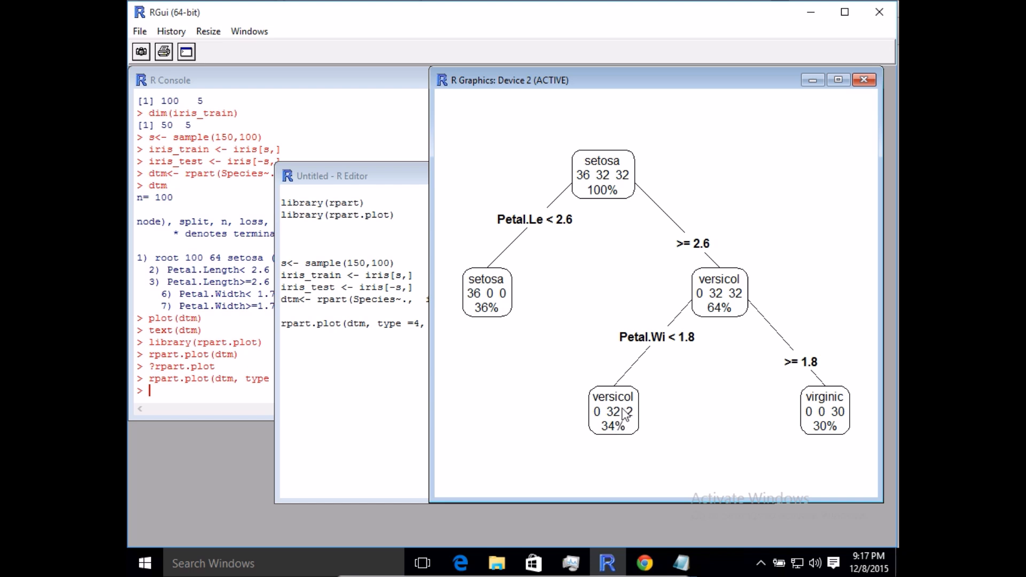
{"action": "mouse_move", "coordinate": [619, 415]}
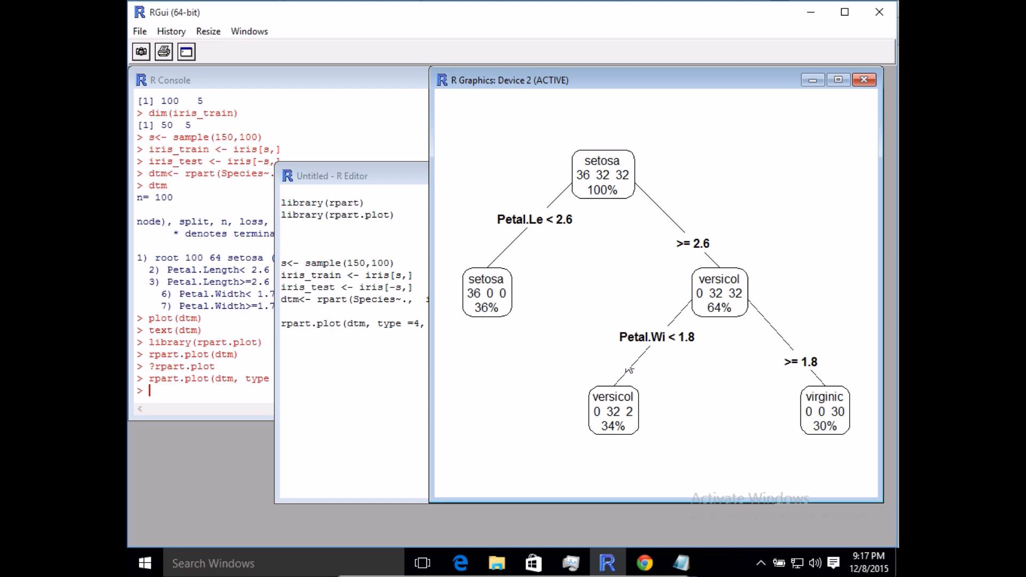
{"action": "mouse_move", "coordinate": [788, 367]}
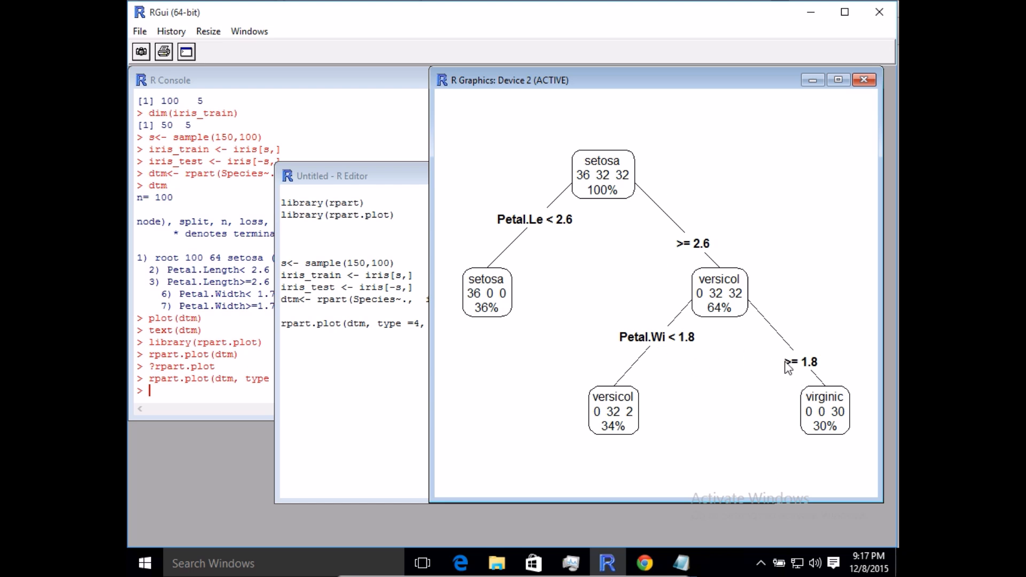
{"action": "left_click", "coordinate": [354, 175]}
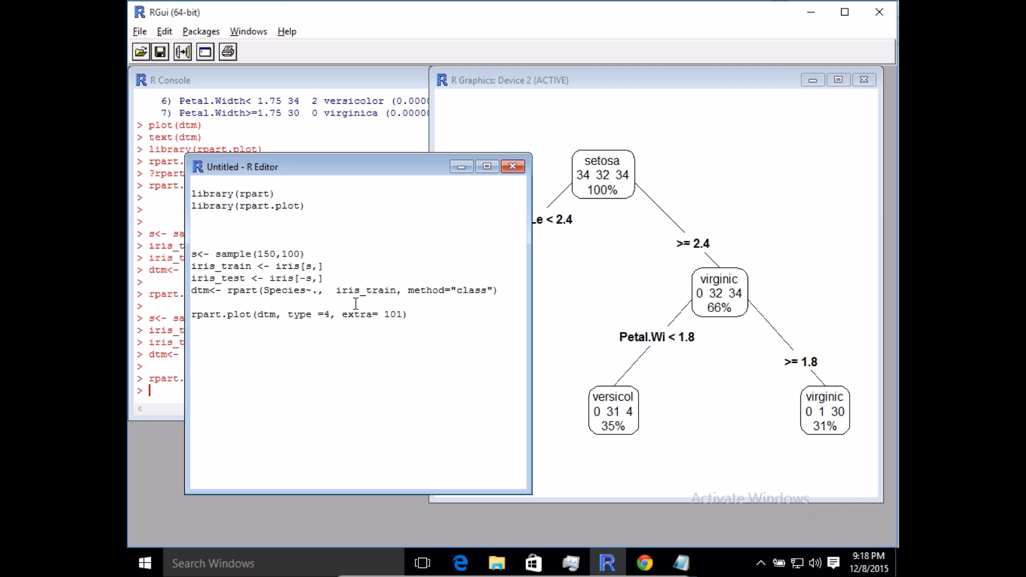
{"action": "mouse_move", "coordinate": [674, 327]}
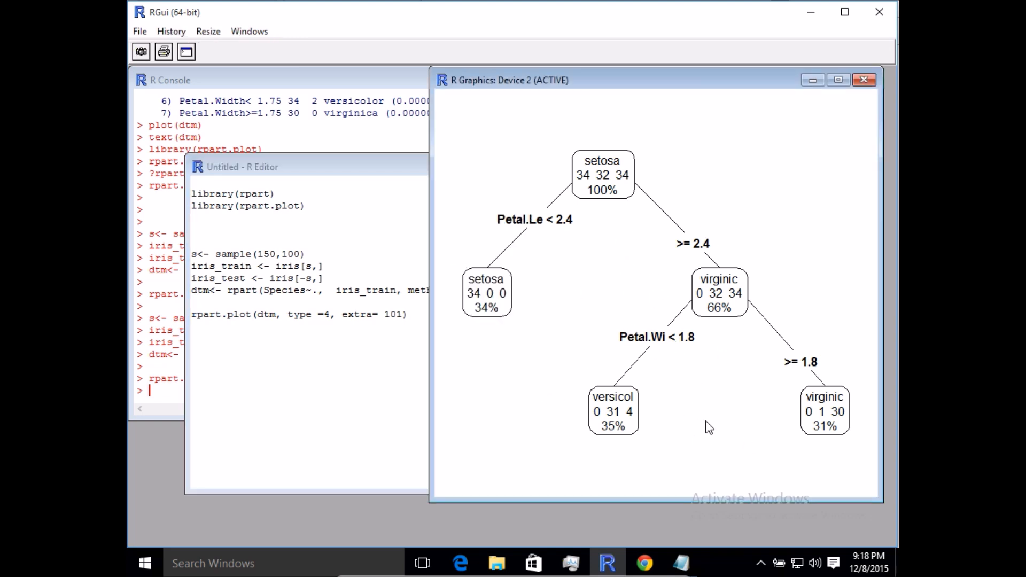
{"action": "mouse_move", "coordinate": [631, 426]}
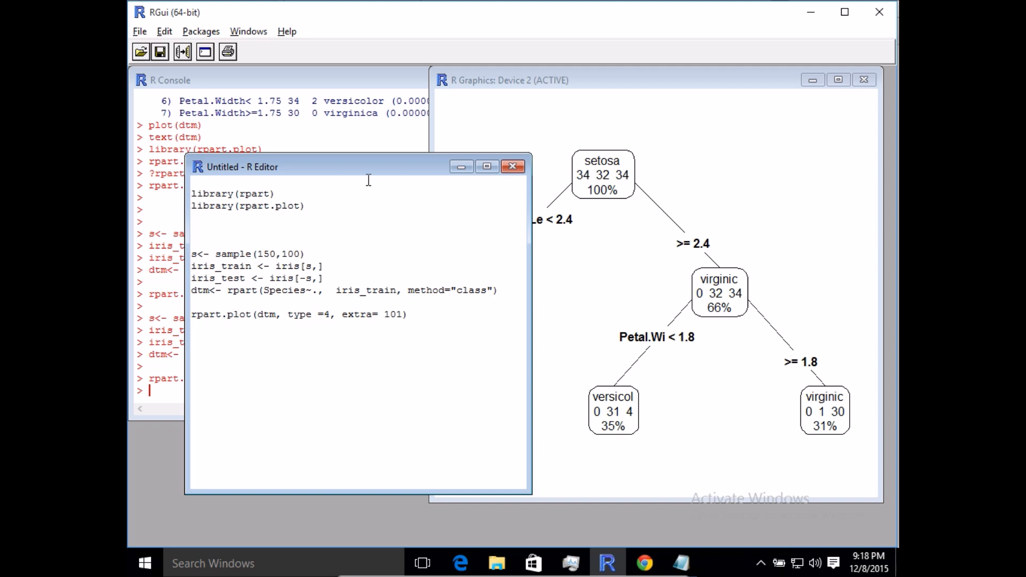
{"action": "mouse_move", "coordinate": [363, 166]}
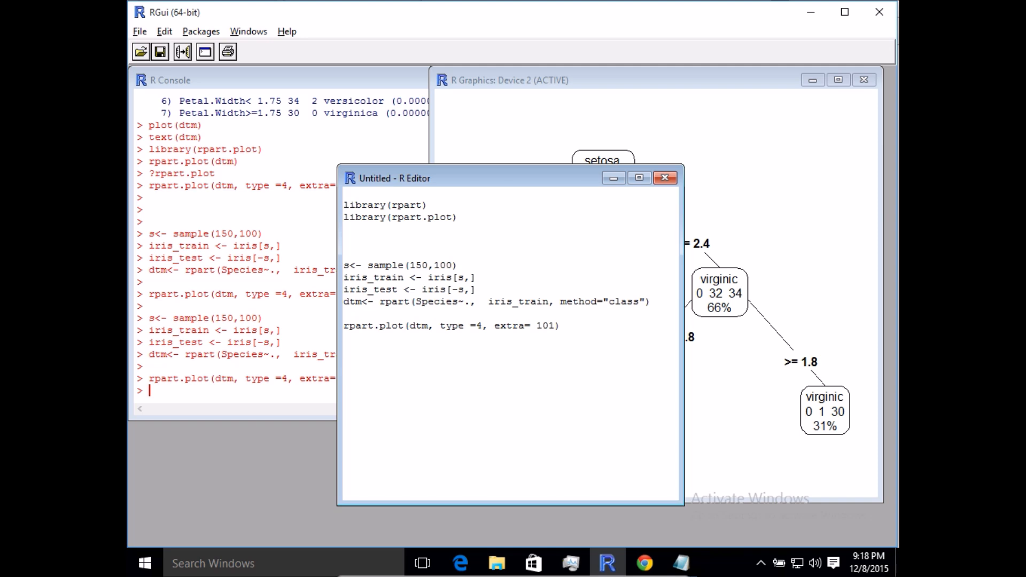
Write predict(dtm, iris_test[,5] as the start of the prediction line.
{"action": "type", "text": "pred"}
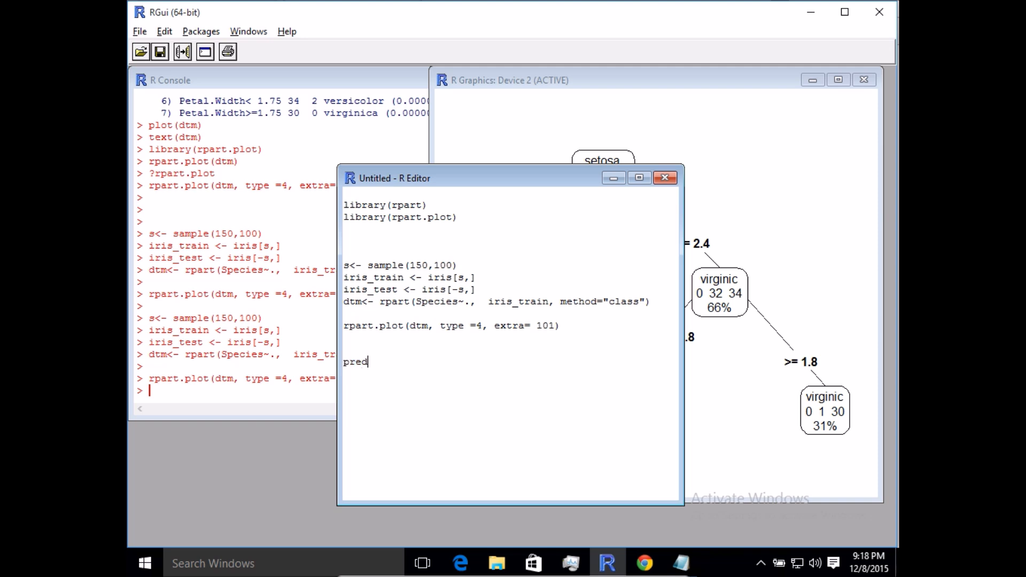
{"action": "type", "text": "ict ("}
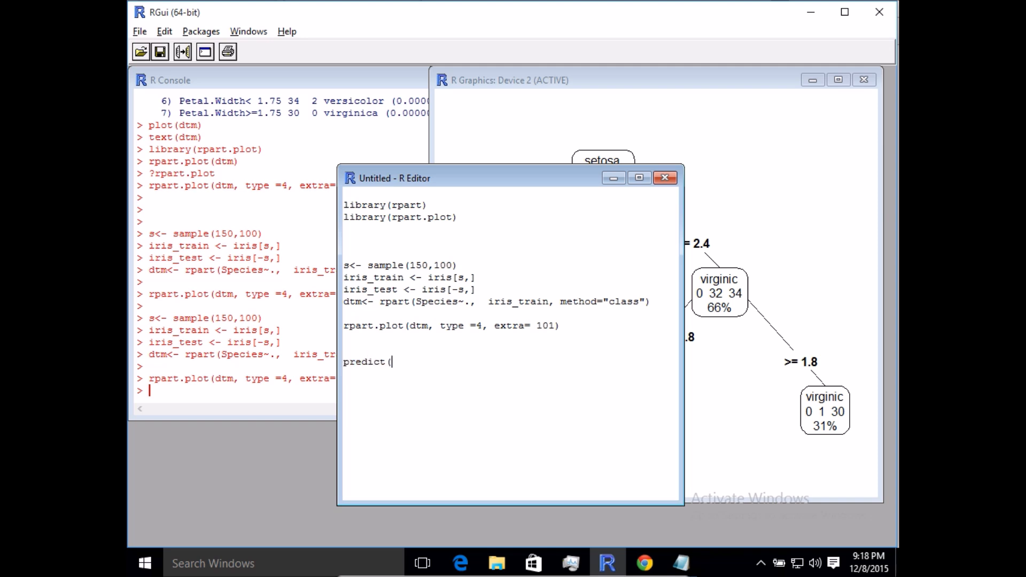
{"action": "type", "text": "dtm"}
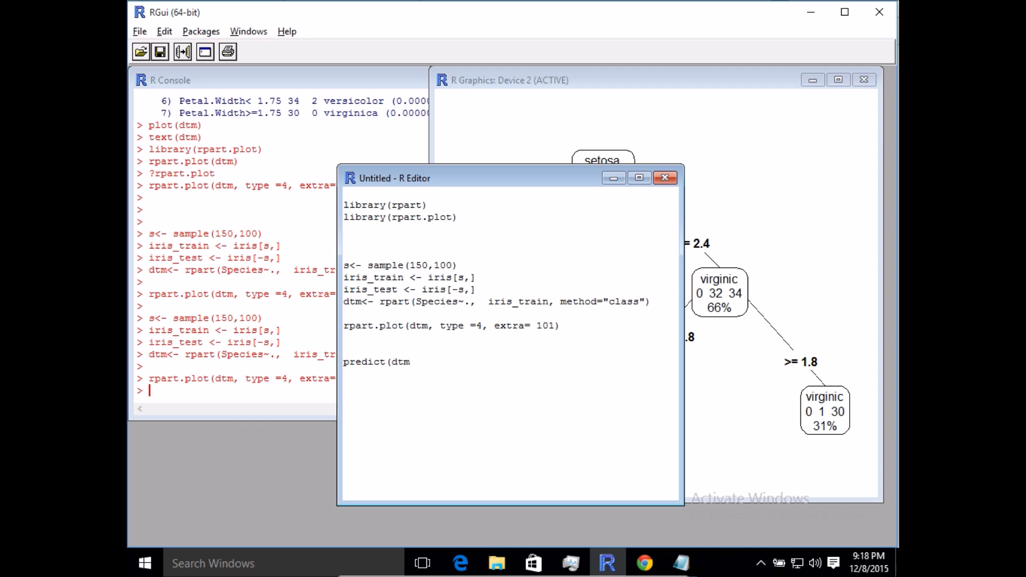
{"action": "type", "text": ","}
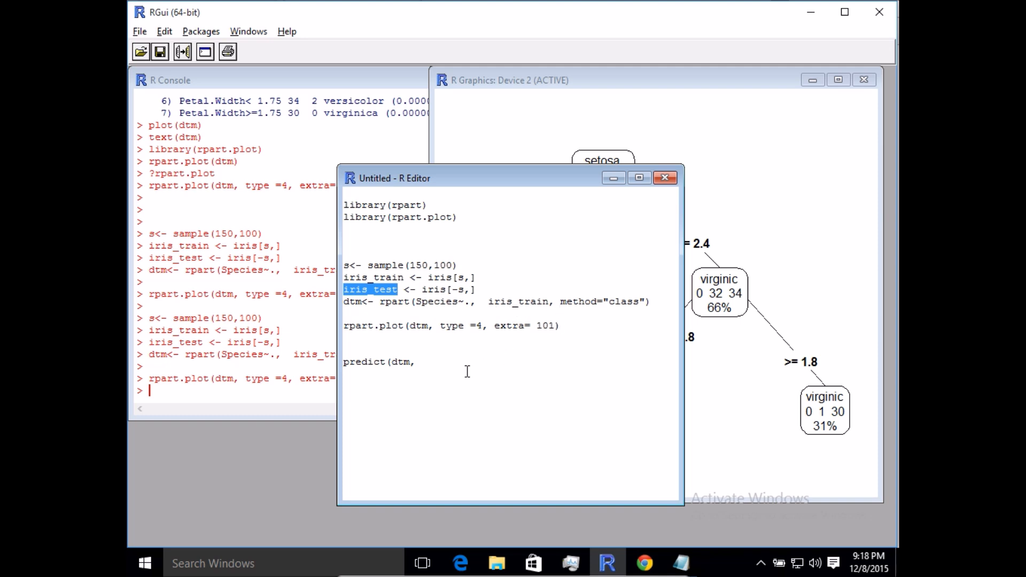
{"action": "left_click", "coordinate": [445, 360]}
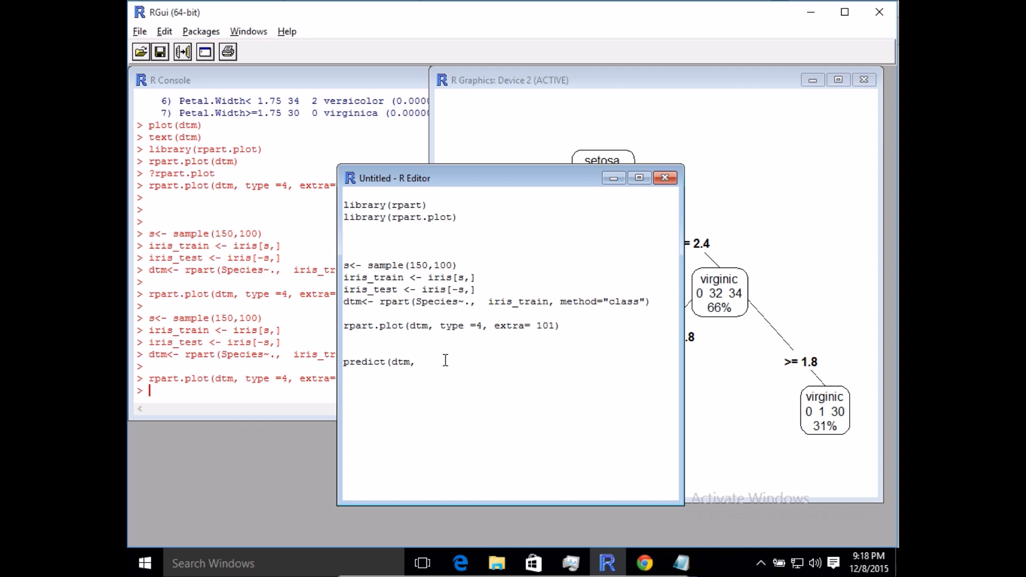
{"action": "type", "text": "iris_test"}
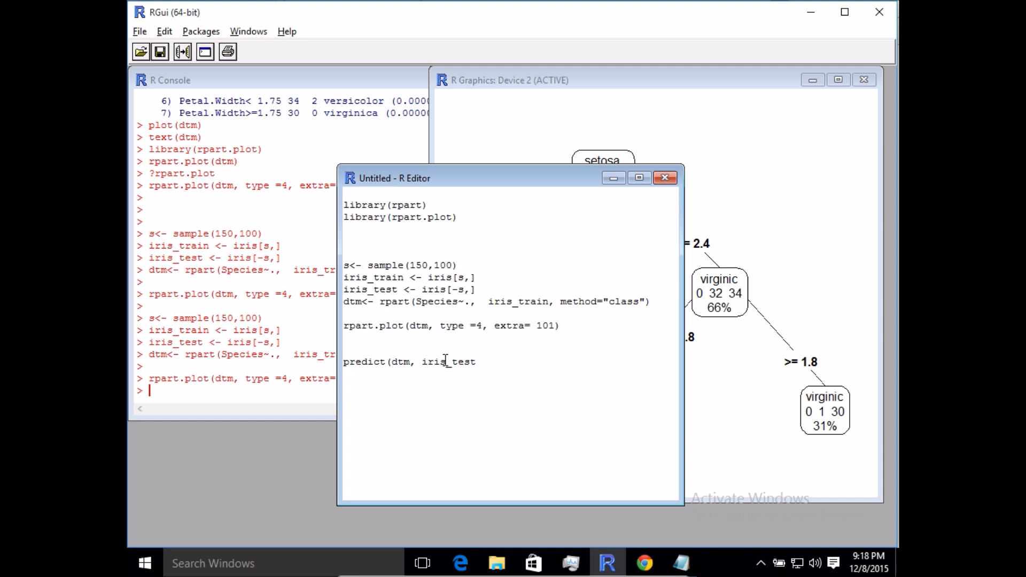
{"action": "type", "text": "["}
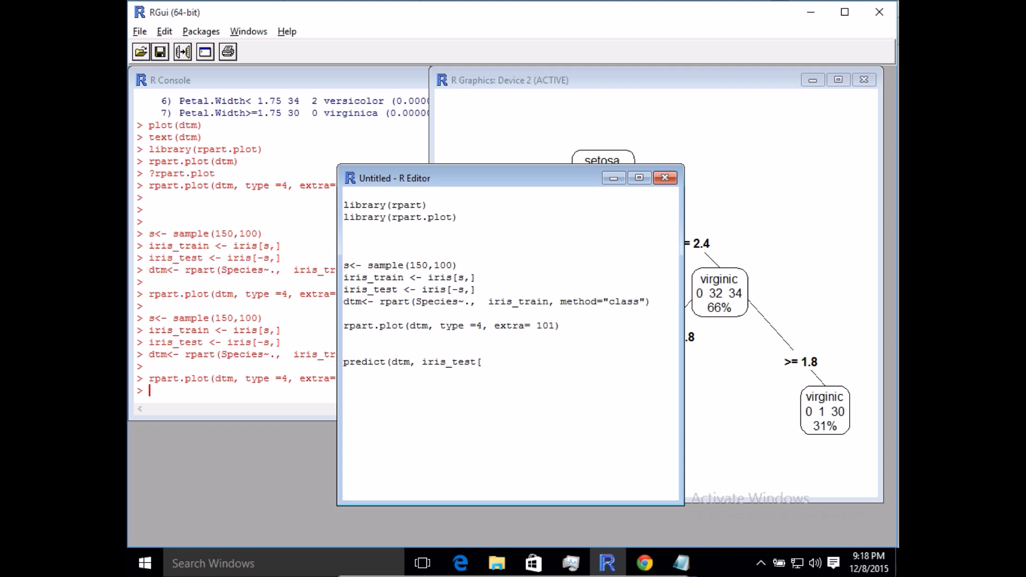
{"action": "type", "text": ",5"}
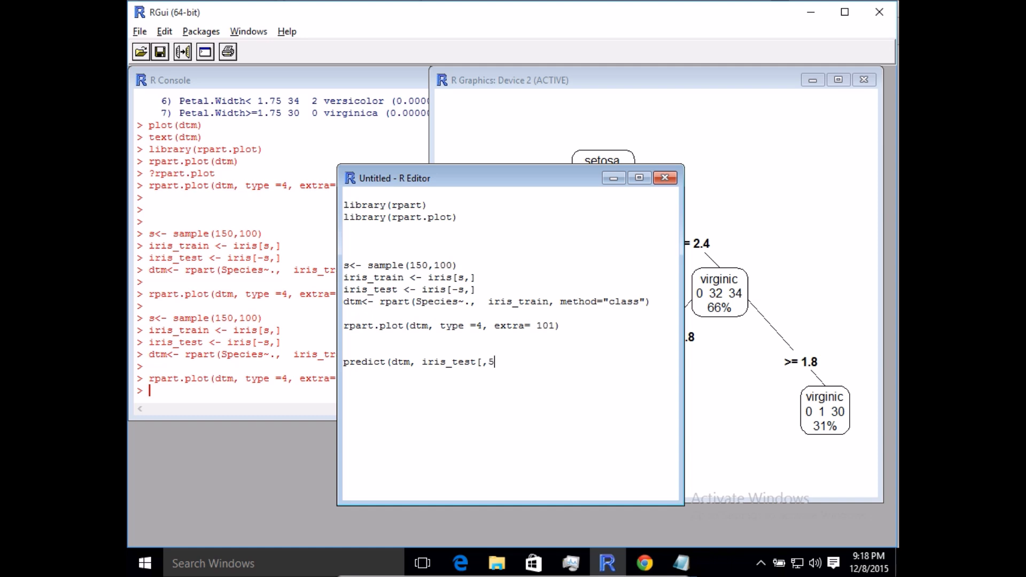
{"action": "type", "text": "]"}
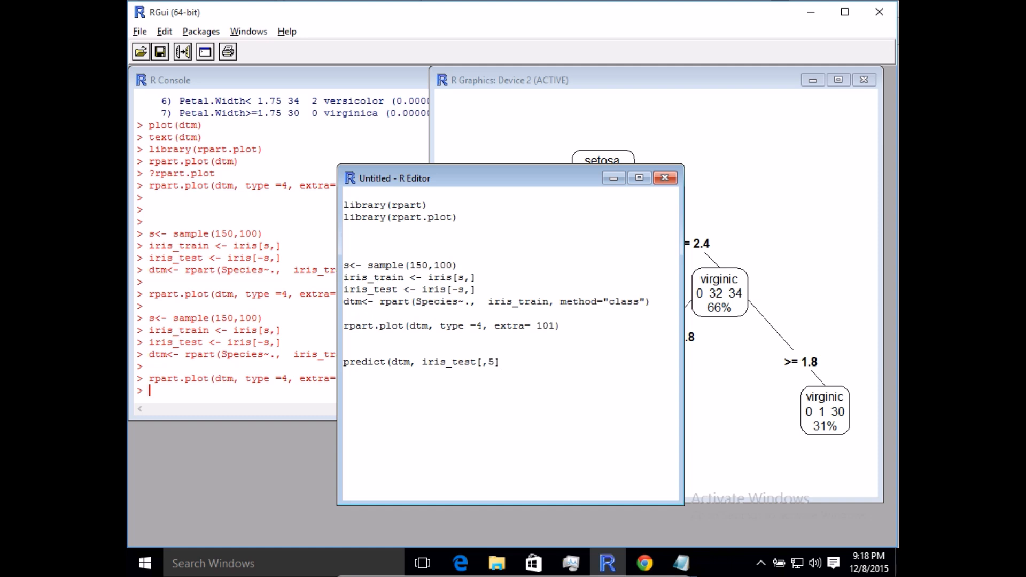
Finish the line as p<-predict(dtm, iris_test[,5], type="class") and send it to the console.
{"action": "type", "text": ", ty"}
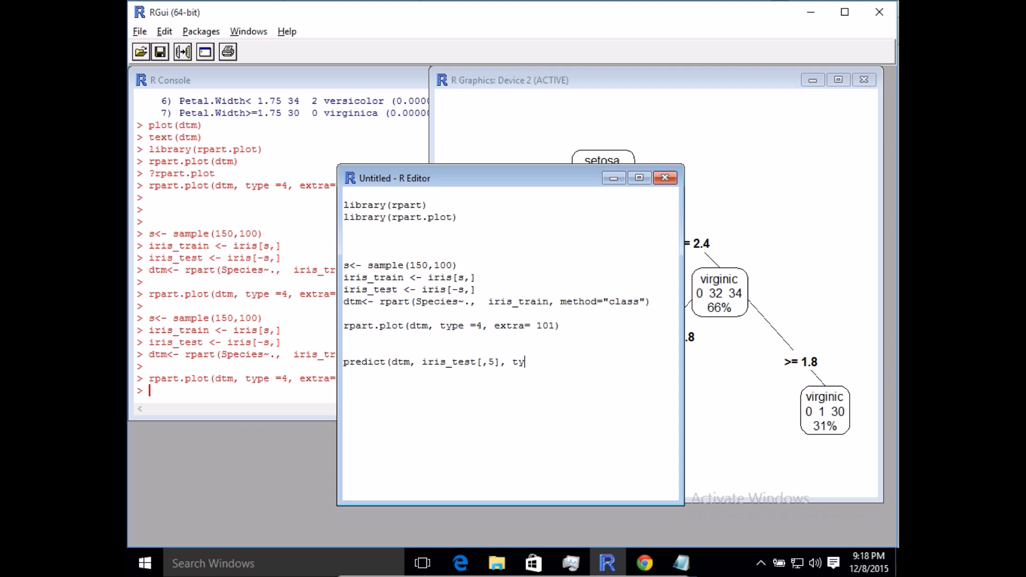
{"action": "type", "text": "pe="}
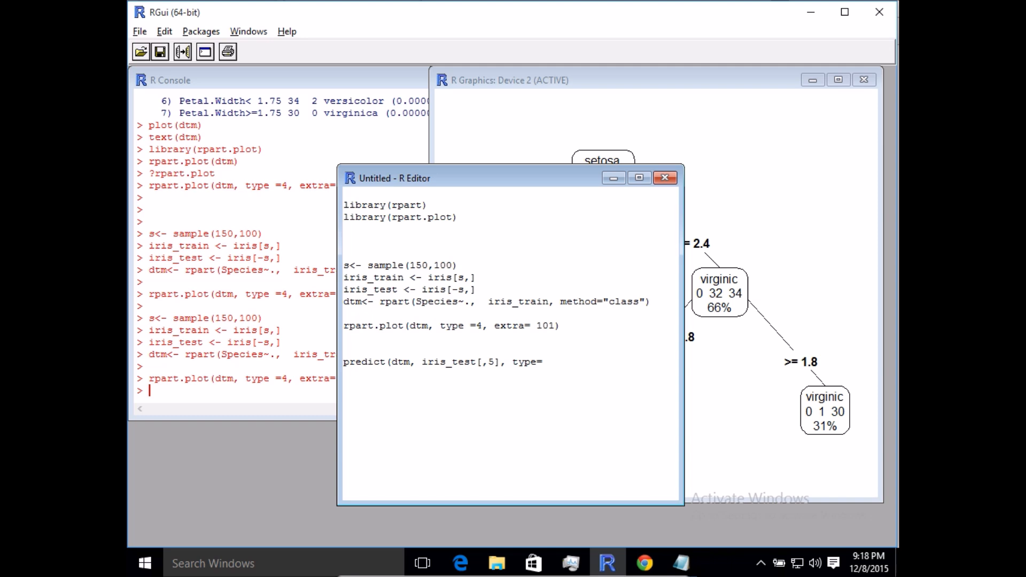
{"action": "type", "text": "\"class\")"}
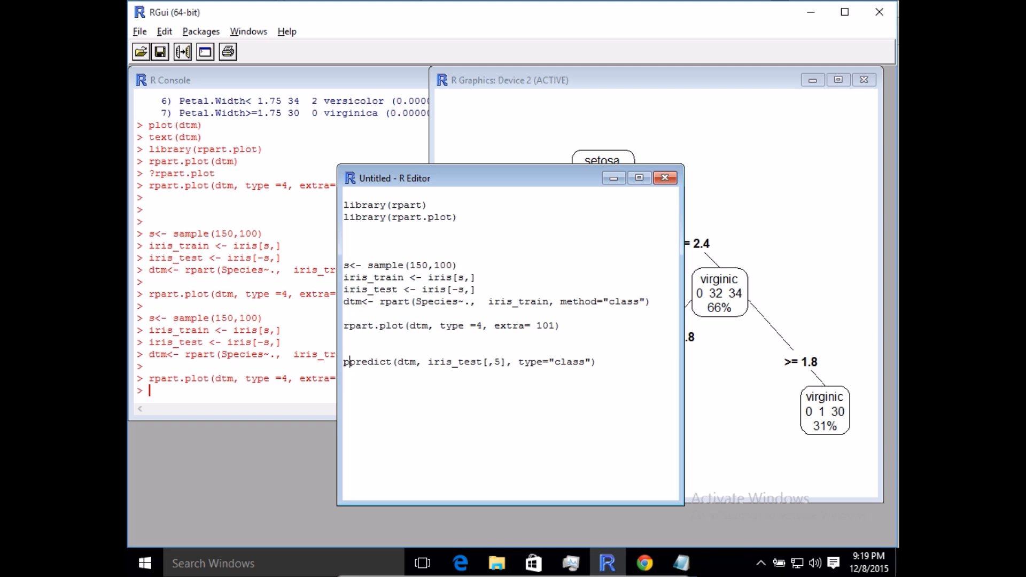
{"action": "type", "text": "<"}
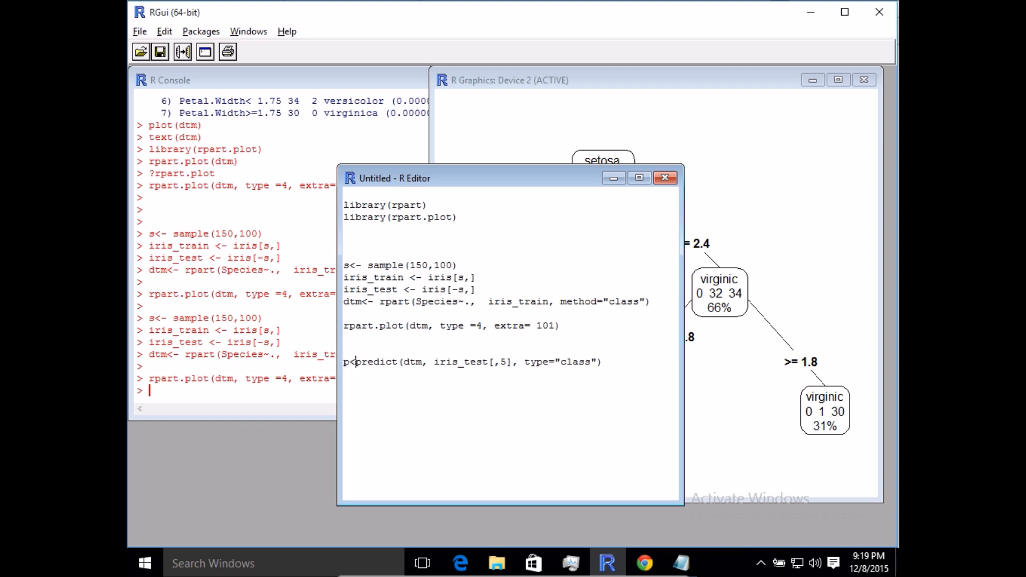
{"action": "type", "text": "-"}
{"action": "key", "text": "Return"}
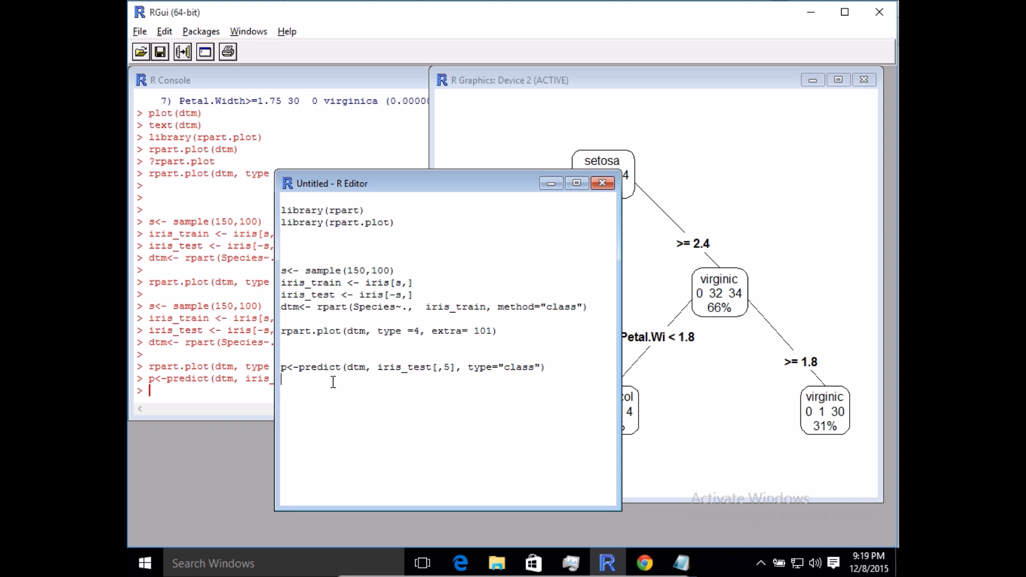
Add table(iris_test[,5], p) and run it, getting the arguments-differ-in-length error.
{"action": "type", "text": "t"}
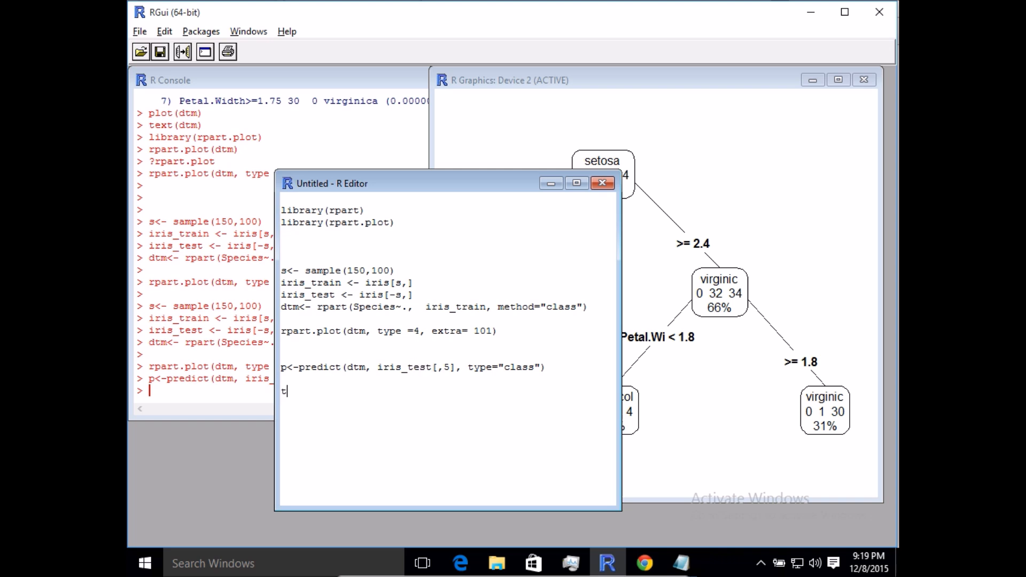
{"action": "type", "text": "able("}
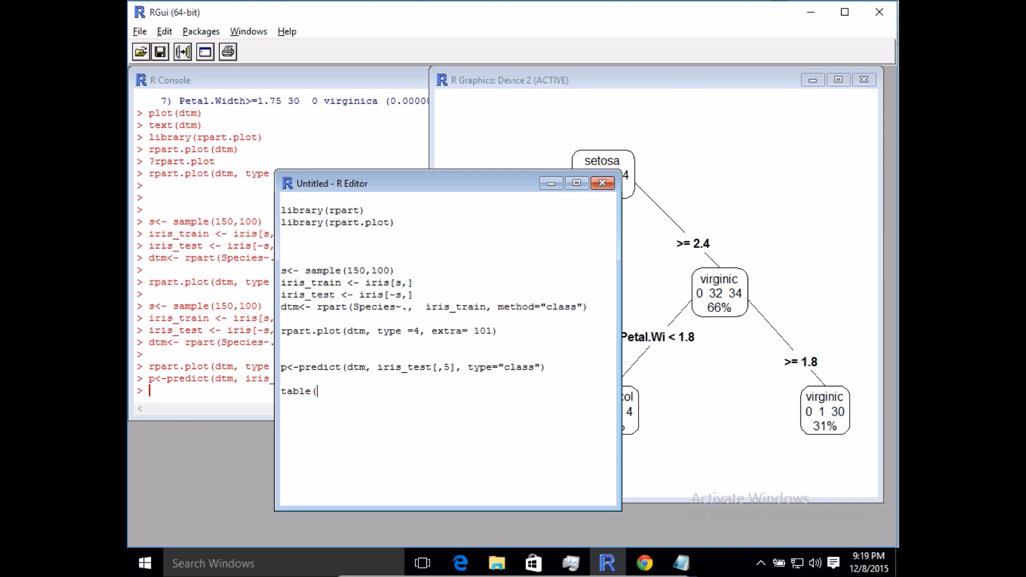
{"action": "mouse_move", "coordinate": [378, 370]}
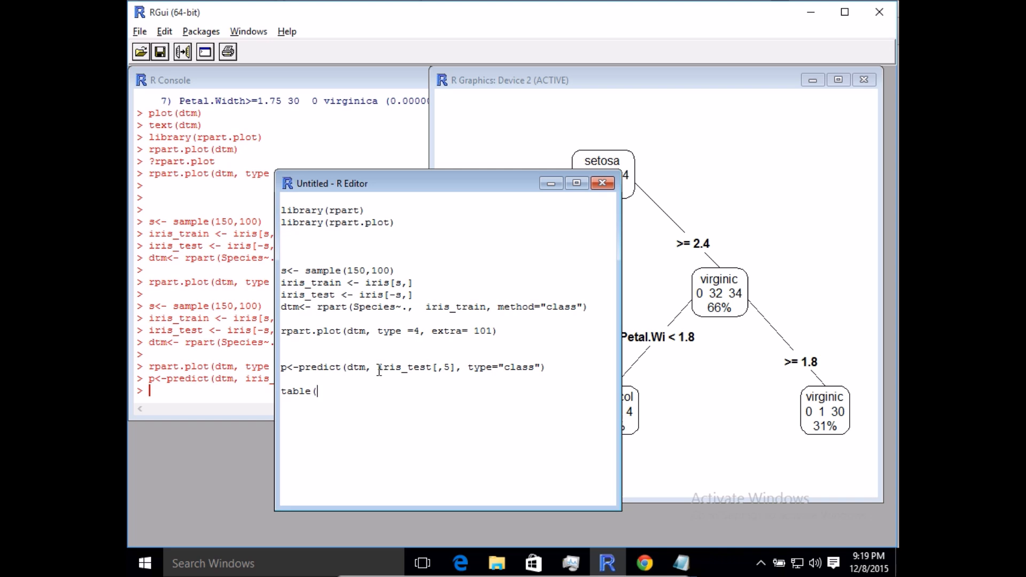
{"action": "double_click", "coordinate": [416, 367]}
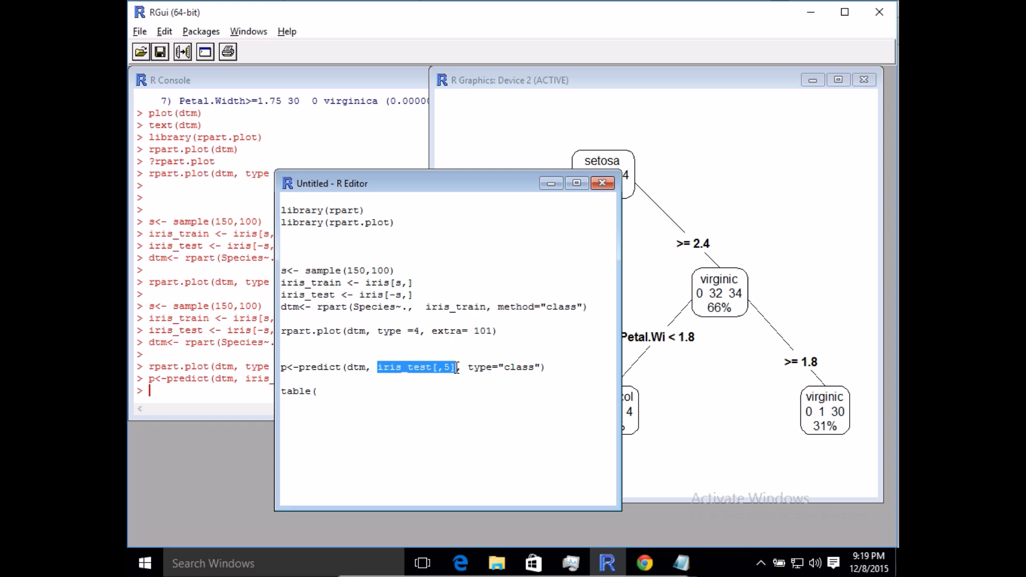
{"action": "type", "text": "iris_test[,5]"}
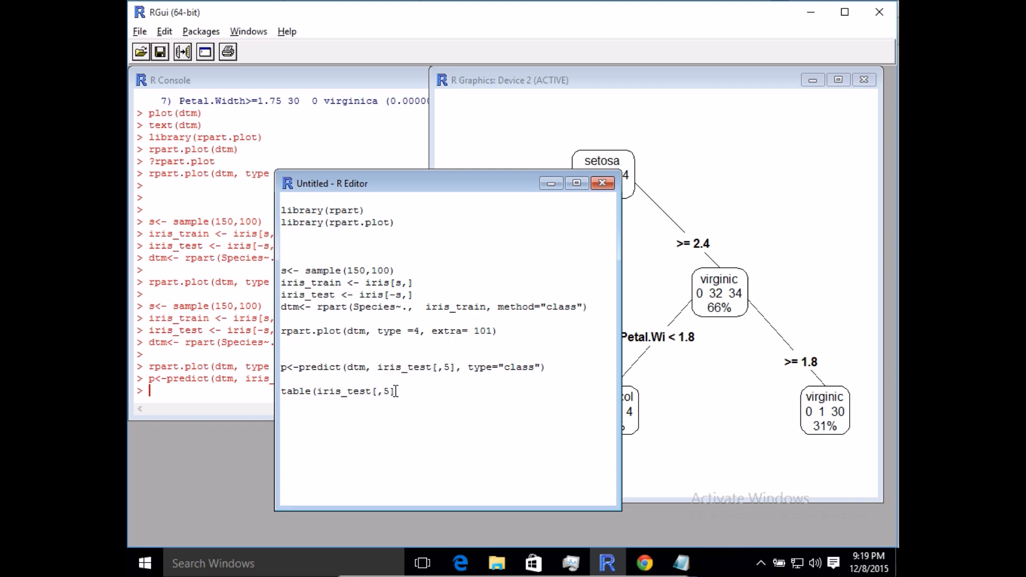
{"action": "type", "text": ","}
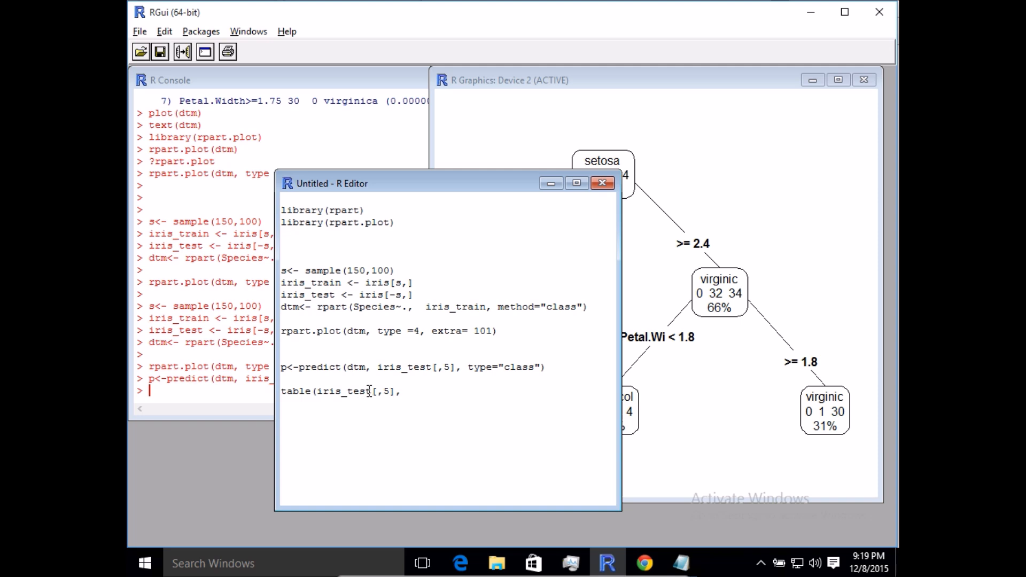
{"action": "type", "text": "p)"}
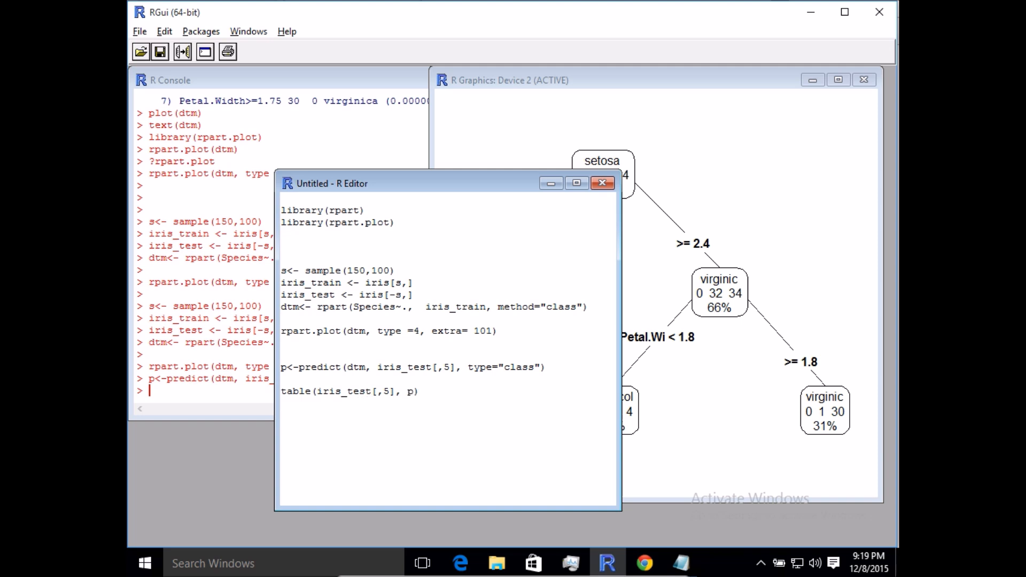
{"action": "key", "text": "Return"}
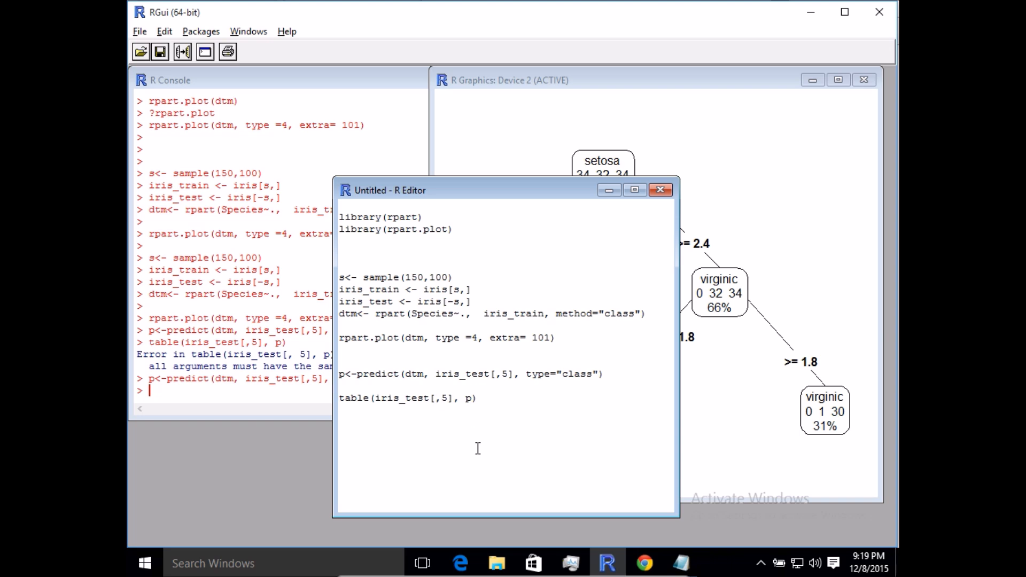
{"action": "mouse_move", "coordinate": [418, 403]}
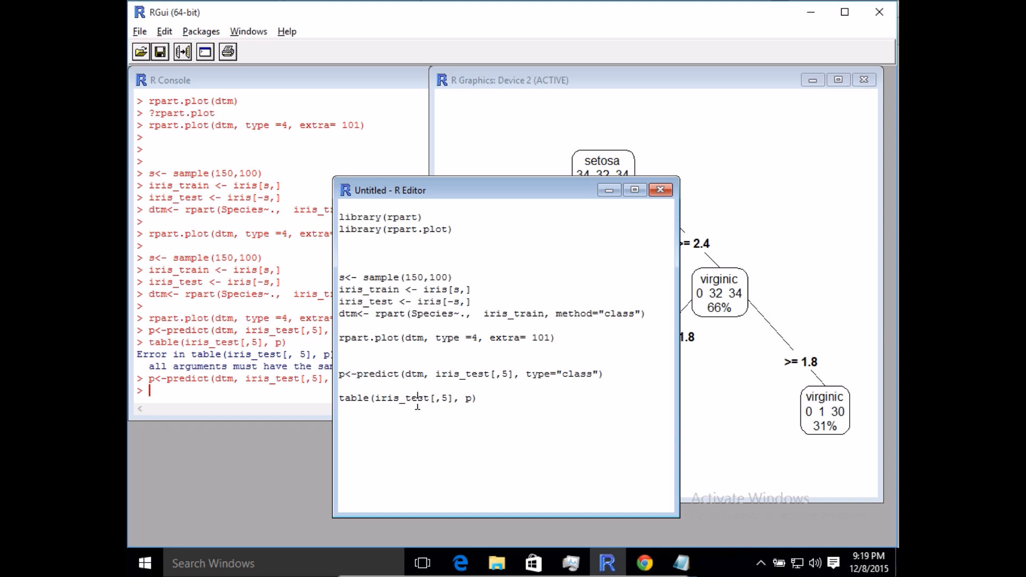
{"action": "mouse_move", "coordinate": [547, 494]}
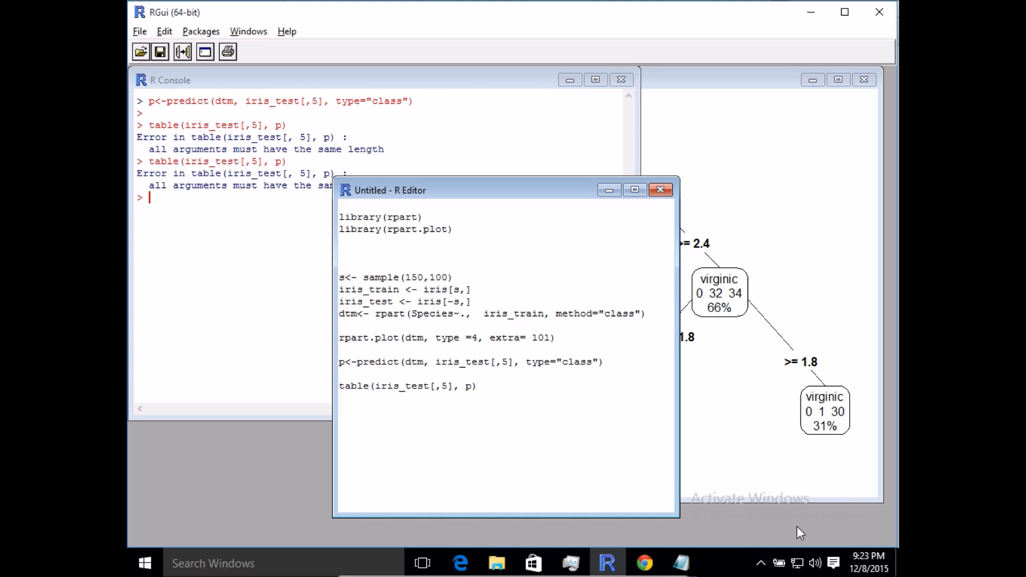
{"action": "mouse_move", "coordinate": [512, 362]}
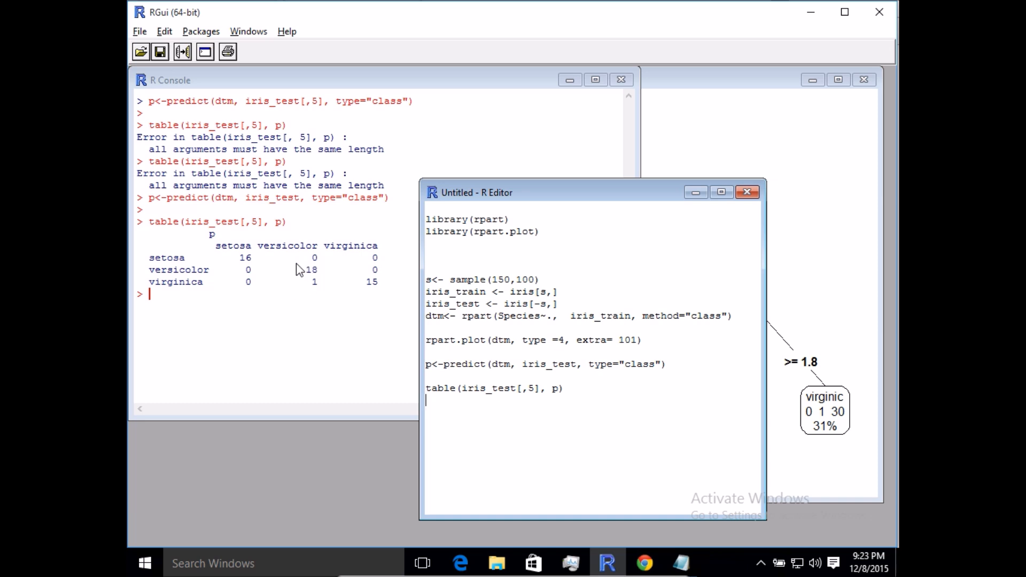
{"action": "mouse_move", "coordinate": [152, 258]}
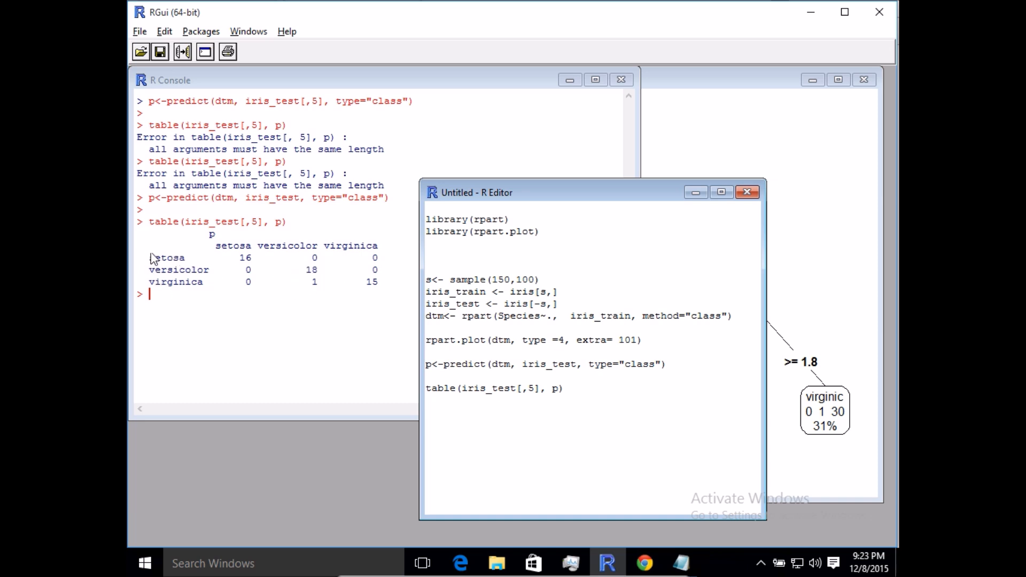
{"action": "mouse_move", "coordinate": [161, 264]}
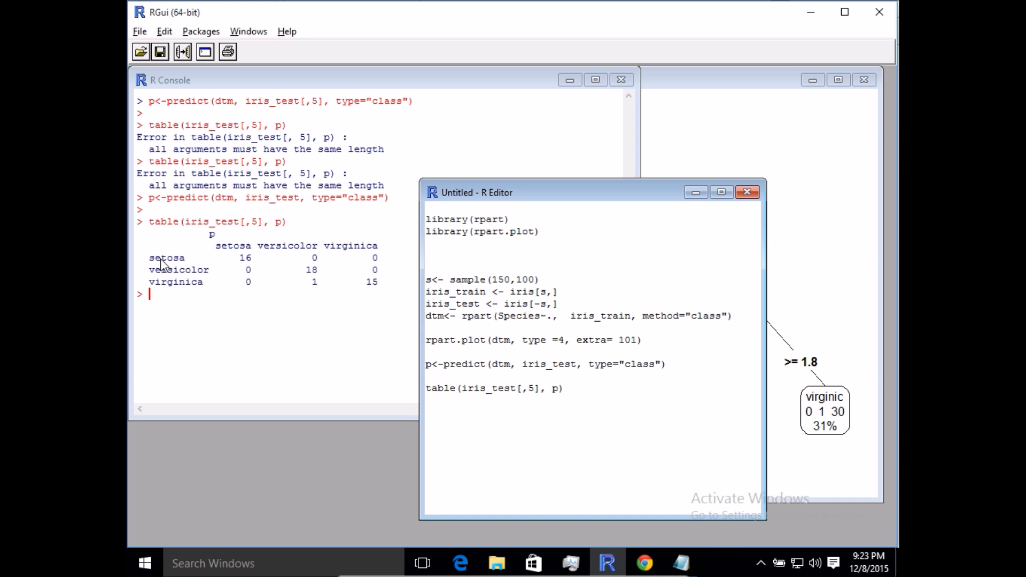
{"action": "mouse_move", "coordinate": [275, 247]}
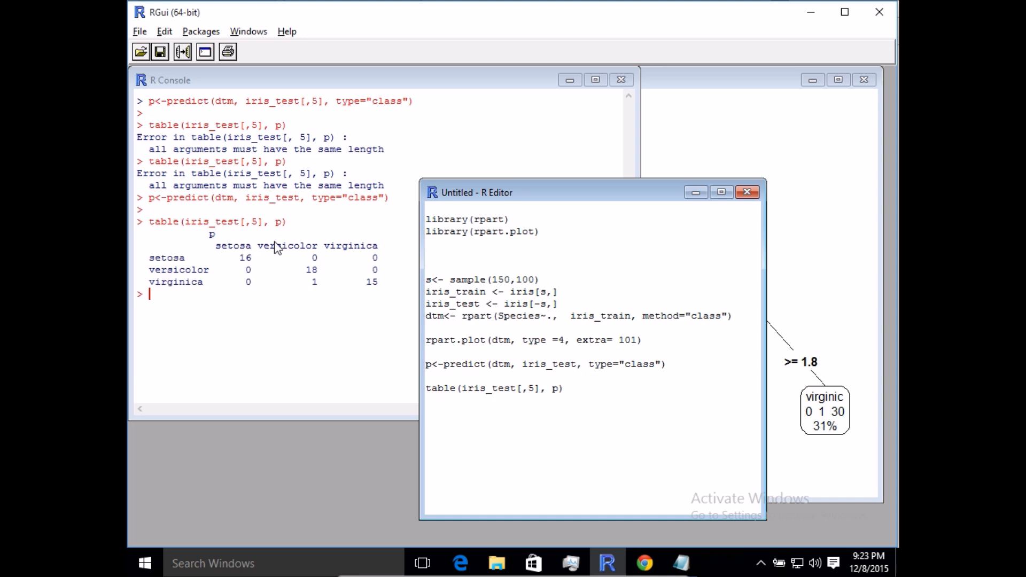
{"action": "mouse_move", "coordinate": [273, 263]}
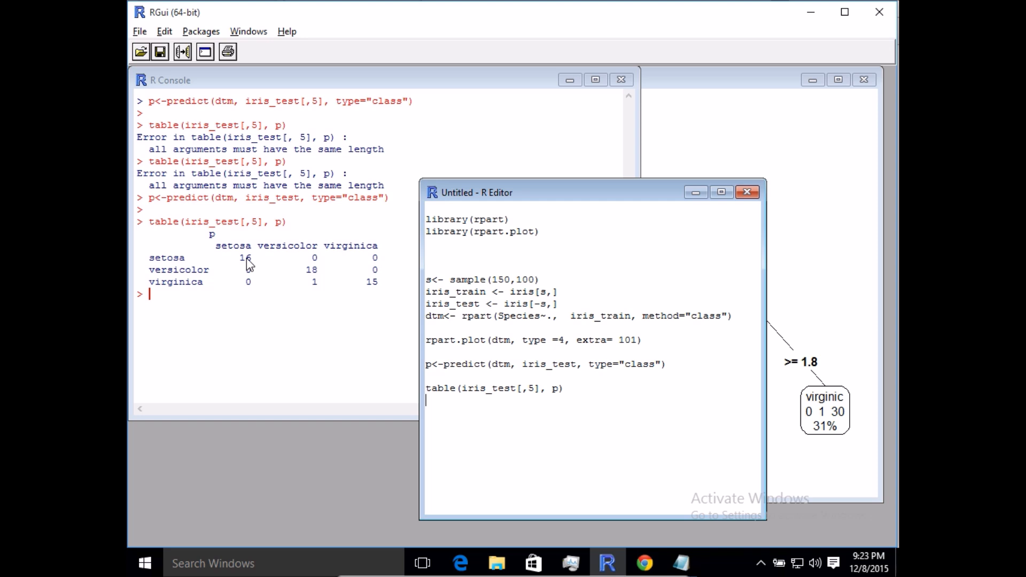
{"action": "mouse_move", "coordinate": [316, 298]}
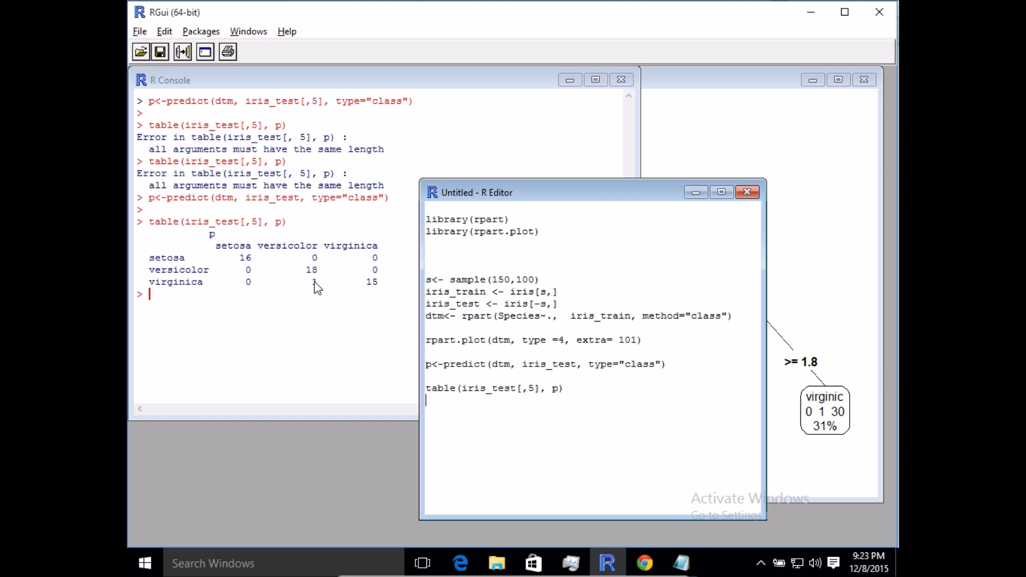
{"action": "mouse_move", "coordinate": [266, 295]}
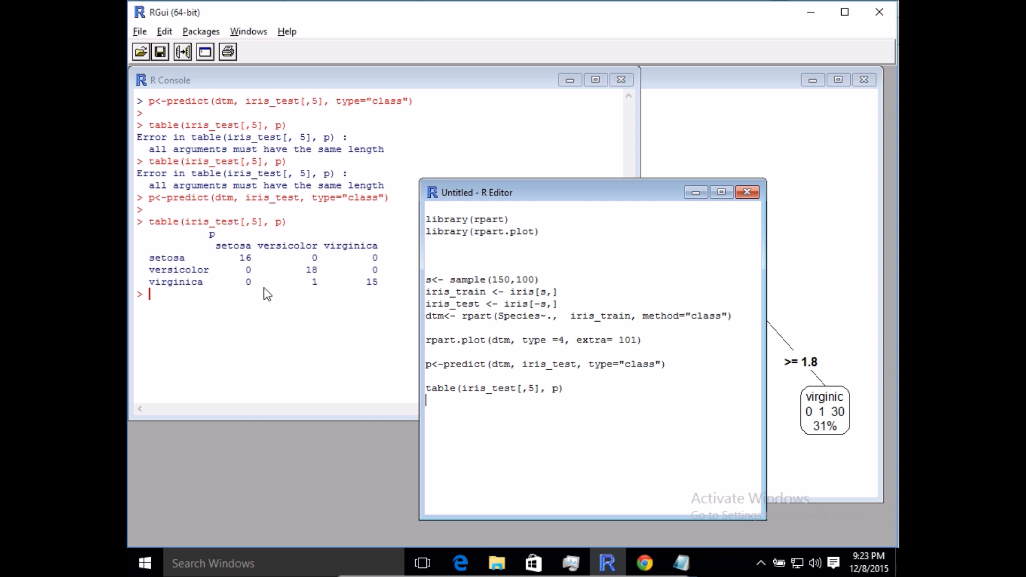
{"action": "mouse_move", "coordinate": [314, 293]}
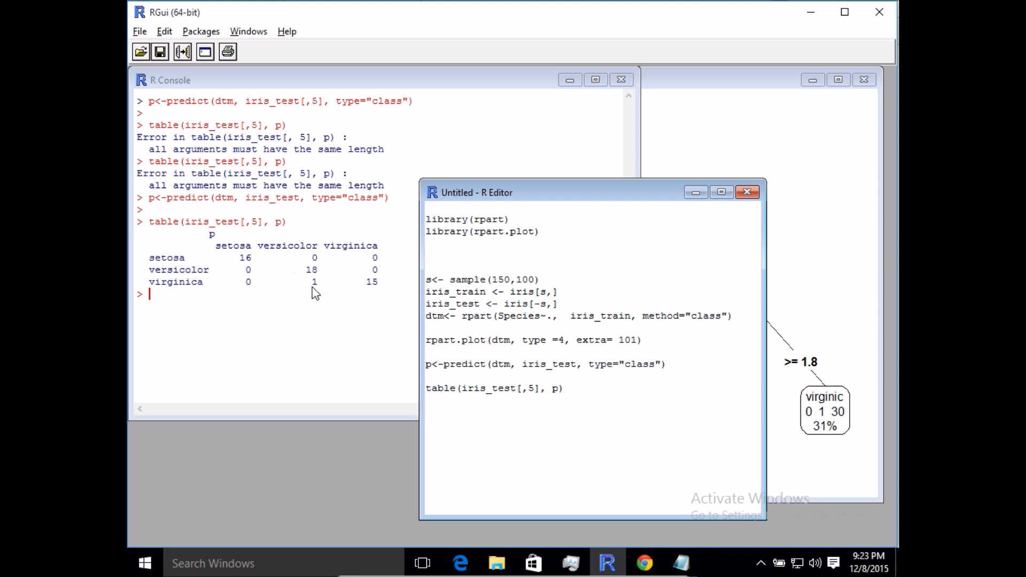
{"action": "mouse_move", "coordinate": [530, 316]}
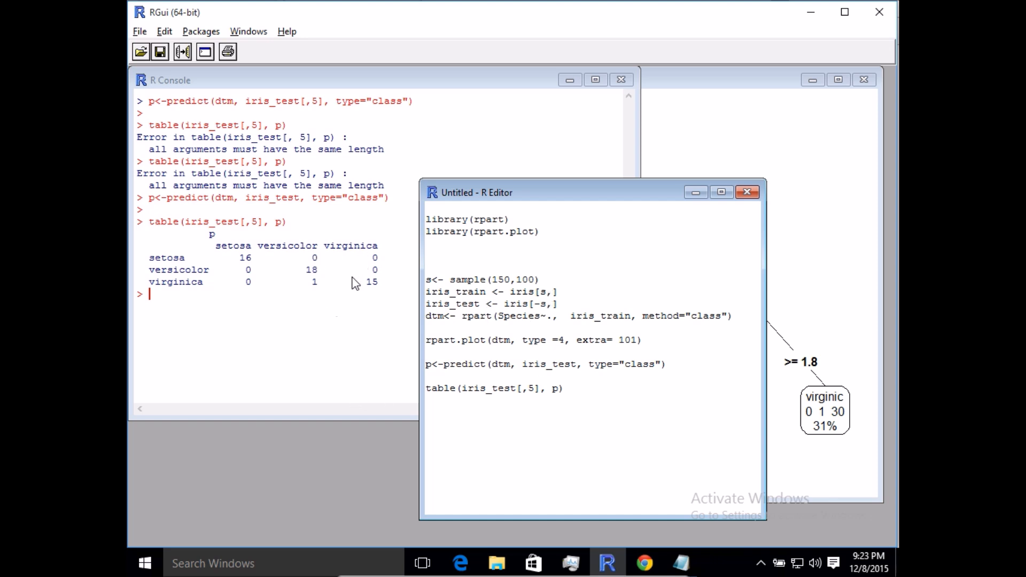
{"action": "mouse_move", "coordinate": [348, 299]}
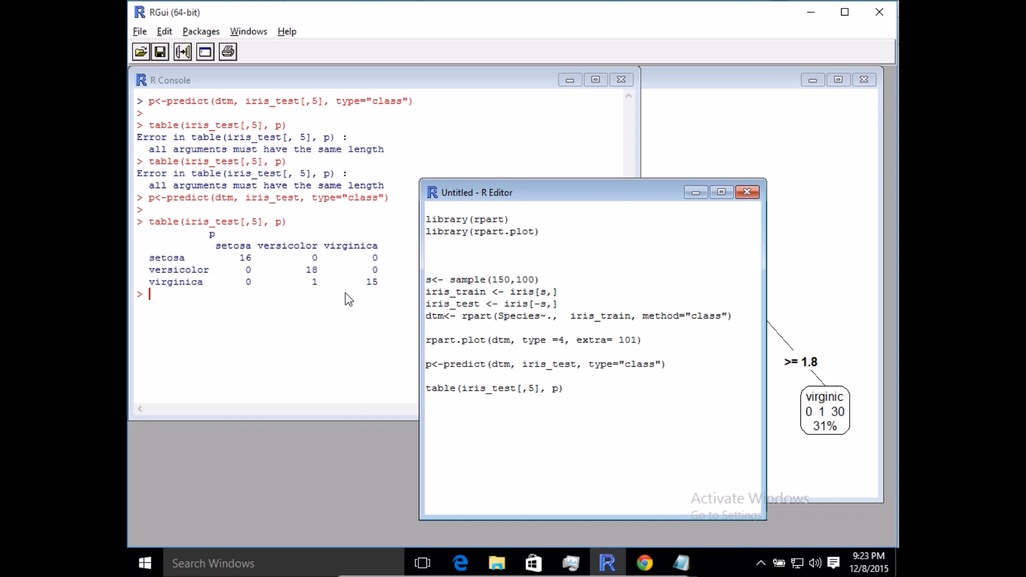
{"action": "mouse_move", "coordinate": [370, 283]}
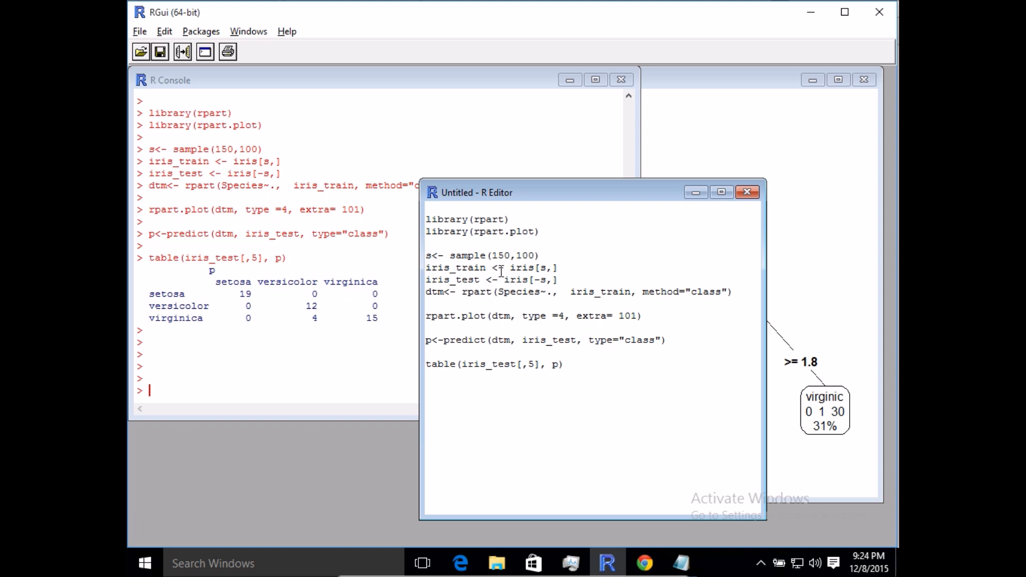
{"action": "mouse_move", "coordinate": [317, 325]}
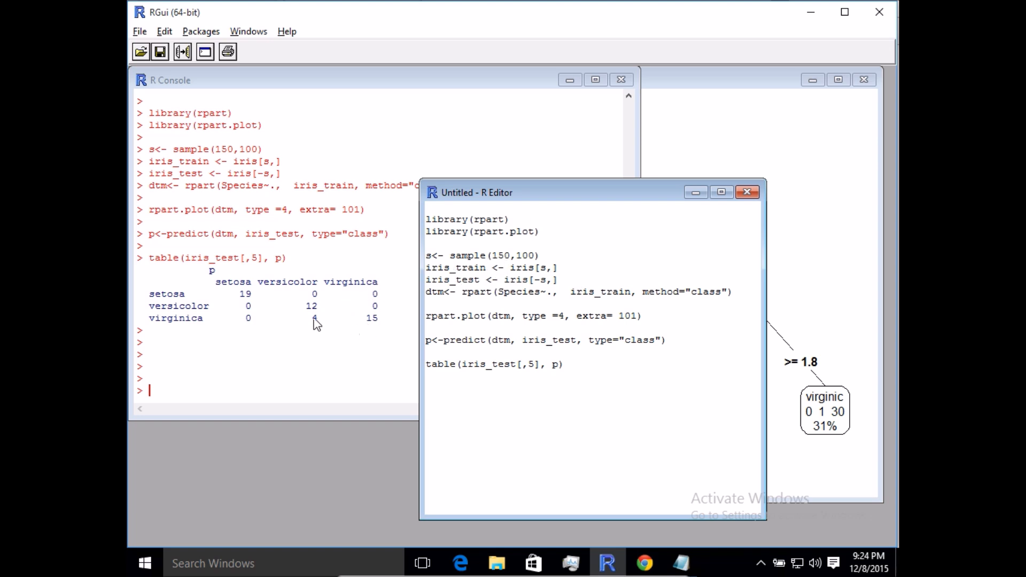
{"action": "mouse_move", "coordinate": [322, 339]}
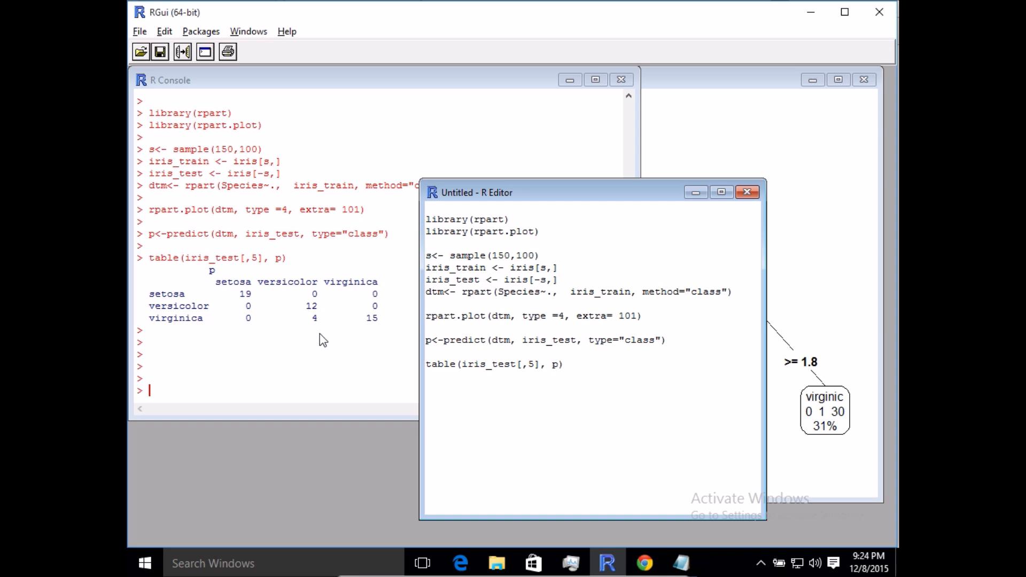
{"action": "mouse_move", "coordinate": [316, 325]}
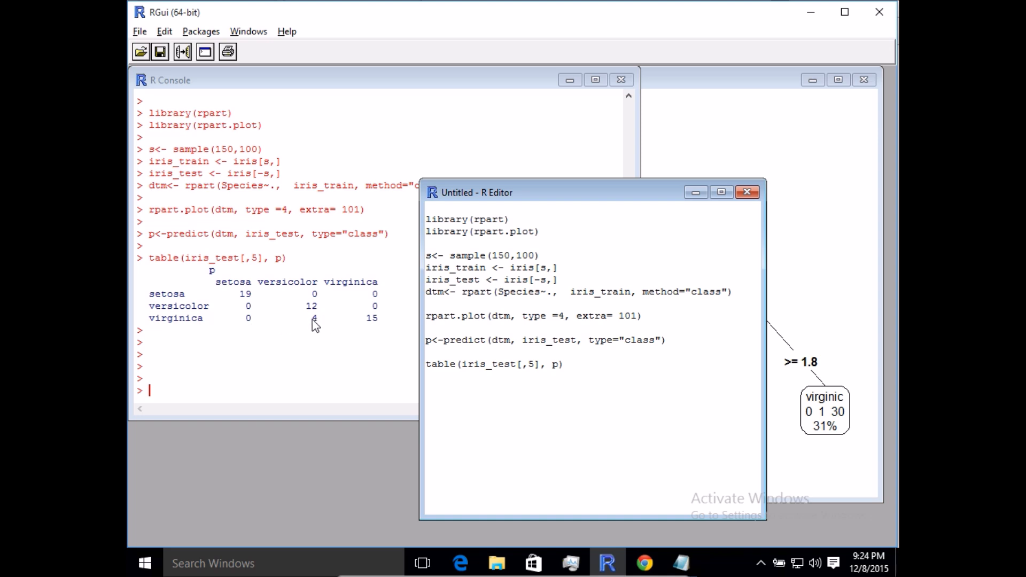
Select the whole script and rerun it on a new random sample to get a fresh confusion table.
{"action": "left_click", "coordinate": [425, 436]}
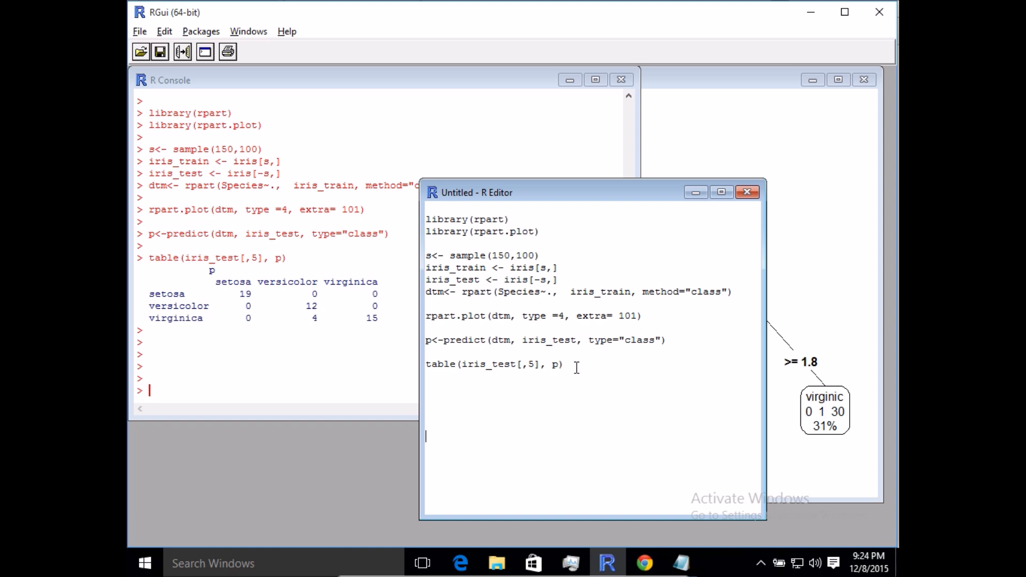
{"action": "mouse_move", "coordinate": [521, 368]}
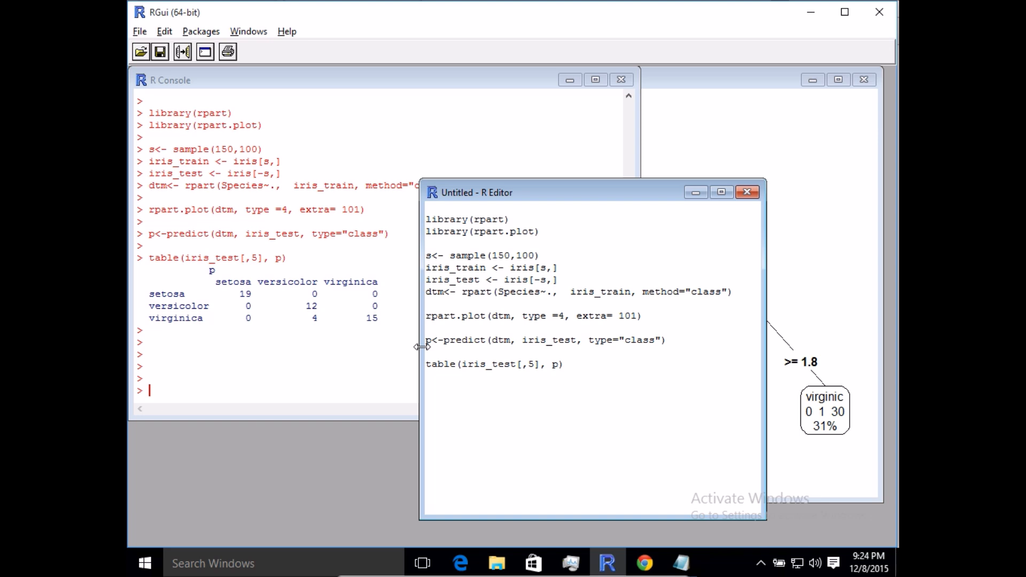
{"action": "left_click", "coordinate": [425, 436]}
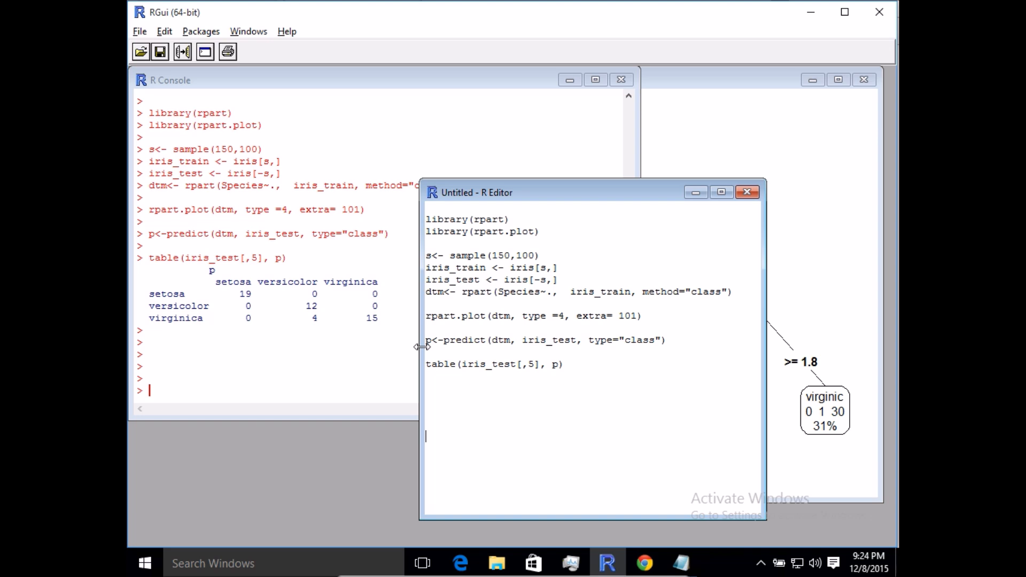
{"action": "mouse_move", "coordinate": [659, 367]}
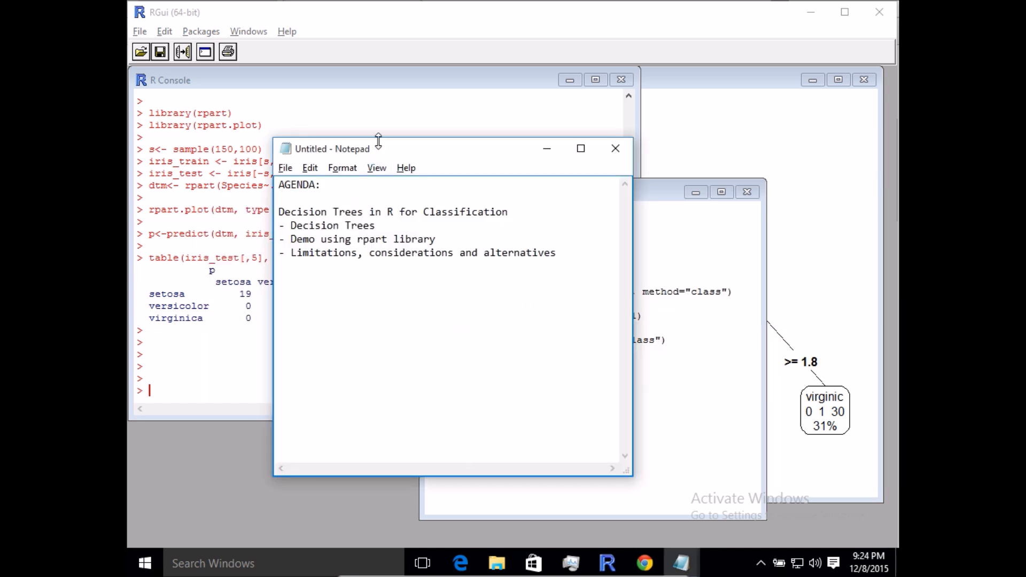
{"action": "mouse_move", "coordinate": [386, 160]}
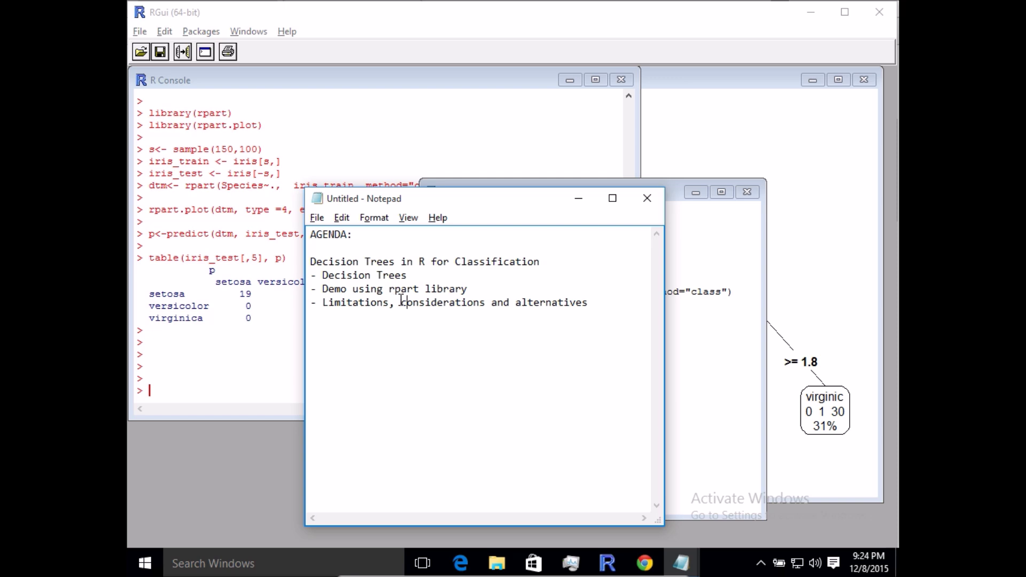
{"action": "mouse_move", "coordinate": [431, 209]}
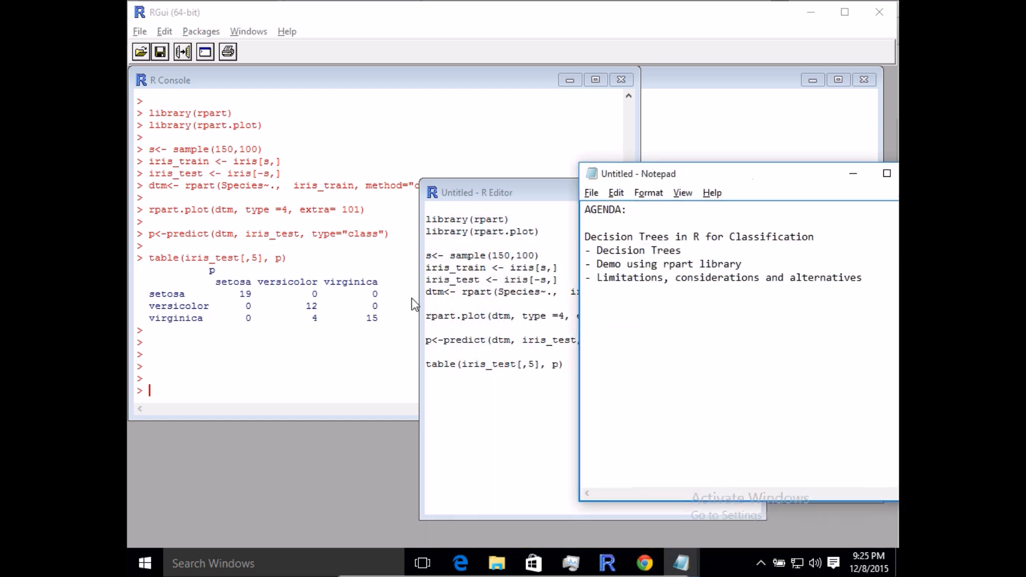
{"action": "mouse_move", "coordinate": [491, 279]}
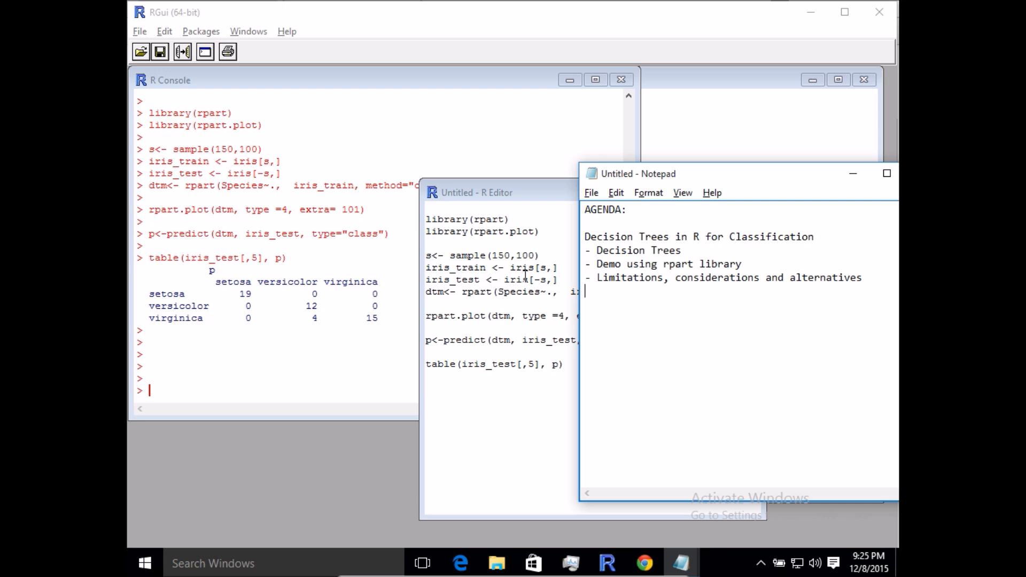
{"action": "mouse_move", "coordinate": [362, 342]}
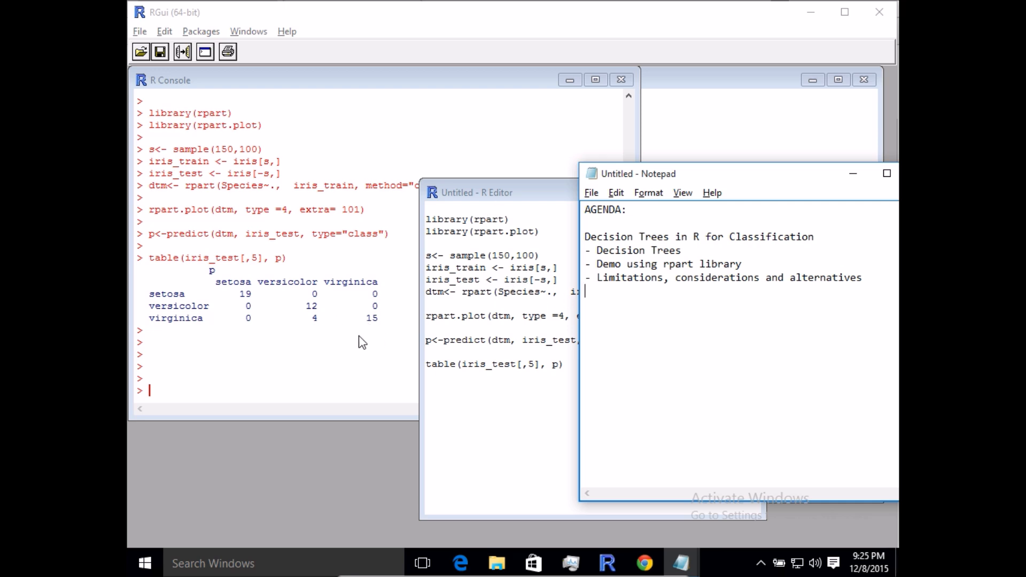
{"action": "mouse_move", "coordinate": [368, 321]}
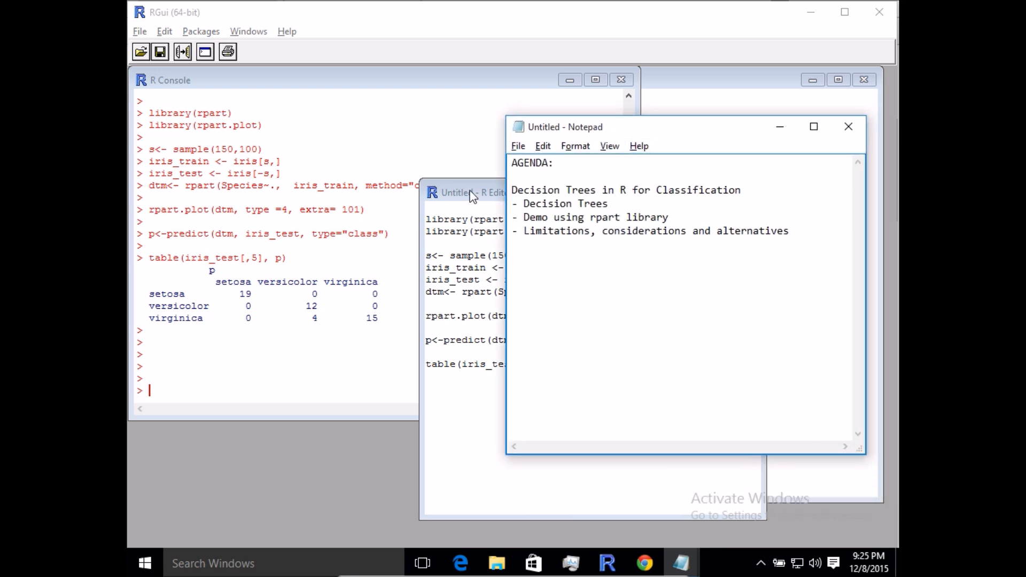
After viewing the Notepad agenda, bring the R Editor script back to the front.
{"action": "left_click", "coordinate": [517, 244]}
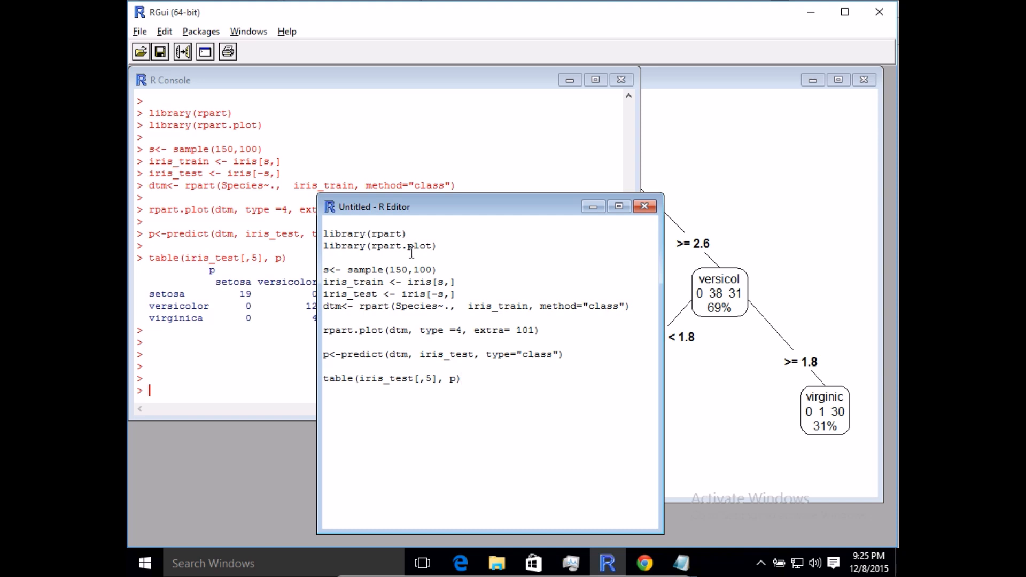
{"action": "mouse_move", "coordinate": [497, 370]}
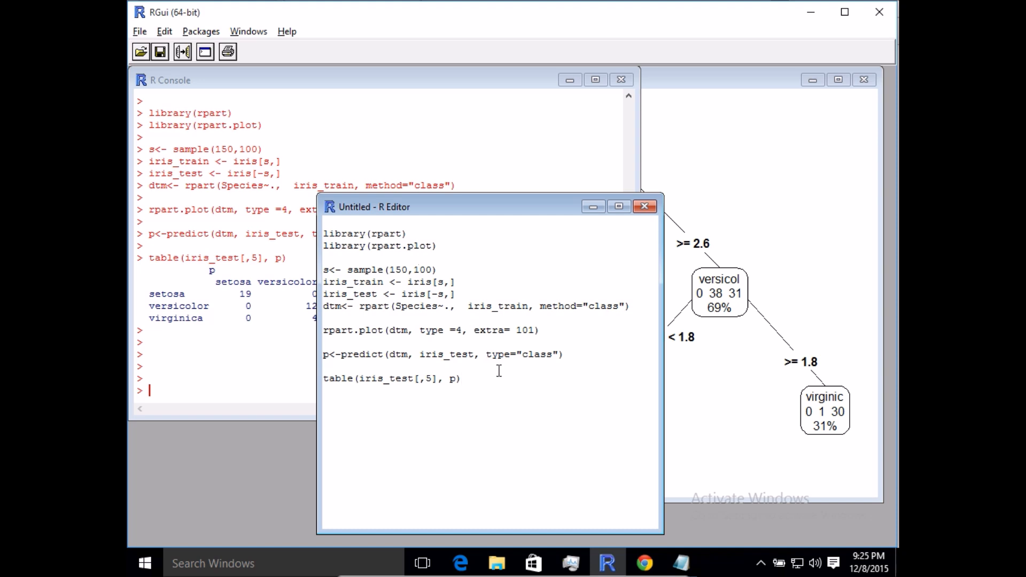
Bring the R Editor script forward with the cursor after the table line.
{"action": "left_click", "coordinate": [462, 379]}
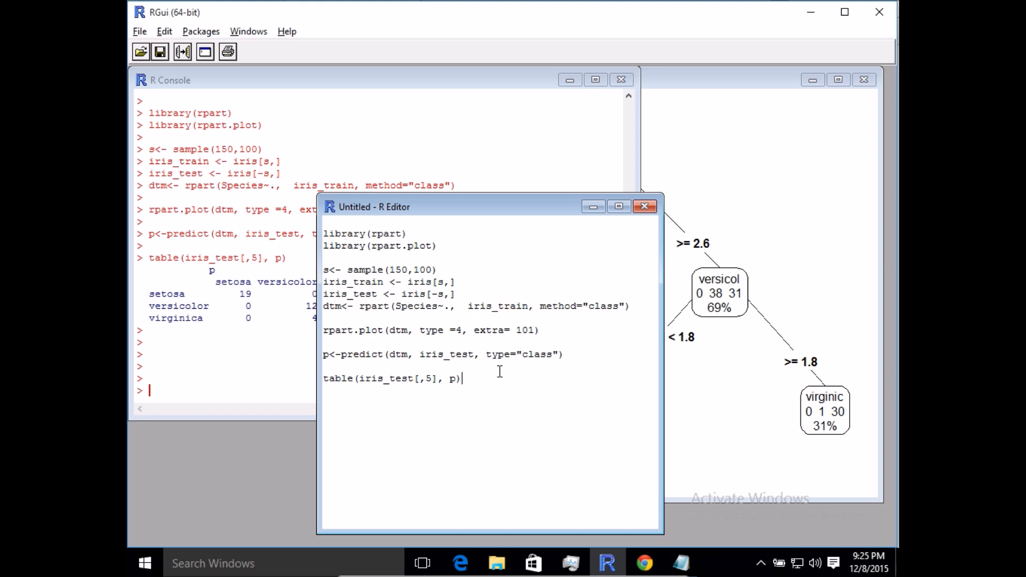